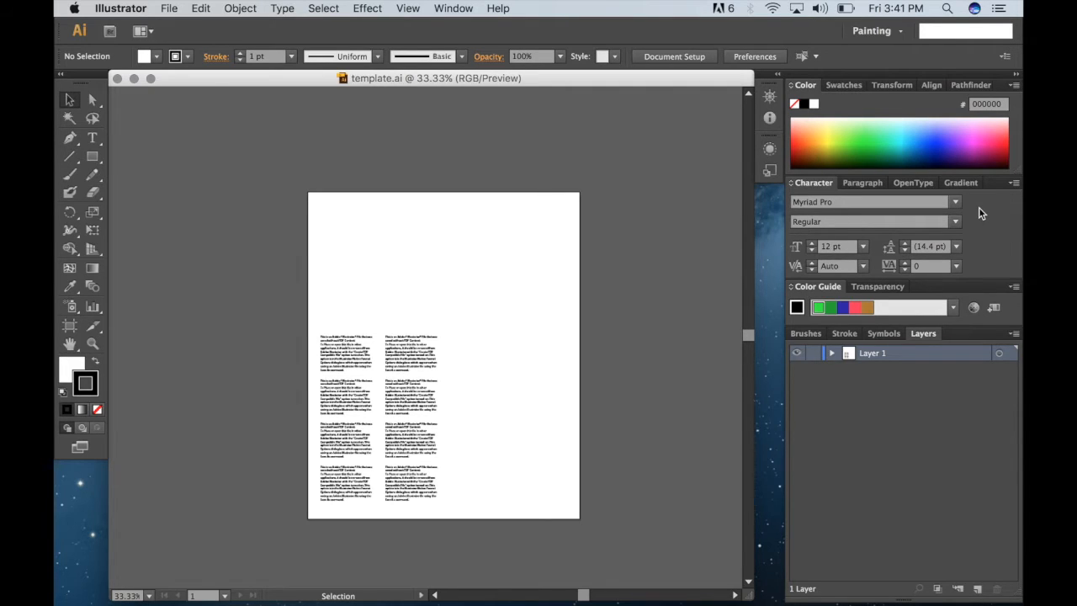
pyautogui.moveTo(976, 602)
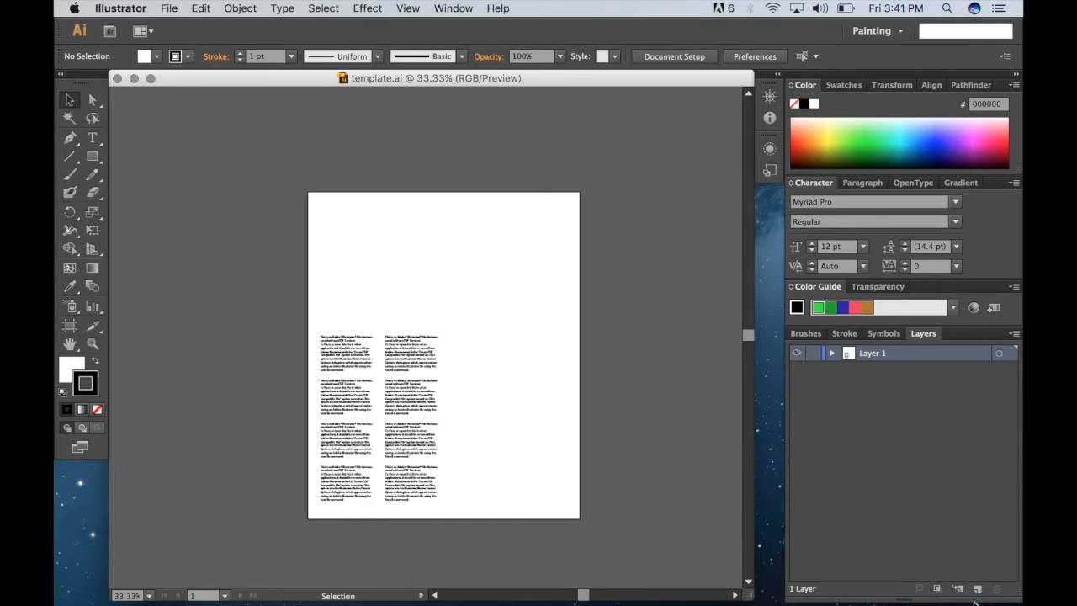
# - Add a new Layer 2 above Layer 1 and hide Layer 1's template text
pyautogui.click(978, 589)
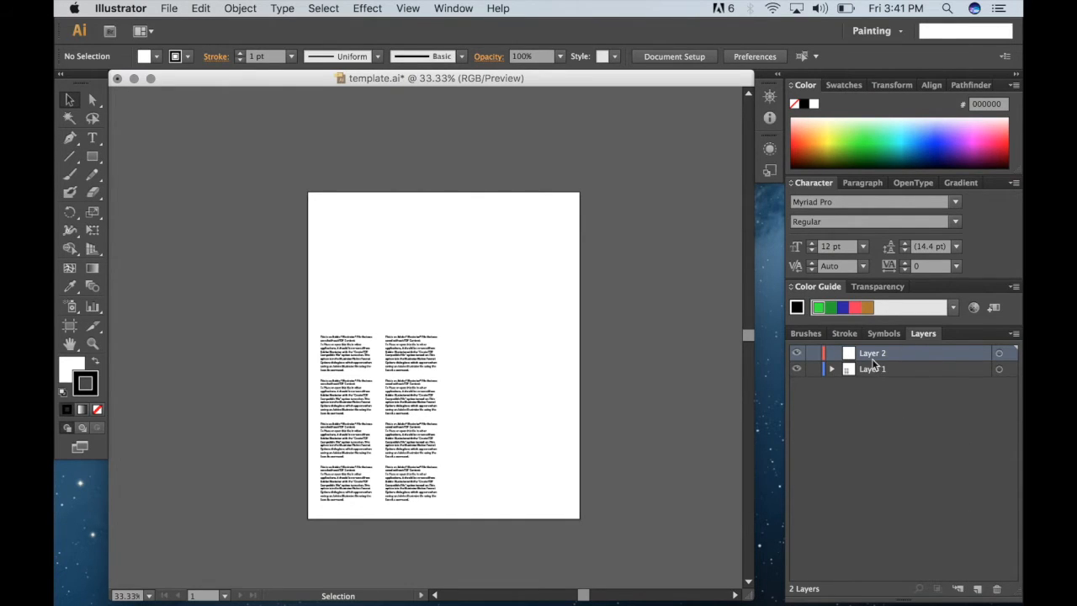
pyautogui.moveTo(798, 369)
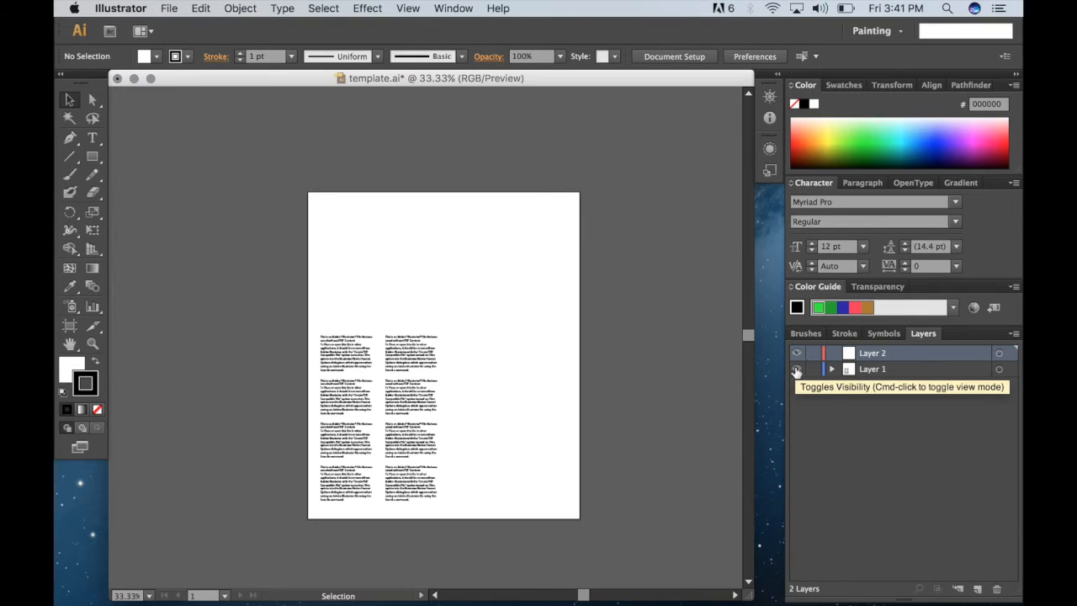
pyautogui.click(796, 368)
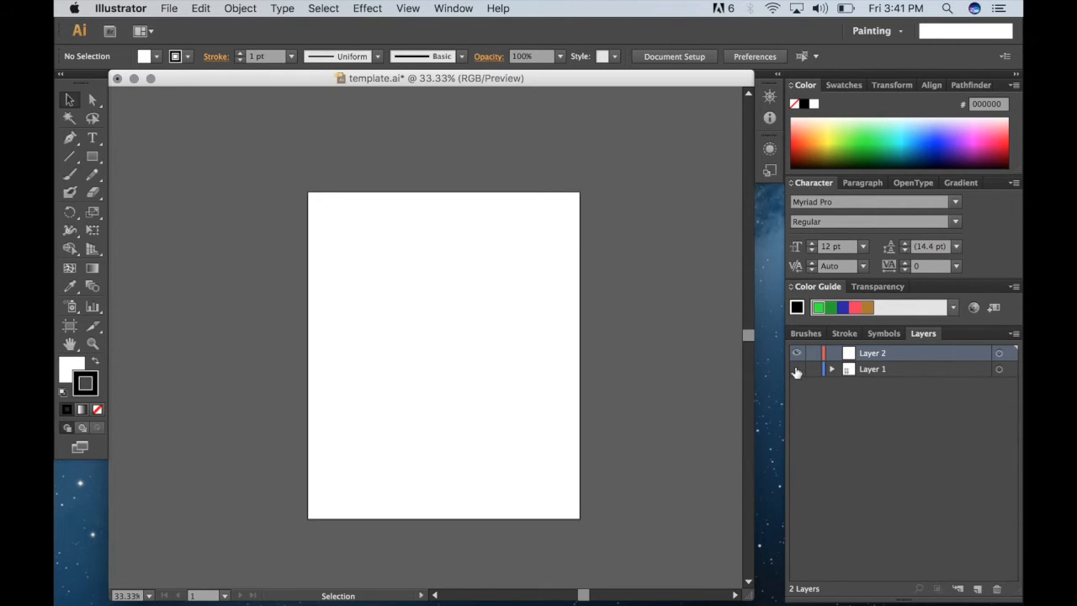
pyautogui.moveTo(781, 367)
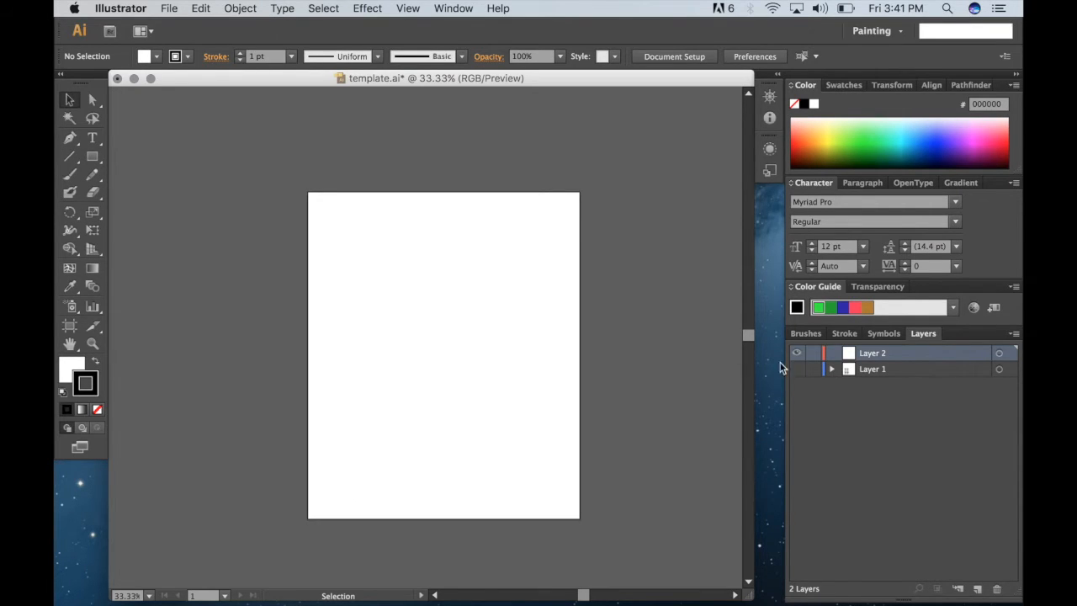
pyautogui.moveTo(71, 118)
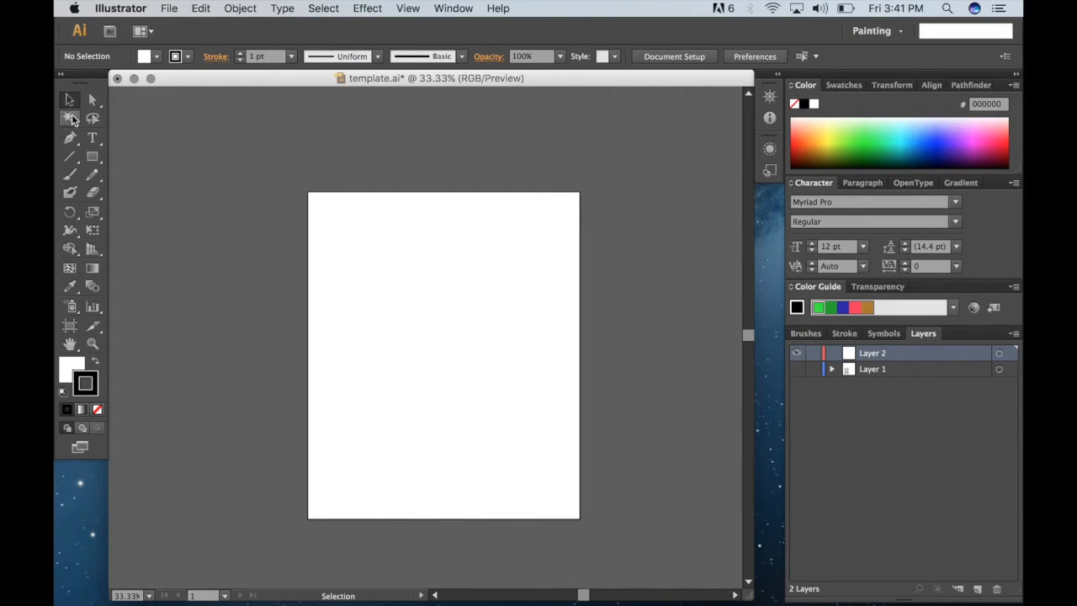
# - Draw a curved closed shape with the Pen tool and fill it black
pyautogui.click(71, 138)
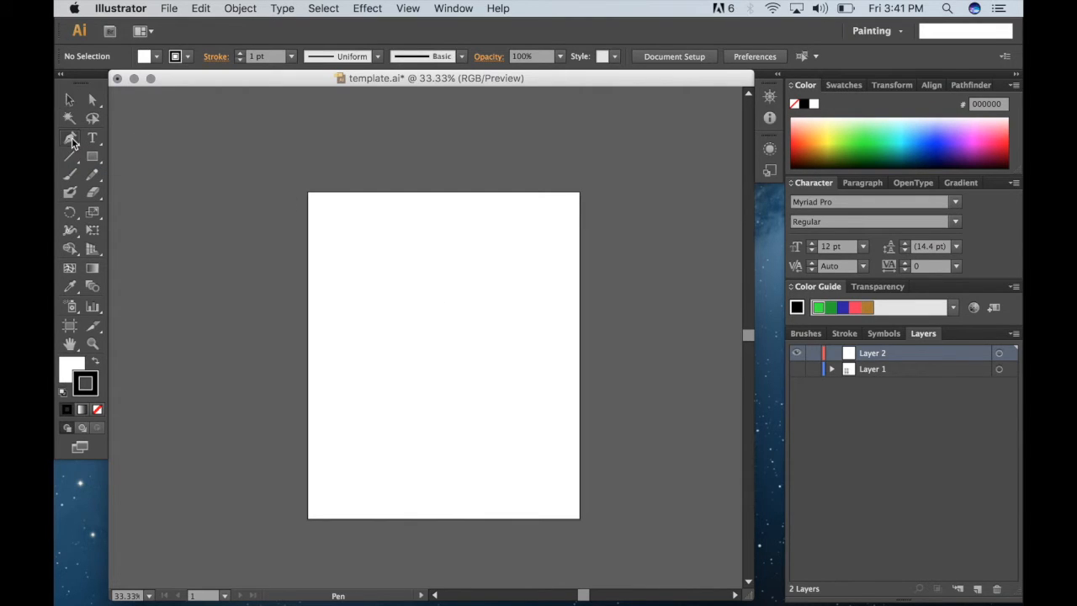
pyautogui.click(343, 311)
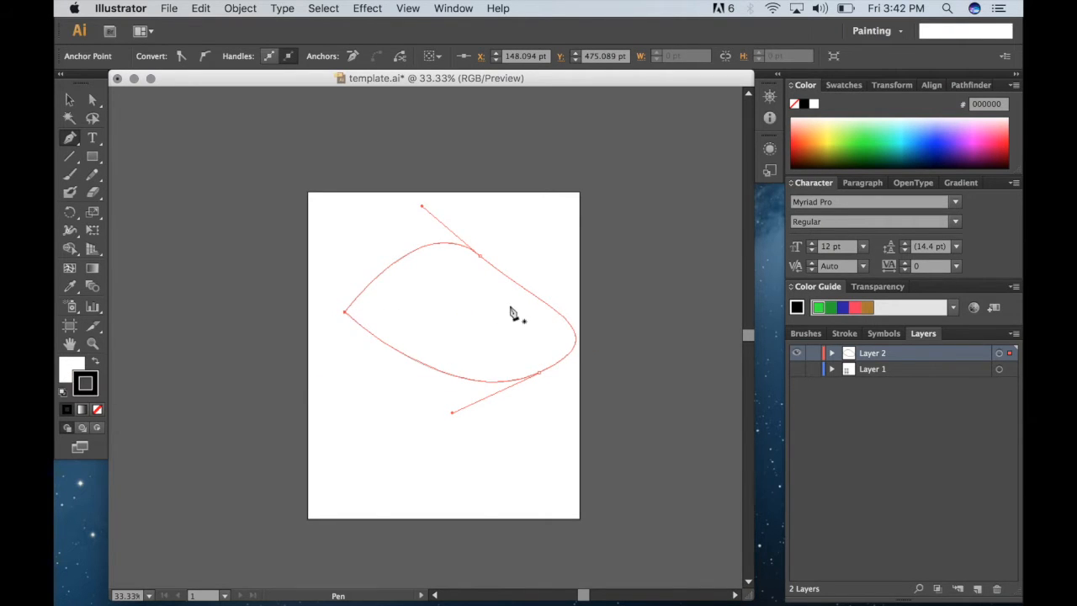
pyautogui.moveTo(87, 384)
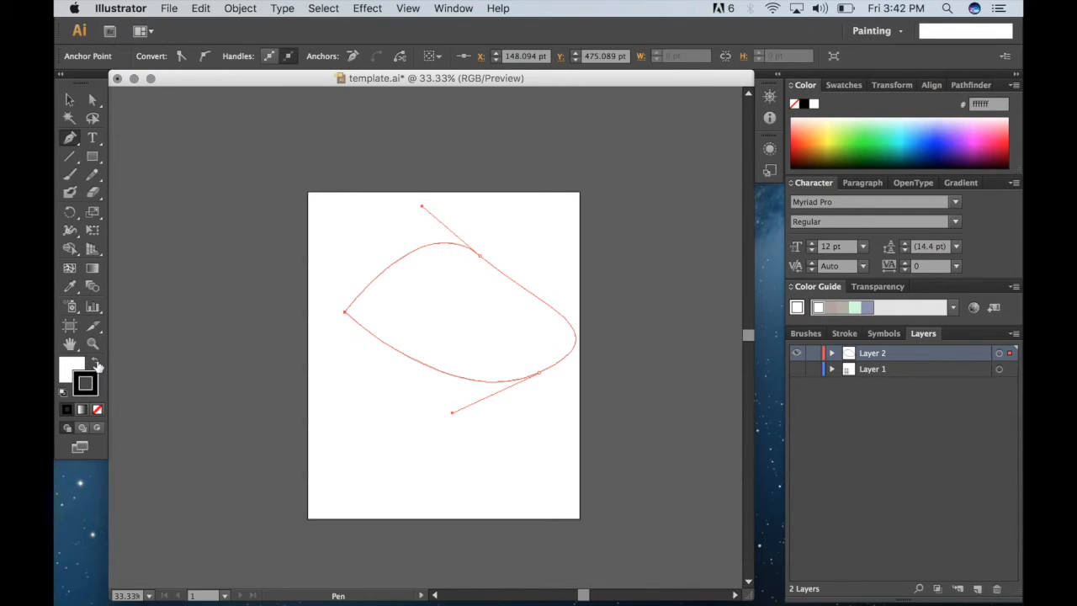
pyautogui.click(71, 367)
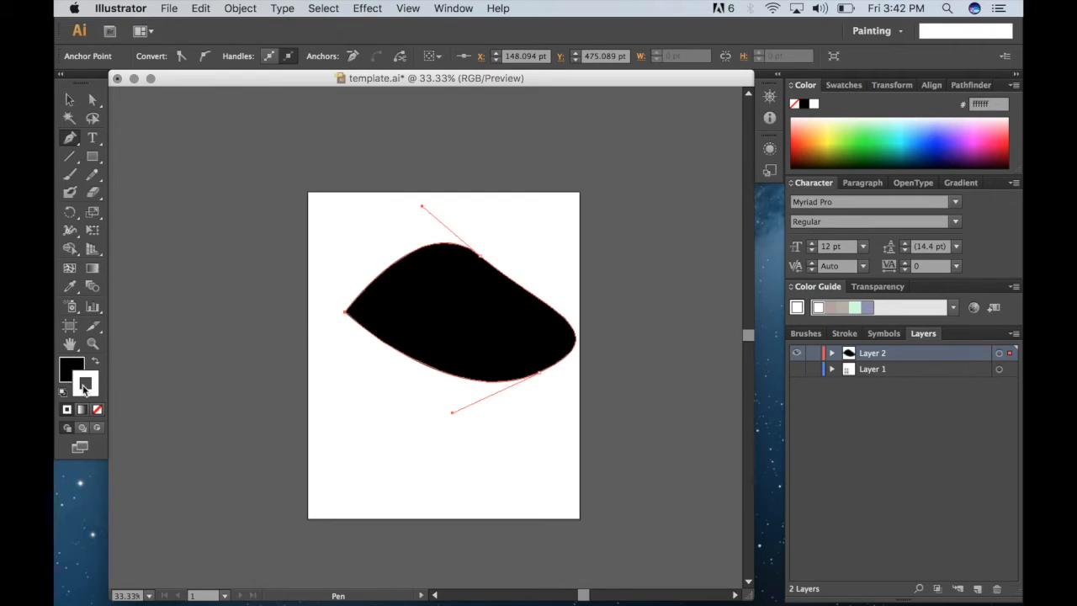
# - Give the shape a thicker red outline, then deselect it to check the result
pyautogui.doubleClick(70, 365)
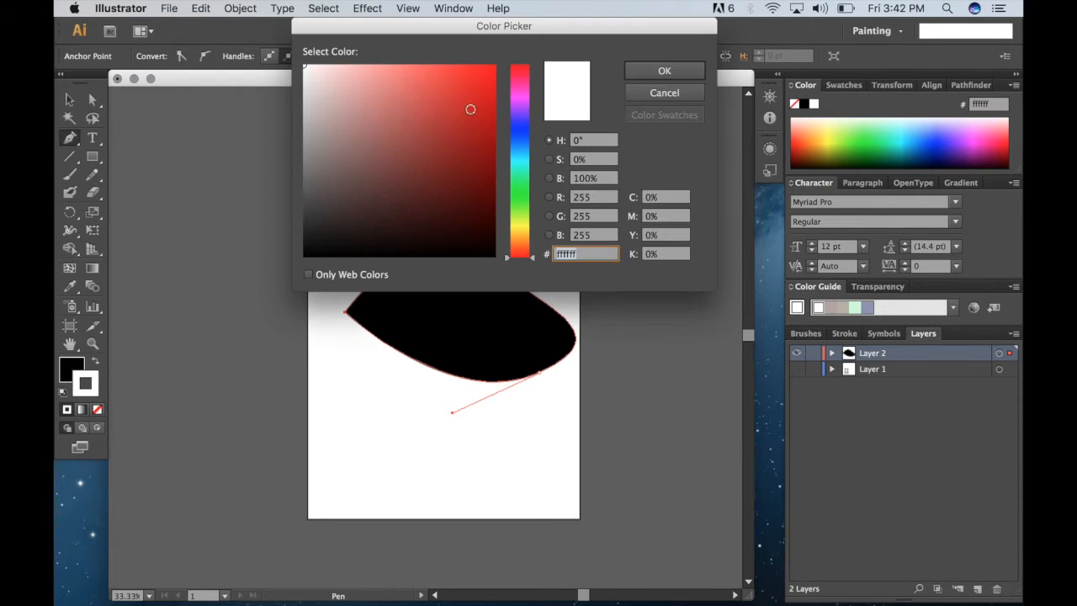
pyautogui.click(494, 69)
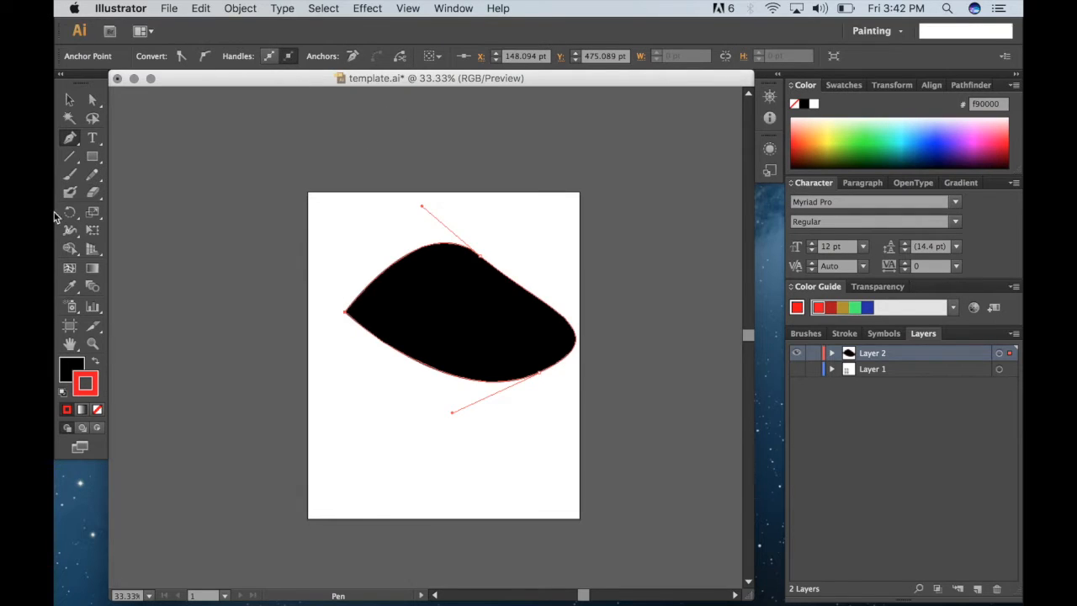
pyautogui.click(69, 99)
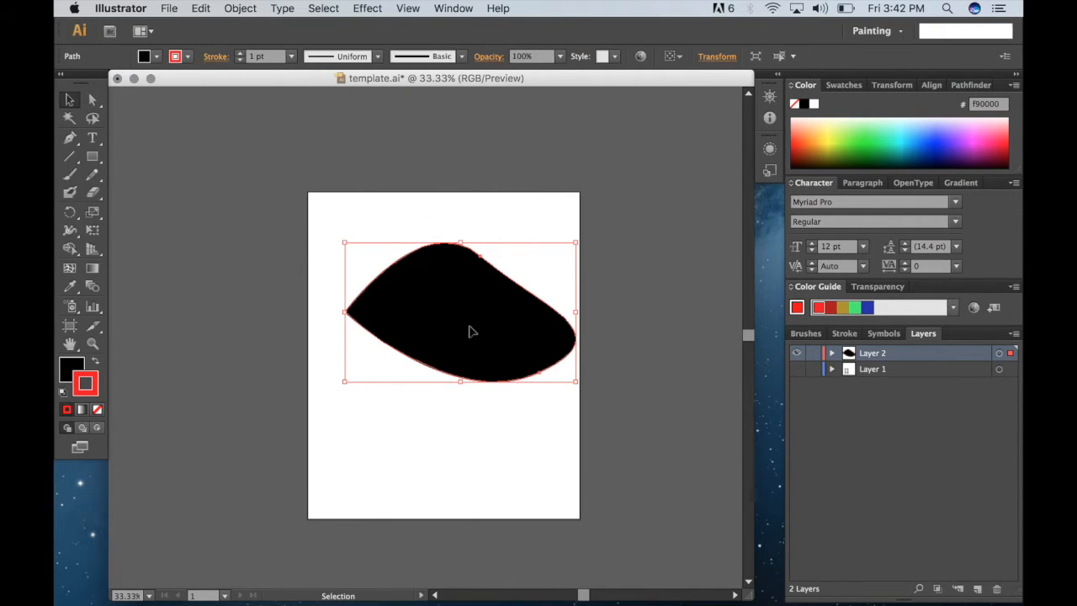
pyautogui.click(261, 57)
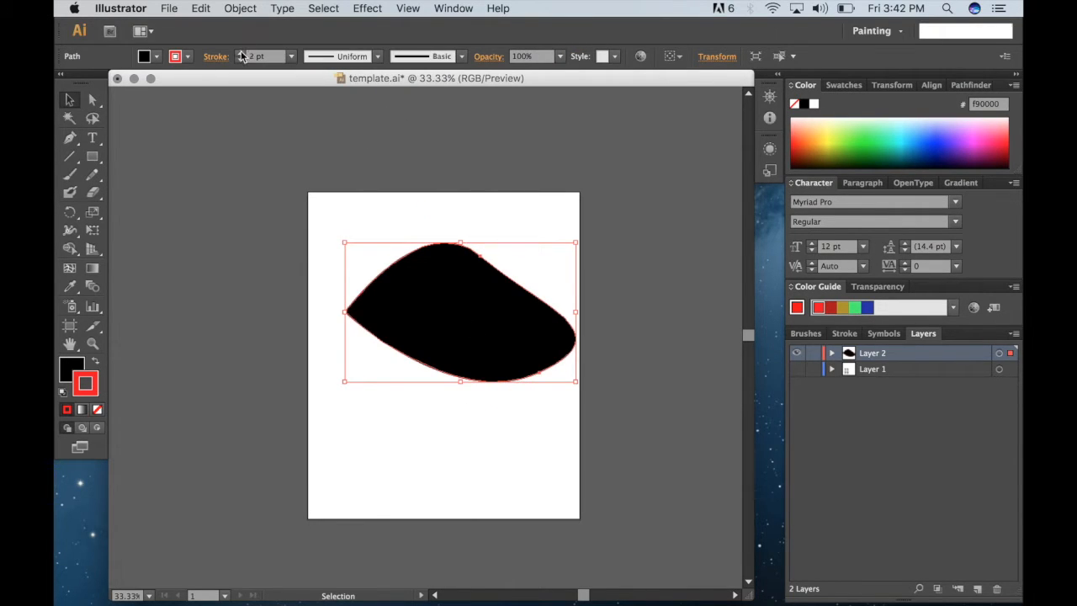
pyautogui.click(259, 264)
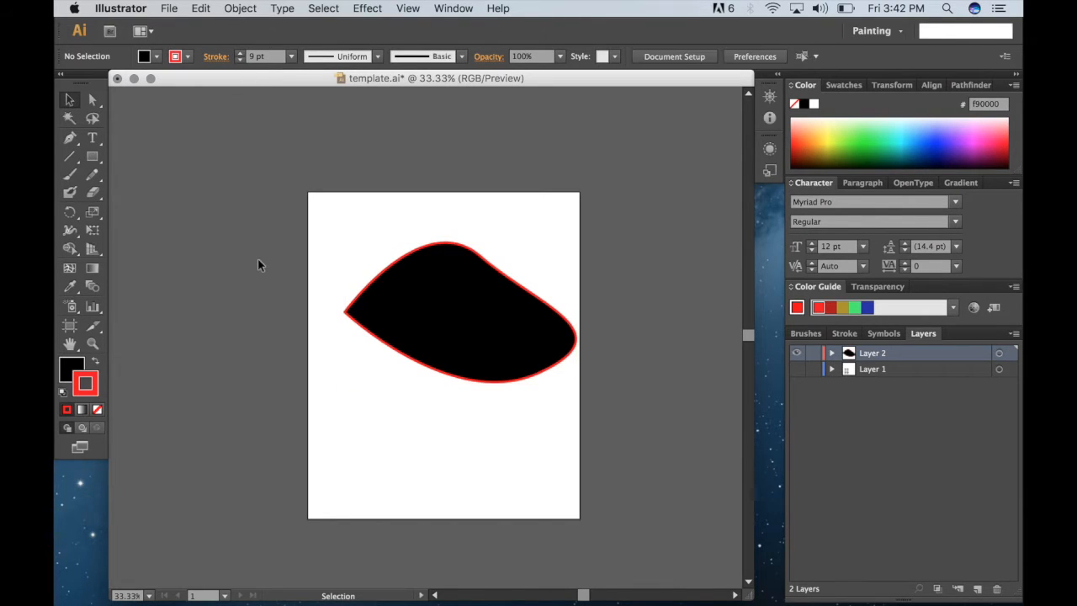
pyautogui.moveTo(421, 273)
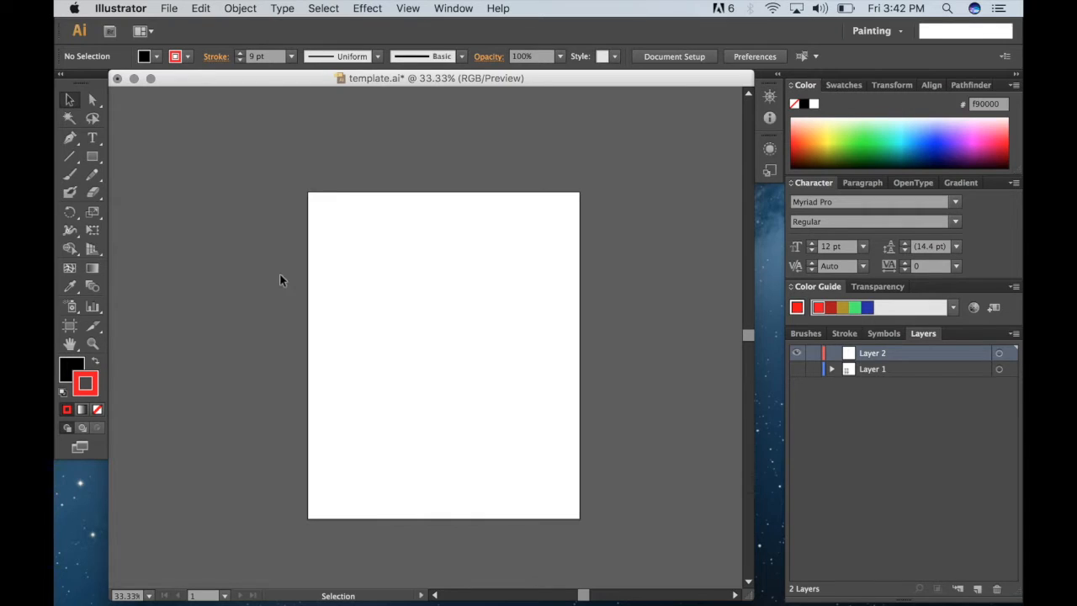
pyautogui.moveTo(71, 173)
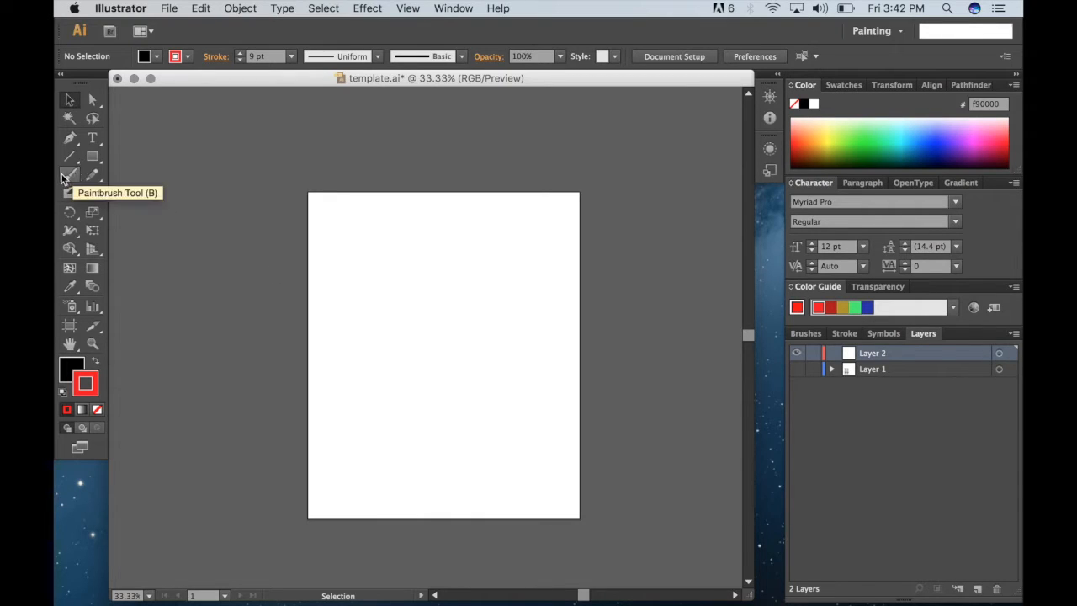
pyautogui.click(71, 175)
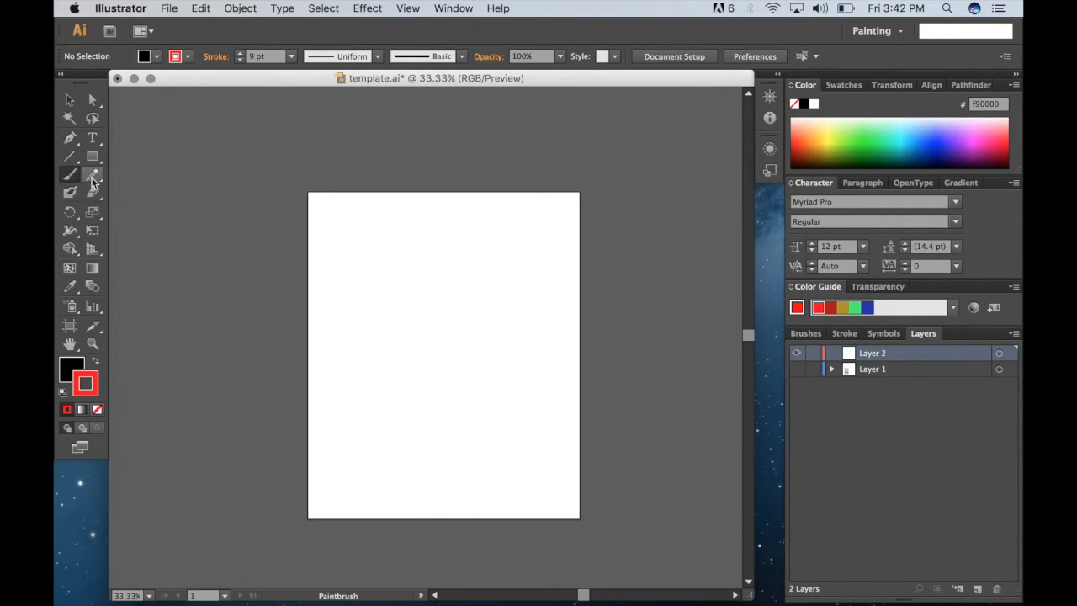
pyautogui.click(92, 175)
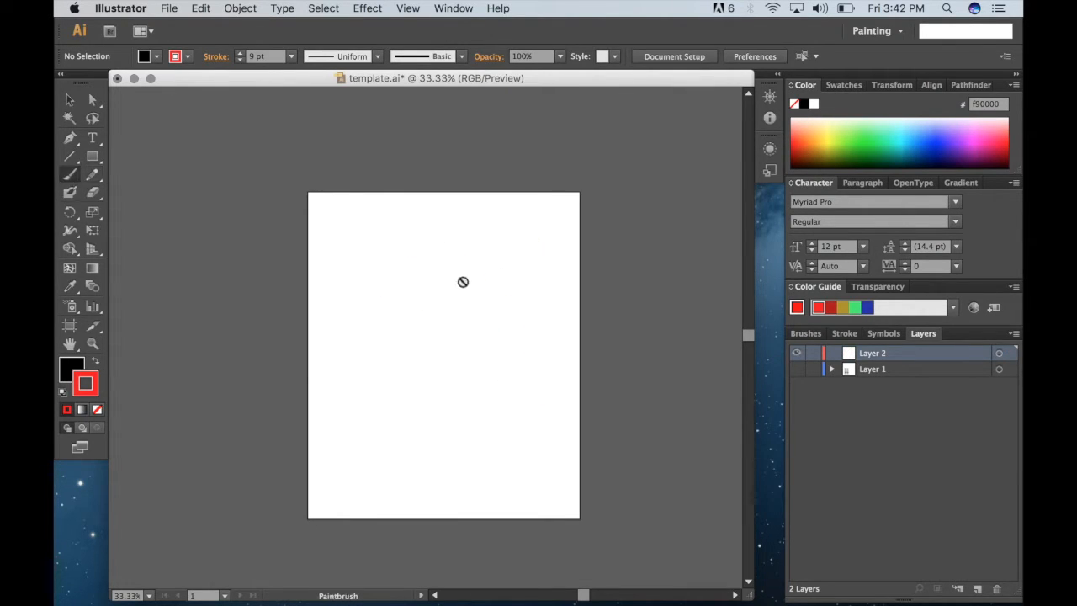
pyautogui.moveTo(286, 229)
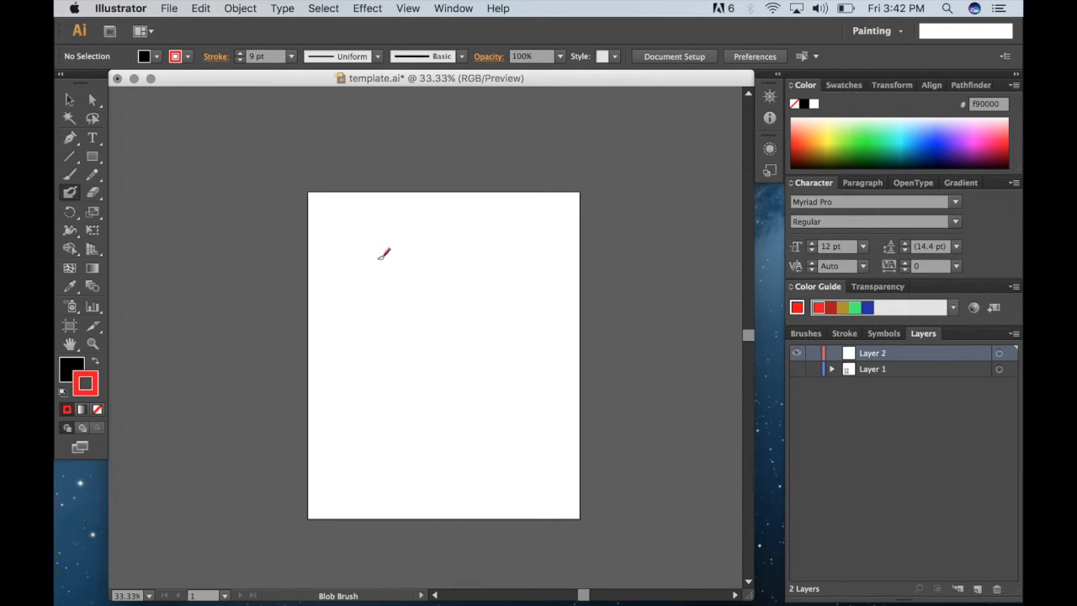
pyautogui.moveTo(387, 253); pyautogui.dragTo(424, 304)
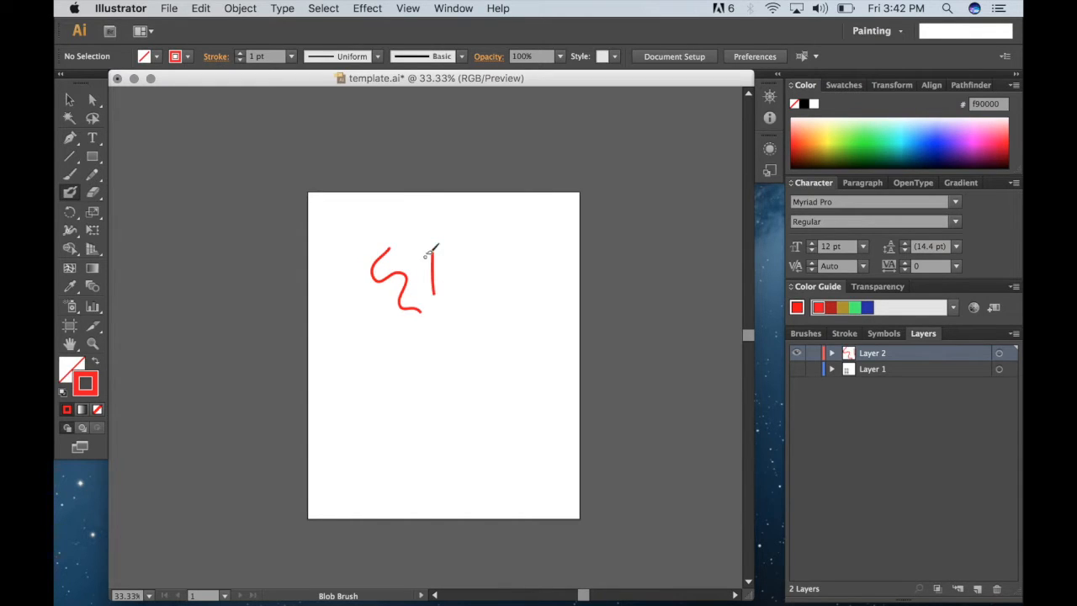
pyautogui.moveTo(431, 246); pyautogui.dragTo(478, 242)
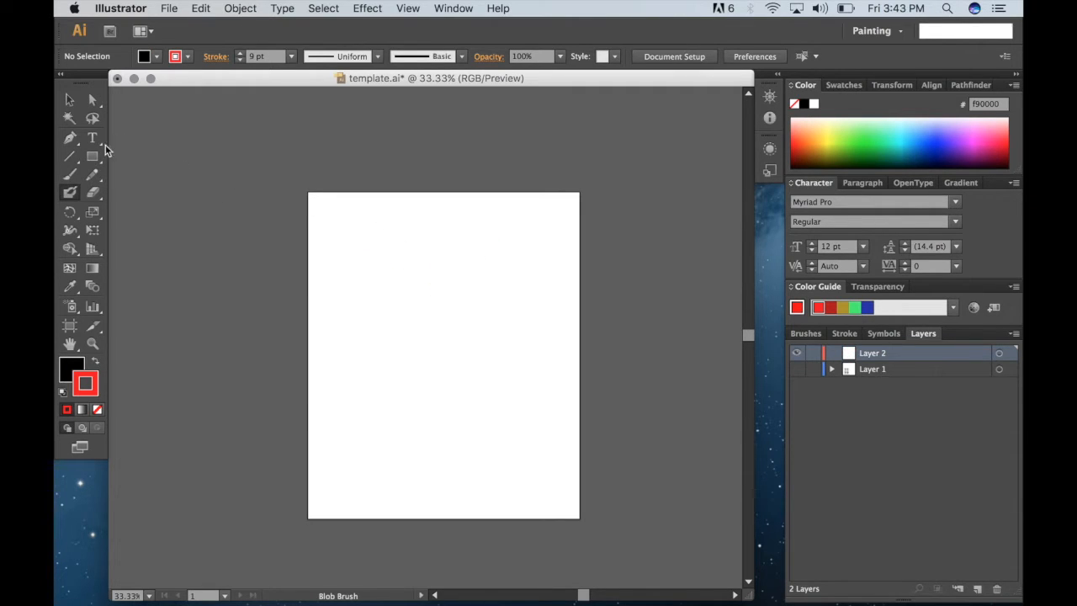
# - Start a text object with the Type tool at 72 pt size
pyautogui.click(93, 138)
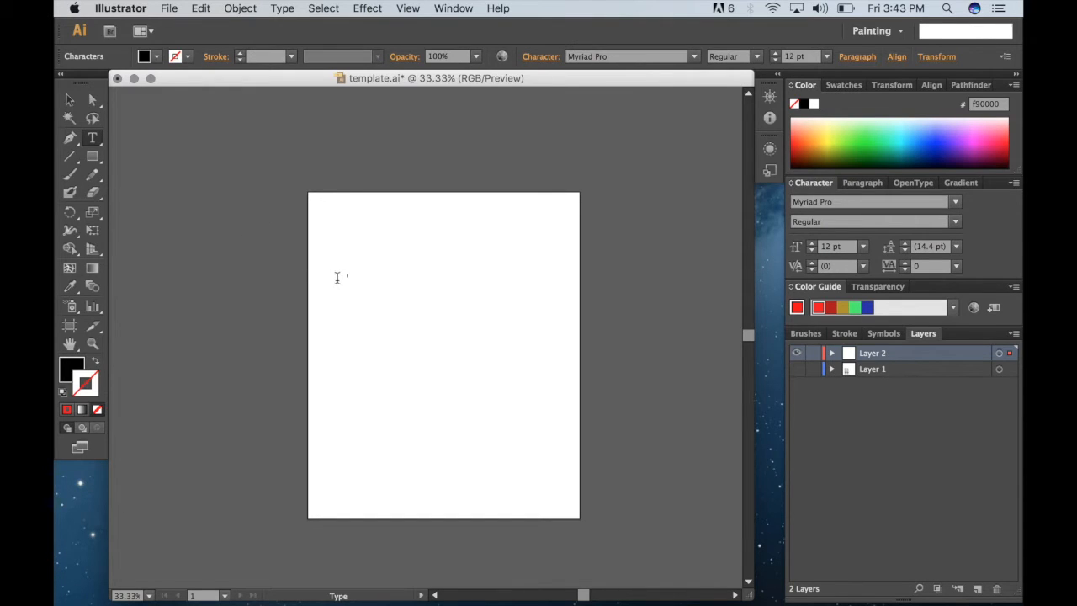
pyautogui.click(862, 246)
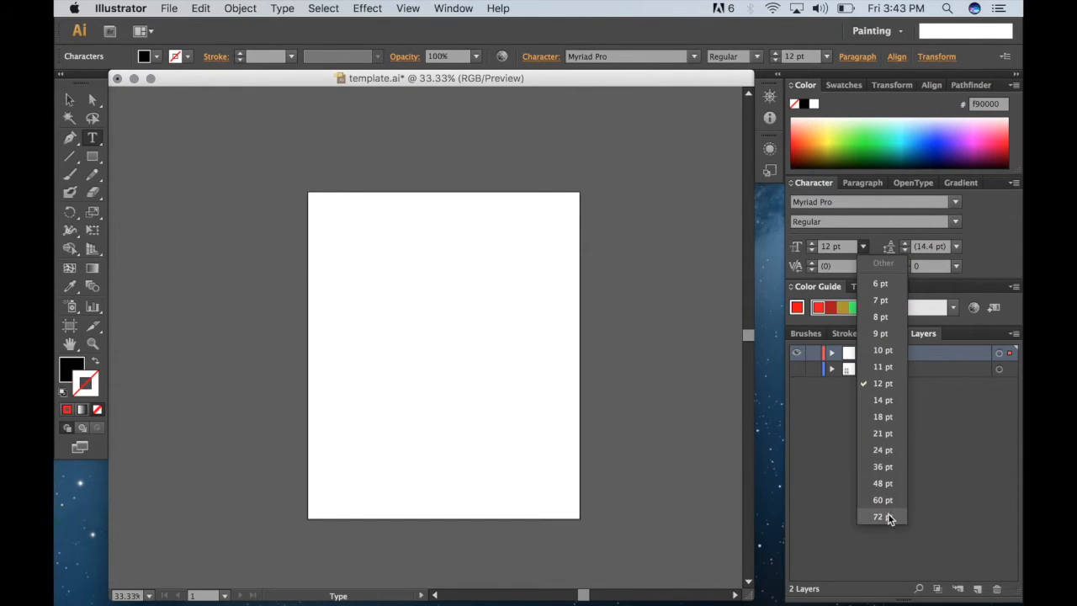
pyautogui.click(879, 515)
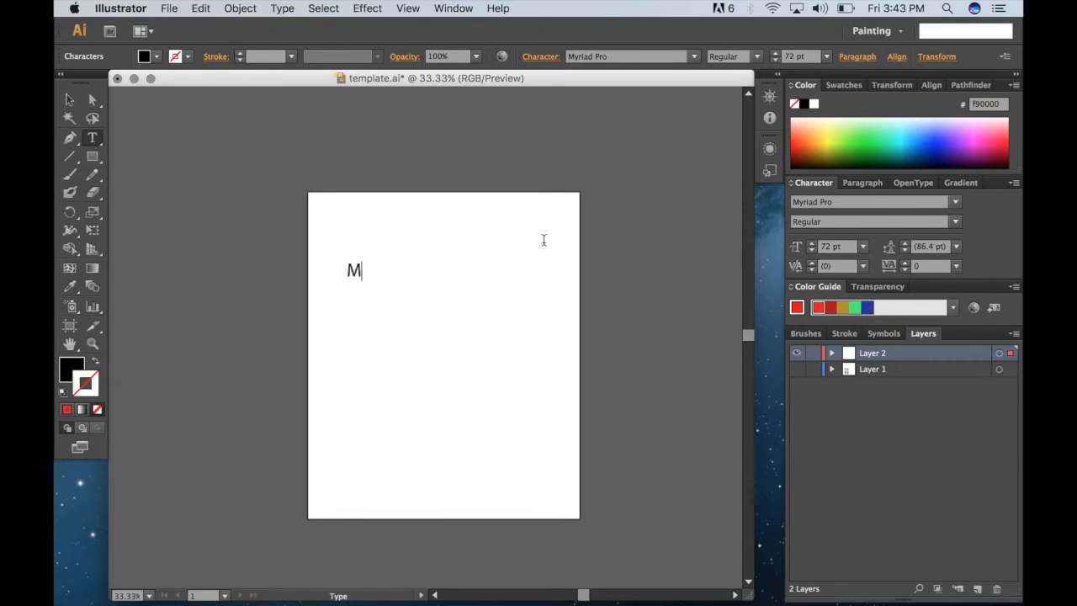
# - Enter the words 'Merry Christmas' and select the finished text object
pyautogui.write('erry C')
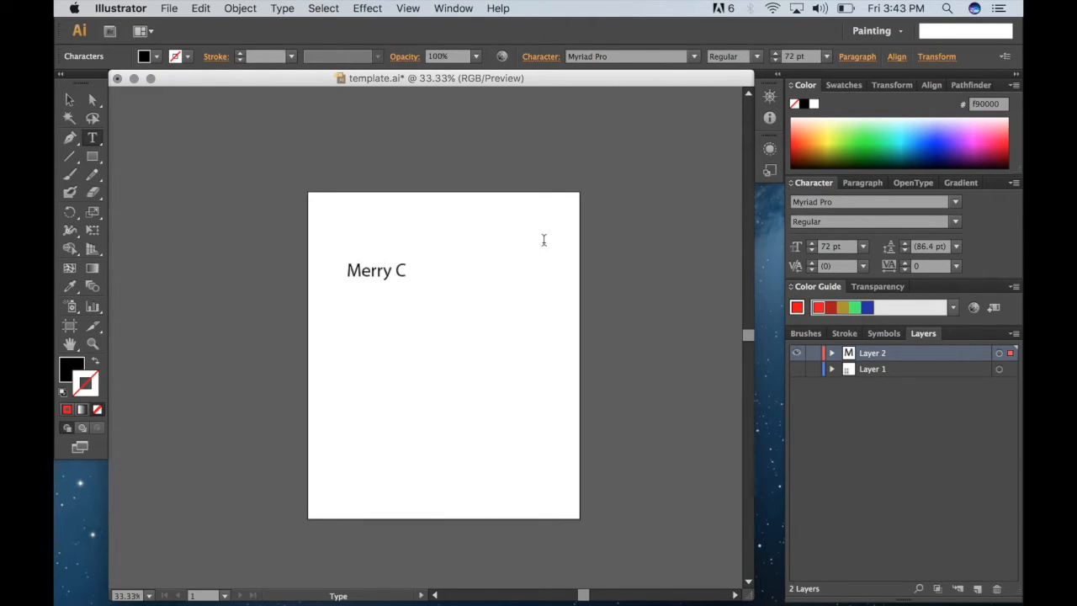
pyautogui.write('hristmas')
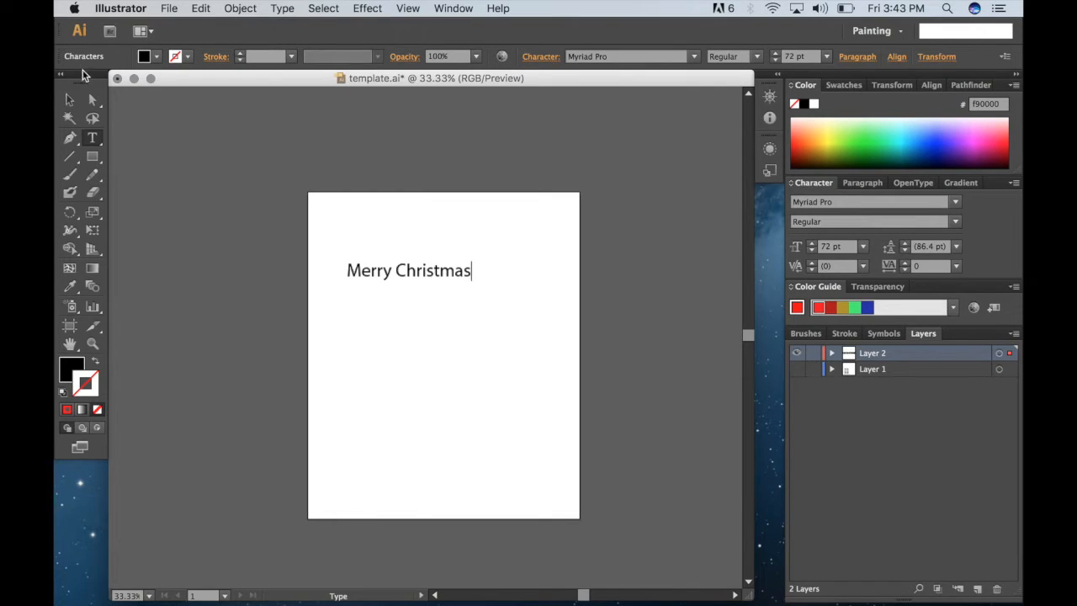
pyautogui.click(69, 99)
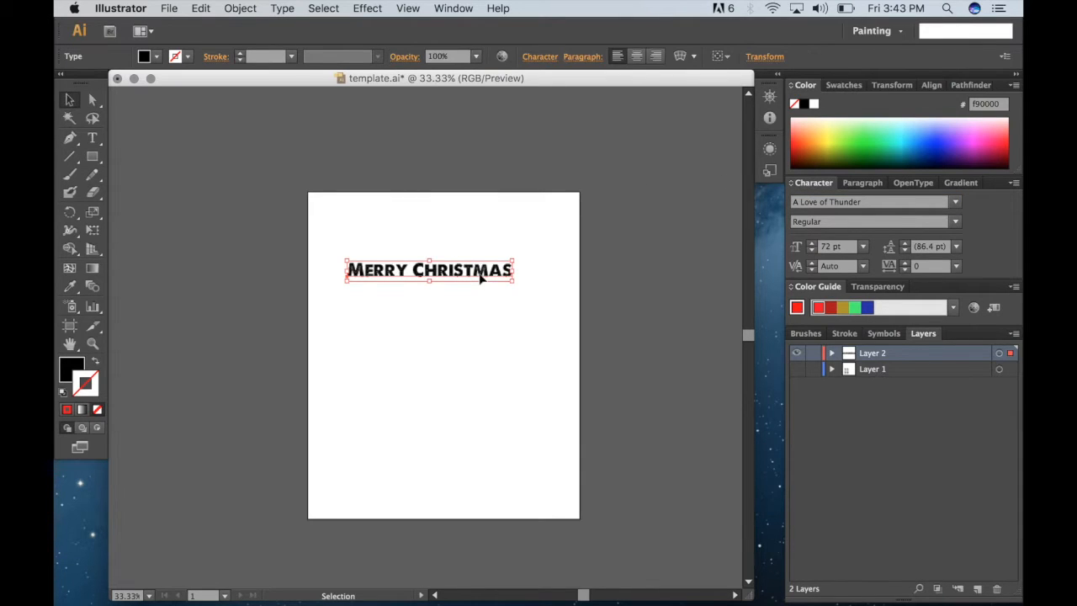
# - Move the Merry Christmas heading near the top and scale it to span the page width
pyautogui.moveTo(429, 269); pyautogui.dragTo(438, 252)
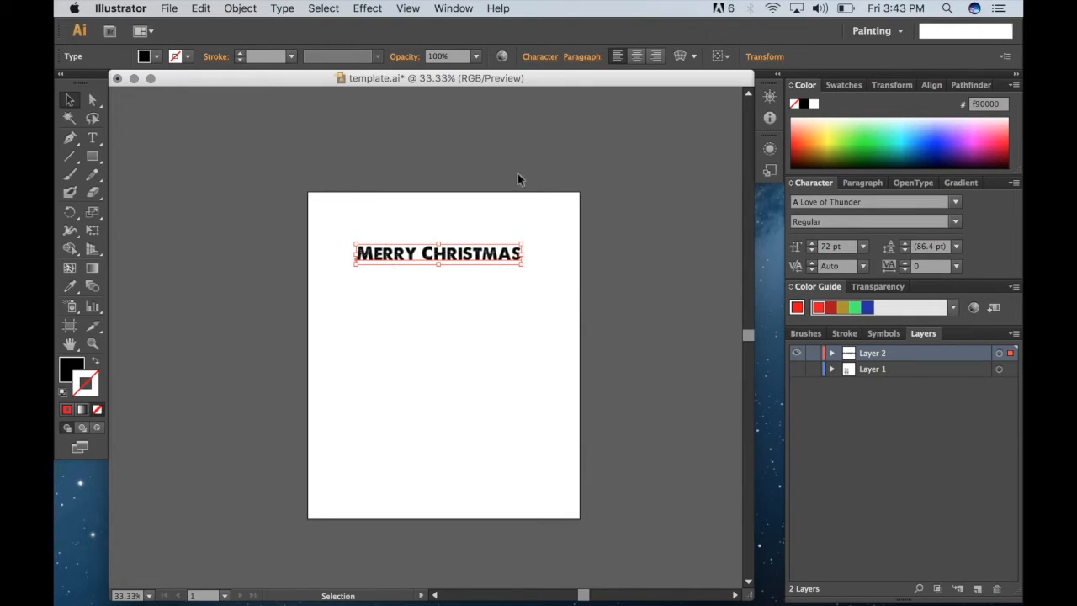
pyautogui.moveTo(438, 252); pyautogui.dragTo(355, 252)
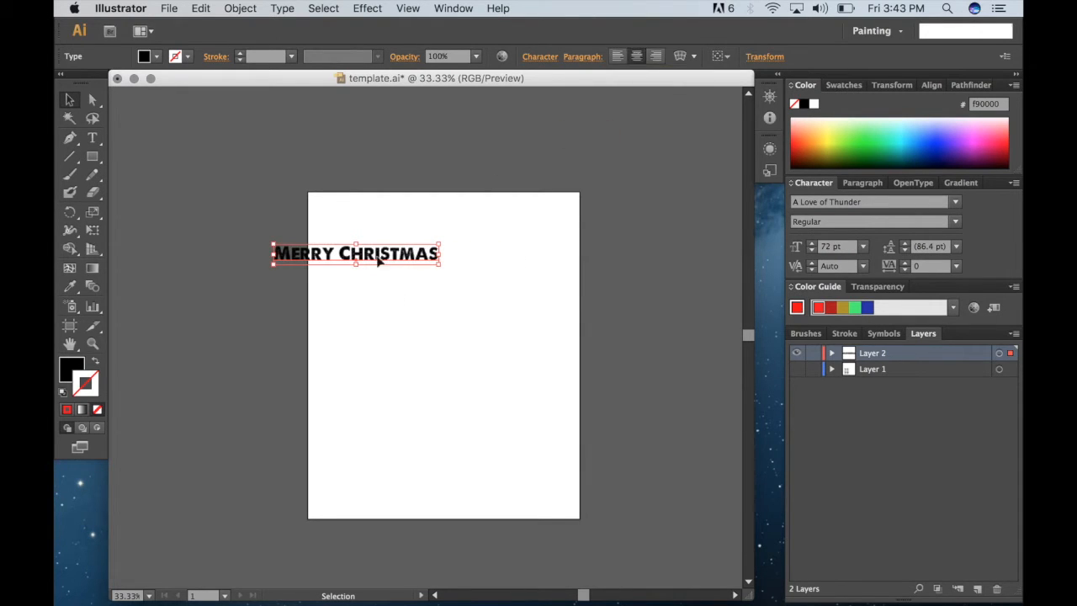
pyautogui.moveTo(354, 252); pyautogui.dragTo(468, 259)
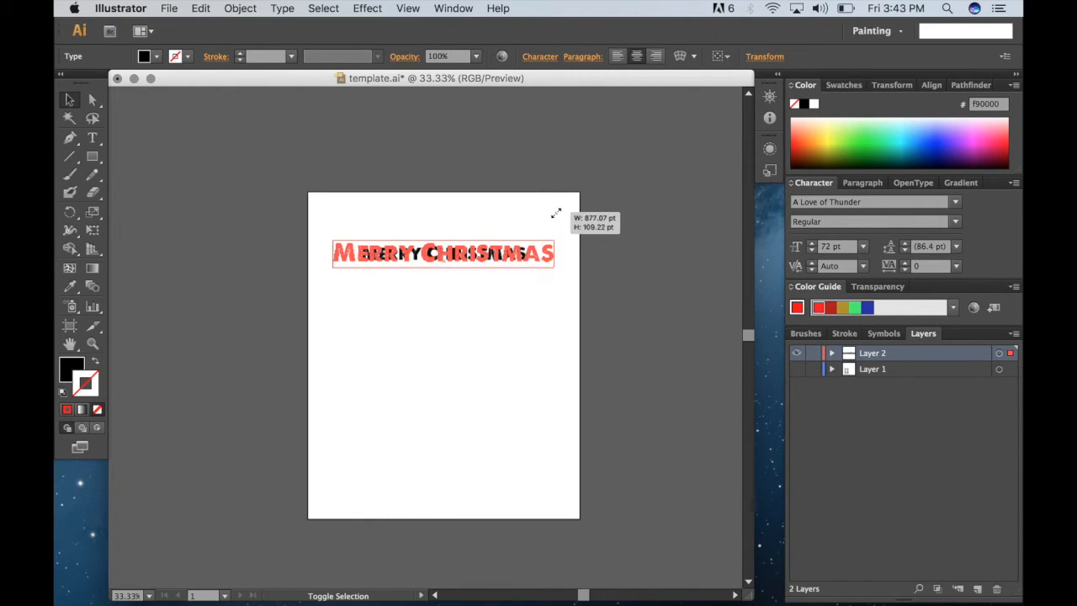
pyautogui.moveTo(556, 210); pyautogui.dragTo(566, 202)
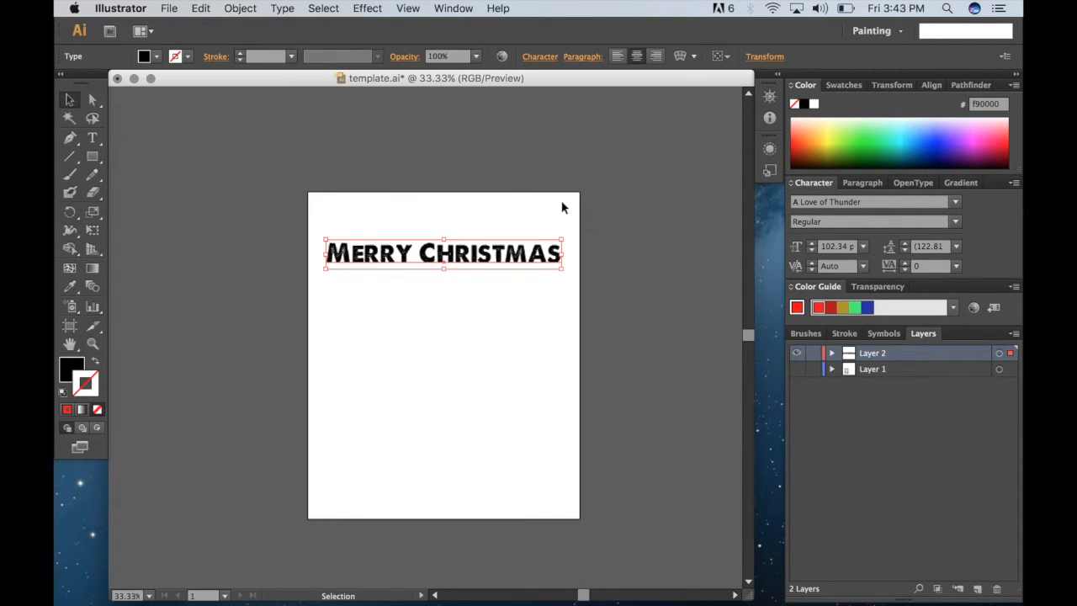
pyautogui.moveTo(670, 110)
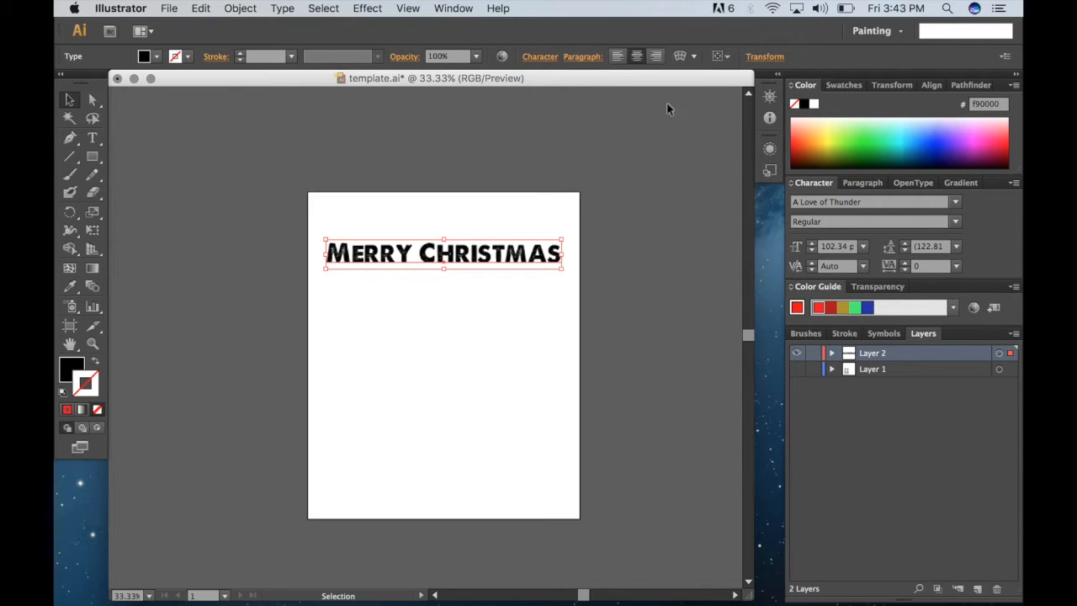
pyautogui.moveTo(682, 56)
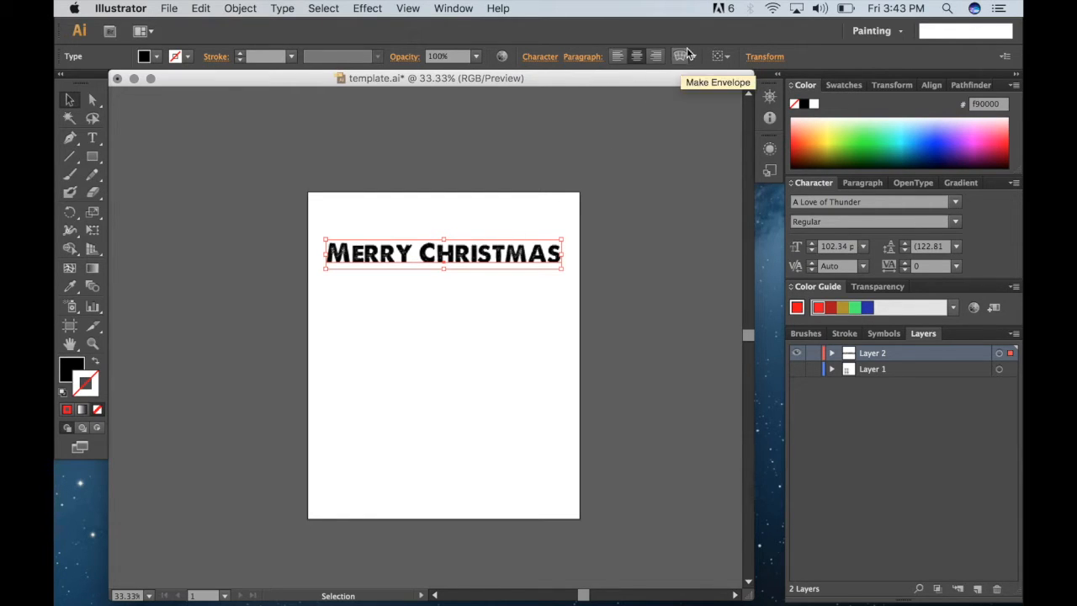
pyautogui.moveTo(682, 57)
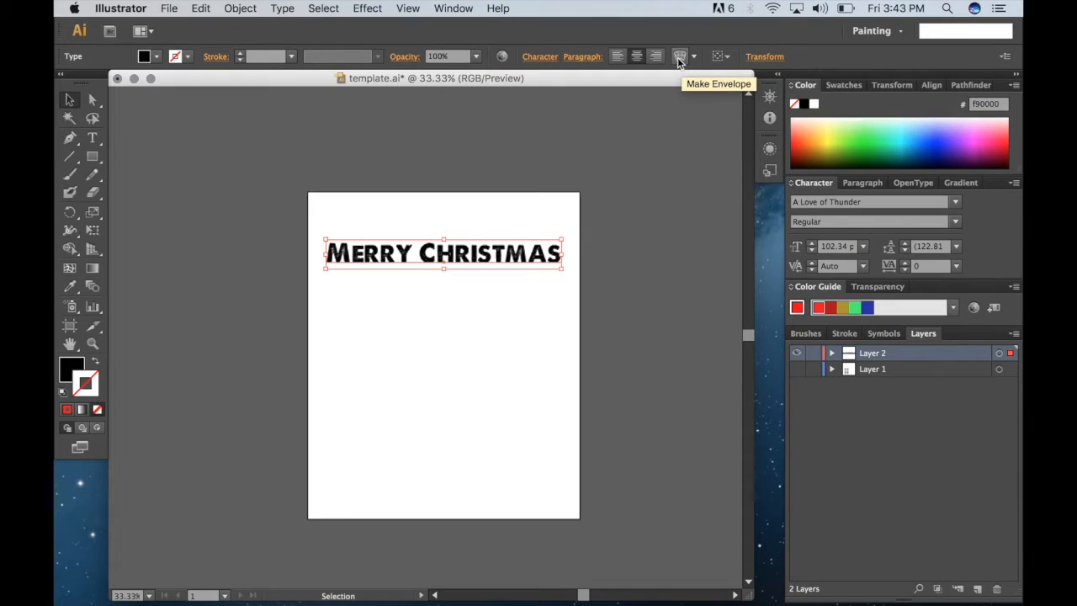
# - Start an envelope warp on the heading with live preview, trying the Arc Upper style
pyautogui.click(680, 57)
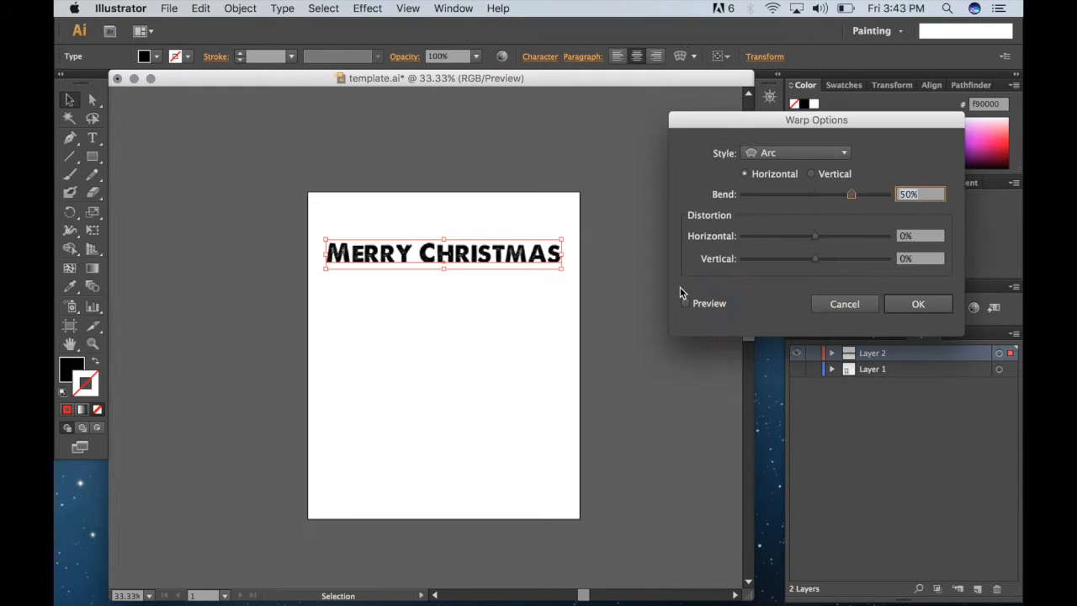
pyautogui.click(685, 303)
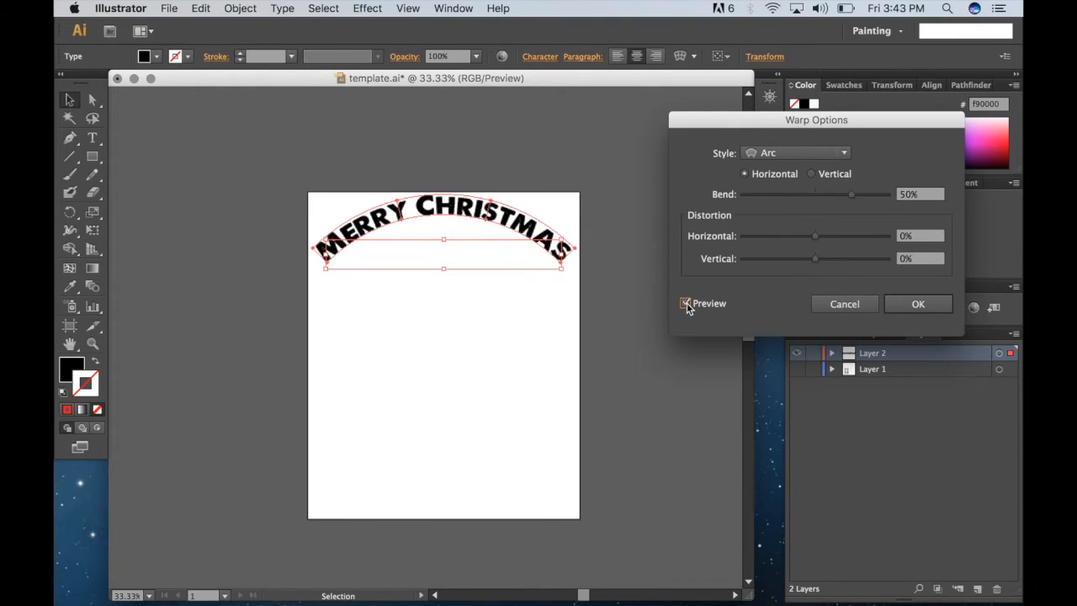
pyautogui.click(685, 303)
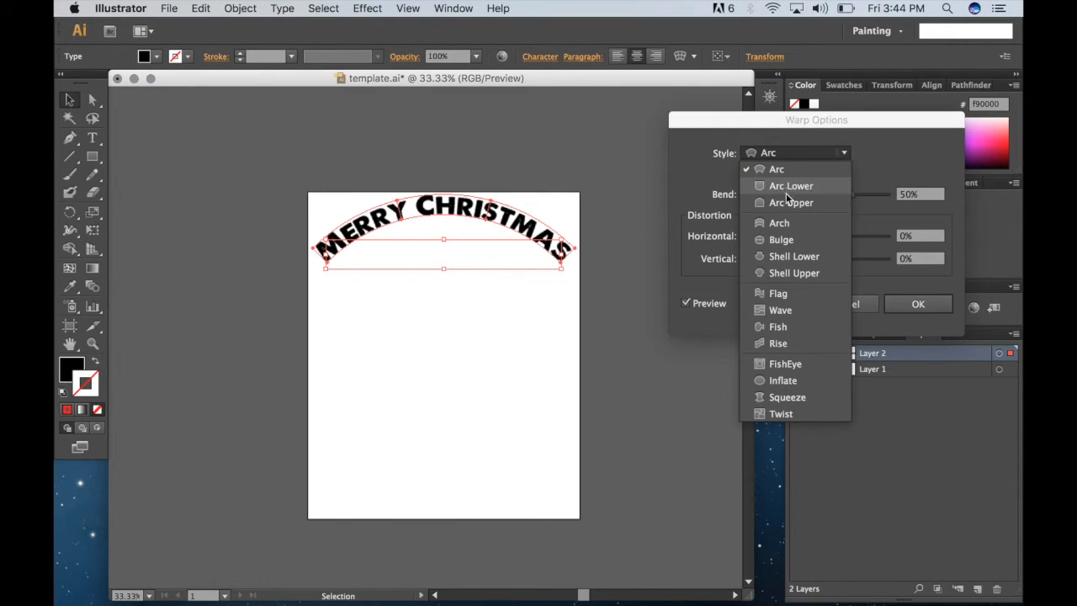
pyautogui.moveTo(777, 293)
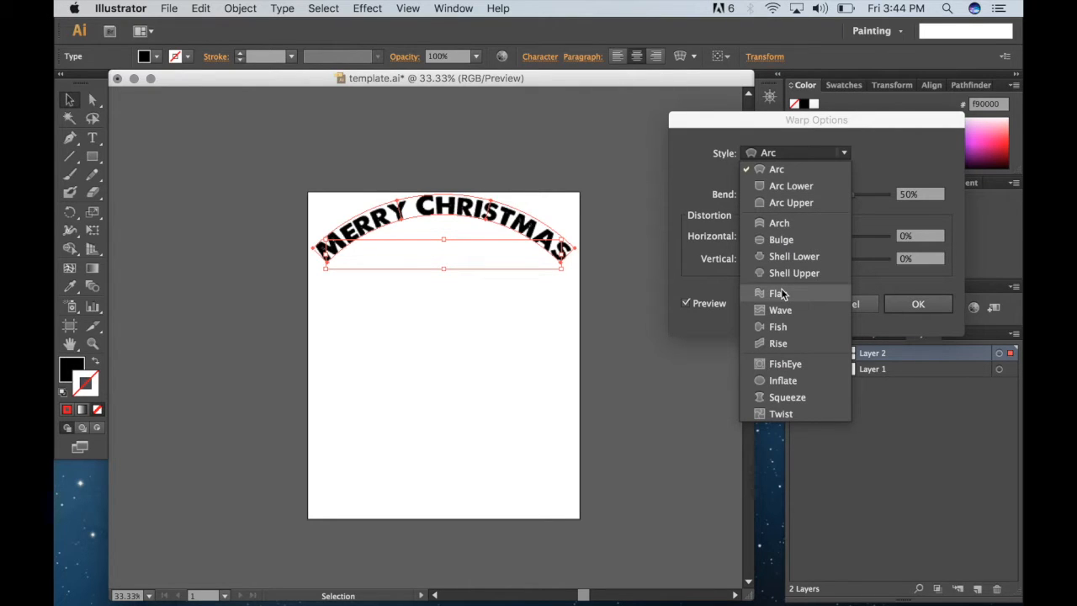
pyautogui.moveTo(781, 343)
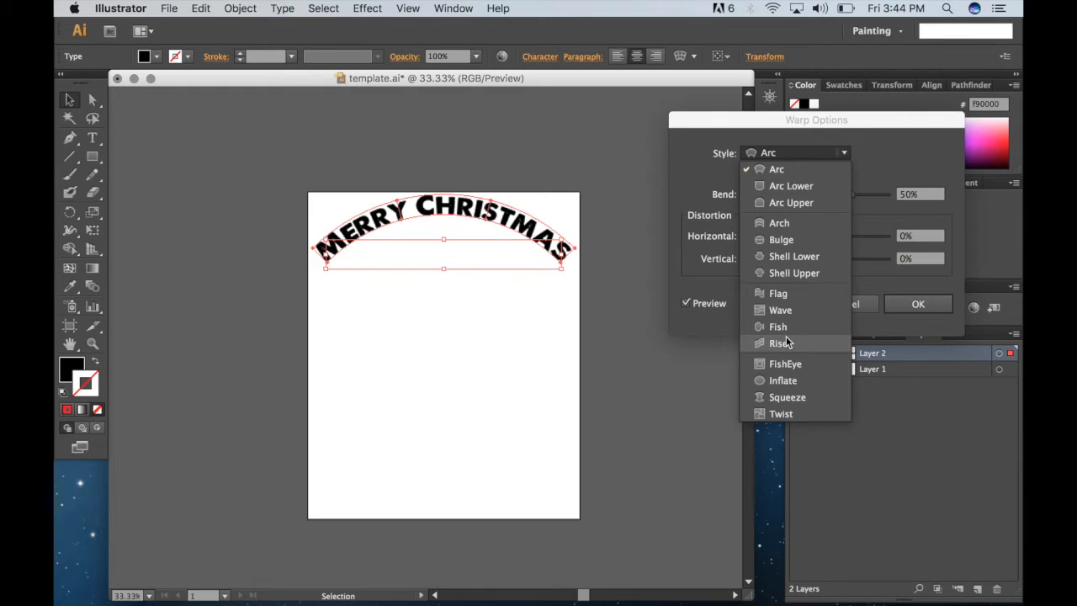
pyautogui.moveTo(777, 222)
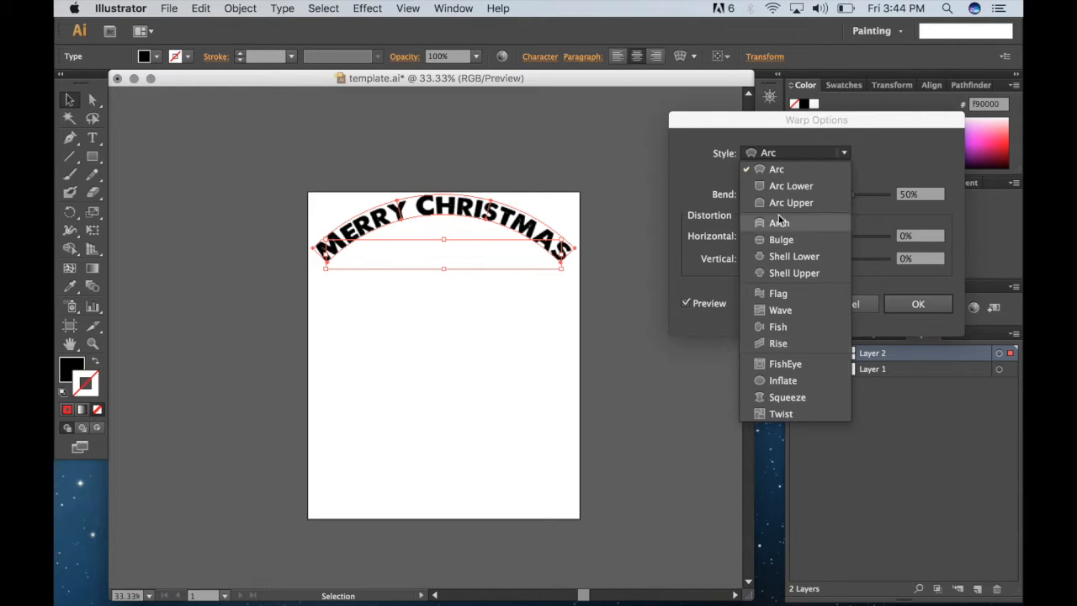
pyautogui.click(791, 202)
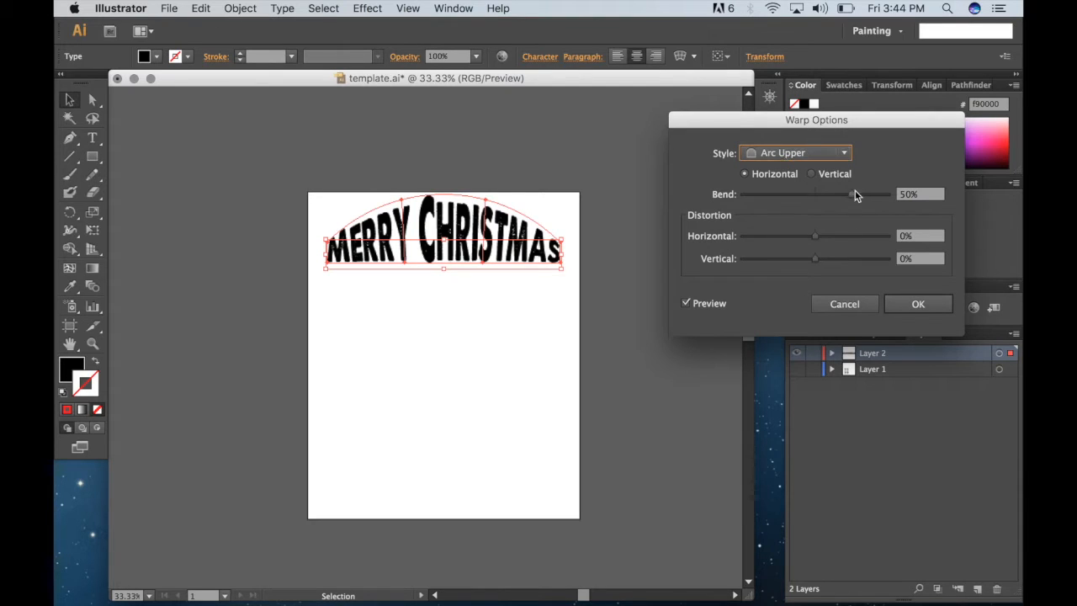
# - Settle on the plain Arc style at about 25% bend and confirm the warp
pyautogui.moveTo(848, 195); pyautogui.dragTo(821, 195)
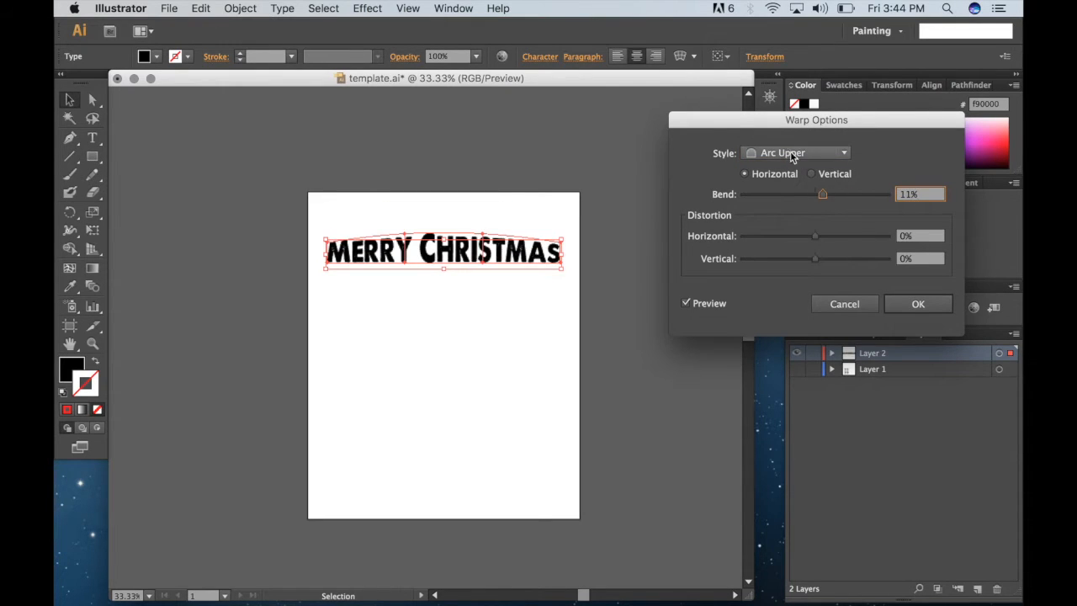
pyautogui.click(796, 152)
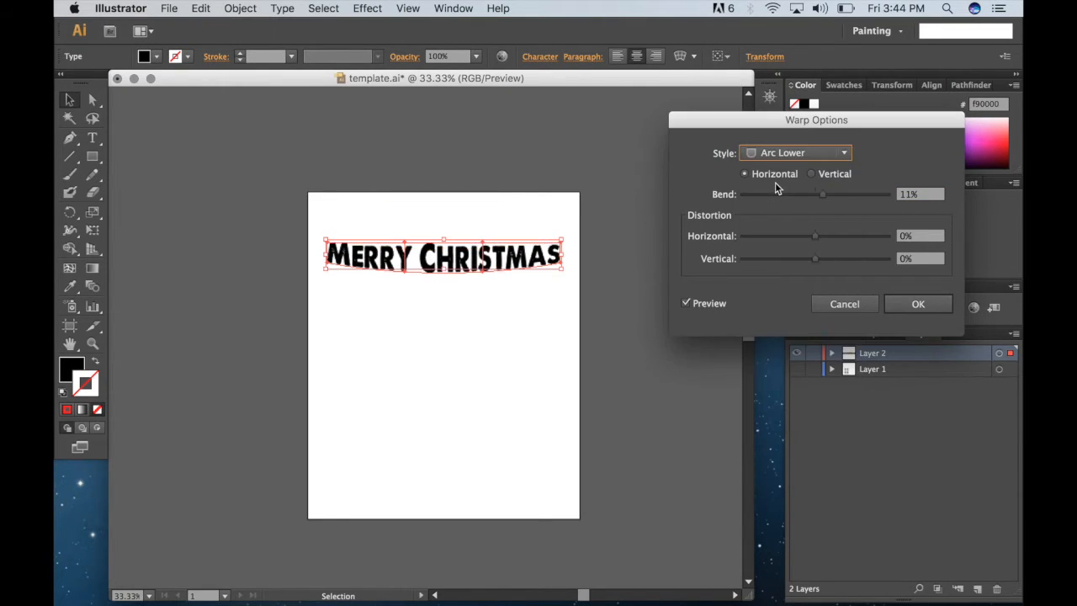
pyautogui.click(794, 151)
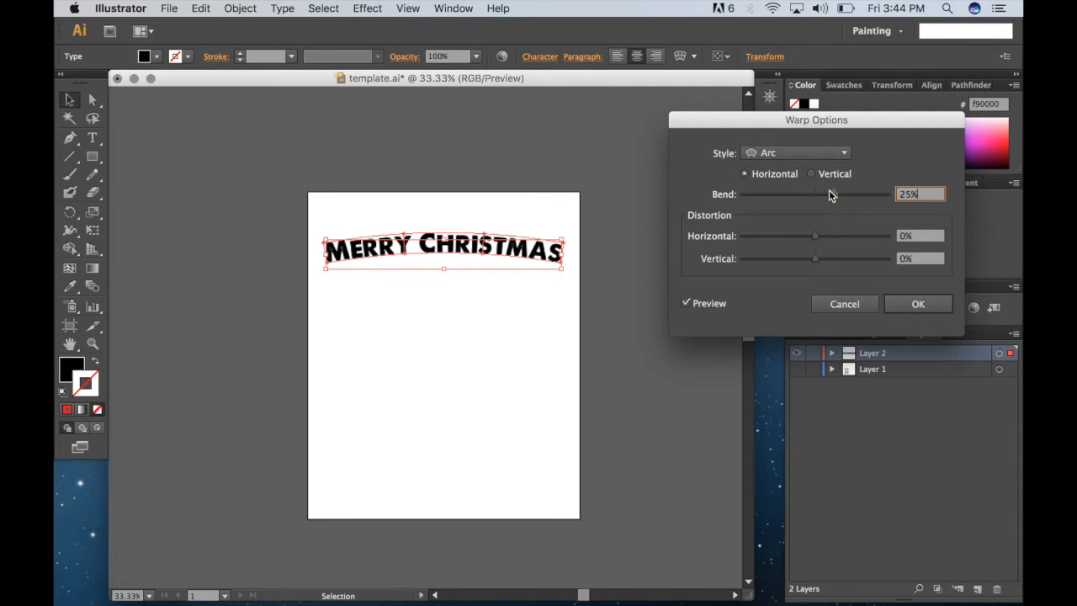
pyautogui.click(919, 303)
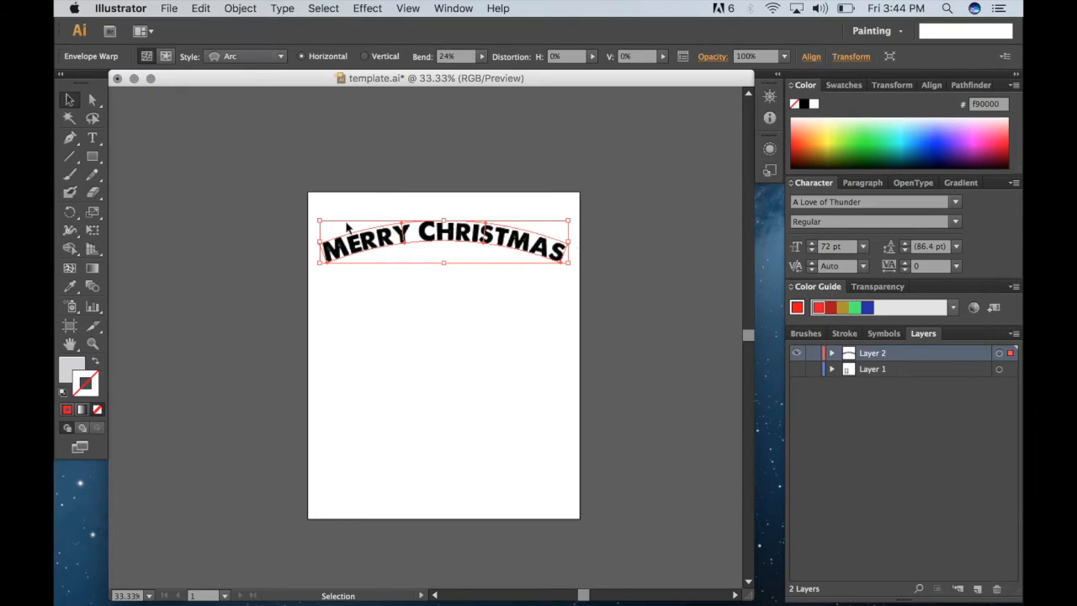
# - Isolate the warped text, select its letters and pick red as the colour
pyautogui.doubleClick(444, 243)
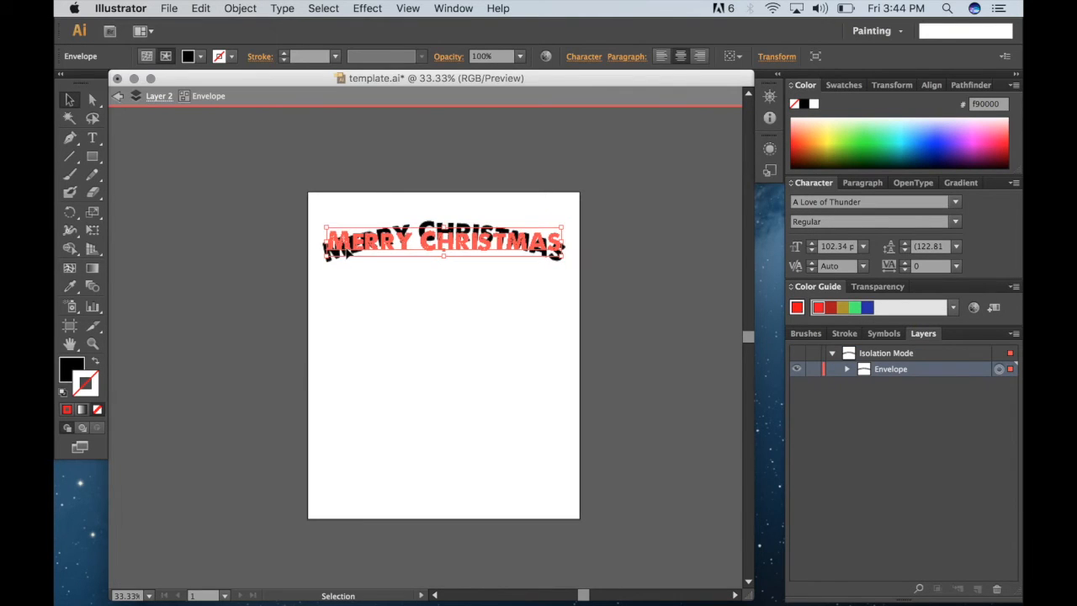
pyautogui.click(93, 138)
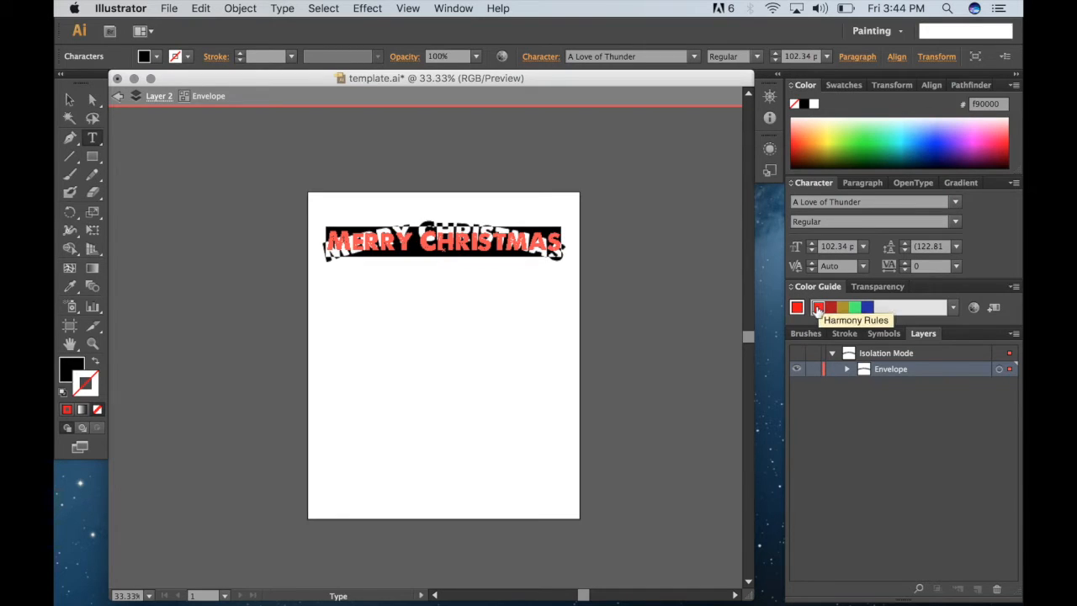
pyautogui.click(69, 99)
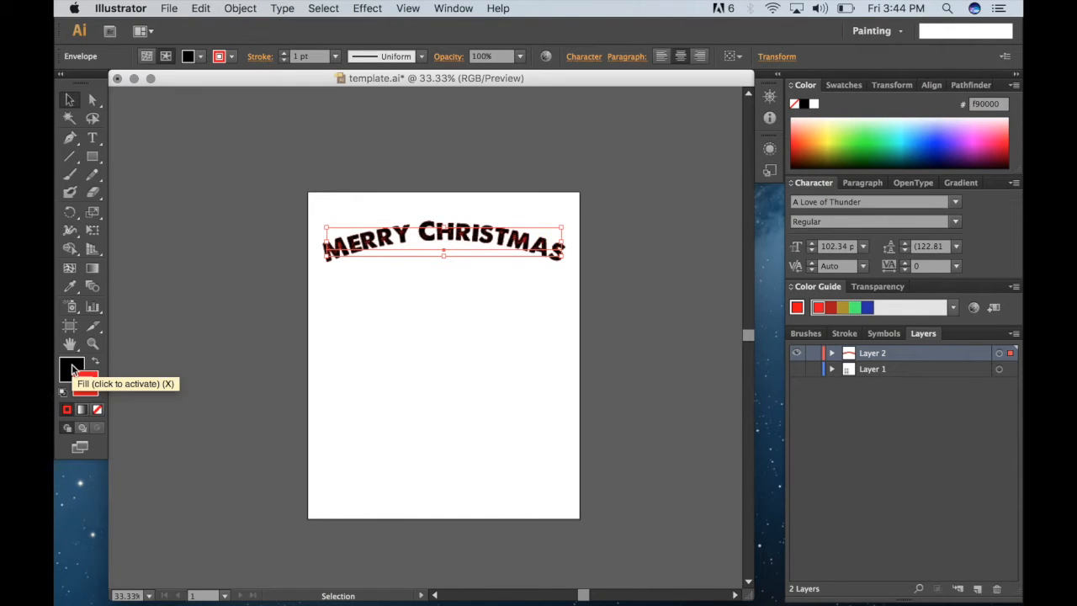
pyautogui.moveTo(98, 362)
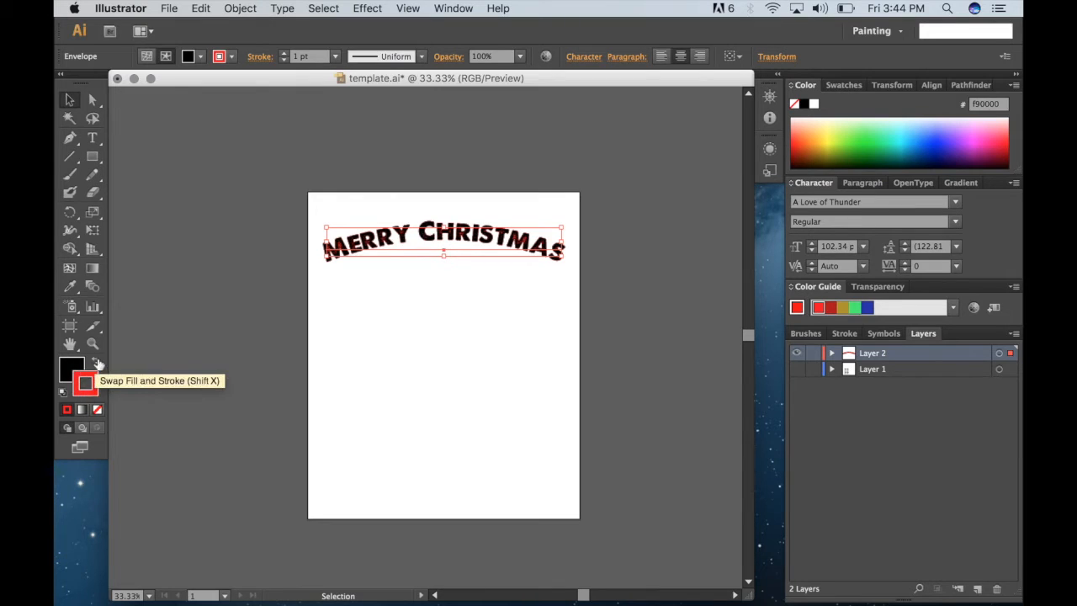
# - Make red the fill of MERRY CHRISTMAS, then deselect the arched heading
pyautogui.click(249, 272)
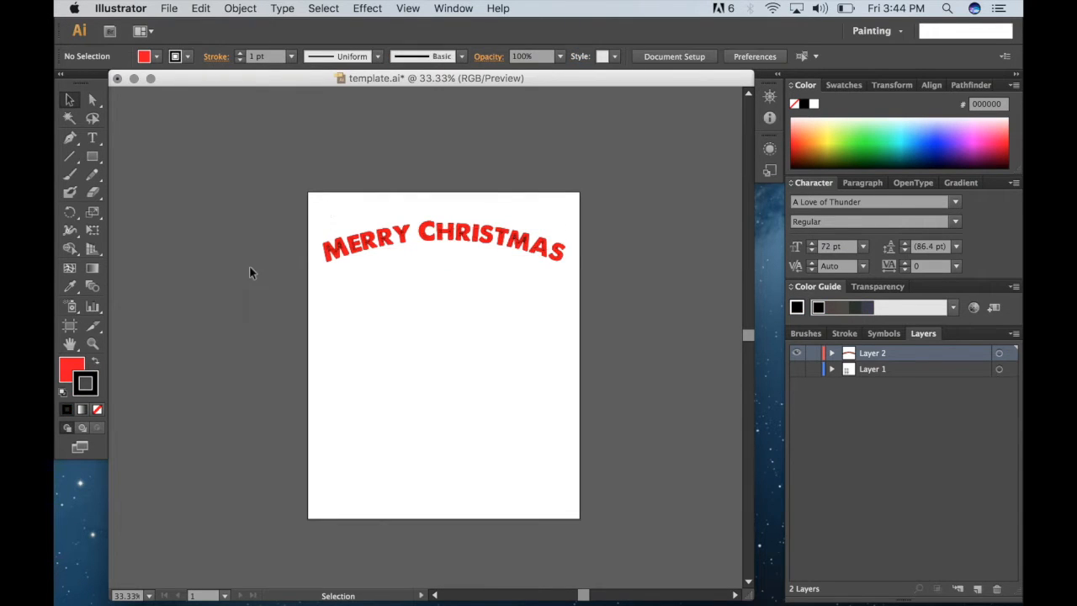
pyautogui.moveTo(84, 384)
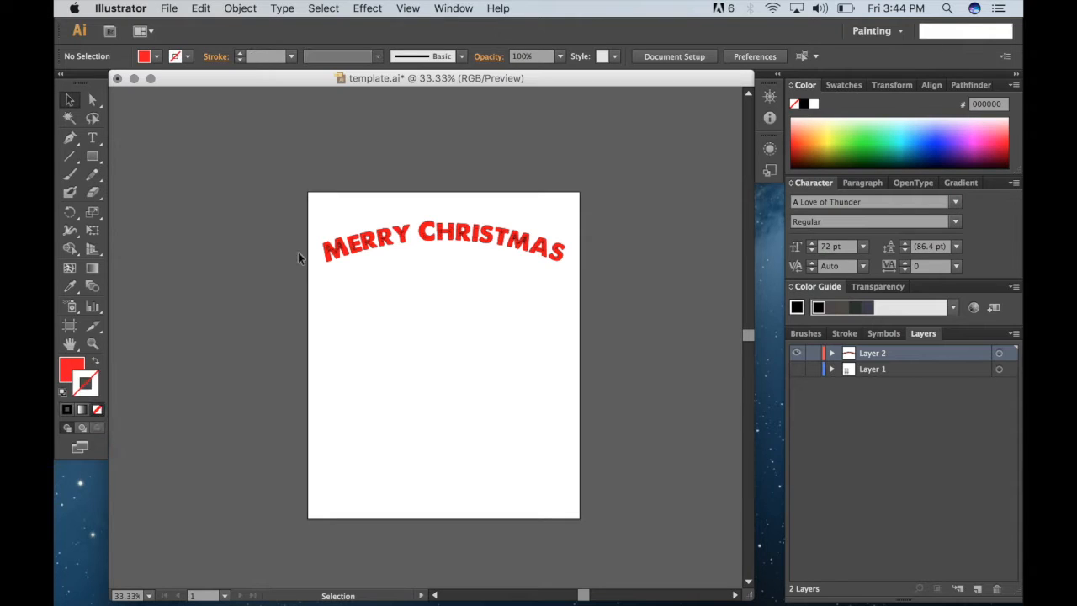
pyautogui.click(444, 242)
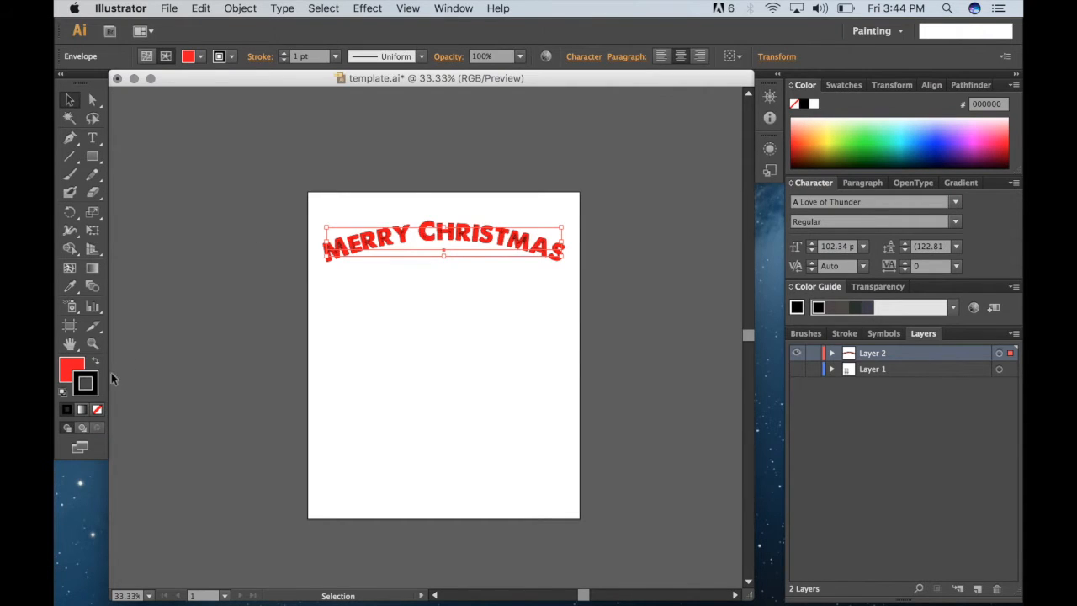
pyautogui.click(225, 278)
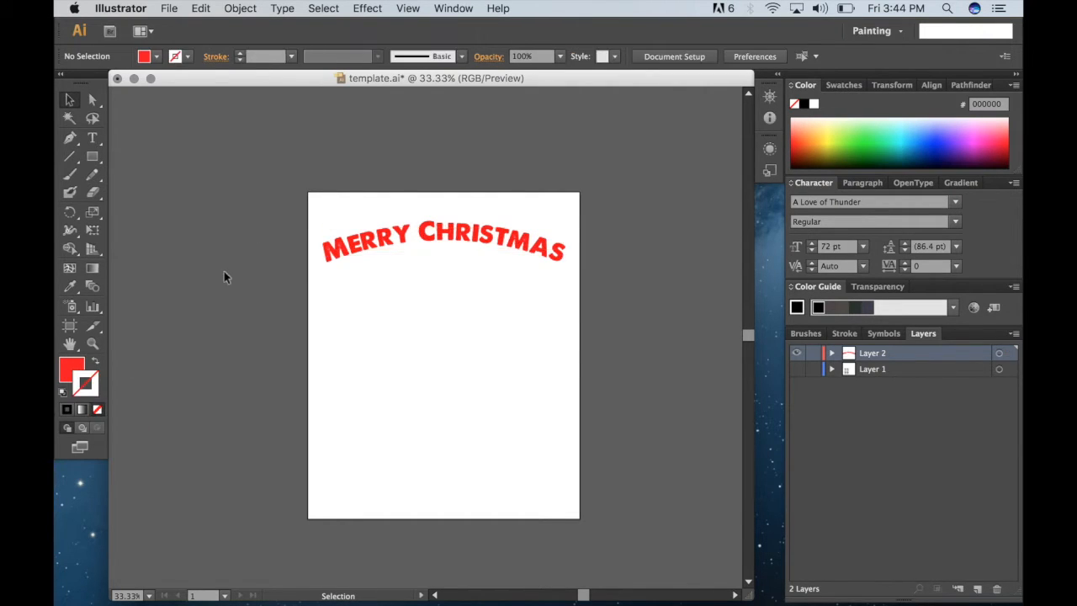
pyautogui.moveTo(598, 373)
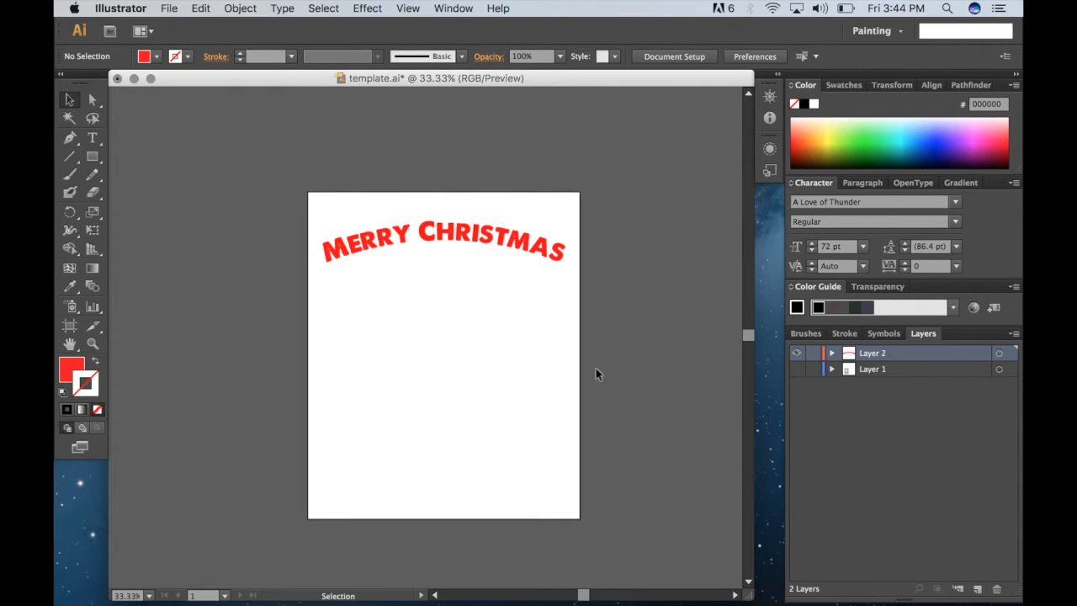
pyautogui.moveTo(71, 157)
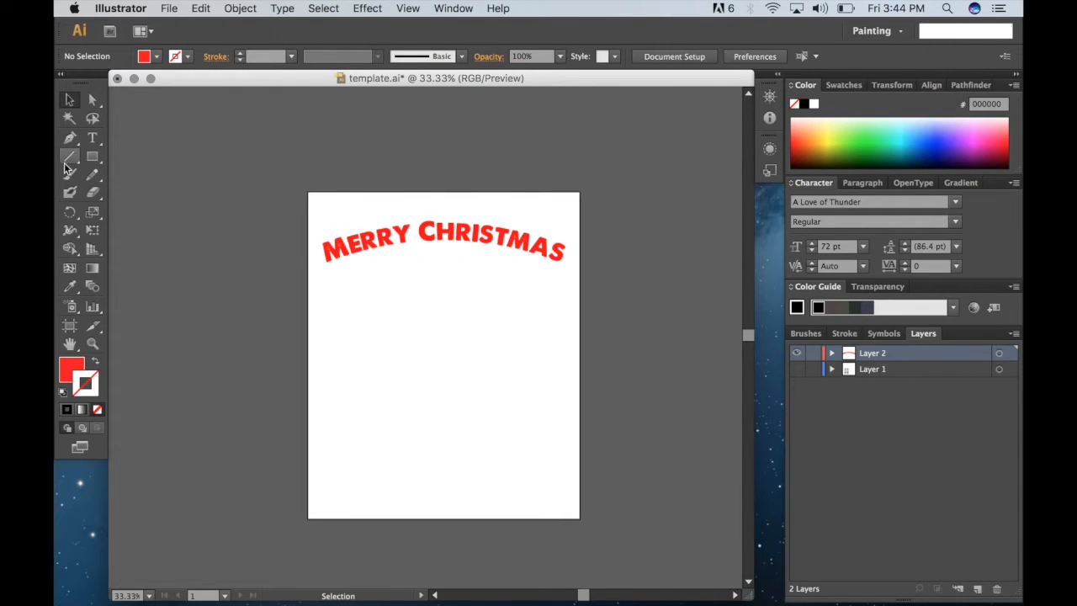
# - With the Star tool, draw a star below the title and reduce it to a triangle
pyautogui.click(71, 155)
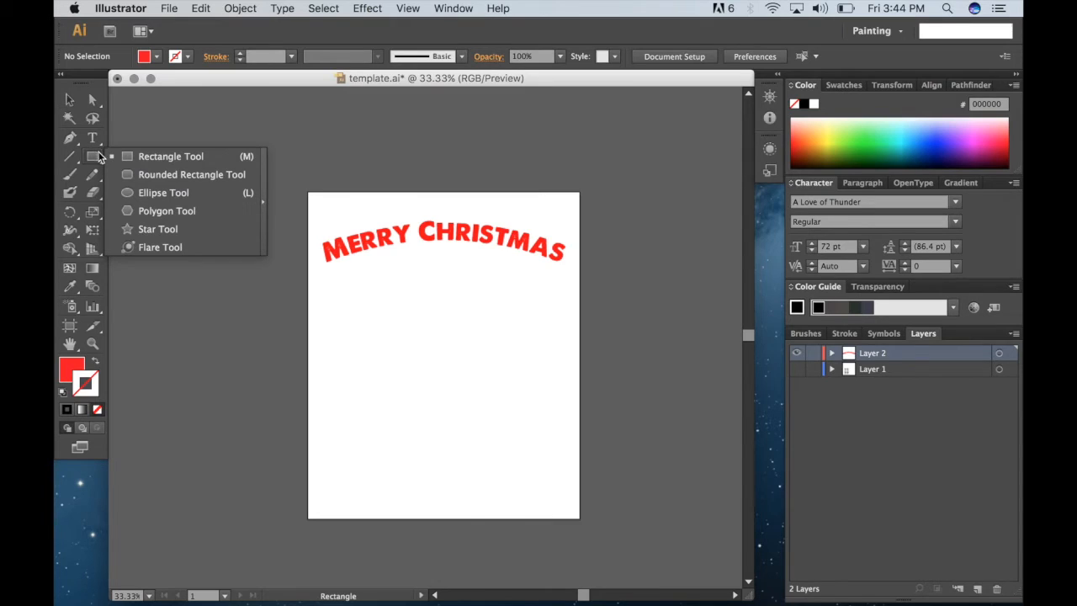
pyautogui.moveTo(158, 229)
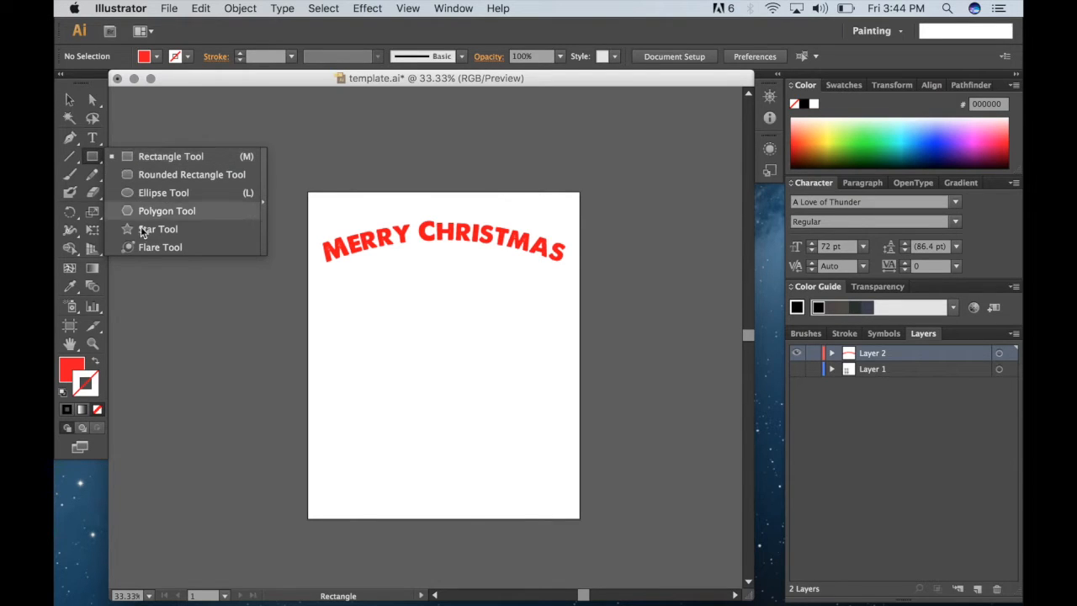
pyautogui.moveTo(163, 192)
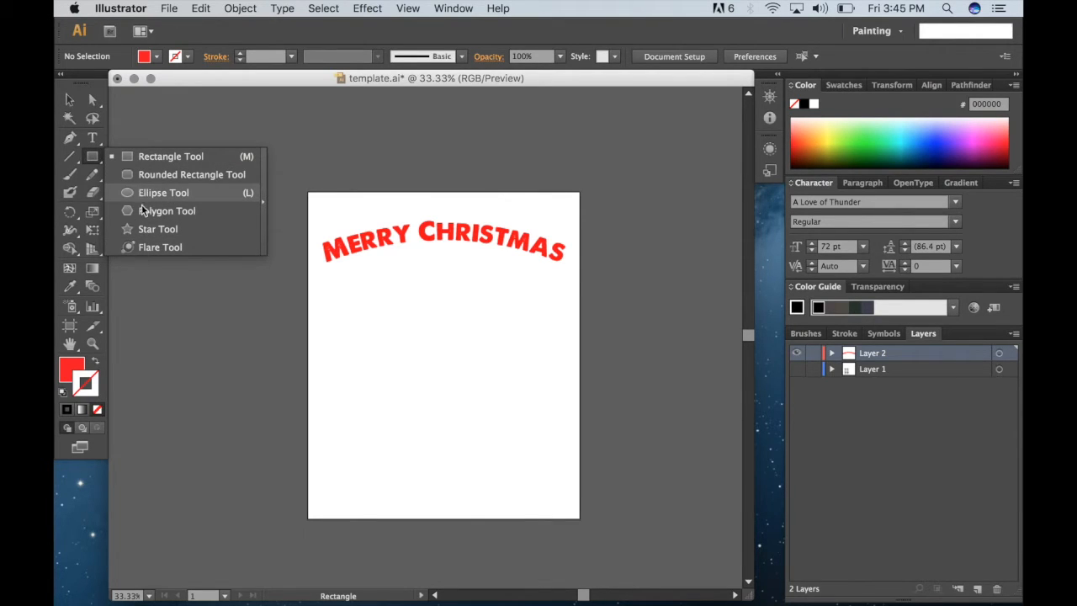
pyautogui.moveTo(172, 156)
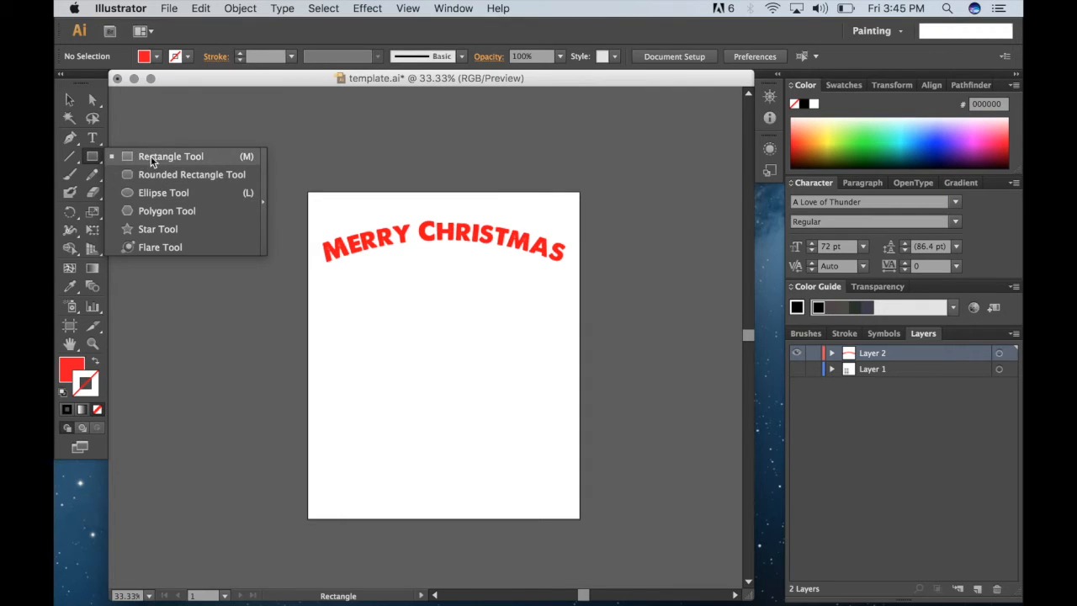
pyautogui.moveTo(159, 229)
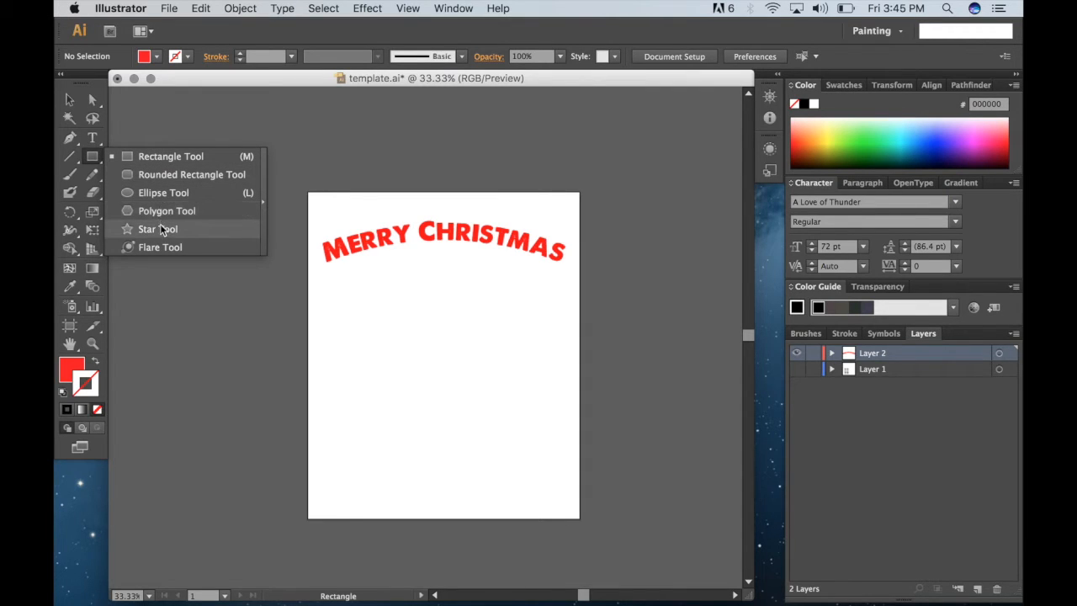
pyautogui.click(159, 229)
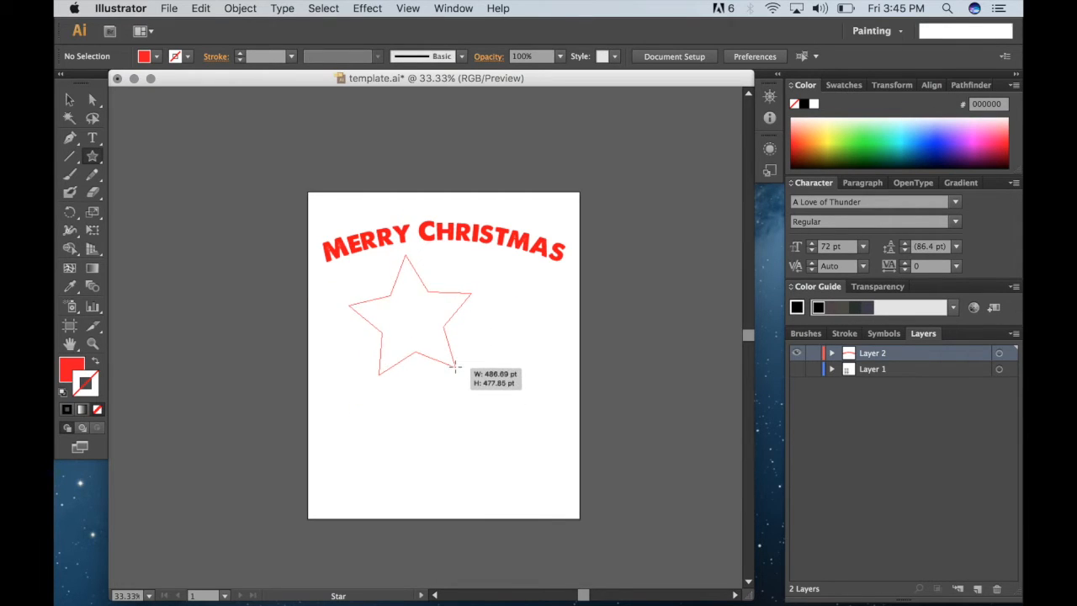
pyautogui.moveTo(458, 370); pyautogui.dragTo(437, 357)
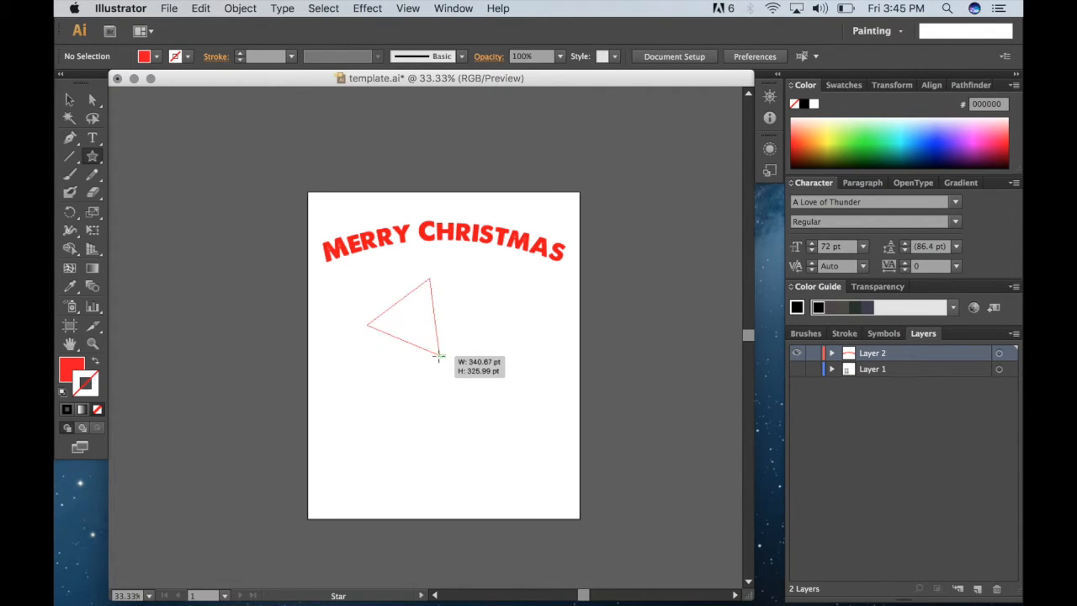
pyautogui.moveTo(437, 357); pyautogui.dragTo(441, 348)
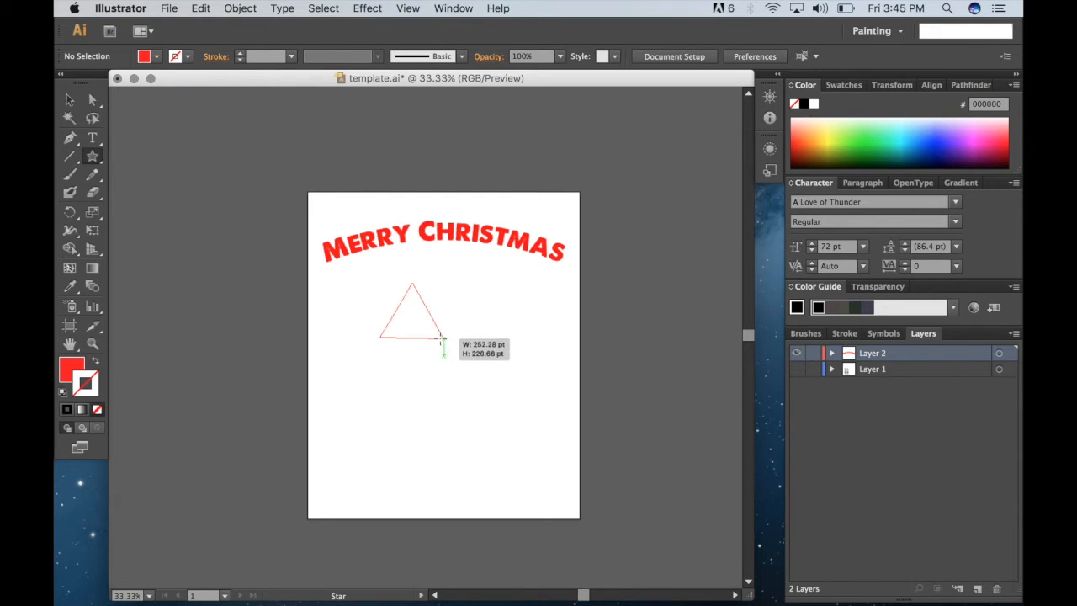
# - Adjust the red triangle to its final size below the text and complete it
pyautogui.moveTo(440, 340); pyautogui.dragTo(458, 352)
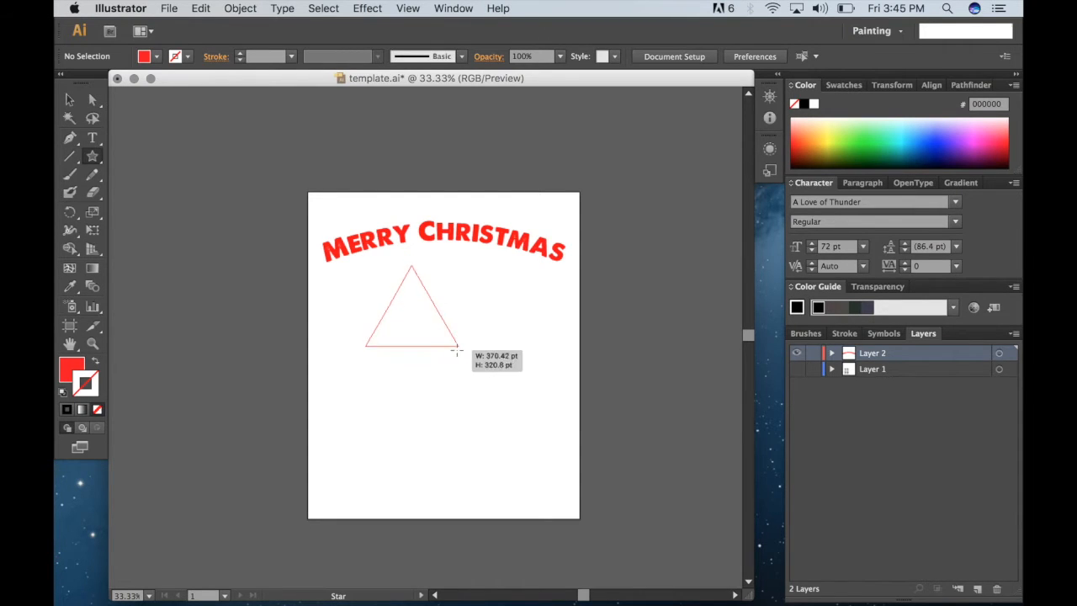
pyautogui.moveTo(455, 351); pyautogui.dragTo(445, 345)
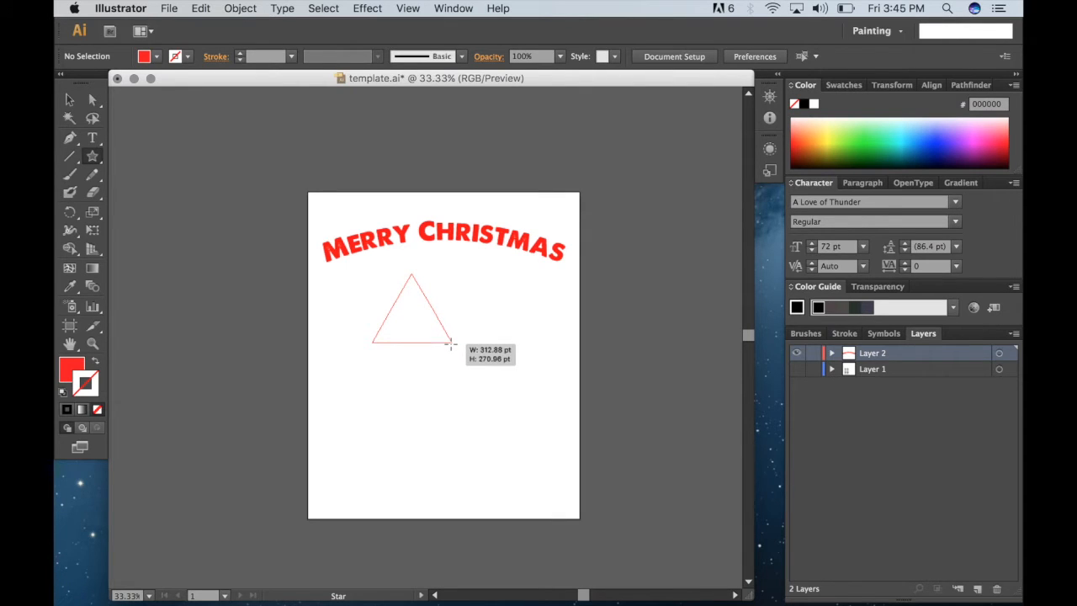
pyautogui.moveTo(451, 344); pyautogui.dragTo(458, 349)
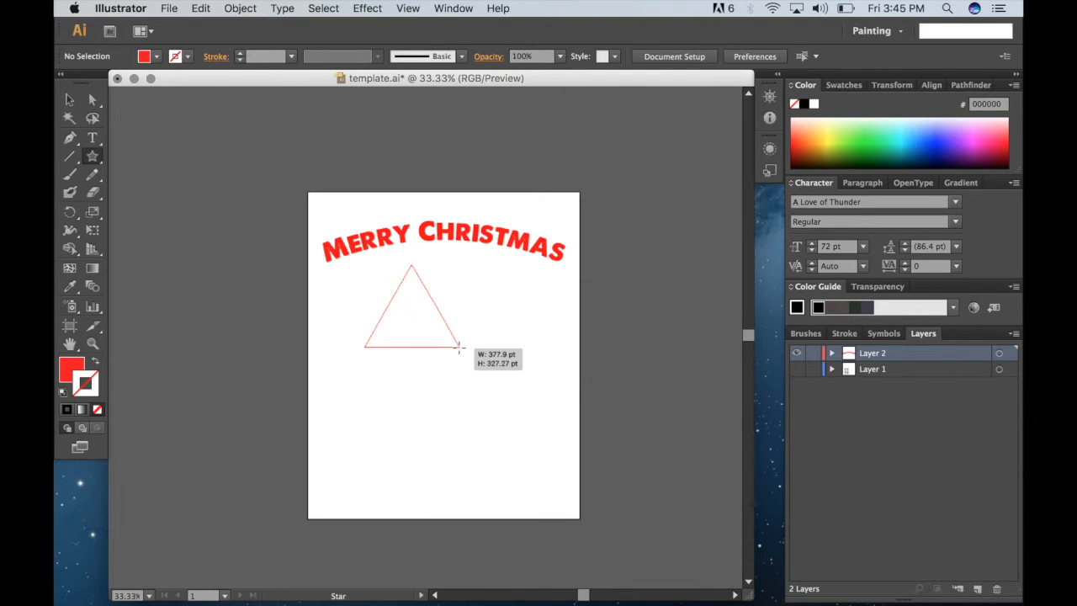
pyautogui.click(457, 346)
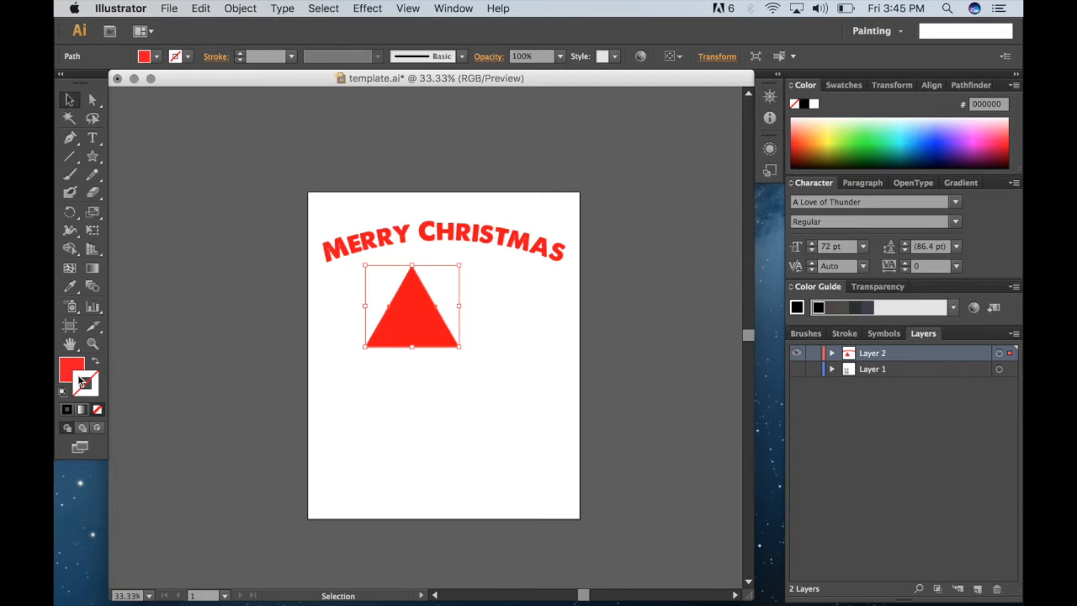
# - Change the triangle's fill from red to green in the Color Picker
pyautogui.doubleClick(71, 368)
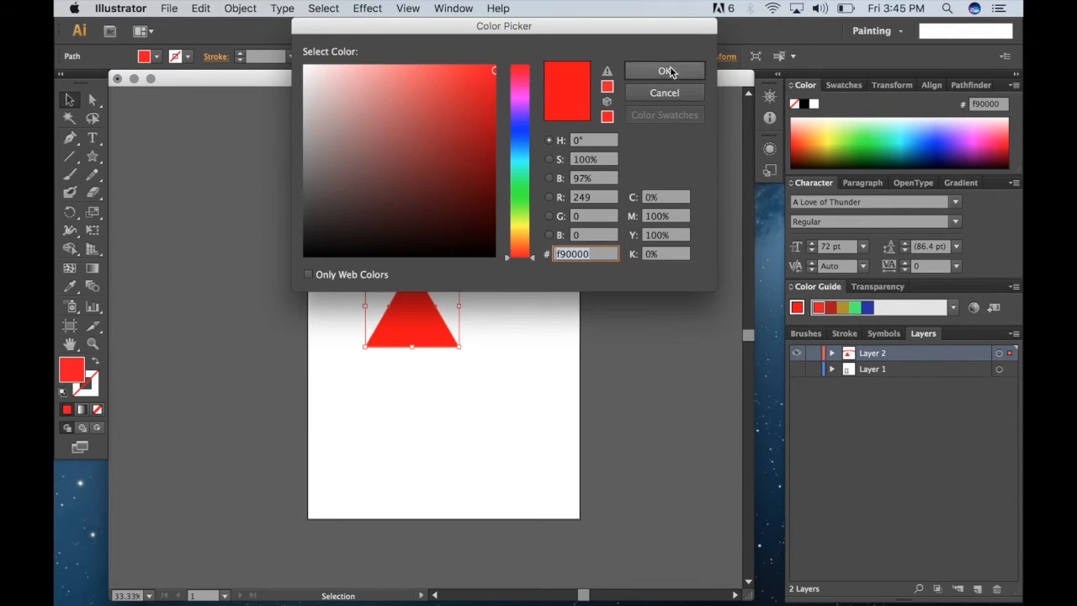
pyautogui.click(664, 71)
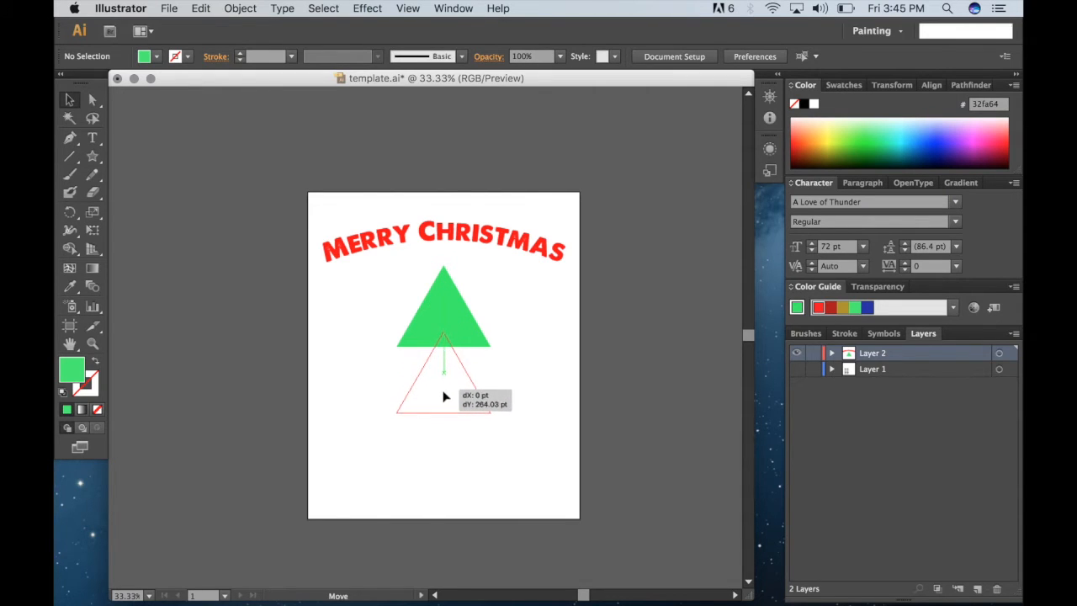
# - Position the green triangle just beneath the arched heading
pyautogui.moveTo(444, 317); pyautogui.dragTo(445, 379)
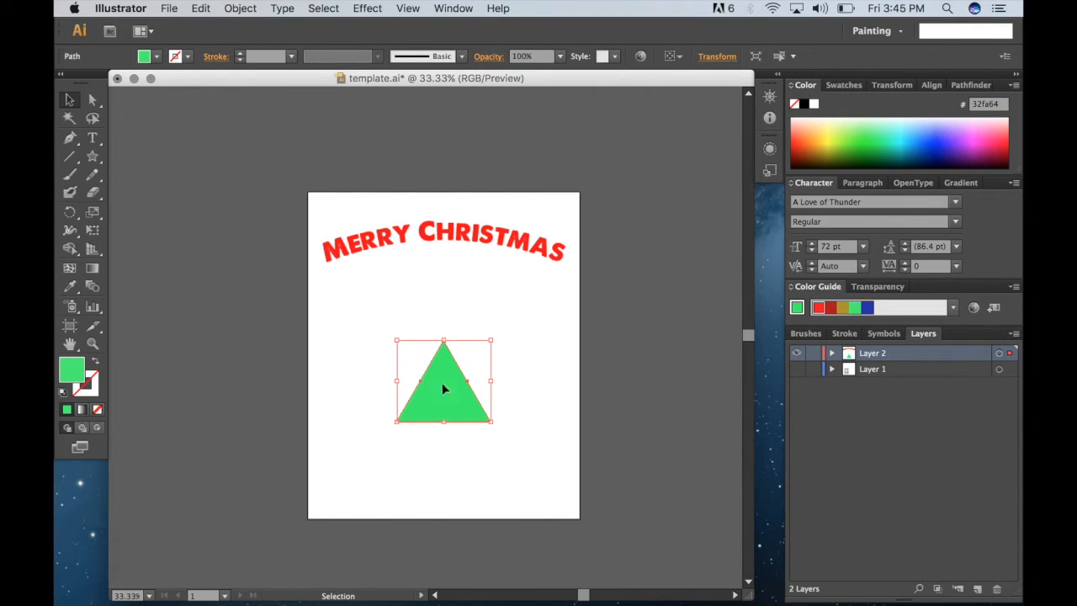
pyautogui.moveTo(444, 387); pyautogui.dragTo(454, 328)
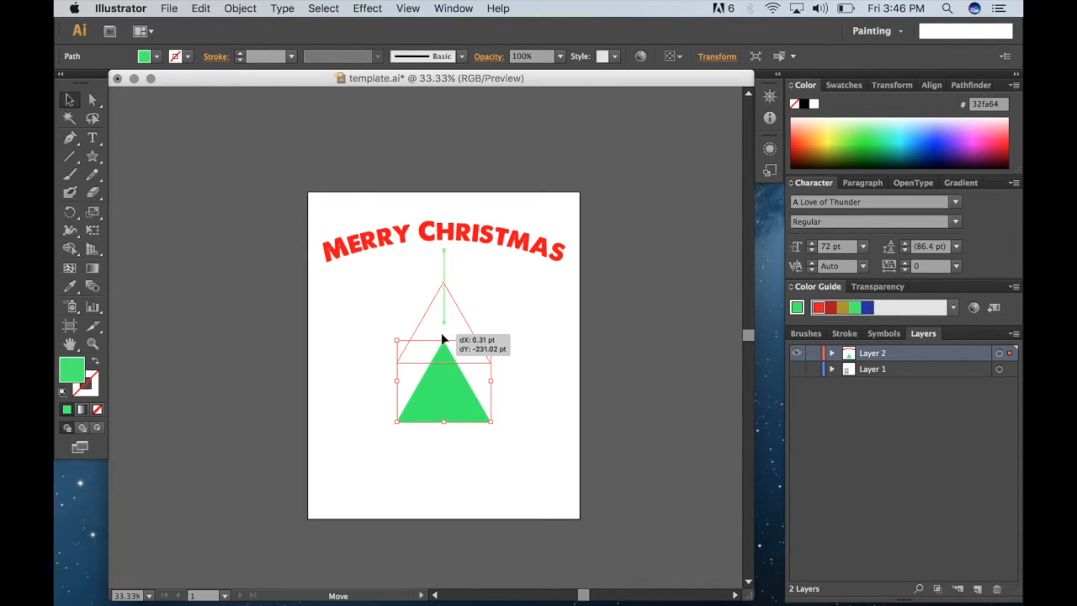
pyautogui.moveTo(444, 340); pyautogui.dragTo(444, 323)
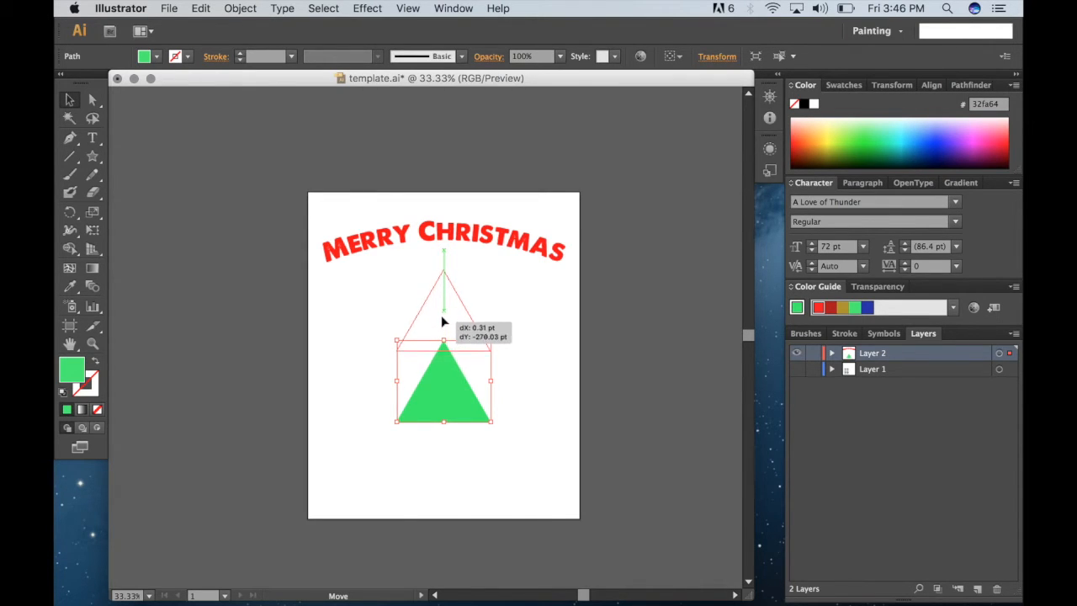
pyautogui.moveTo(444, 323); pyautogui.dragTo(444, 306)
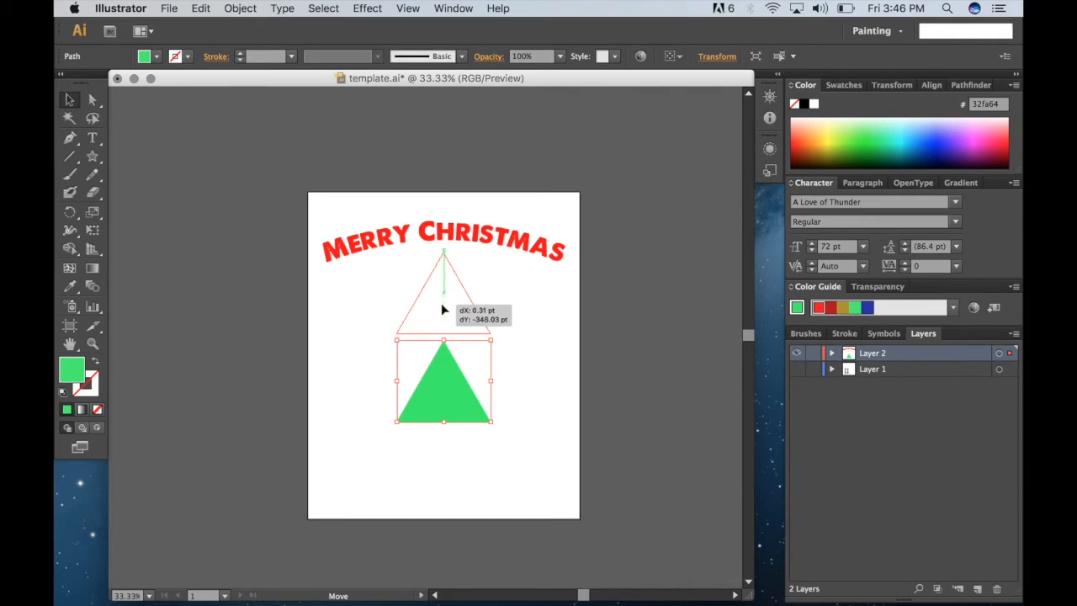
pyautogui.moveTo(444, 380); pyautogui.dragTo(444, 294)
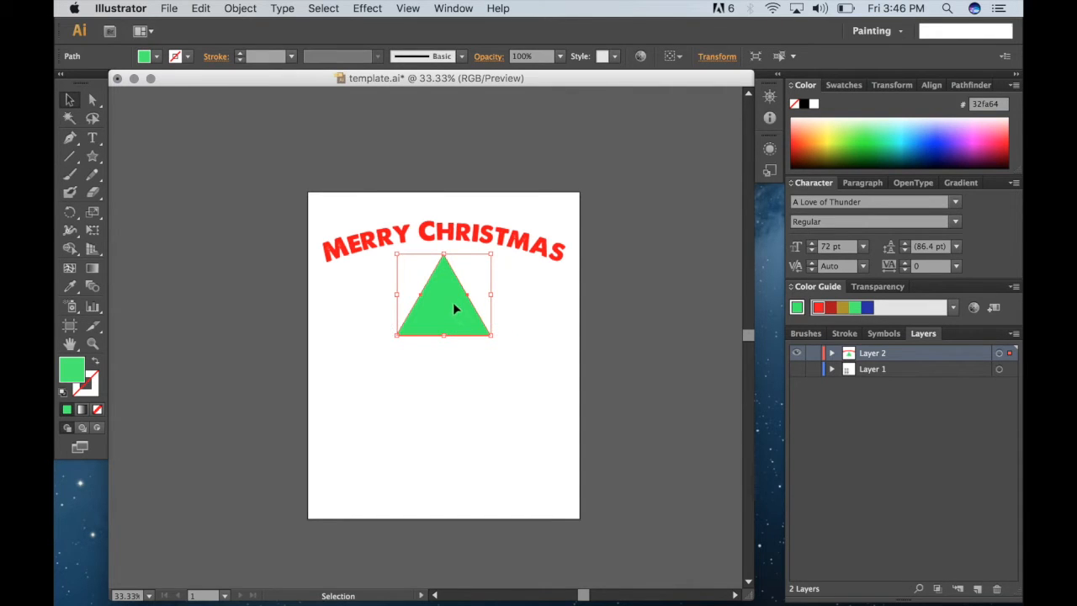
pyautogui.moveTo(454, 309); pyautogui.dragTo(454, 340)
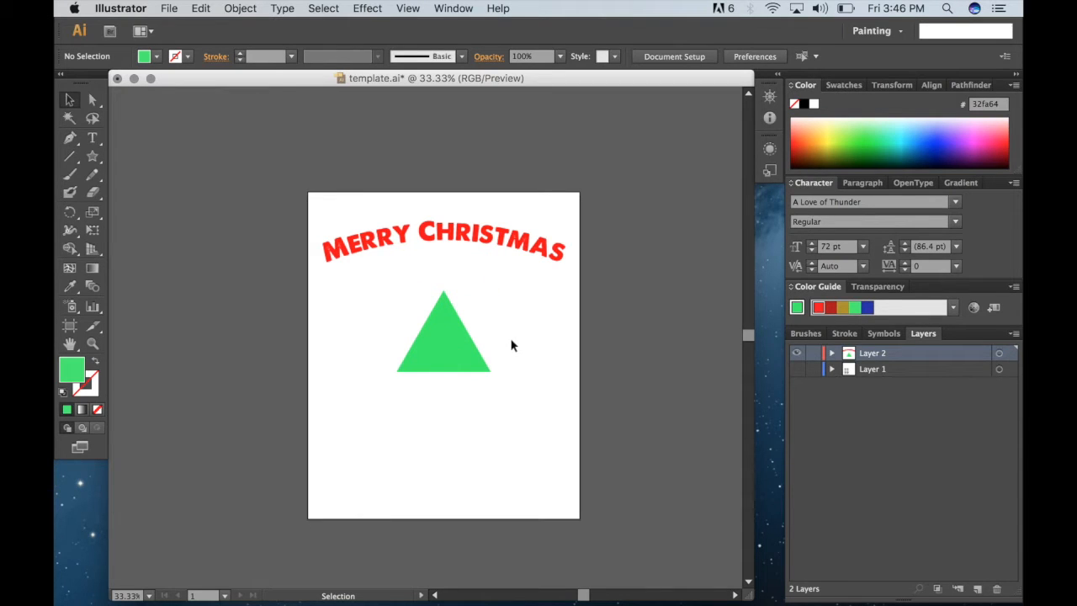
# - Duplicate the triangle downward as a second tree tier and enlarge it
pyautogui.click(441, 345)
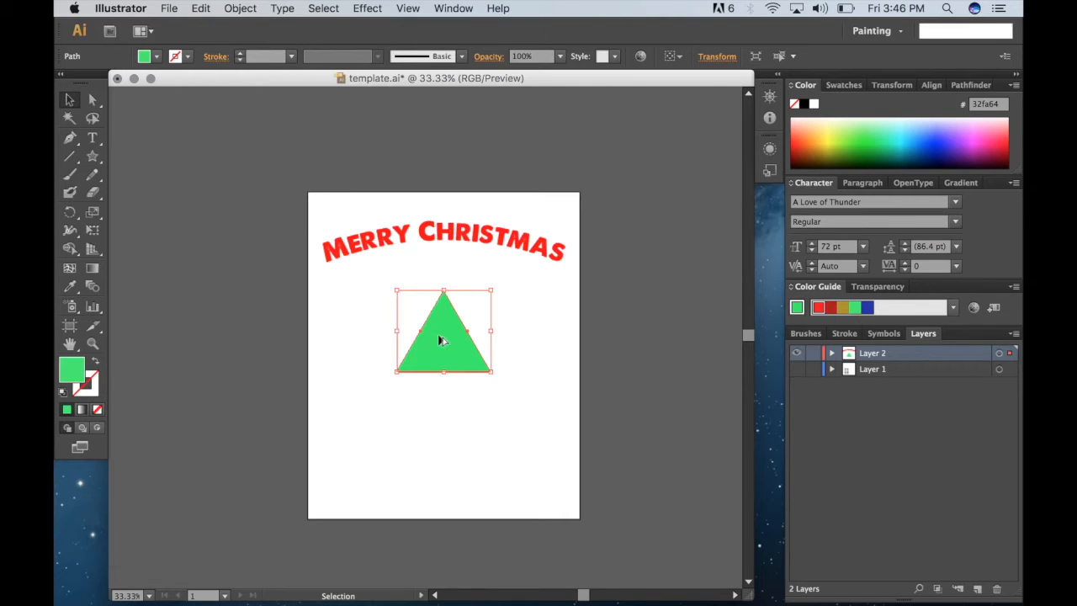
pyautogui.moveTo(444, 330); pyautogui.dragTo(444, 370)
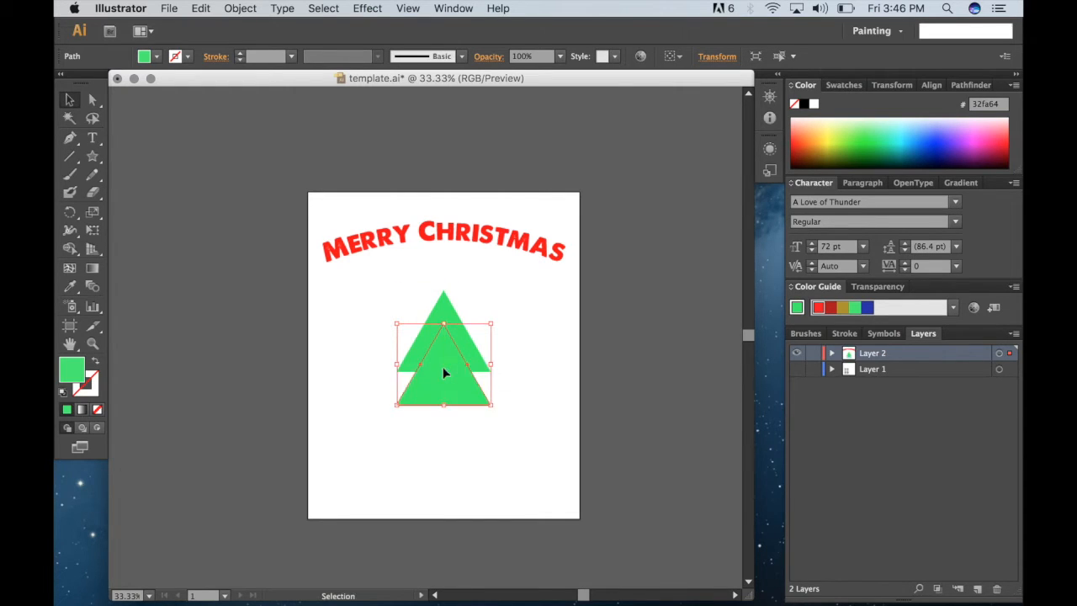
pyautogui.moveTo(501, 333)
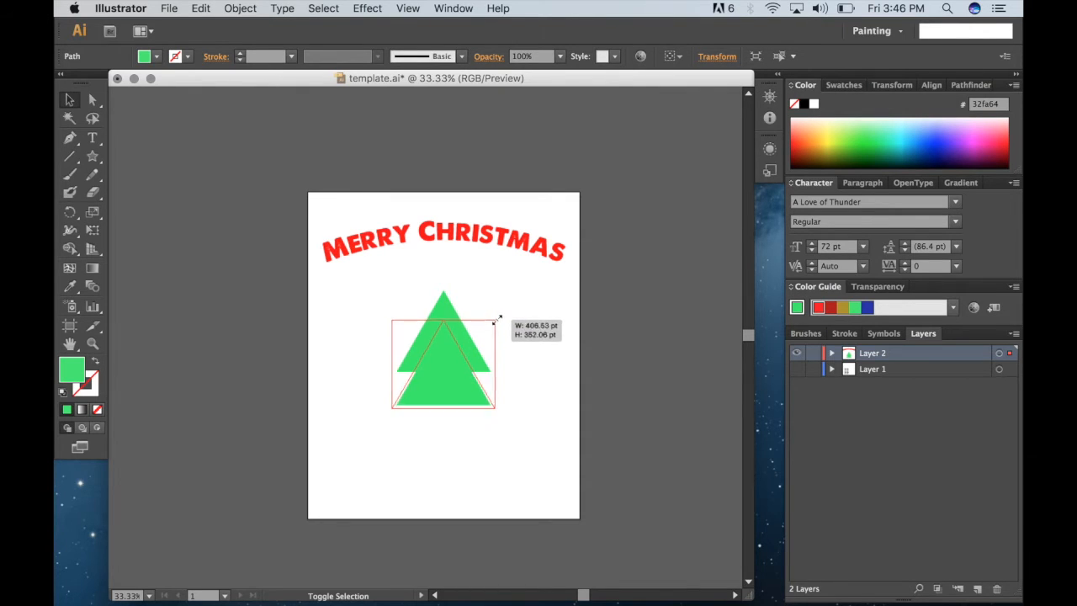
pyautogui.moveTo(498, 320); pyautogui.dragTo(505, 315)
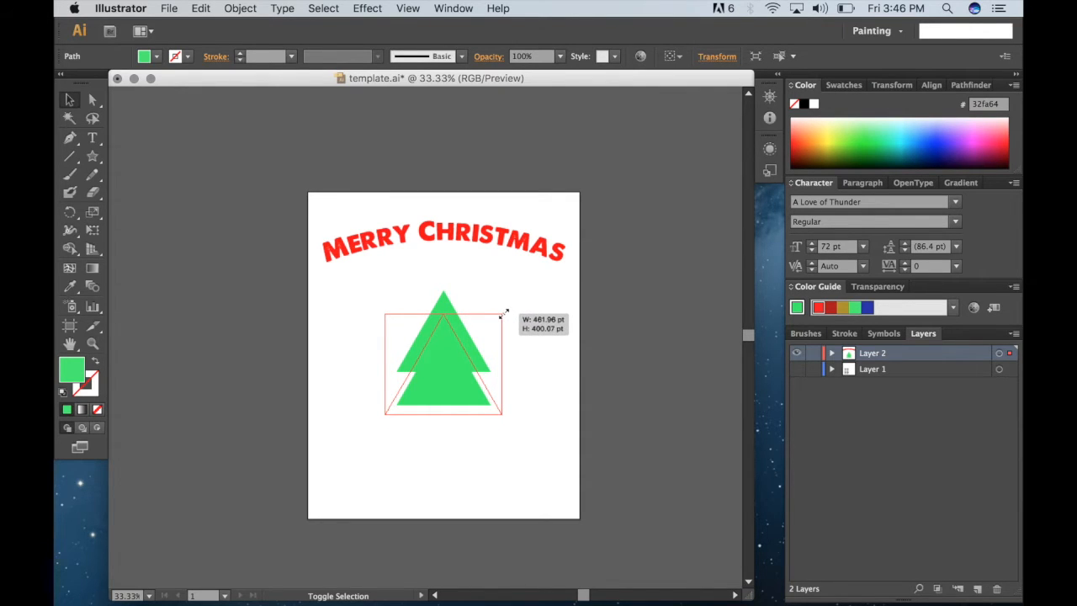
pyautogui.moveTo(505, 316); pyautogui.dragTo(503, 318)
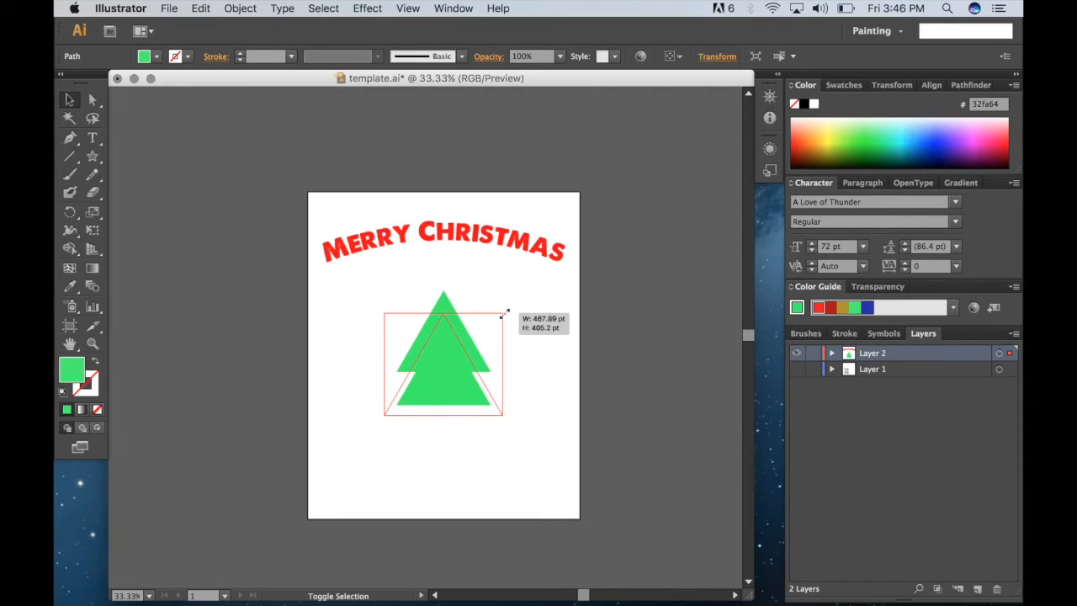
pyautogui.moveTo(503, 313); pyautogui.dragTo(508, 311)
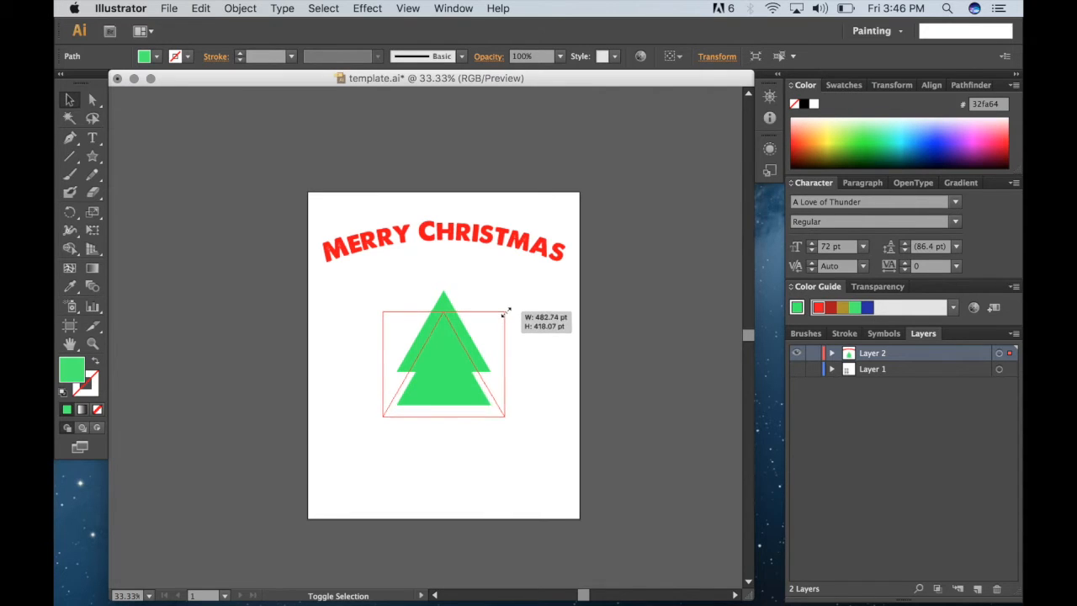
pyautogui.moveTo(506, 309); pyautogui.dragTo(509, 308)
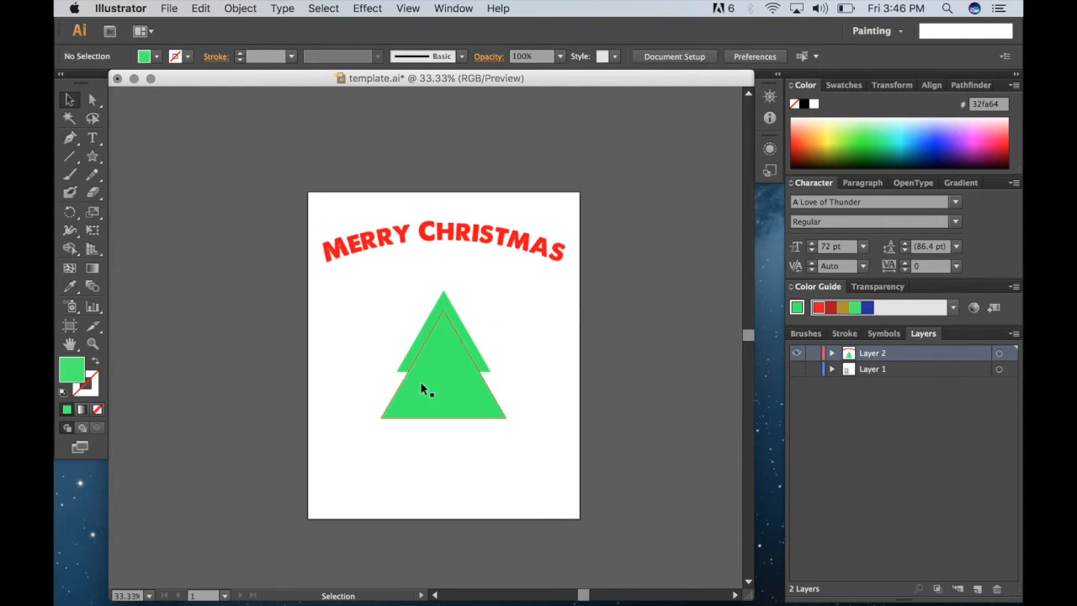
# - Duplicate the second tier downward as a third, larger bottom tier
pyautogui.click(445, 390)
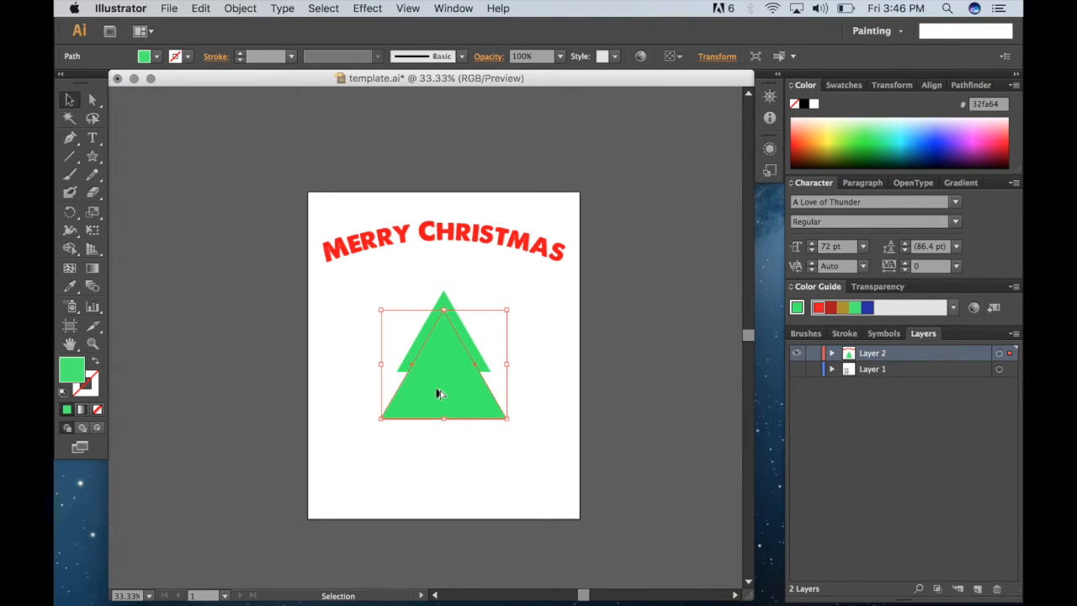
pyautogui.moveTo(440, 391); pyautogui.dragTo(439, 400)
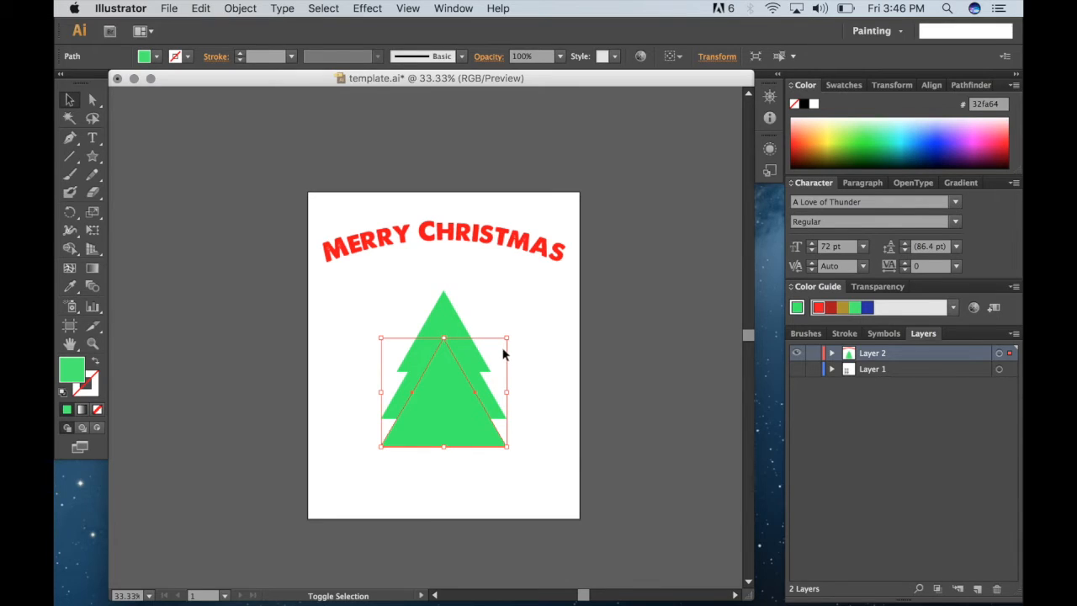
pyautogui.moveTo(506, 340); pyautogui.dragTo(520, 333)
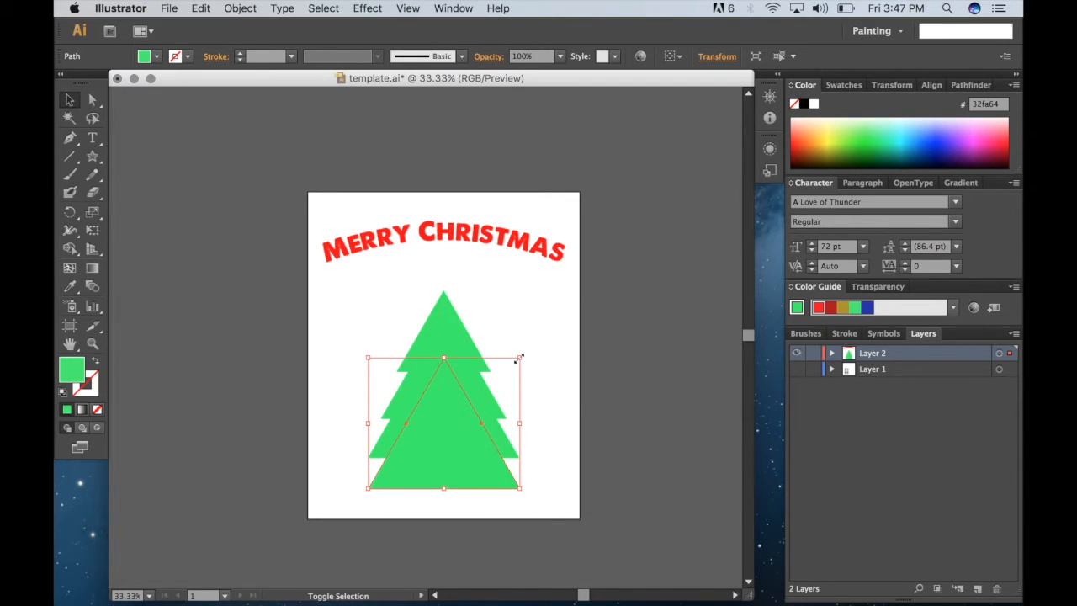
pyautogui.rightClick(520, 356)
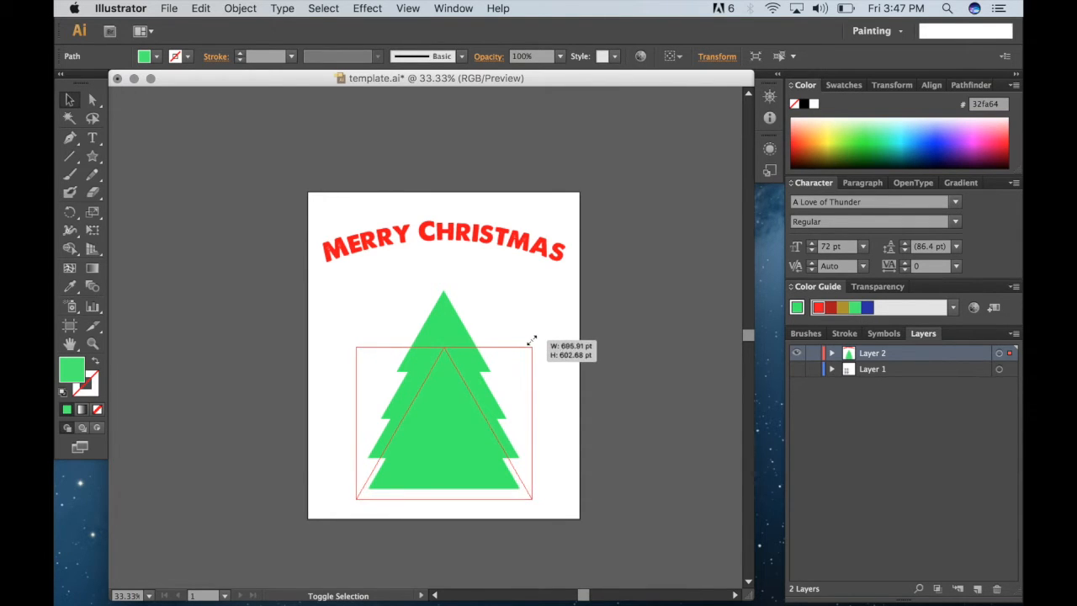
pyautogui.click(555, 316)
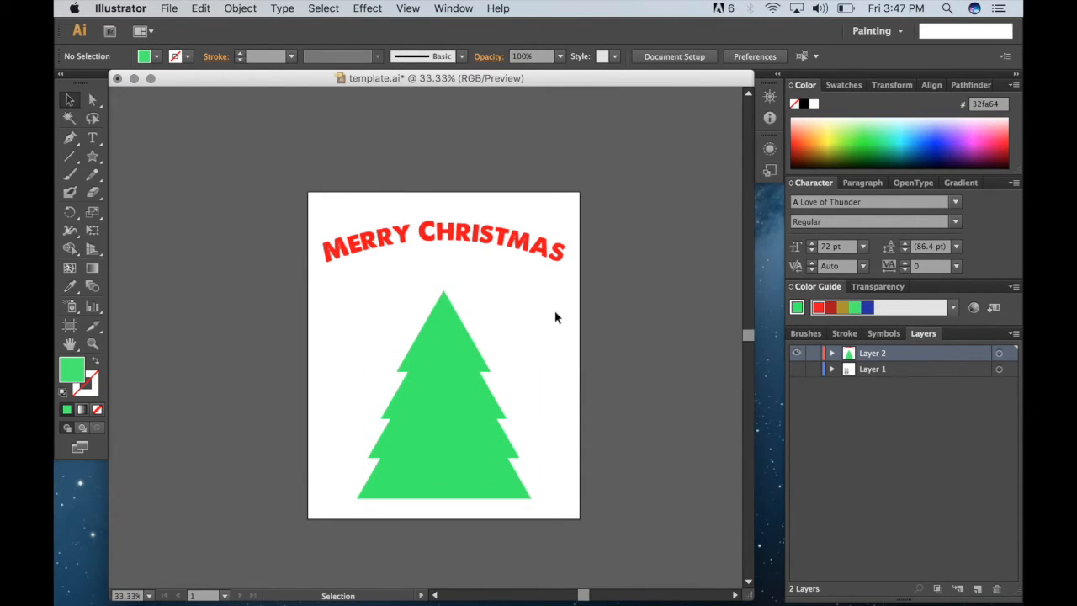
pyautogui.moveTo(542, 311)
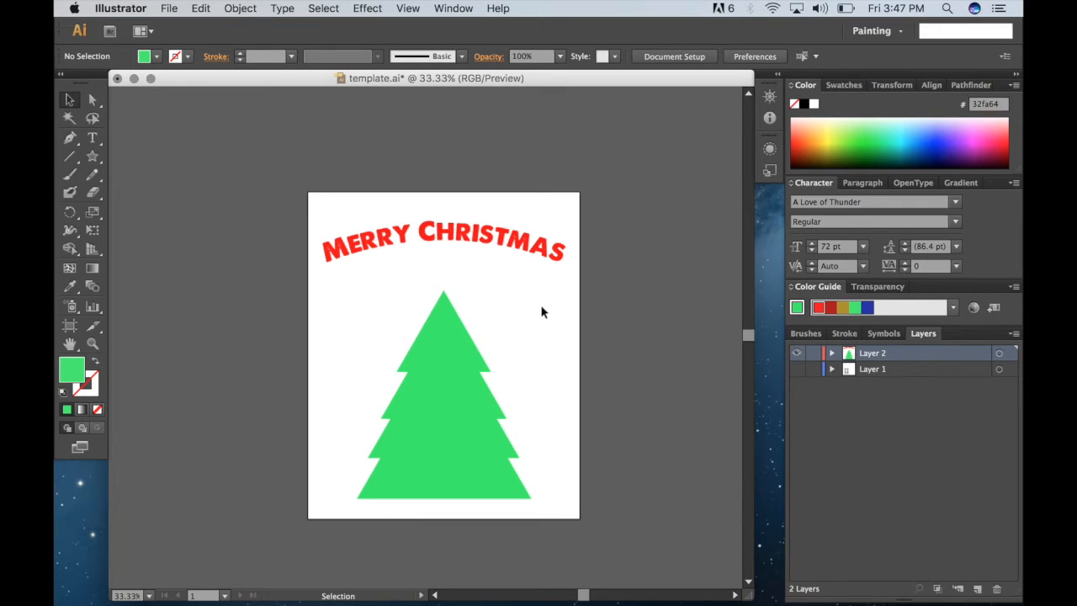
# - Center the three tree tiers horizontally and deselect the finished tree
pyautogui.click(444, 395)
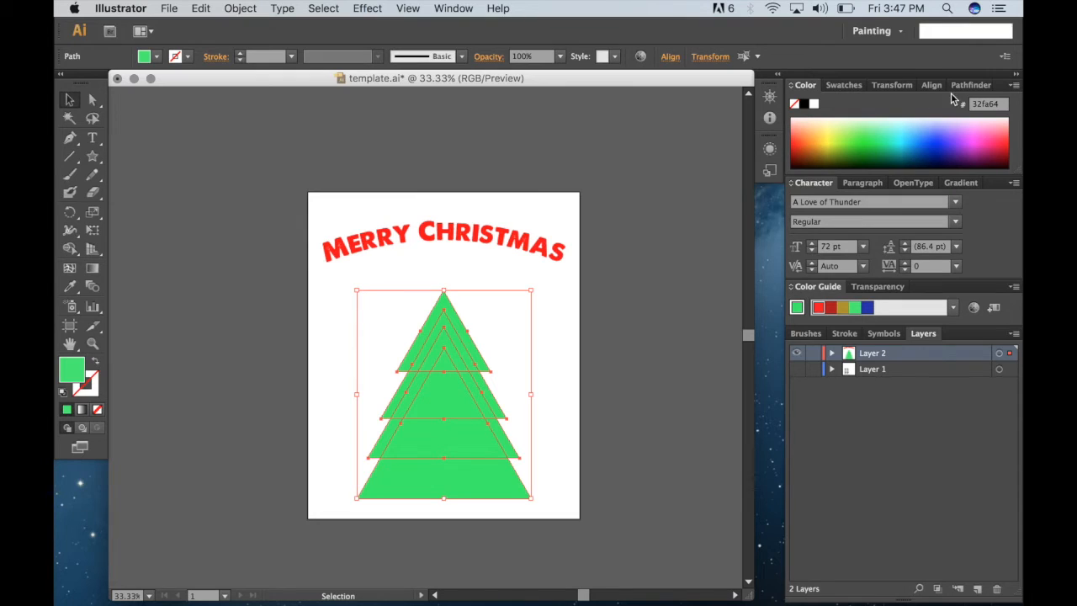
pyautogui.click(932, 84)
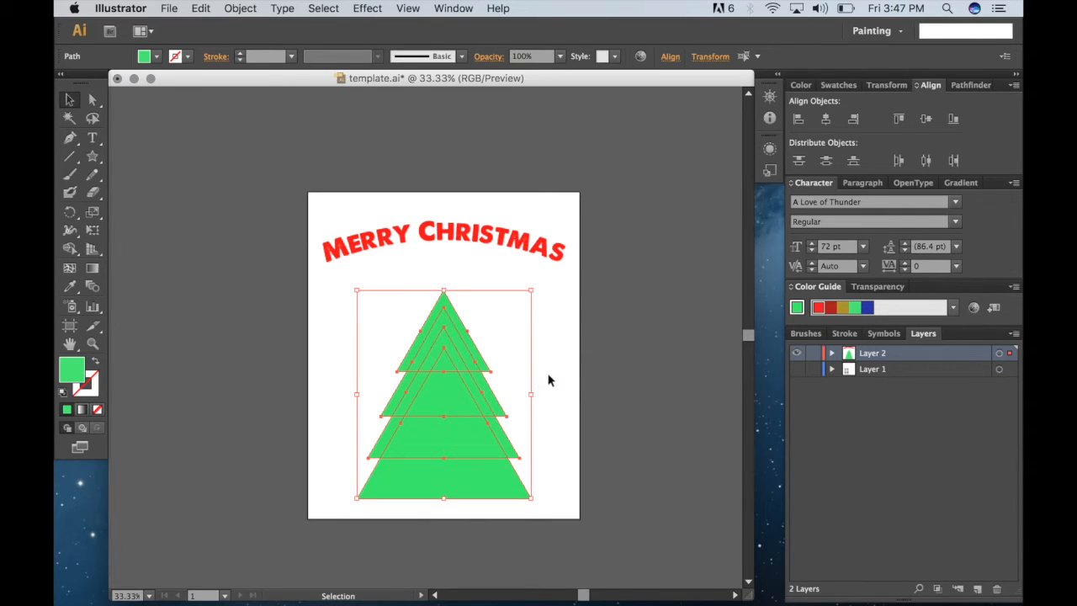
pyautogui.click(508, 310)
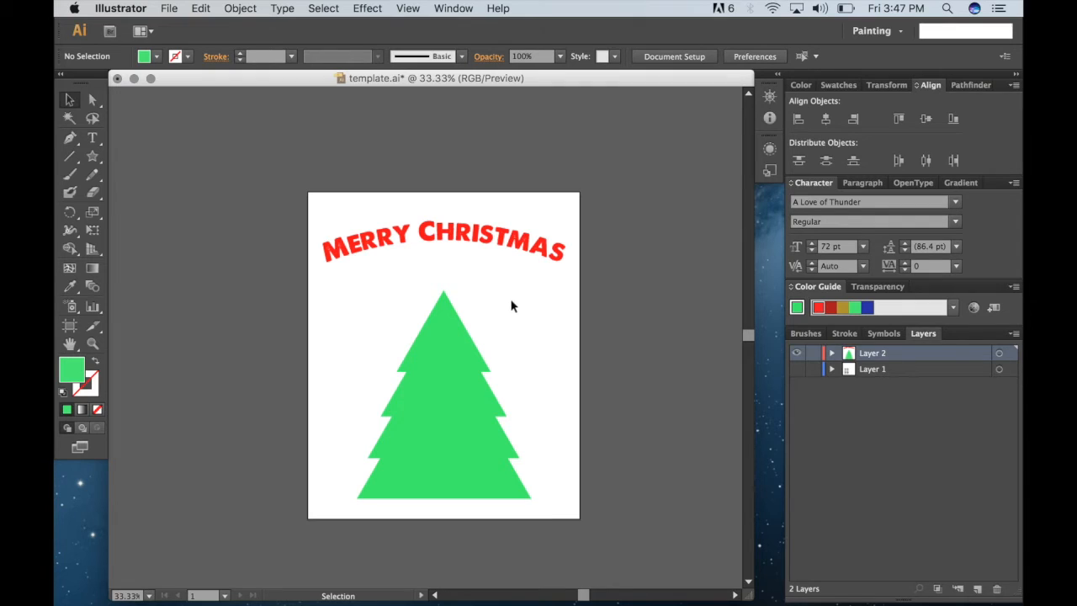
pyautogui.click(444, 396)
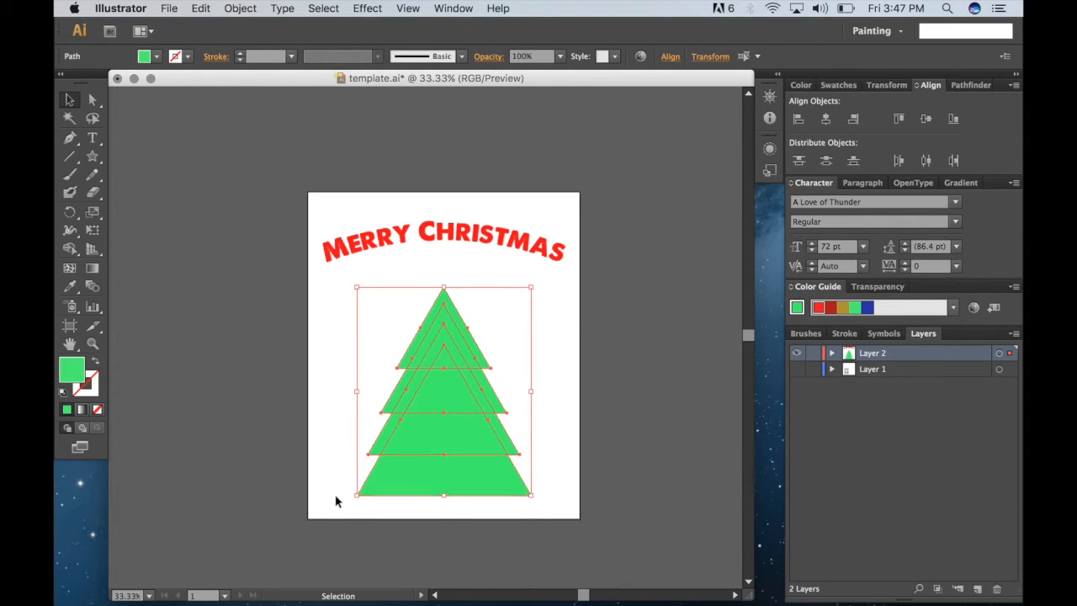
pyautogui.click(222, 451)
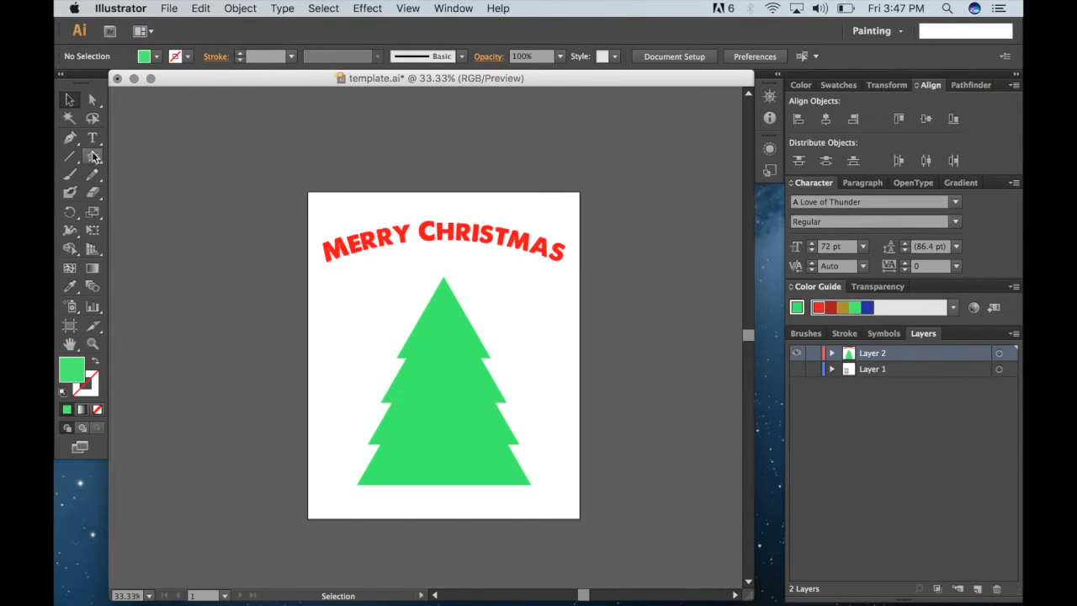
# - Choose the Star tool and shift the fill hue from green to yellow
pyautogui.click(93, 158)
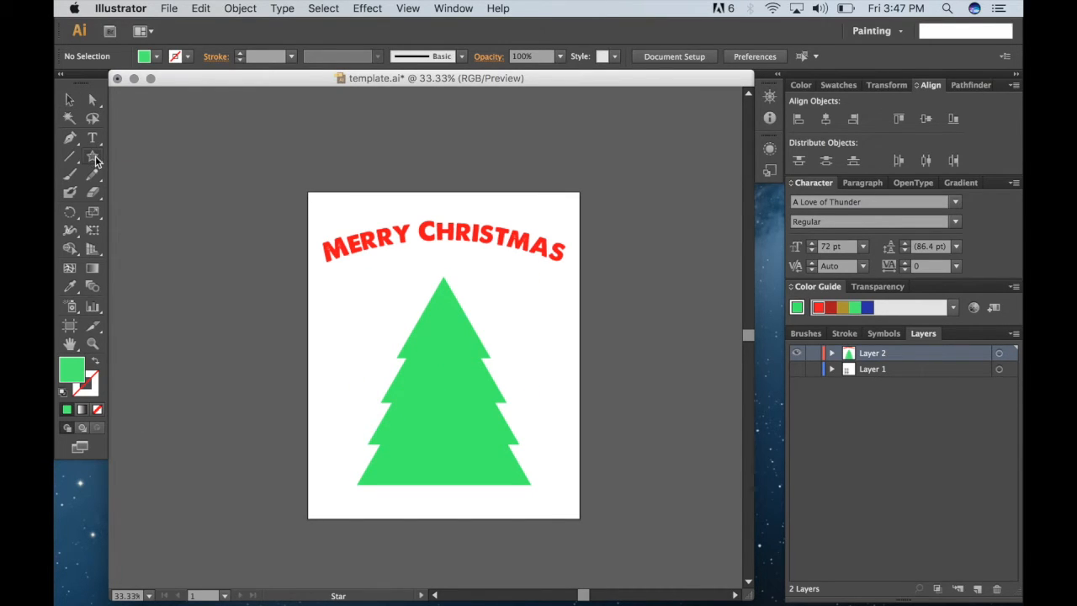
pyautogui.click(93, 154)
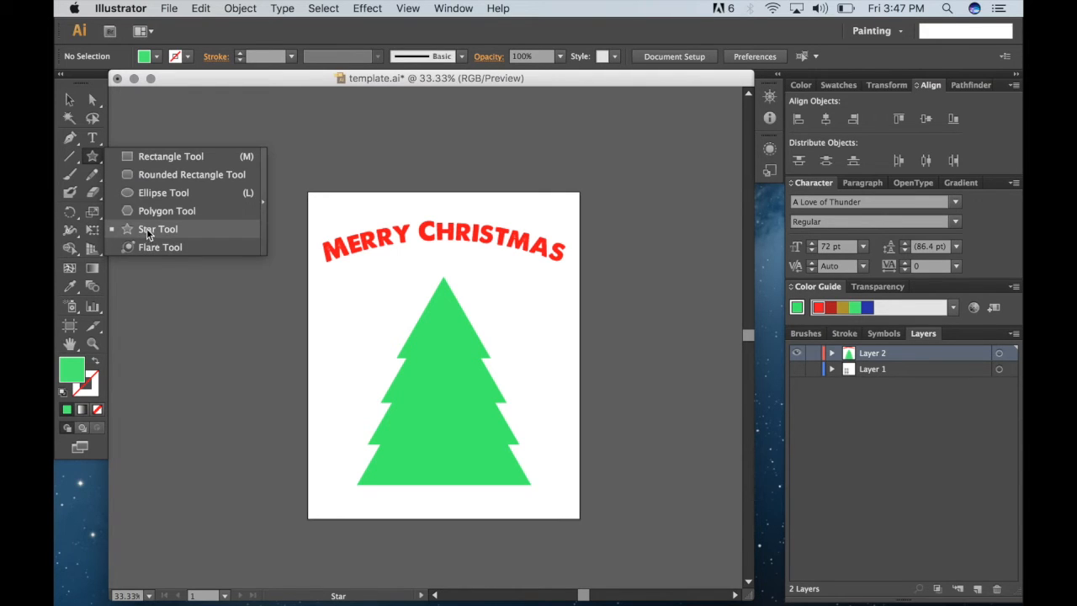
pyautogui.doubleClick(71, 368)
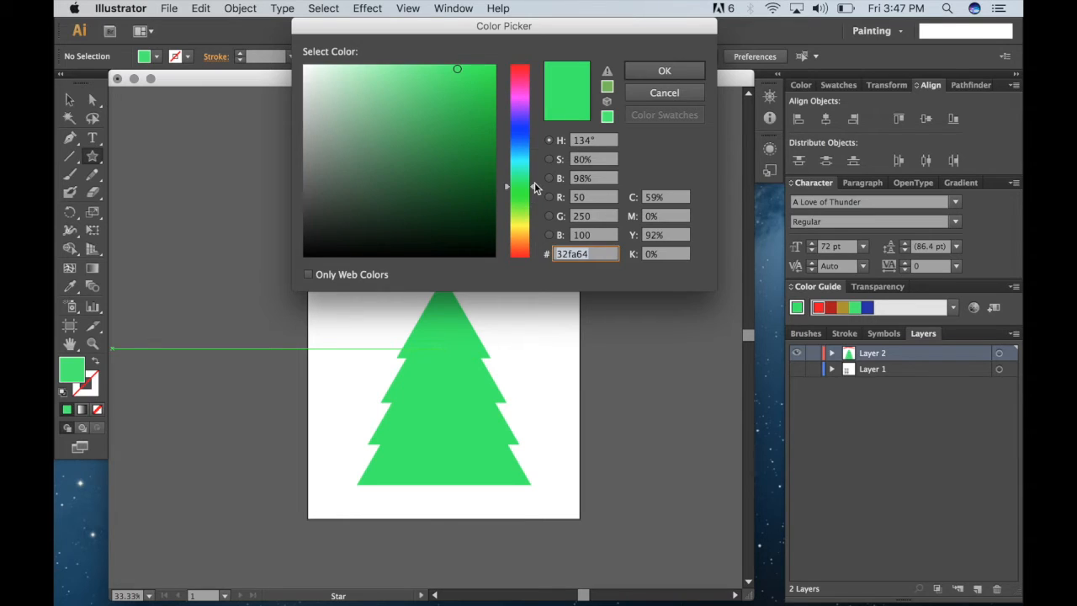
pyautogui.moveTo(518, 185); pyautogui.dragTo(518, 222)
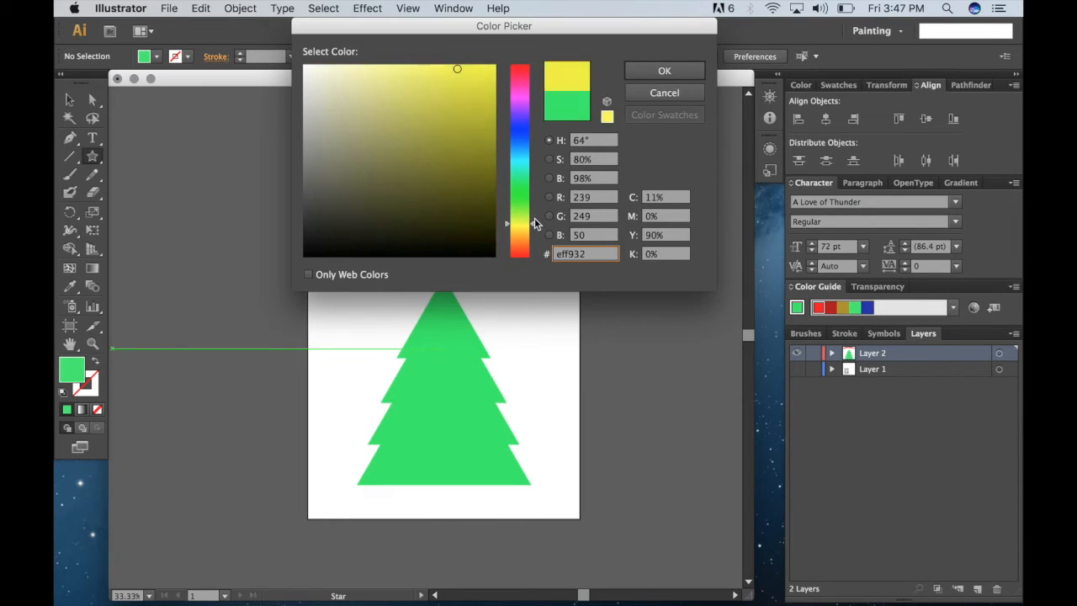
pyautogui.click(663, 70)
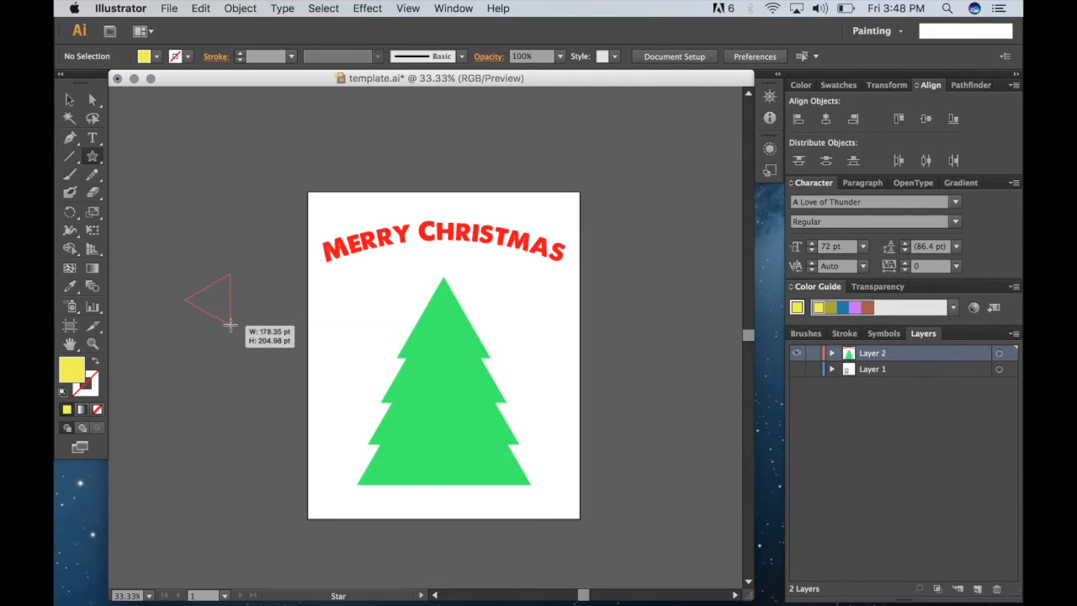
# - Draw a yellow five-pointed star to the left of the page
pyautogui.moveTo(229, 323); pyautogui.dragTo(239, 345)
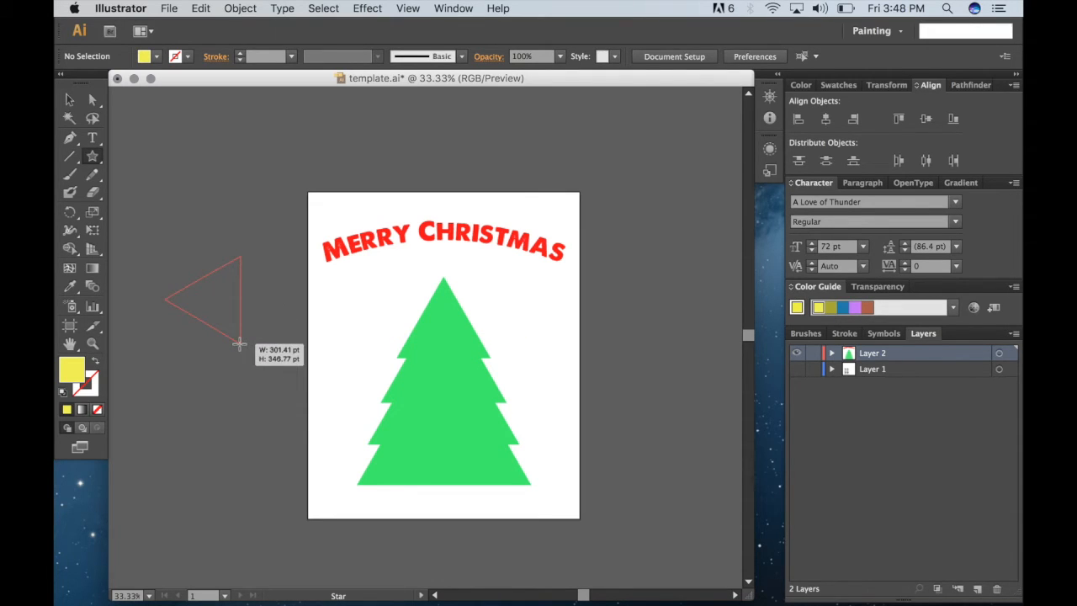
pyautogui.moveTo(239, 347); pyautogui.dragTo(249, 320)
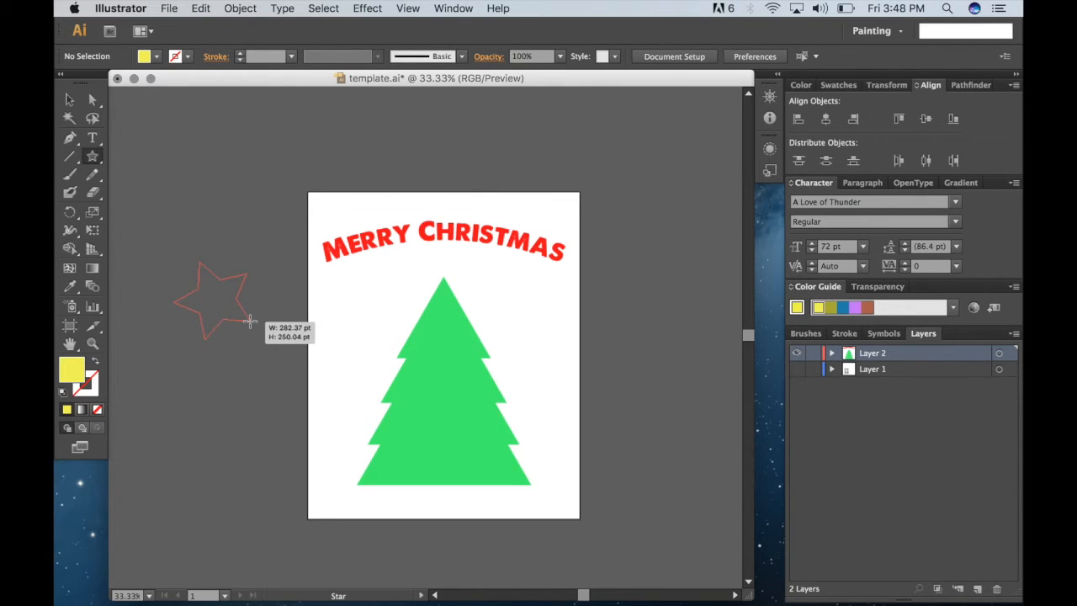
pyautogui.moveTo(250, 321); pyautogui.dragTo(239, 335)
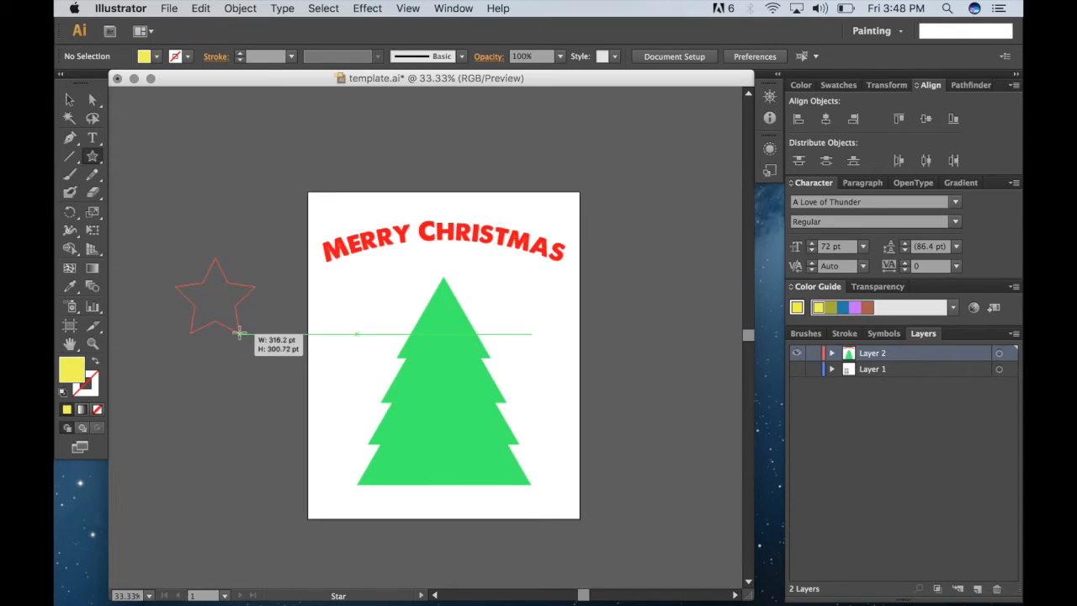
pyautogui.click(236, 333)
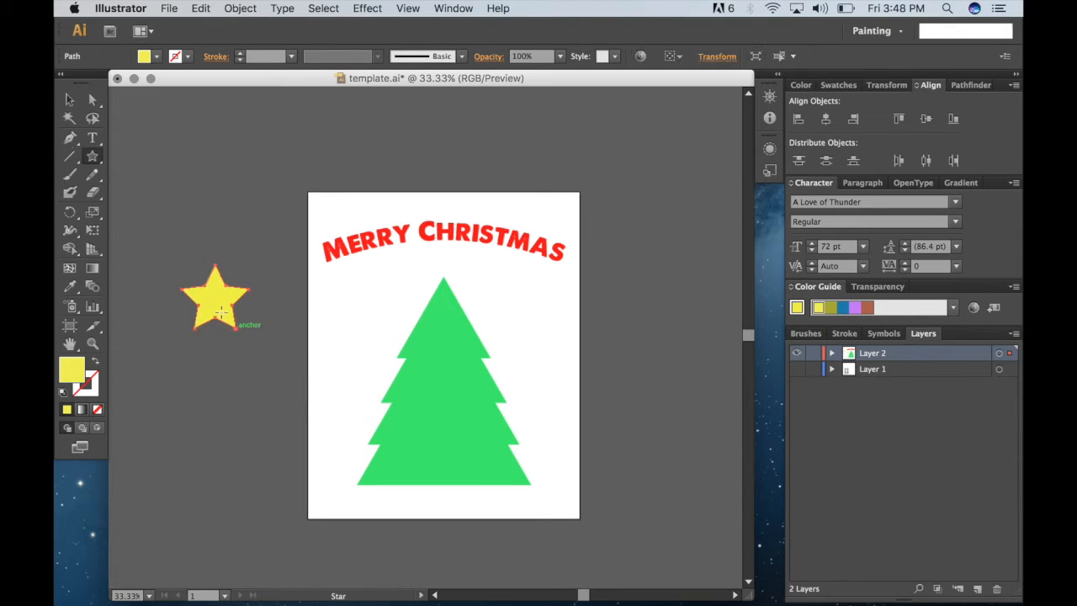
# - Move the yellow star onto the tip of the green tree
pyautogui.moveTo(215, 300); pyautogui.dragTo(233, 300)
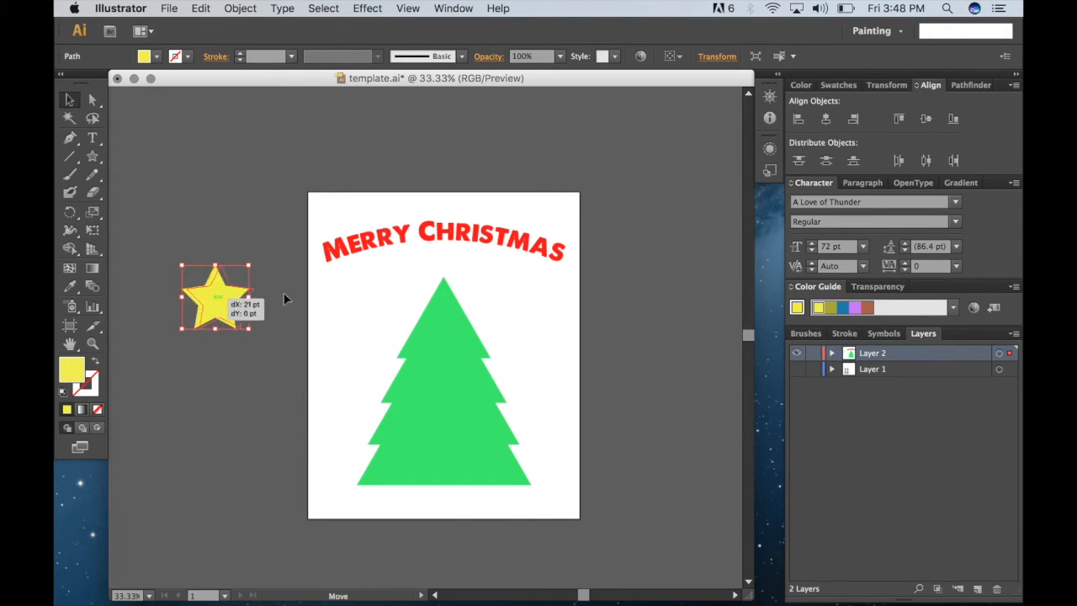
pyautogui.moveTo(216, 294); pyautogui.dragTo(444, 270)
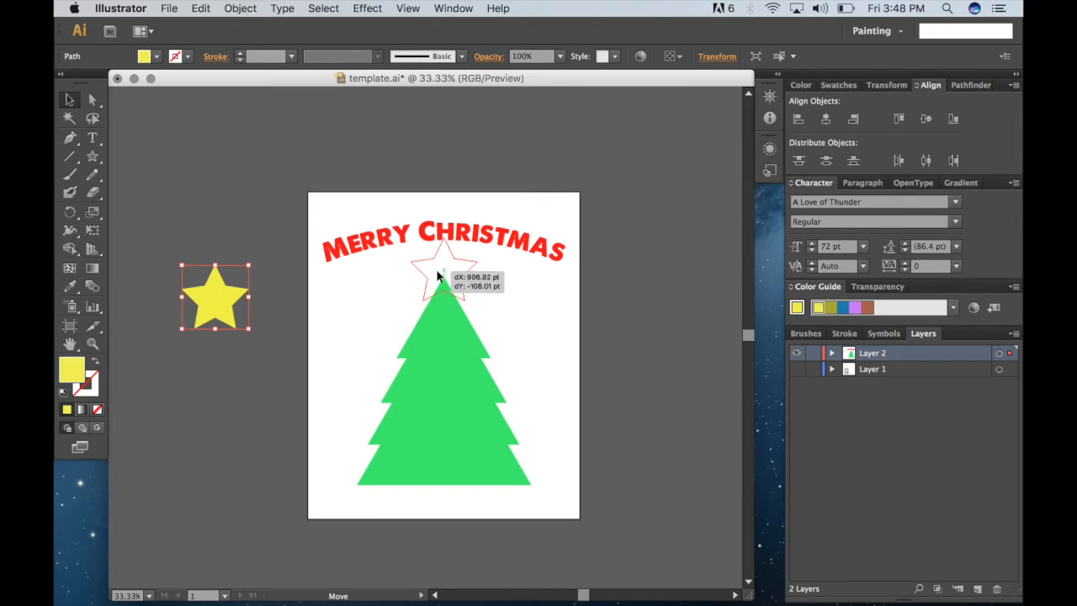
pyautogui.moveTo(216, 296); pyautogui.dragTo(445, 273)
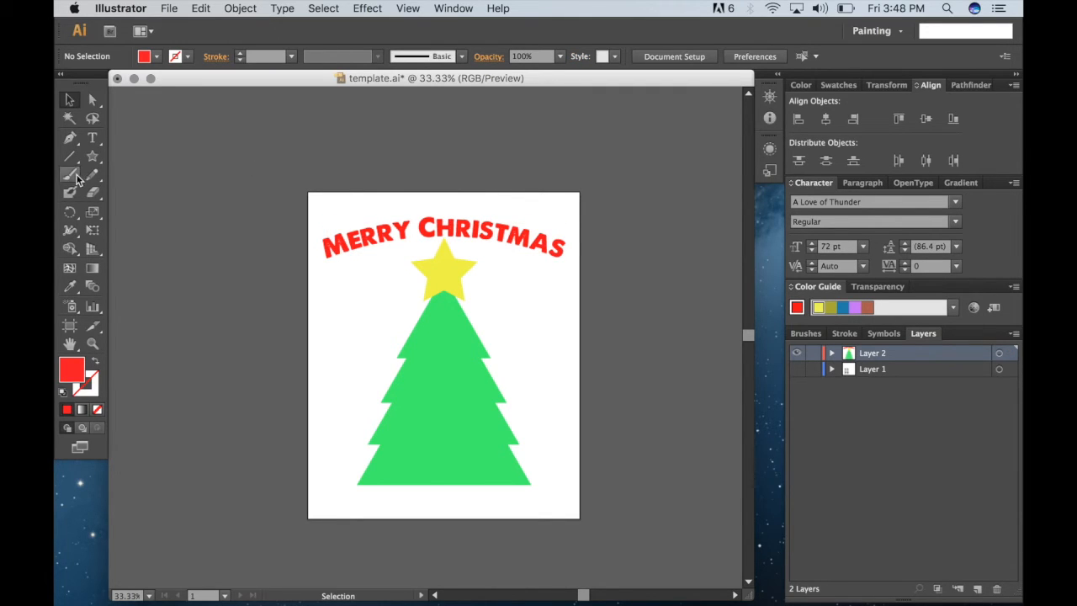
# - Draw a wavy Pencil garland across the tree with a 12 pt red stroke
pyautogui.click(71, 173)
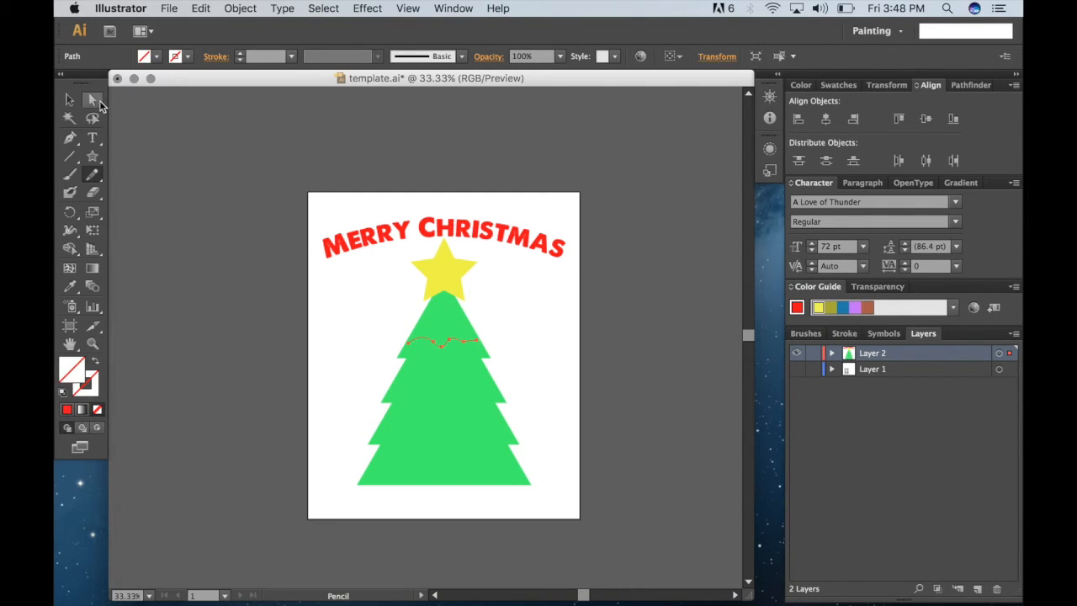
pyautogui.click(70, 99)
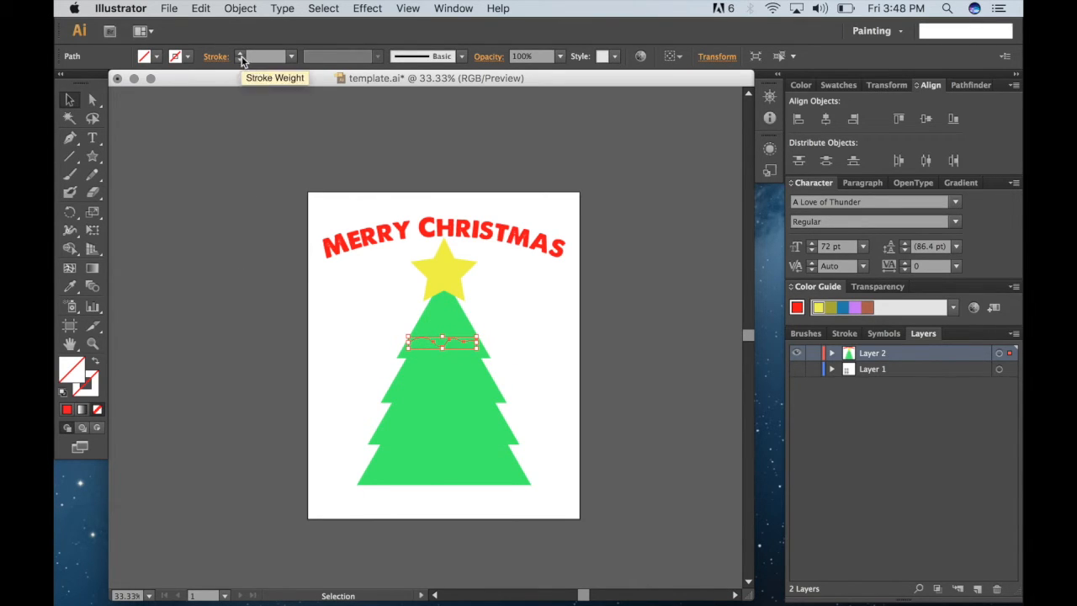
pyautogui.click(242, 57)
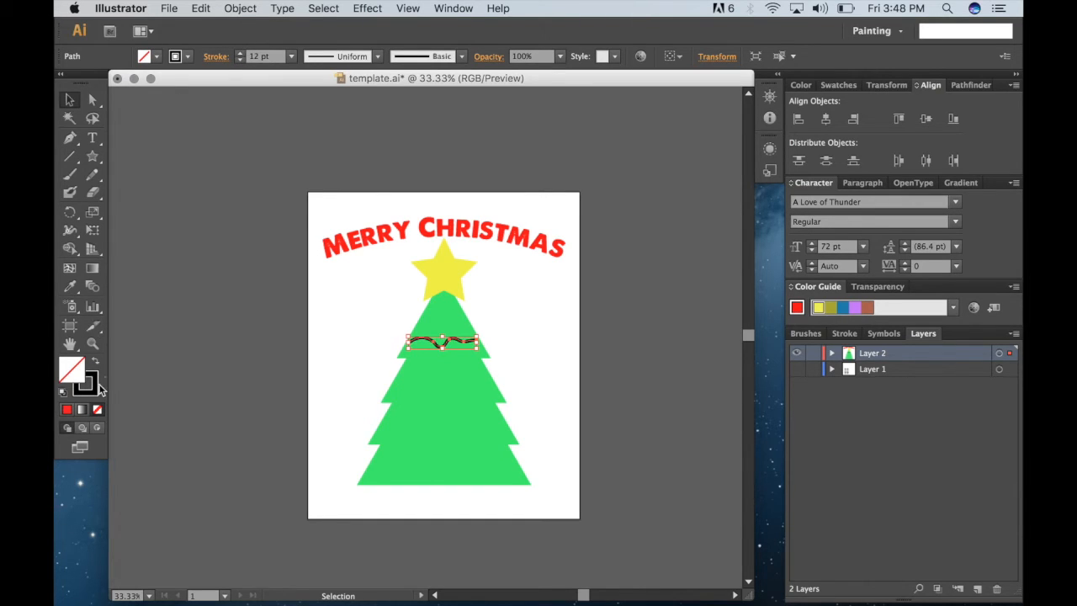
pyautogui.doubleClick(70, 377)
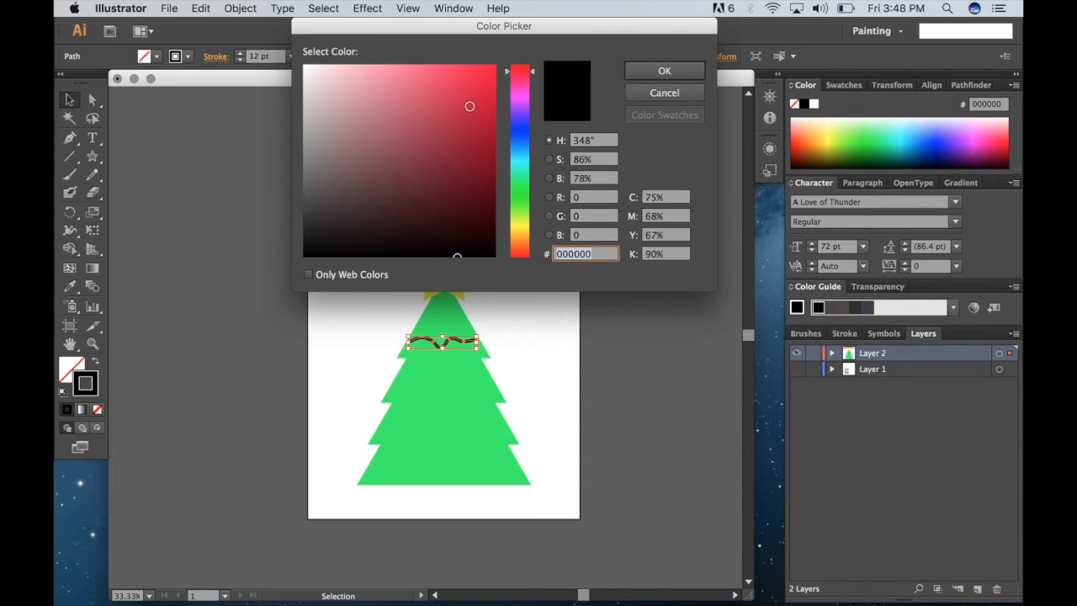
pyautogui.click(663, 71)
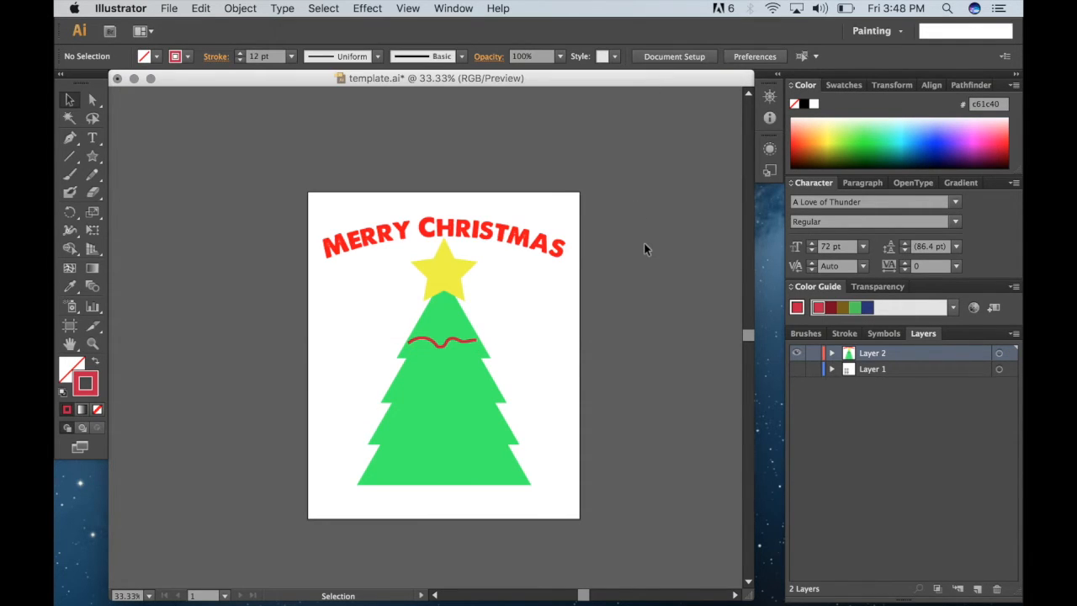
pyautogui.moveTo(121, 236)
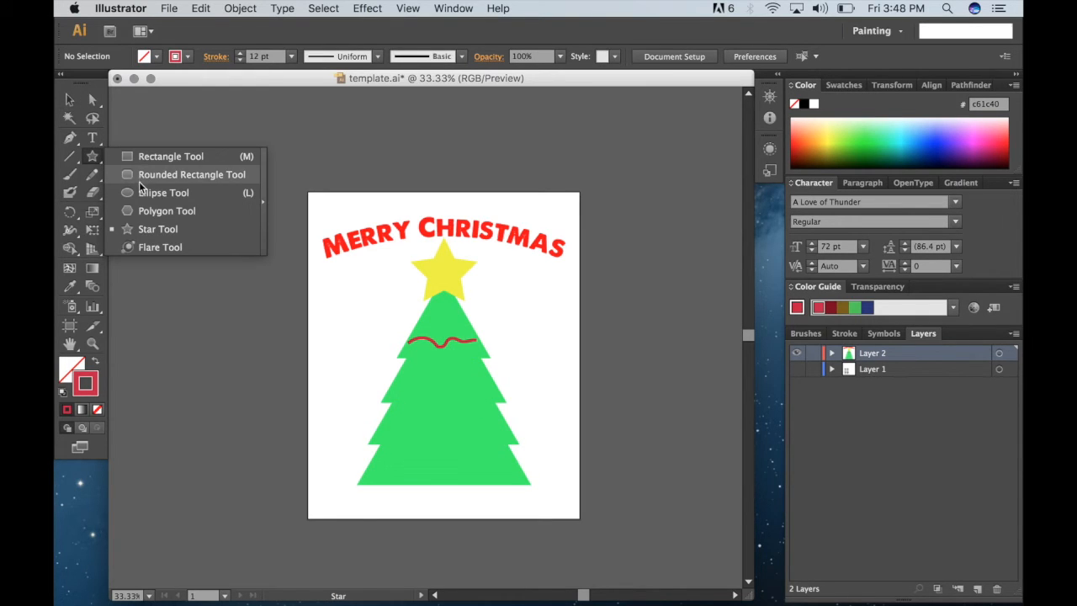
# - Draw a small red Ellipse circle ornament with no stroke beside the page
pyautogui.click(163, 192)
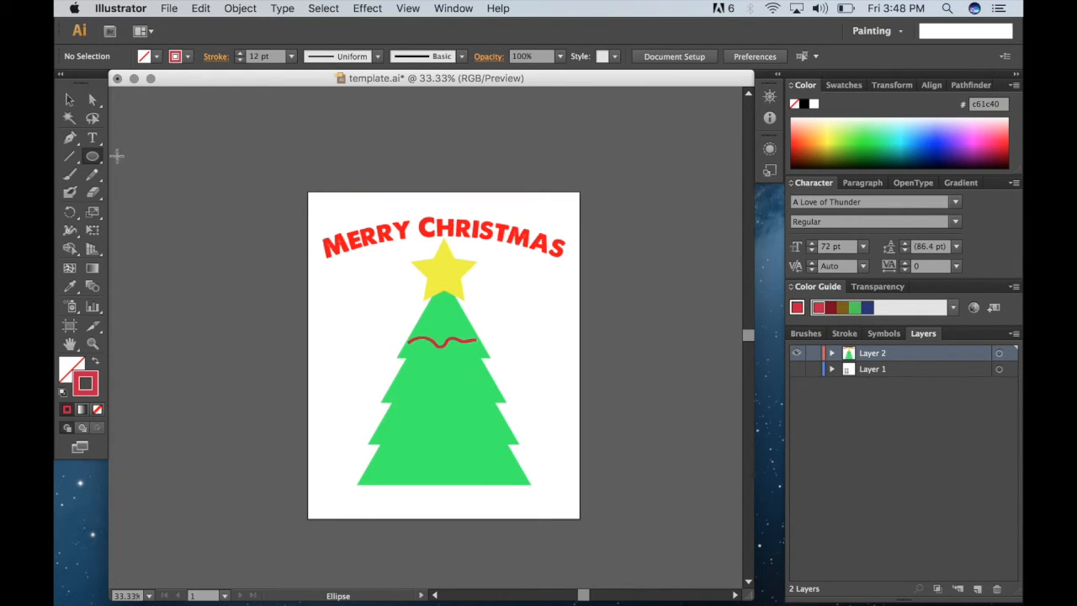
pyautogui.moveTo(184, 150); pyautogui.dragTo(239, 239)
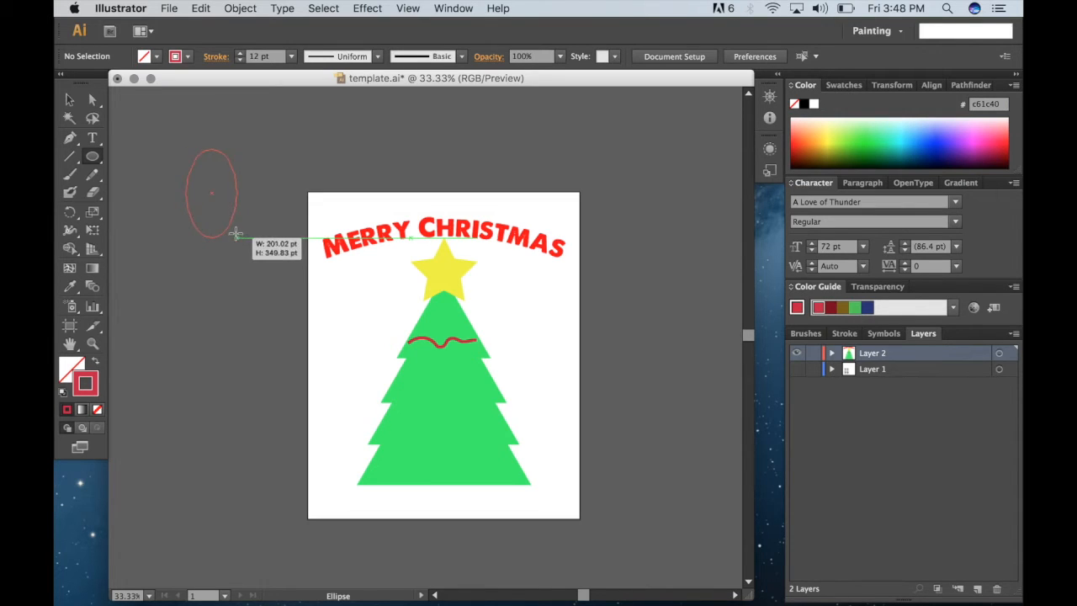
pyautogui.moveTo(235, 232); pyautogui.dragTo(226, 195)
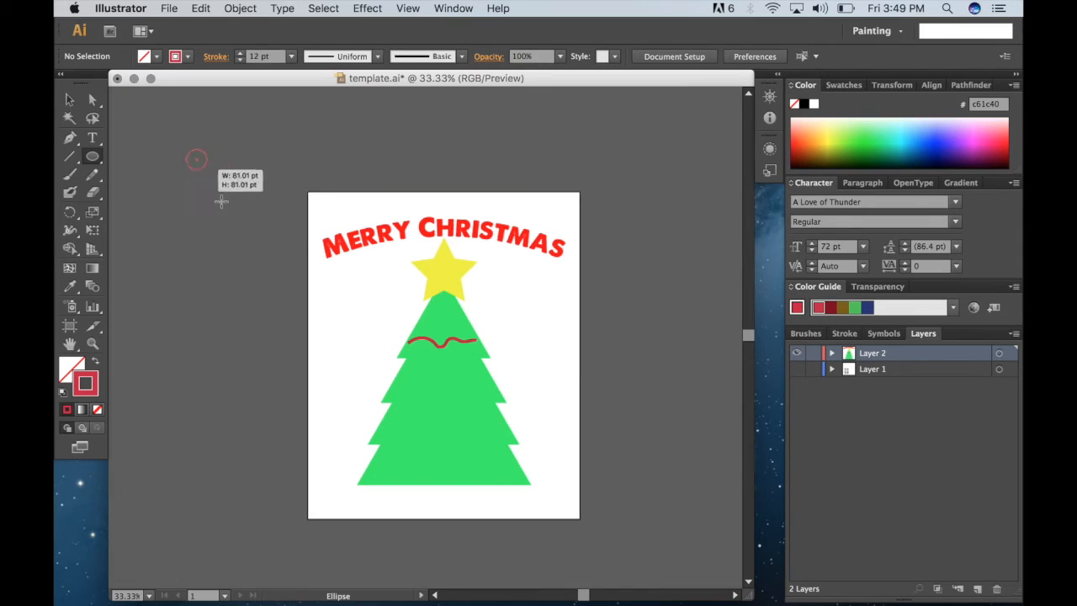
pyautogui.moveTo(195, 160); pyautogui.dragTo(210, 175)
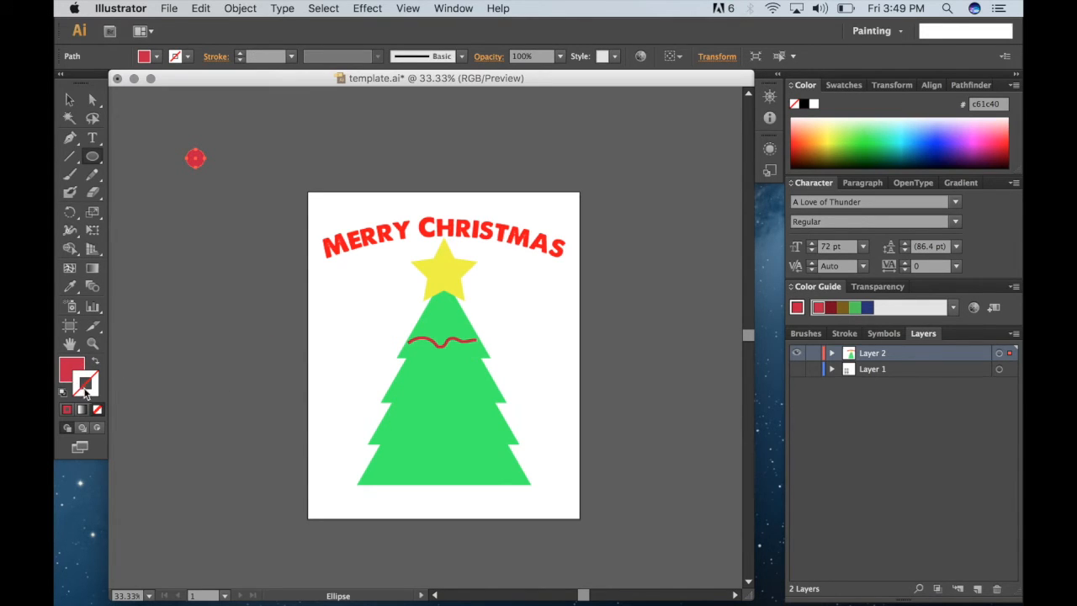
pyautogui.click(69, 99)
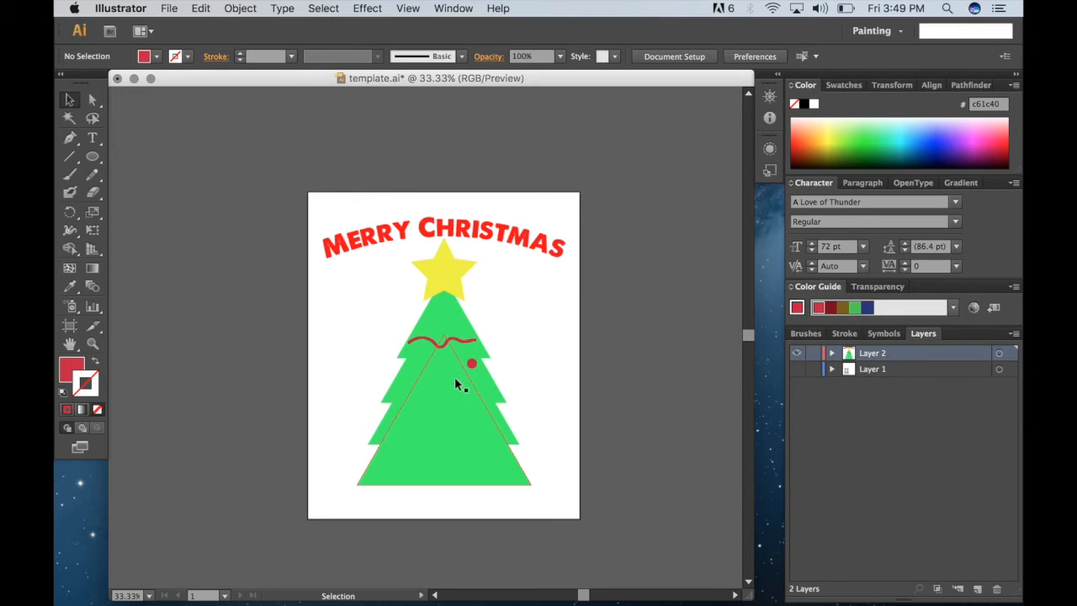
# - Alt-drag copies of the red ornament dot across the tree's tiers
pyautogui.click(431, 326)
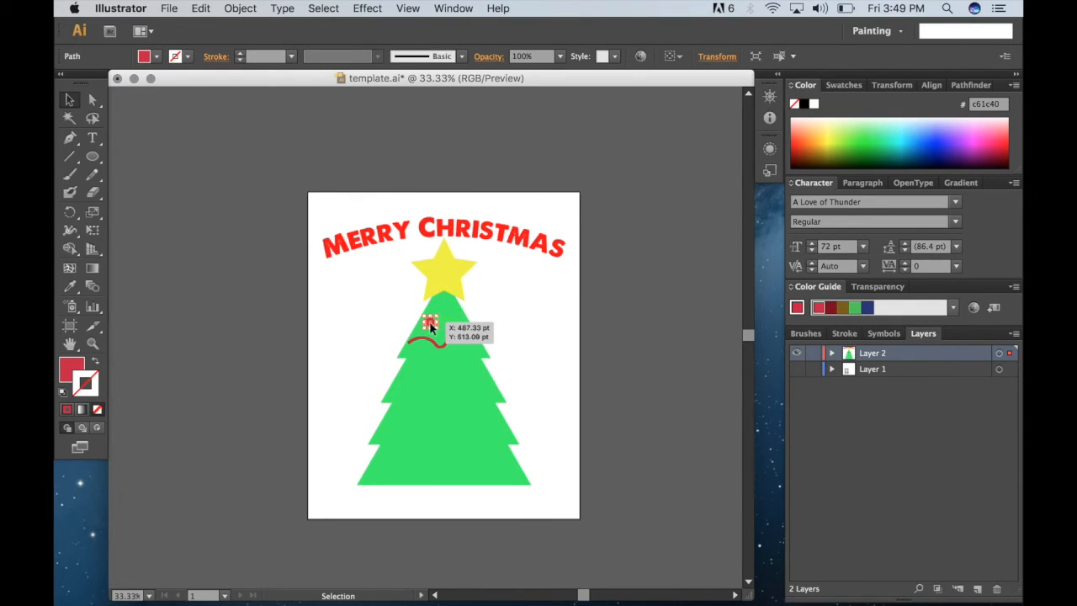
pyautogui.moveTo(430, 328); pyautogui.dragTo(471, 357)
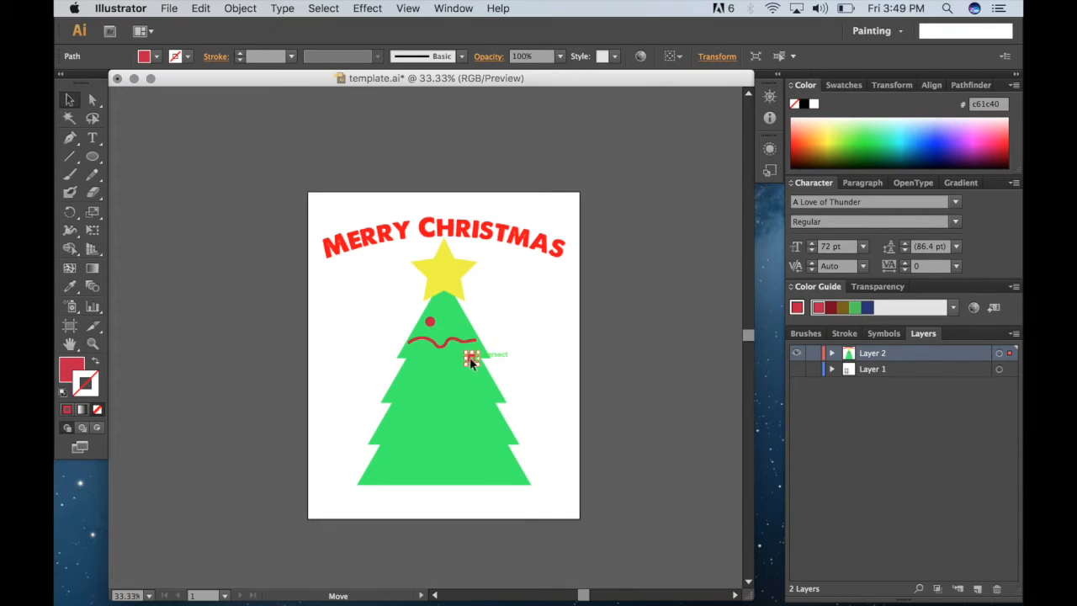
pyautogui.moveTo(471, 360); pyautogui.dragTo(417, 379)
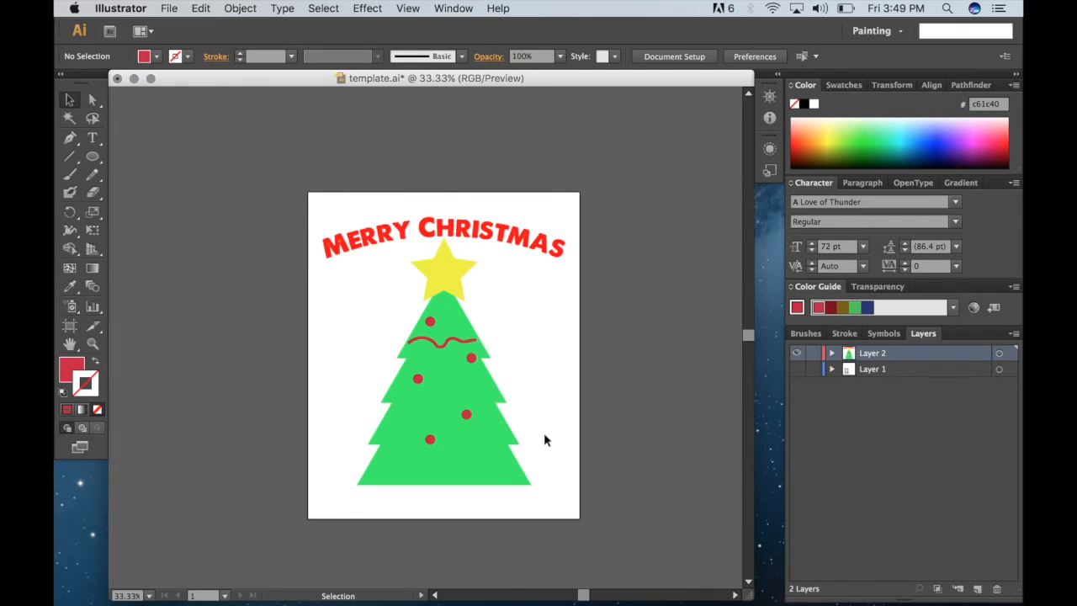
pyautogui.click(92, 157)
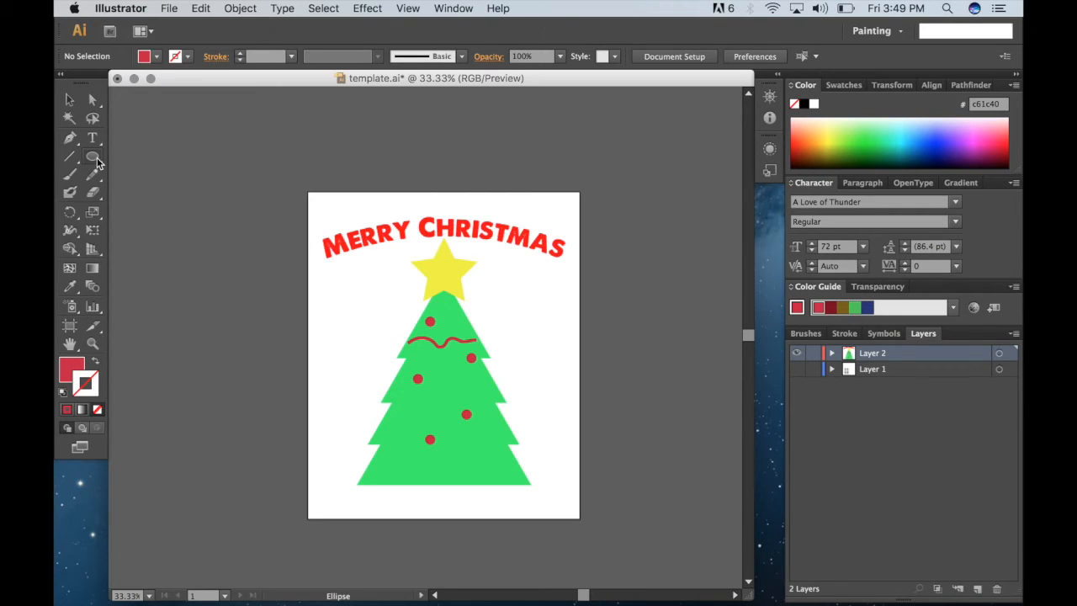
pyautogui.moveTo(93, 158)
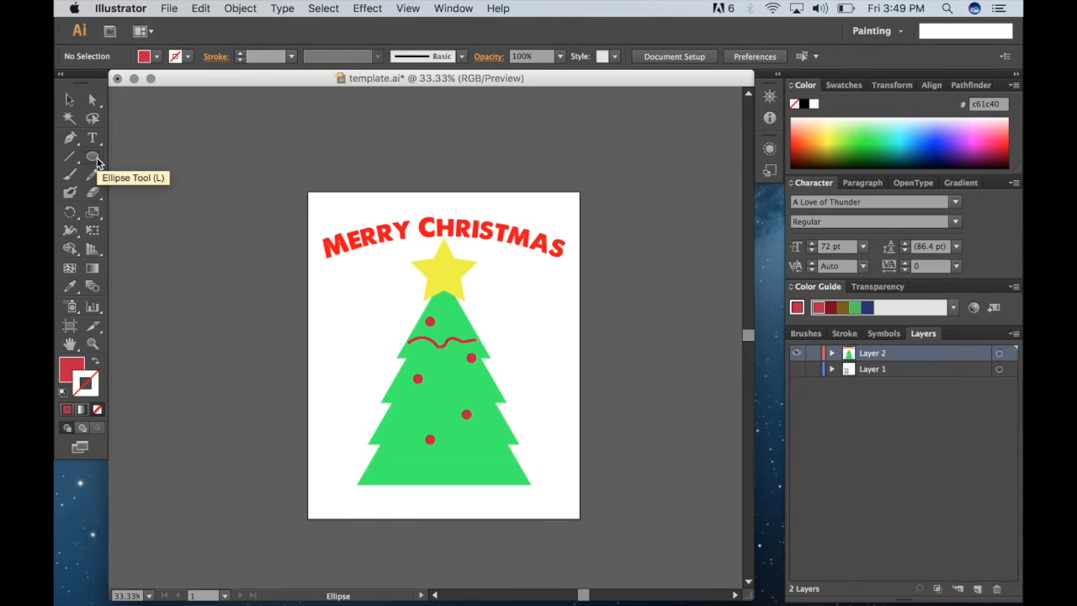
pyautogui.moveTo(98, 162)
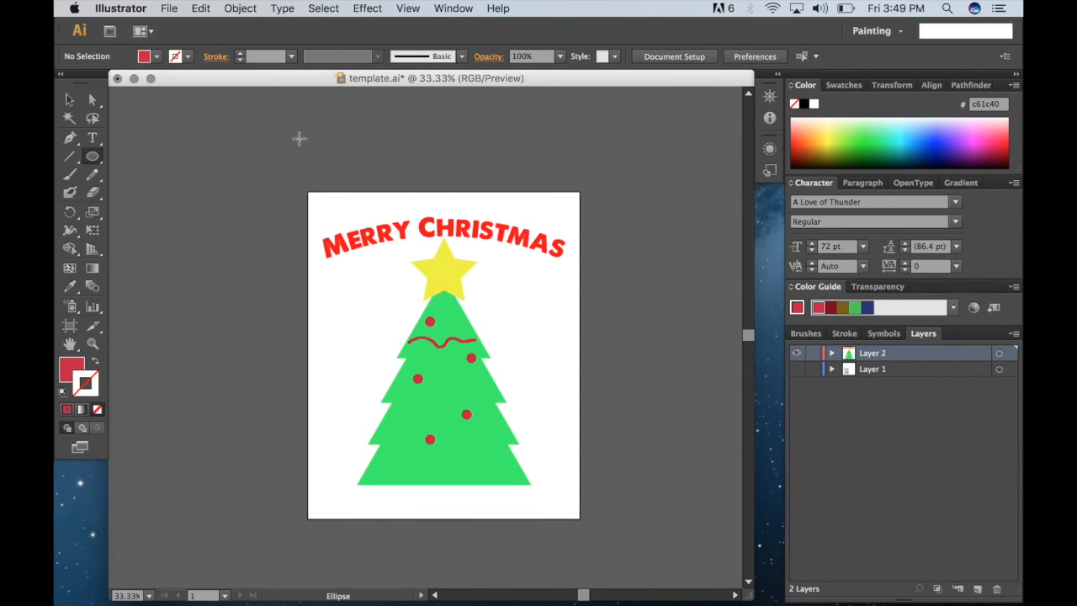
# - Add a third layer and pick up the Santa JPG from the Finder desktop
pyautogui.click(977, 589)
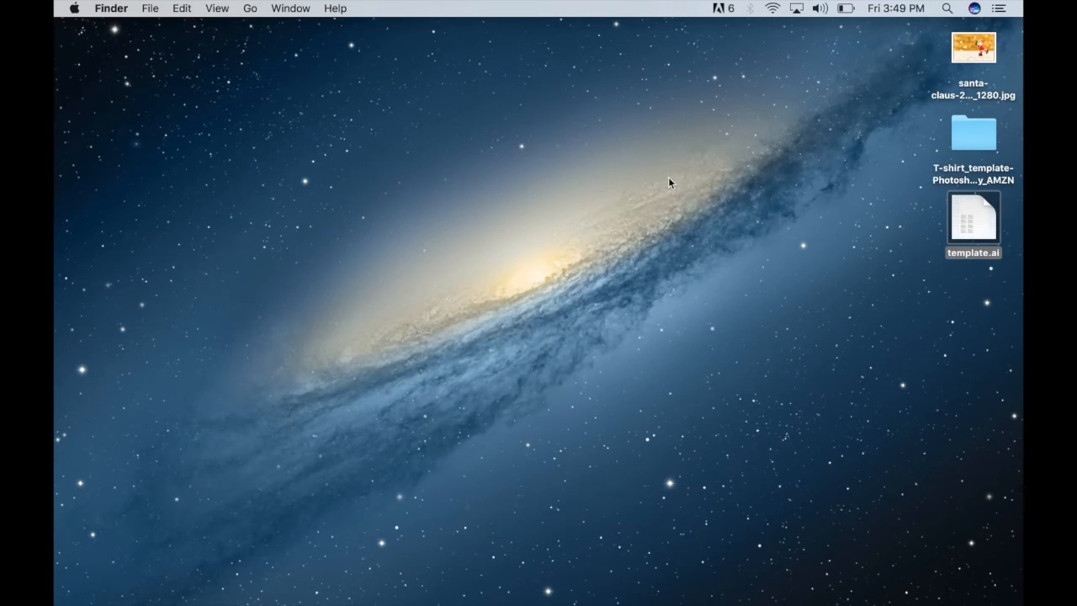
pyautogui.click(973, 47)
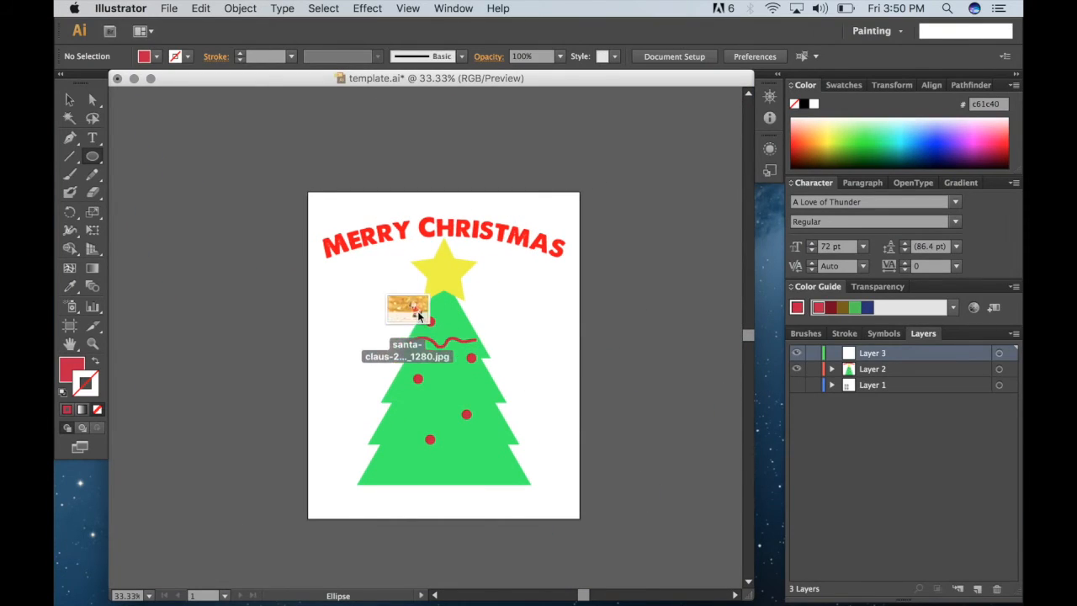
# - Drop the Santa photo onto the artboard as a linked image on Layer 3
pyautogui.click(407, 309)
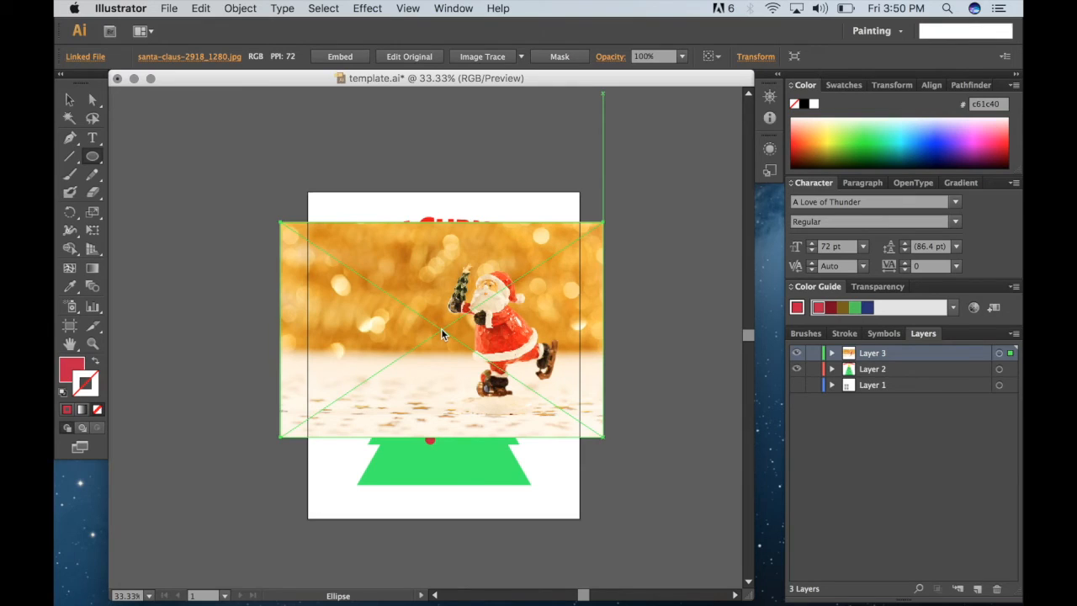
pyautogui.click(165, 176)
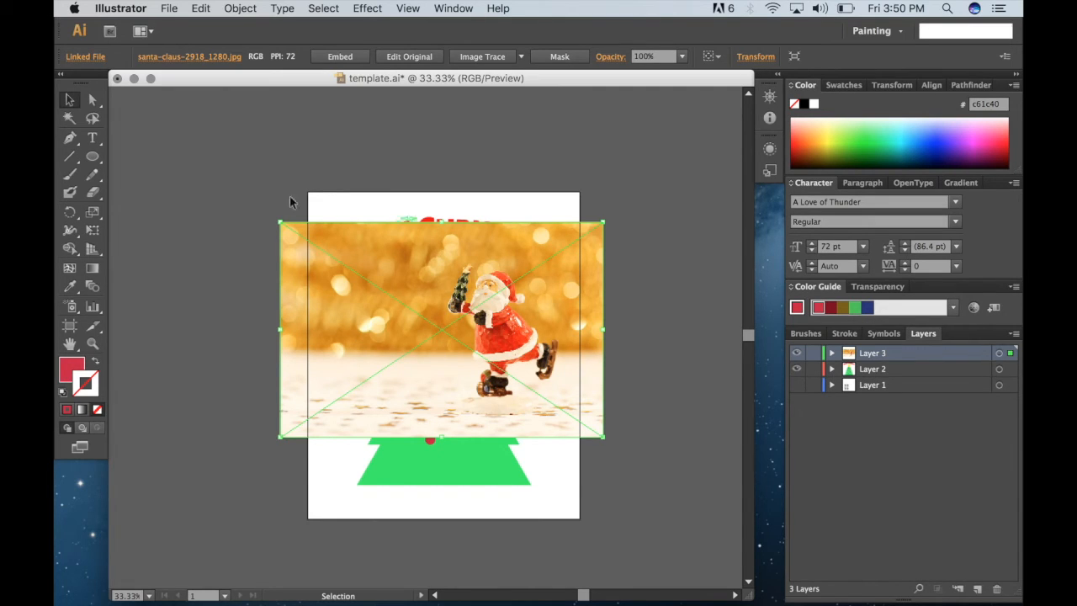
pyautogui.moveTo(396, 283)
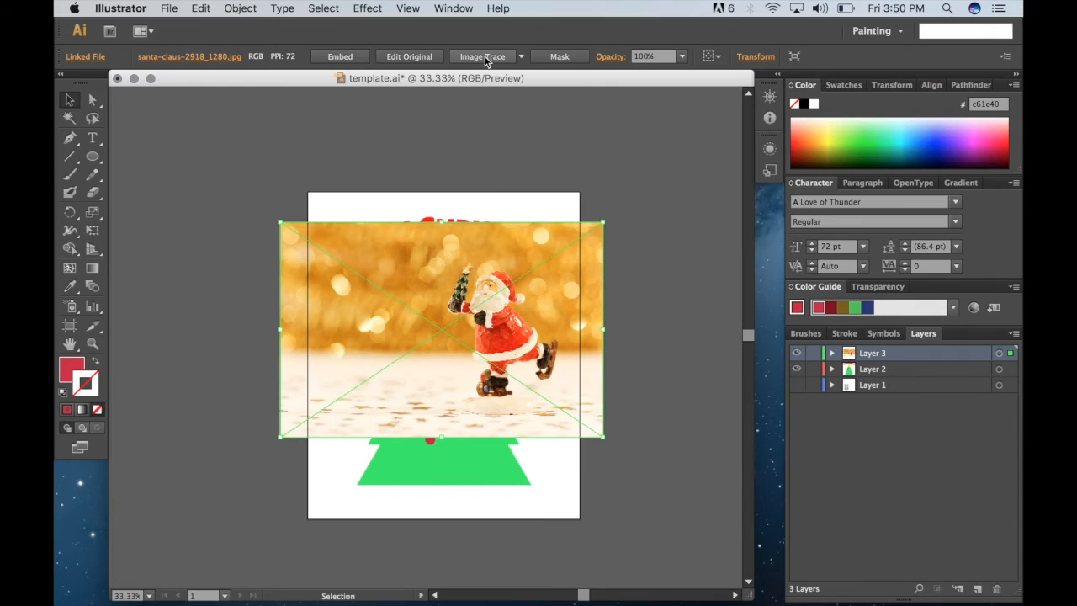
pyautogui.moveTo(482, 57)
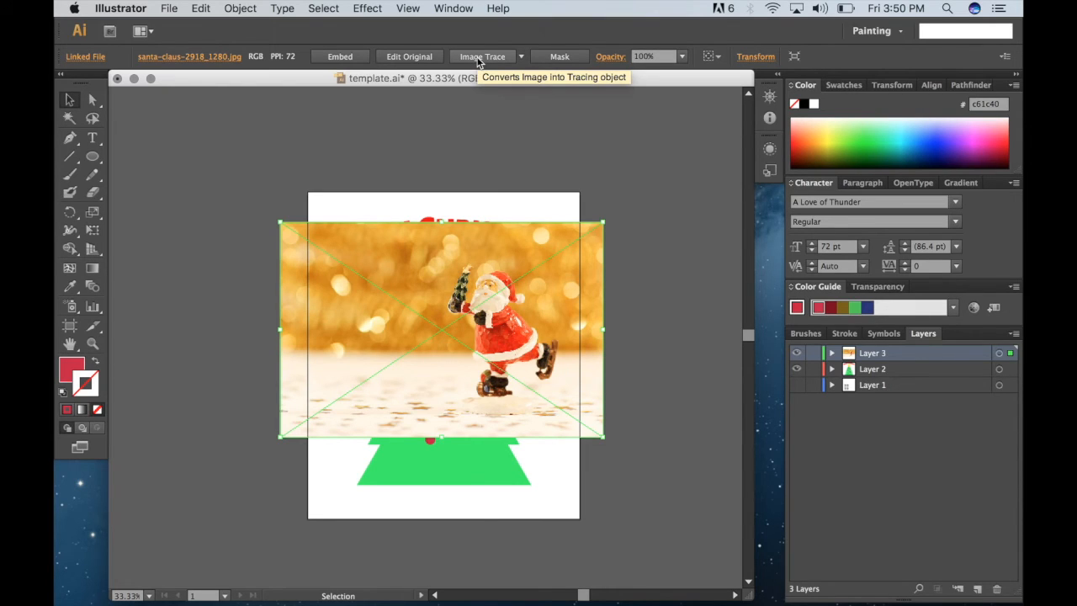
# - Trace the Santa photo with the Low Fidelity Photo preset after trying 6 Colors
pyautogui.click(520, 57)
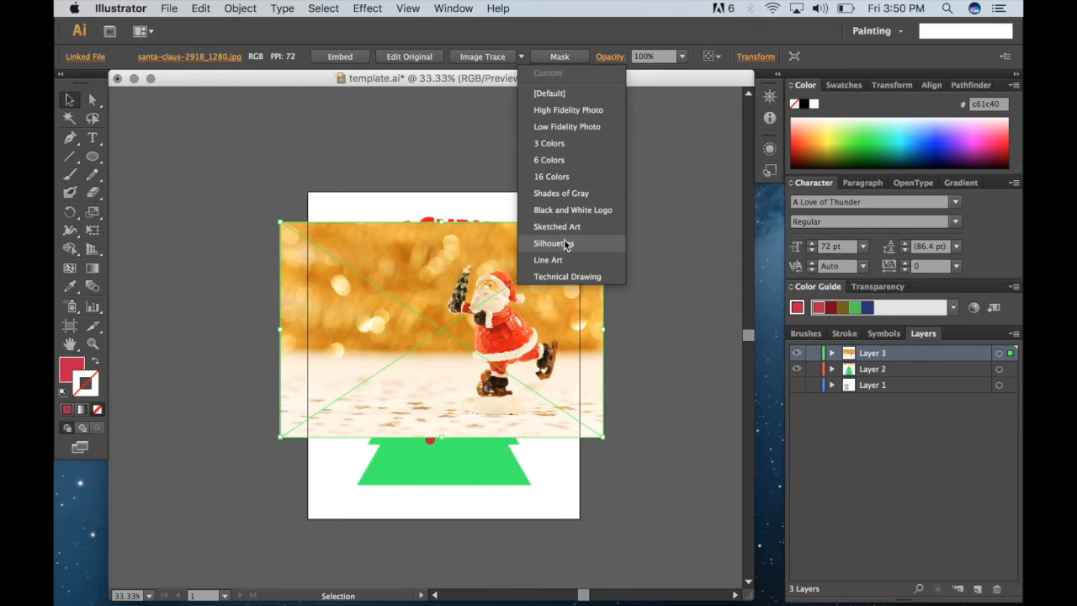
pyautogui.moveTo(552, 176)
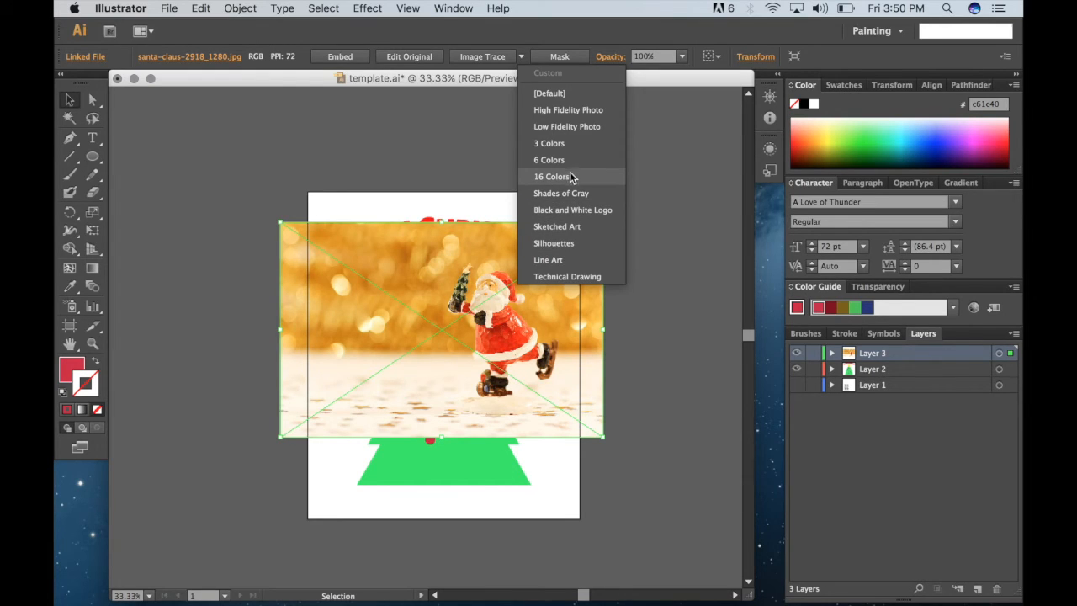
pyautogui.moveTo(549, 160)
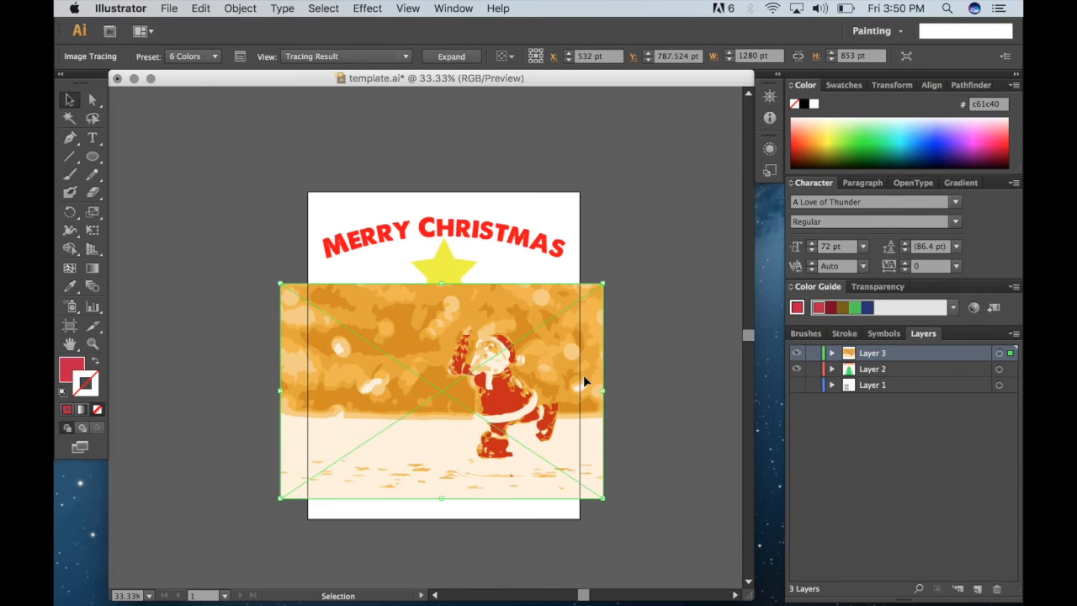
pyautogui.moveTo(572, 377)
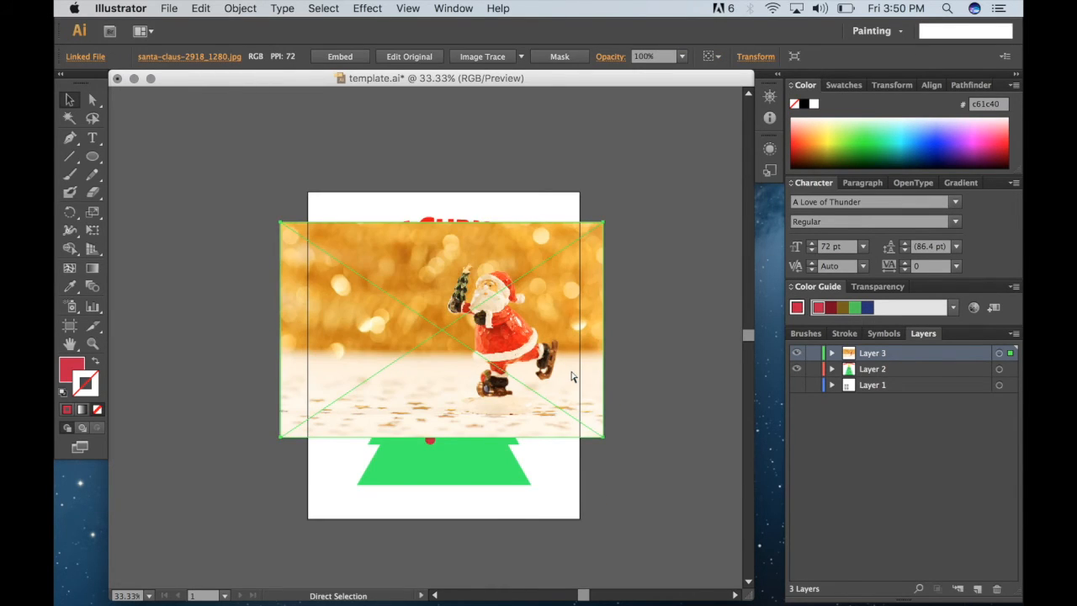
pyautogui.click(520, 58)
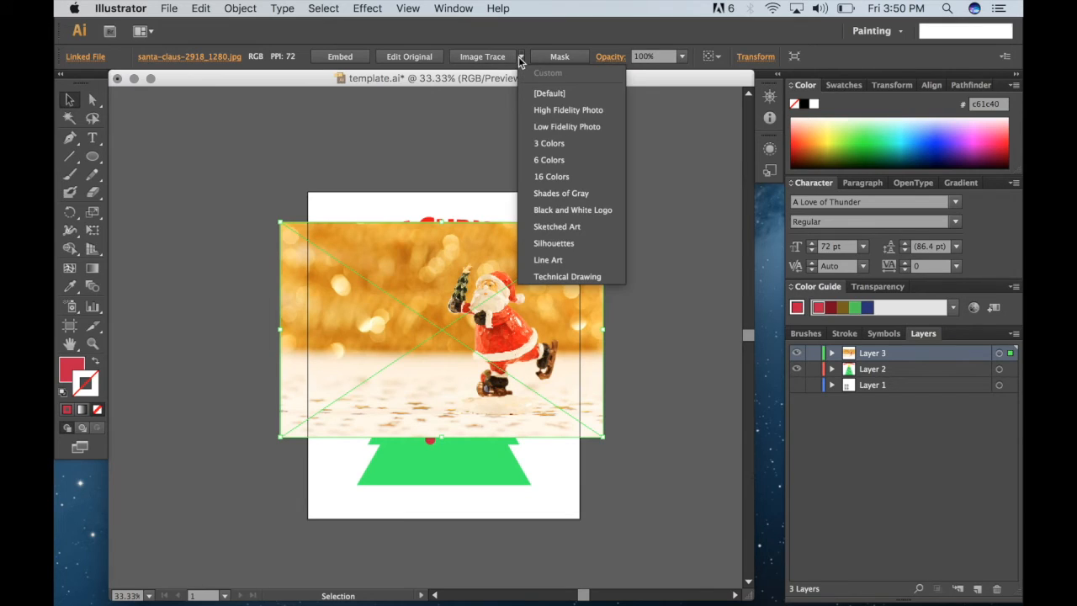
pyautogui.moveTo(566, 126)
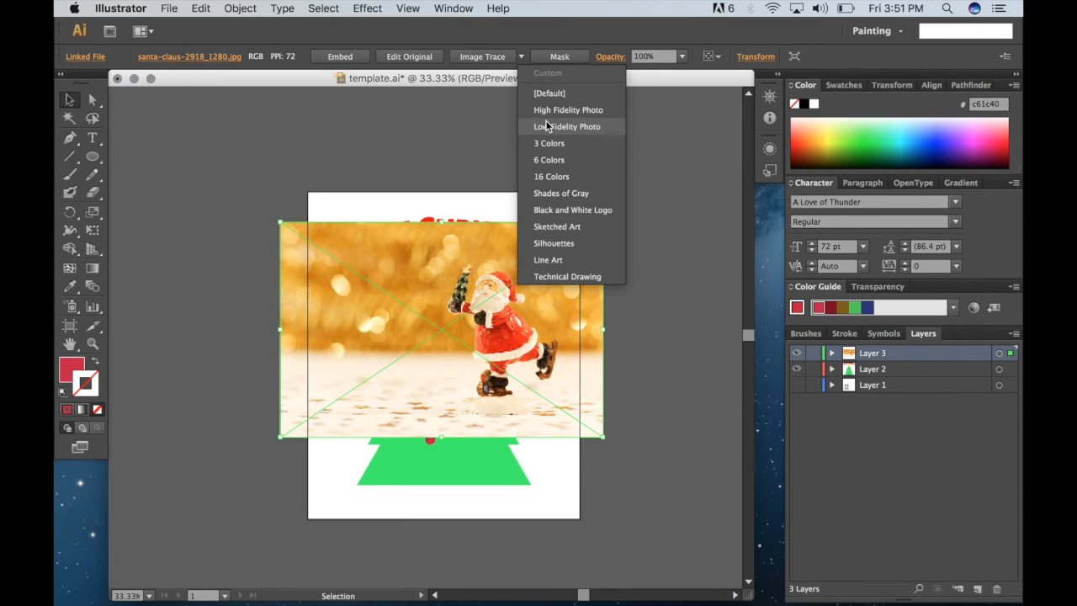
pyautogui.click(567, 126)
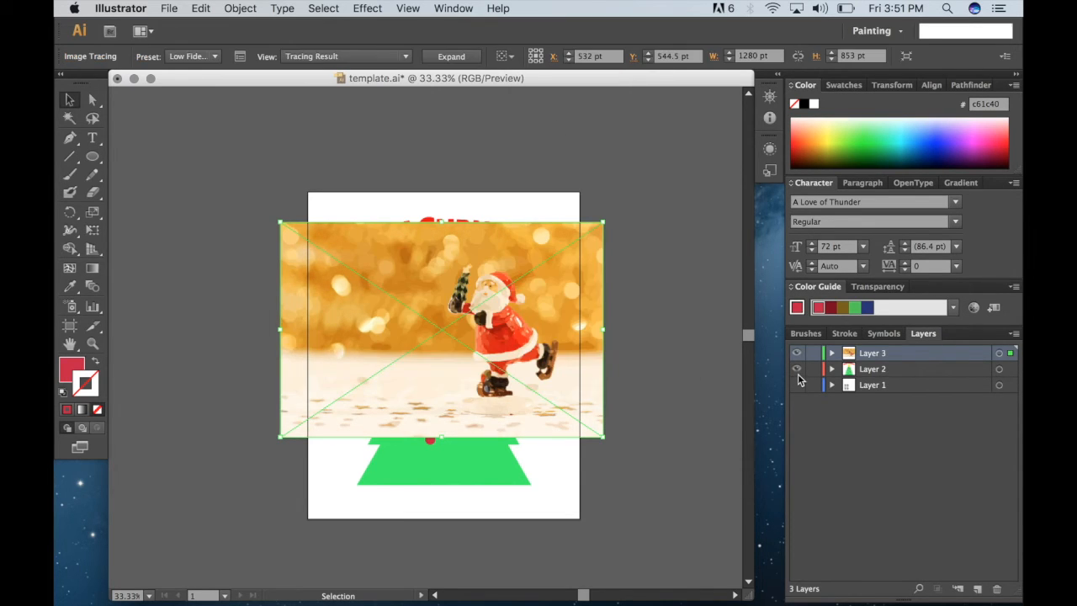
# - Expand the Santa trace into editable vector shapes and zoom in on him
pyautogui.click(798, 369)
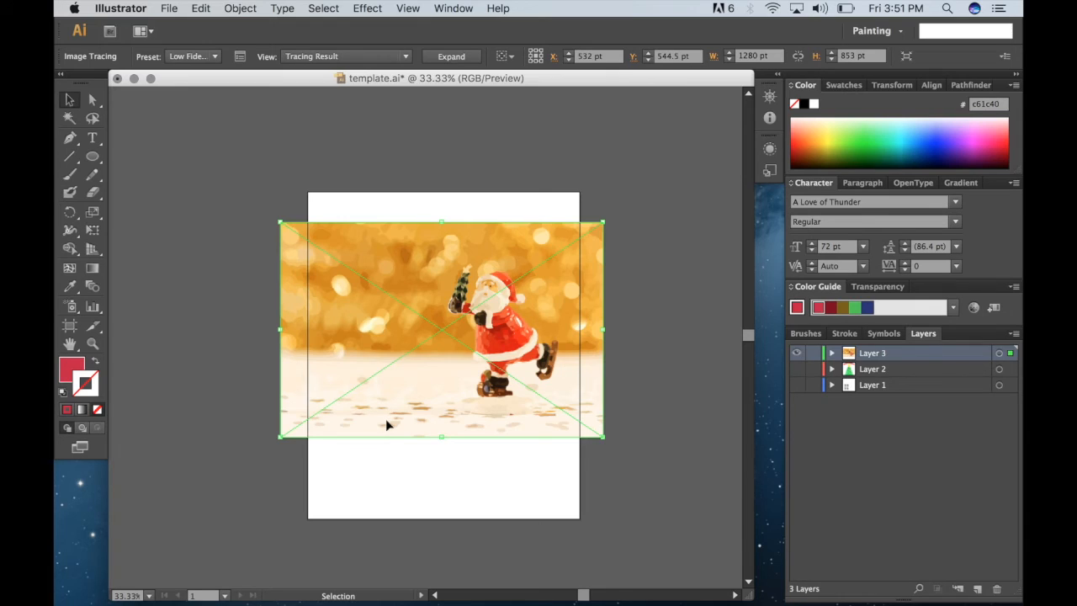
pyautogui.moveTo(407, 263)
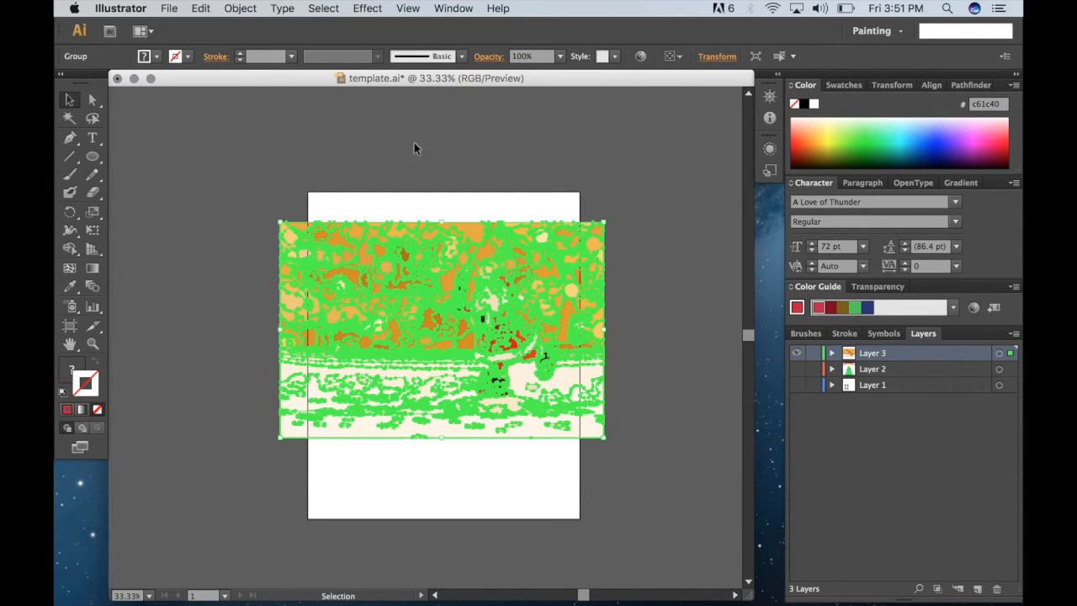
pyautogui.moveTo(428, 166)
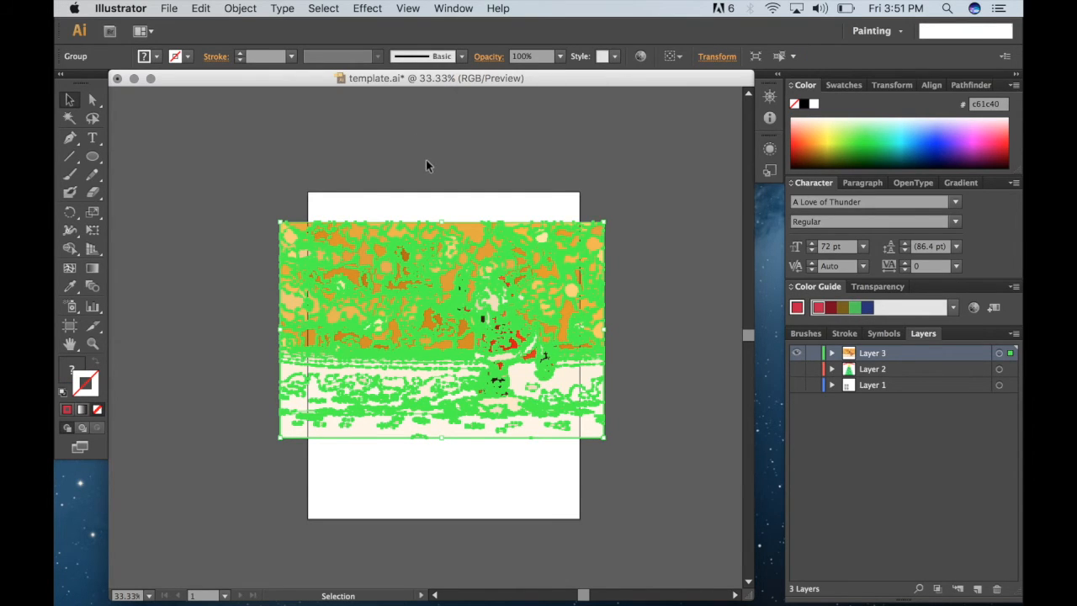
pyautogui.moveTo(296, 236)
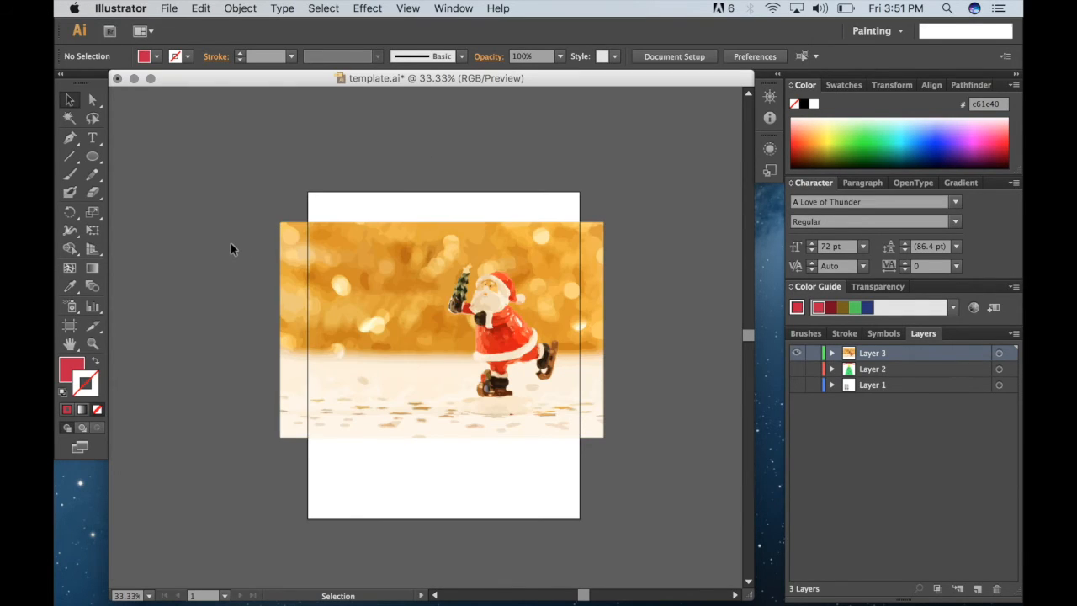
pyautogui.click(92, 99)
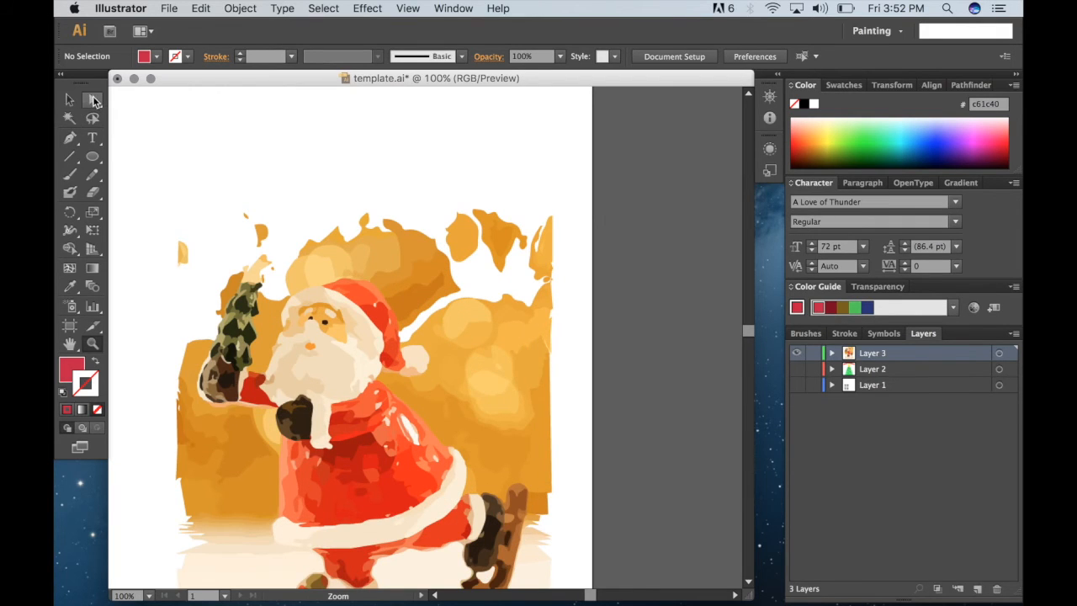
pyautogui.moveTo(92, 99)
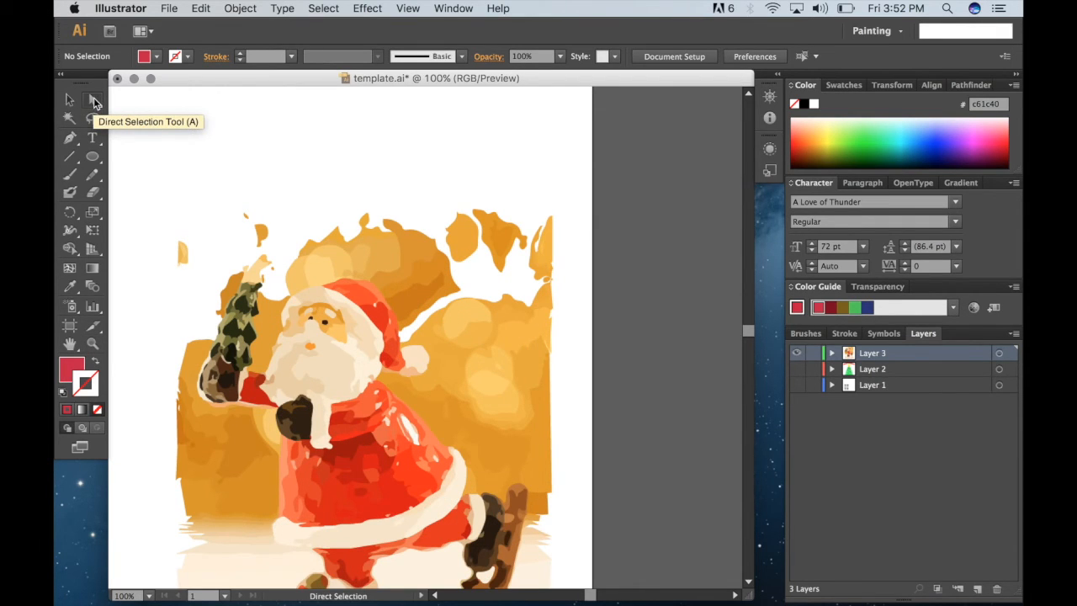
# - Delete the bokeh background and snowy ground shapes with Direct Selection
pyautogui.click(413, 252)
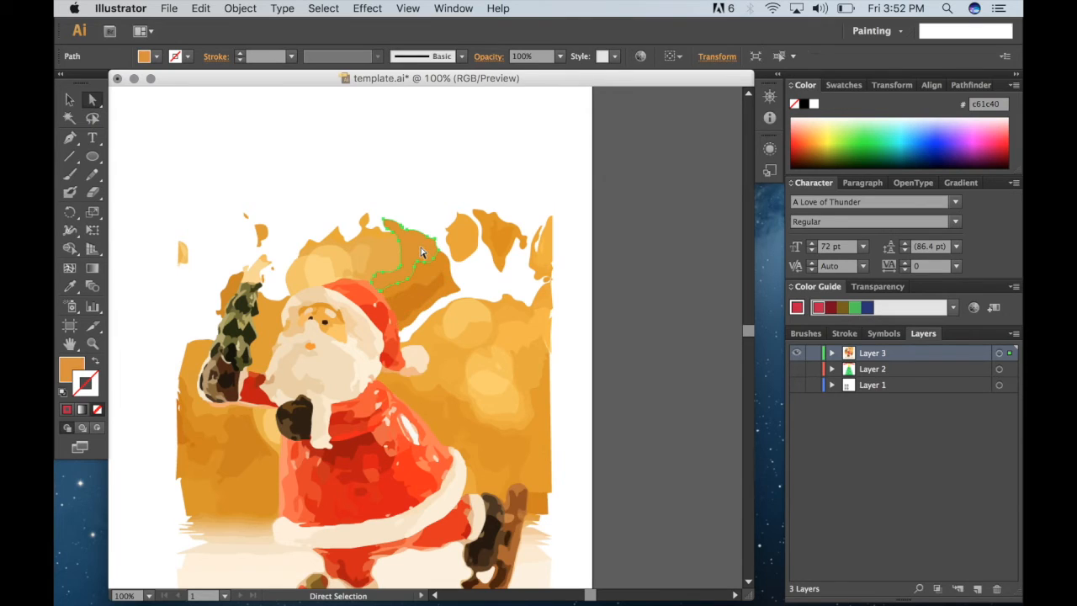
pyautogui.click(458, 239)
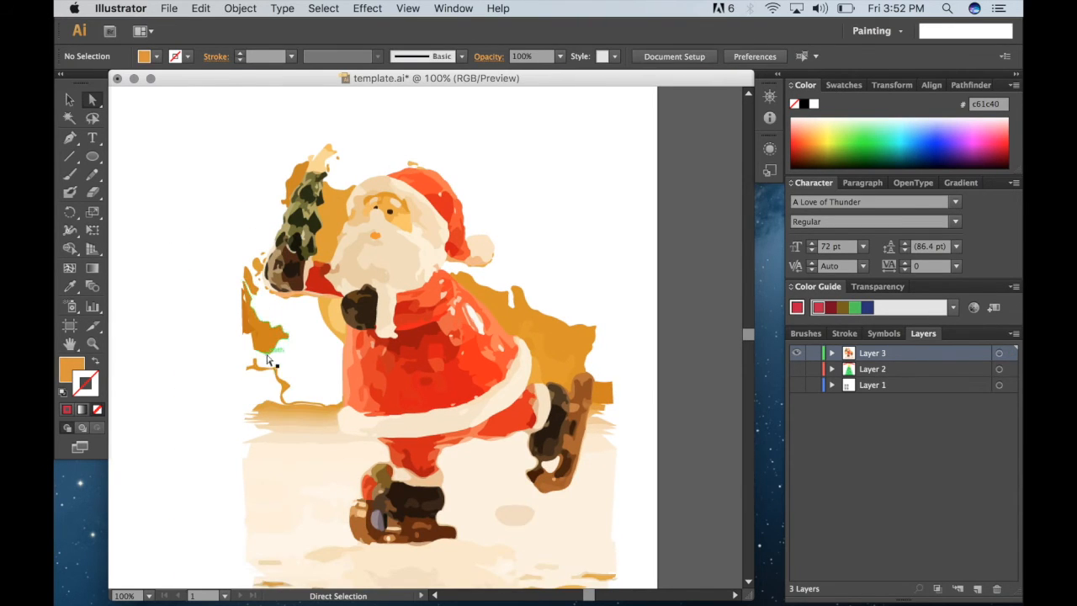
pyautogui.scroll(-3)
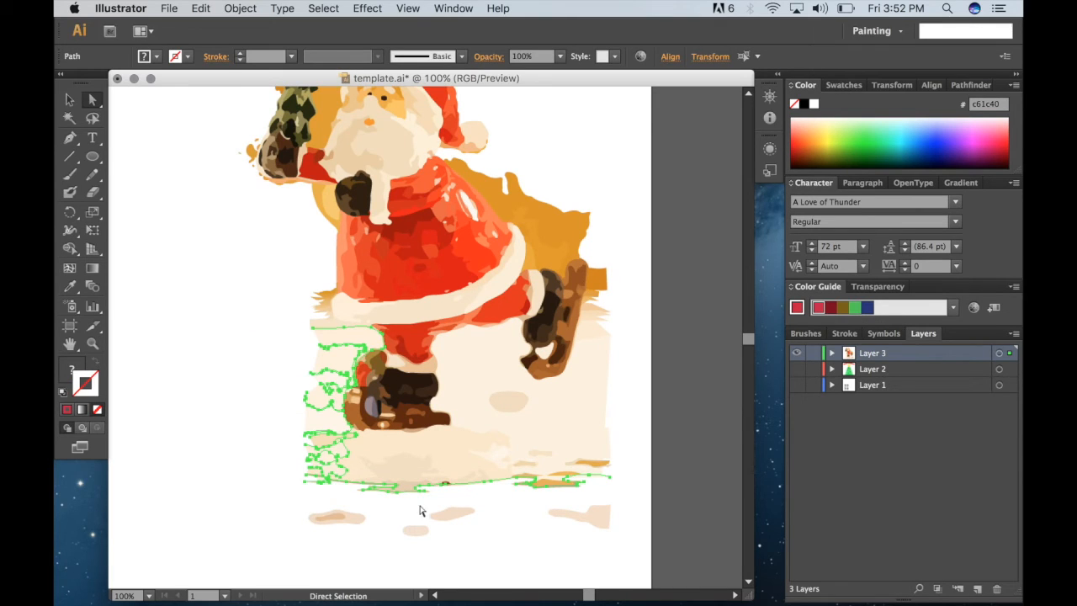
pyautogui.moveTo(283, 404); pyautogui.dragTo(613, 505)
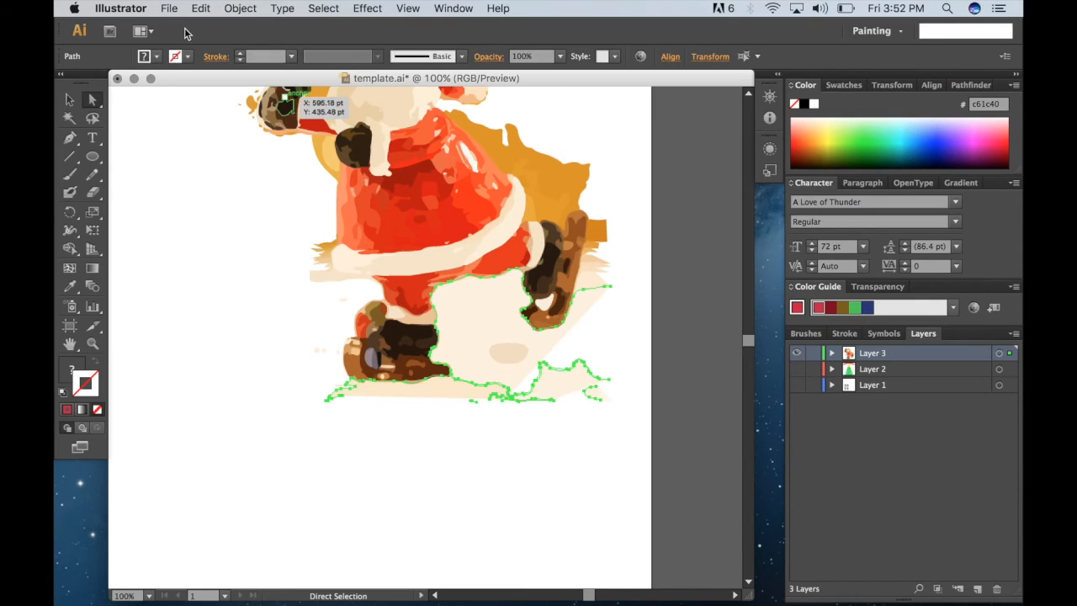
pyautogui.click(200, 8)
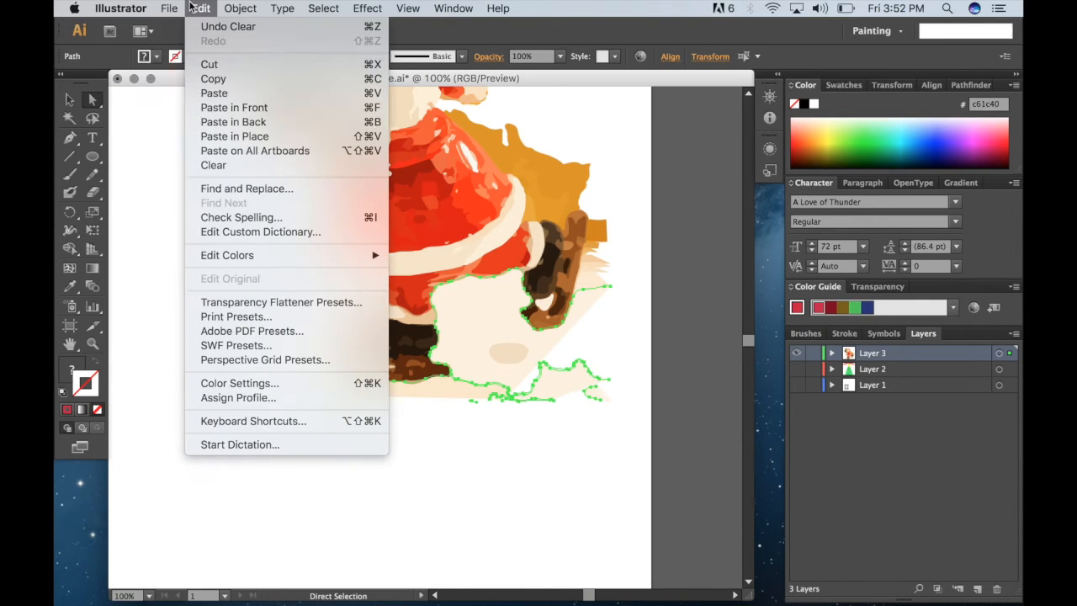
pyautogui.moveTo(226, 44)
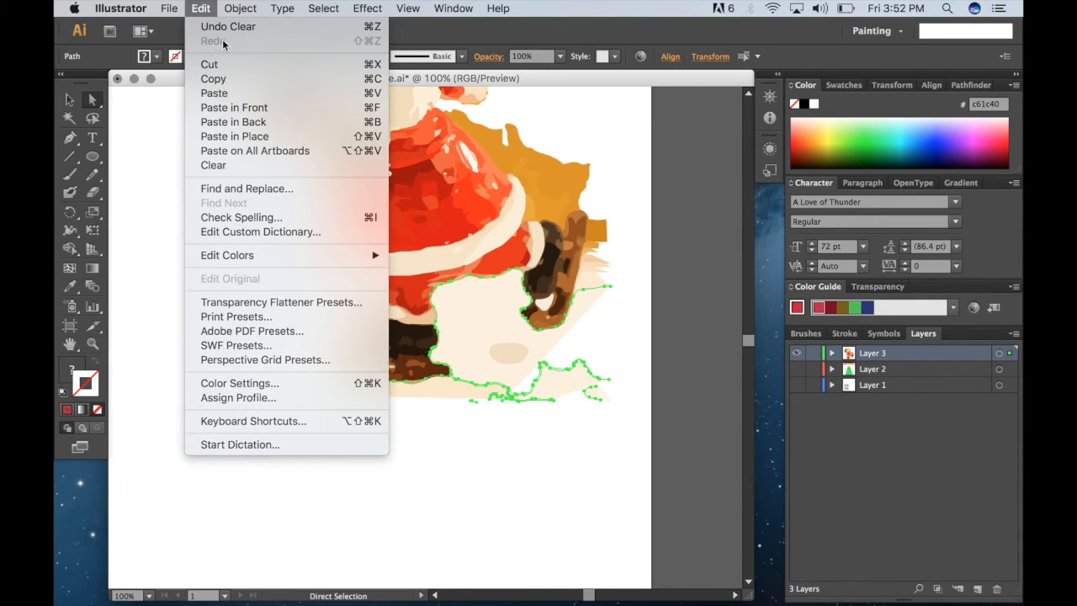
pyautogui.moveTo(227, 27)
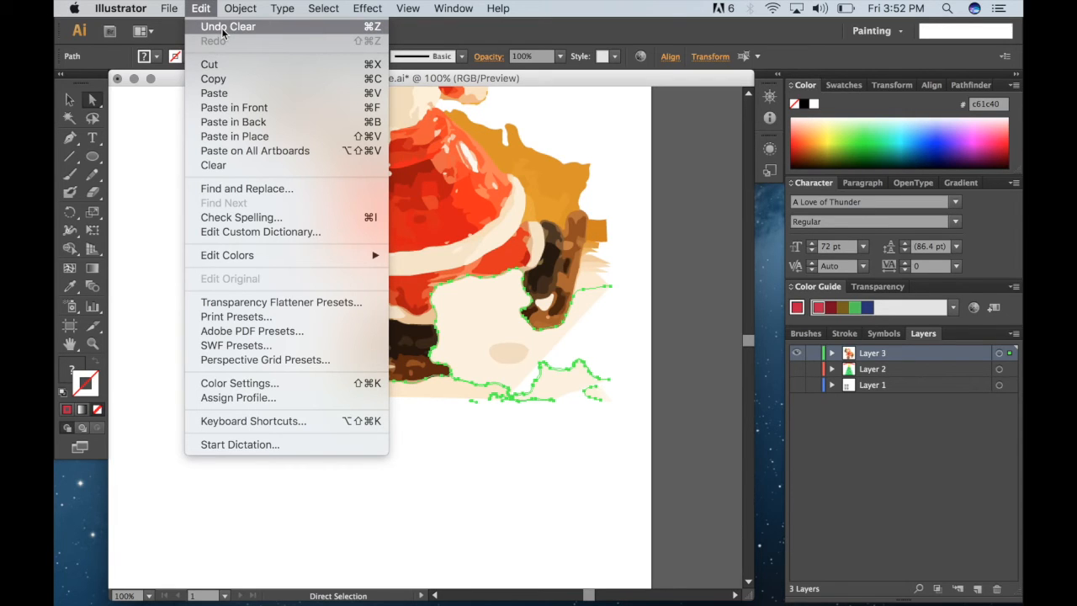
pyautogui.click(283, 8)
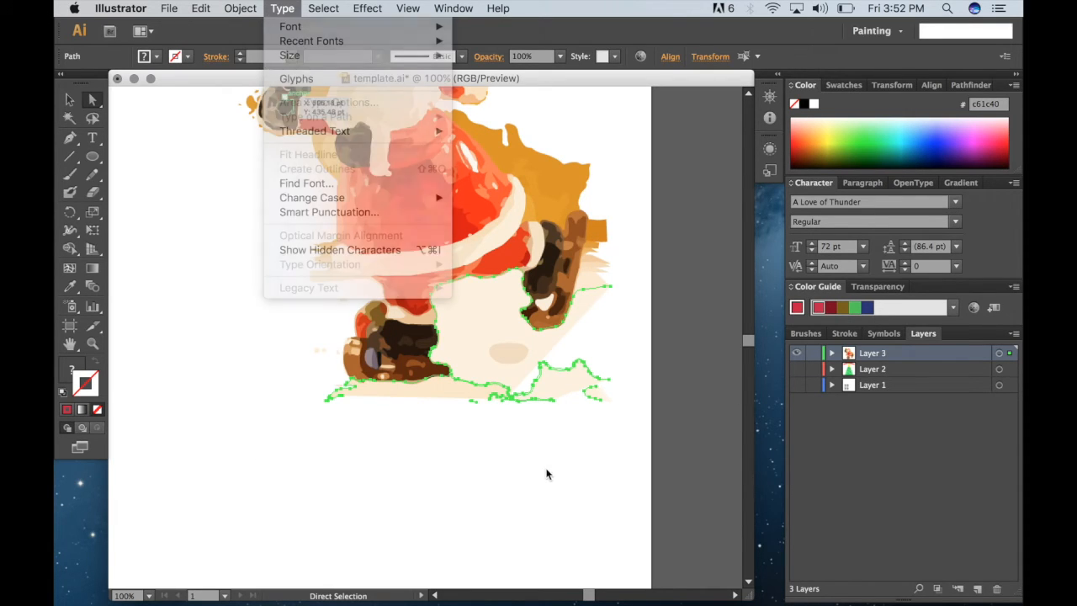
# - Zoom in on Santa's outline and select small stray fragments near his edge
pyautogui.click(547, 474)
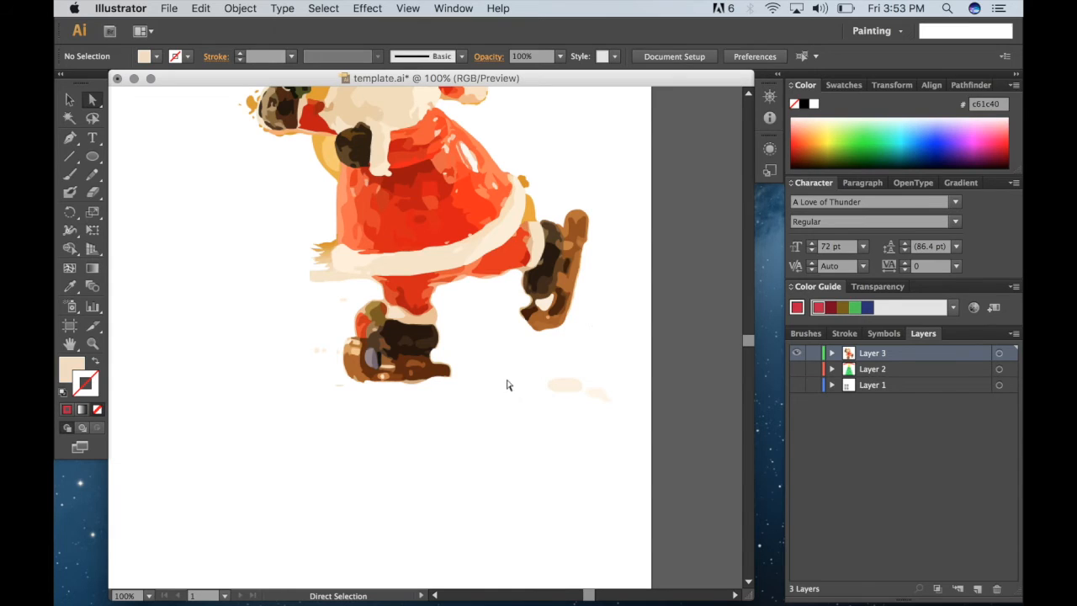
pyautogui.moveTo(300, 315); pyautogui.dragTo(340, 410)
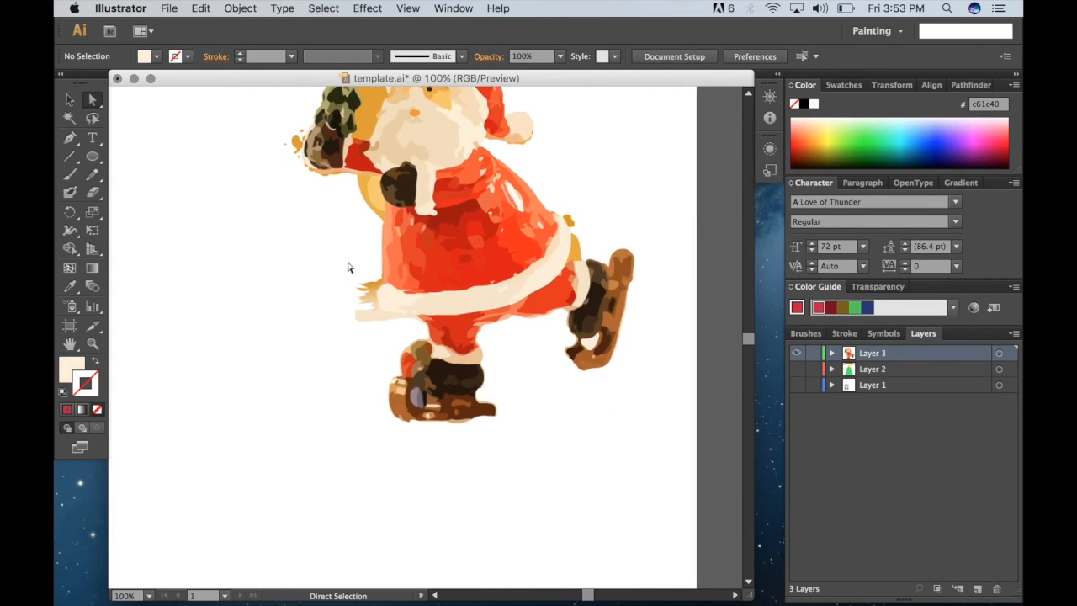
pyautogui.click(532, 414)
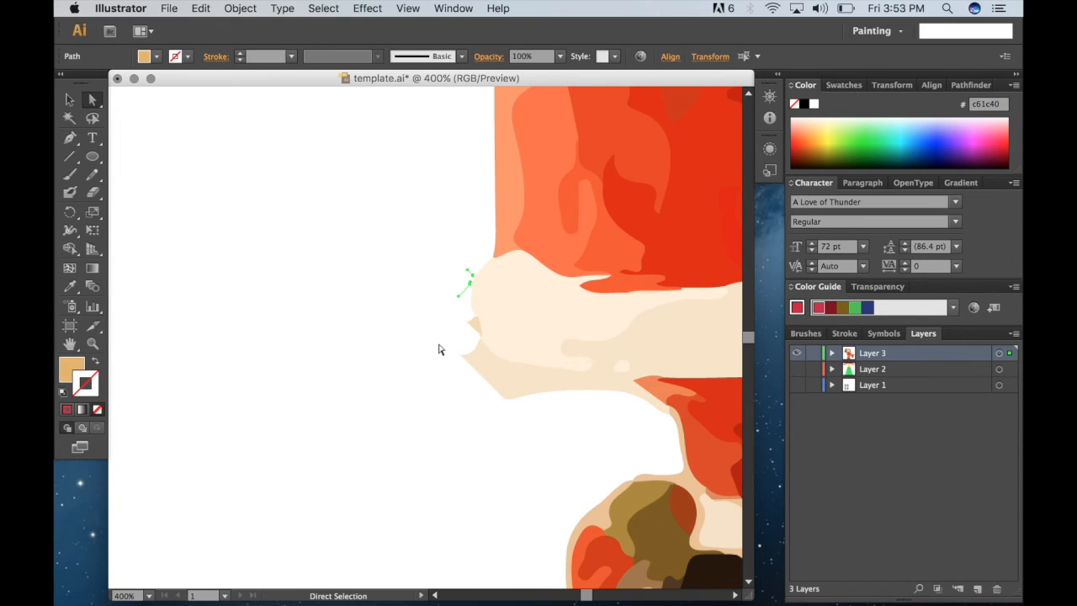
pyautogui.moveTo(454, 337); pyautogui.dragTo(464, 401)
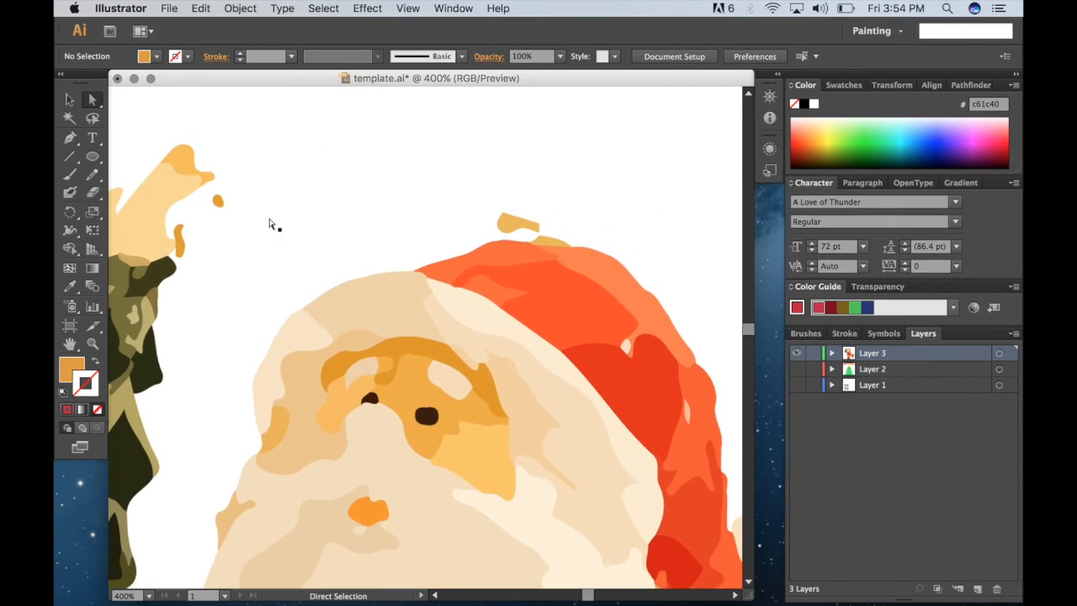
# - Zoom out, try the Eraser, and adjust the small stray piece near Santa's foot
pyautogui.scroll(-3)
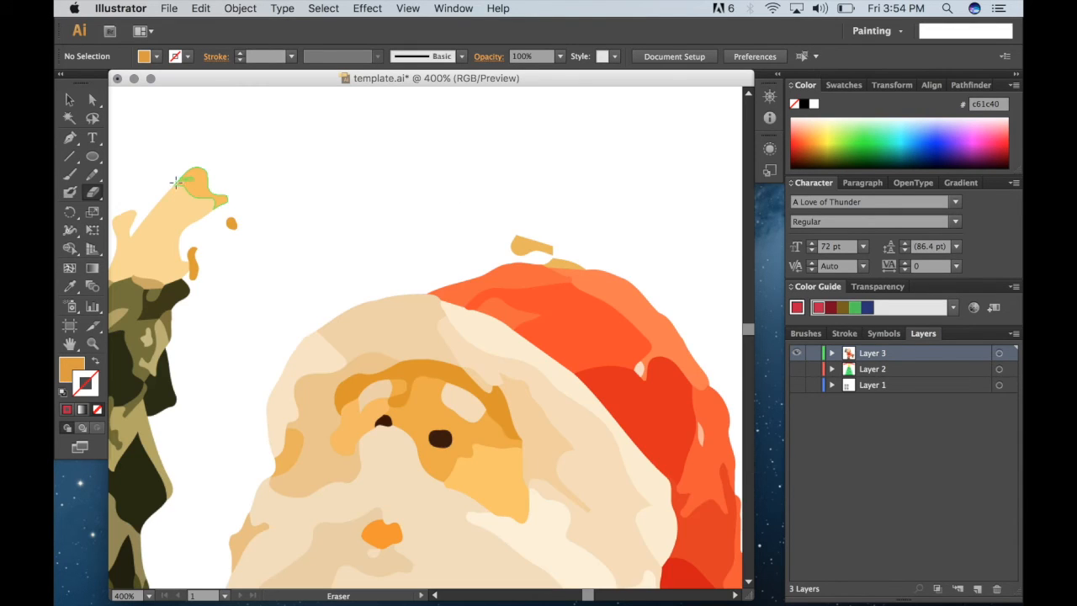
pyautogui.click(92, 343)
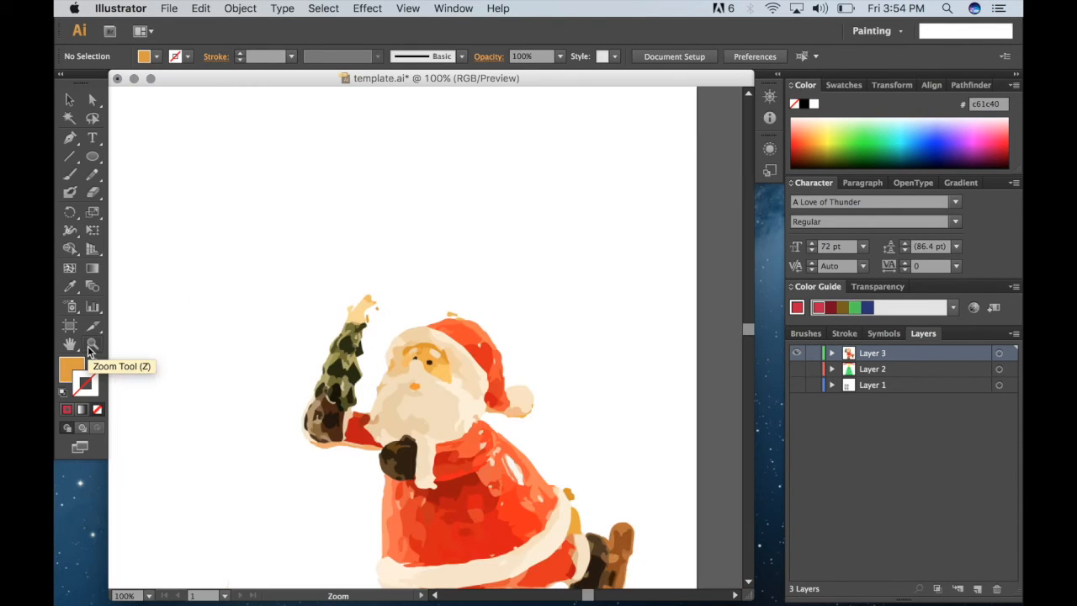
pyautogui.moveTo(69, 192)
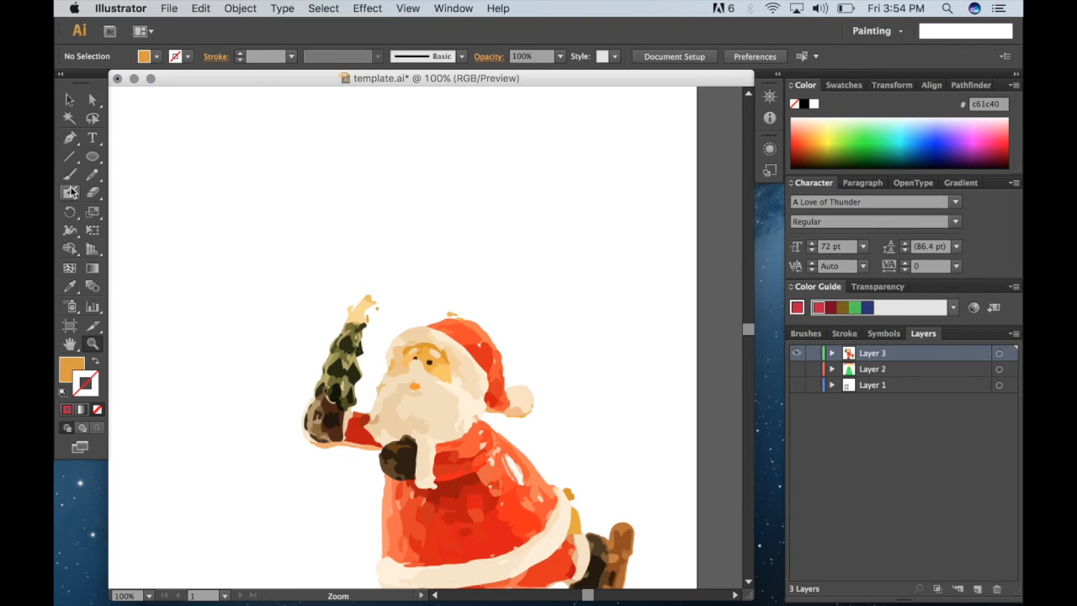
pyautogui.click(71, 192)
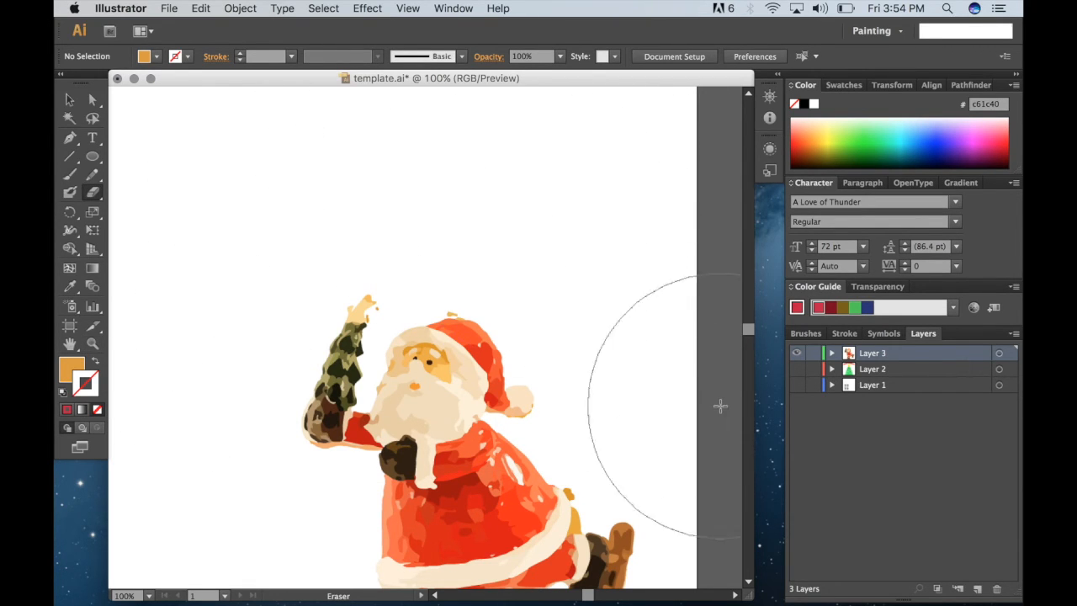
pyautogui.moveTo(447, 263)
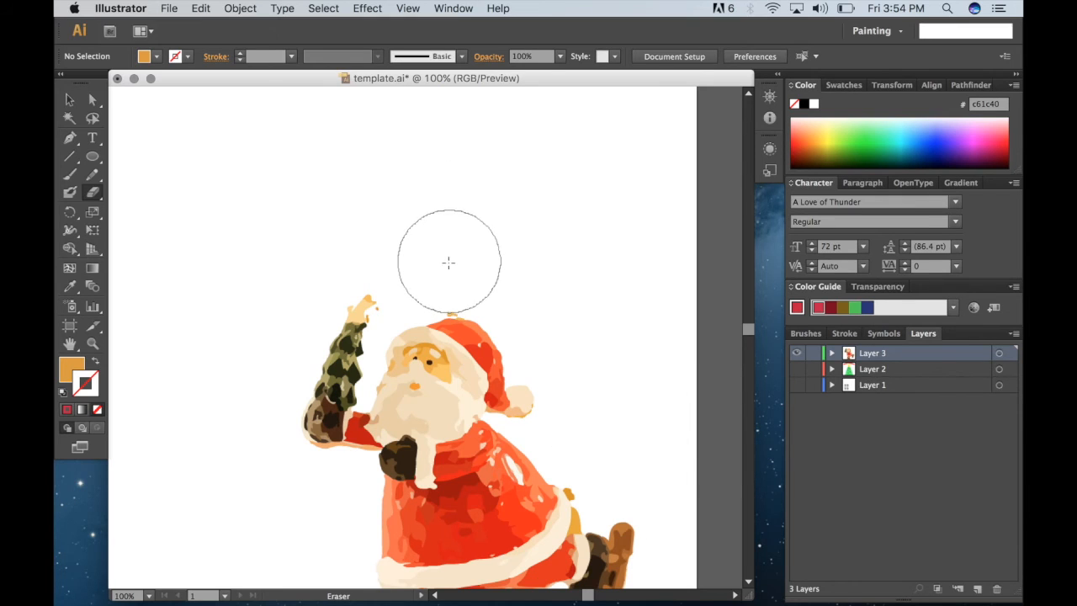
pyautogui.moveTo(410, 186)
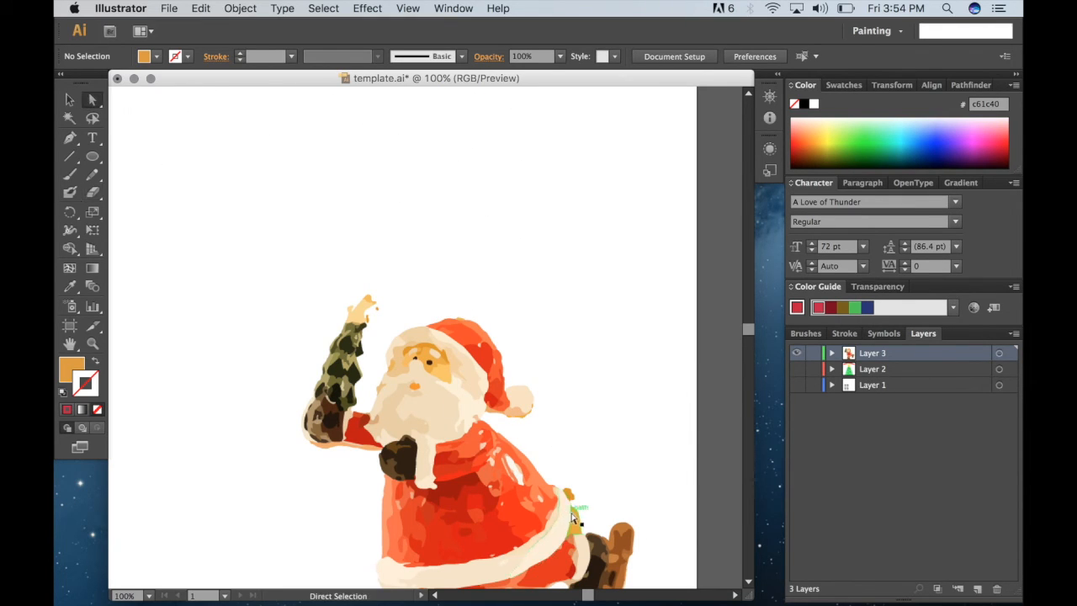
pyautogui.click(572, 504)
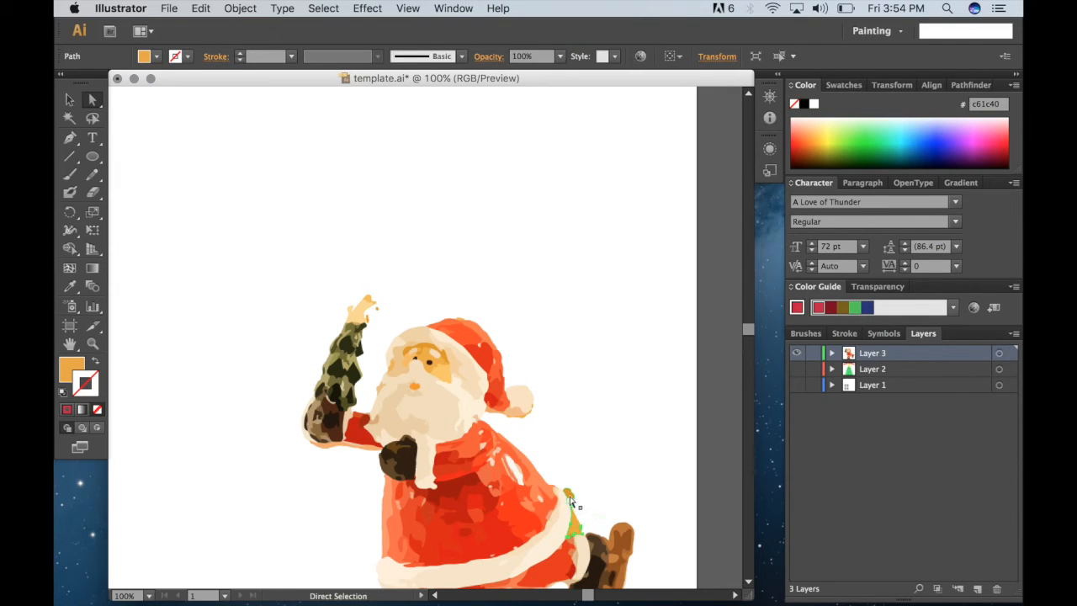
pyautogui.click(602, 464)
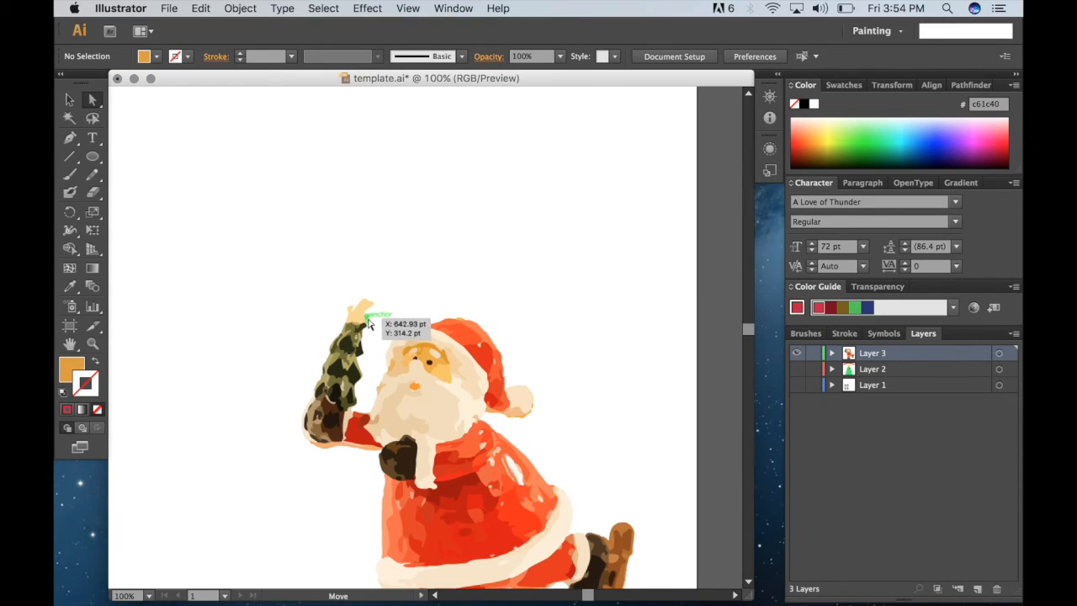
pyautogui.moveTo(118, 290)
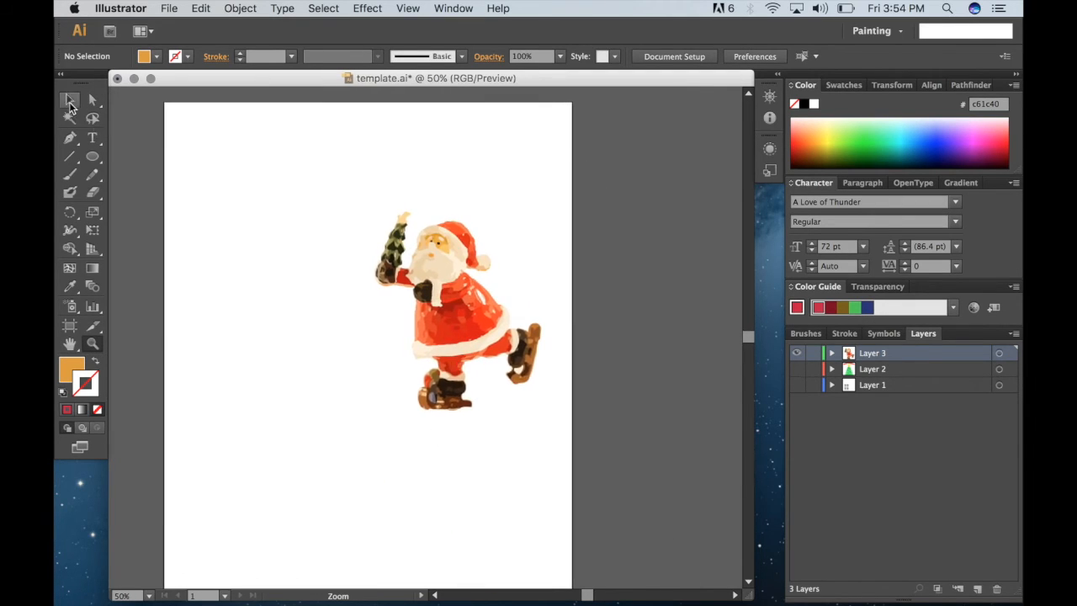
# - Move the traced Santa group up and to the left on the page
pyautogui.click(454, 303)
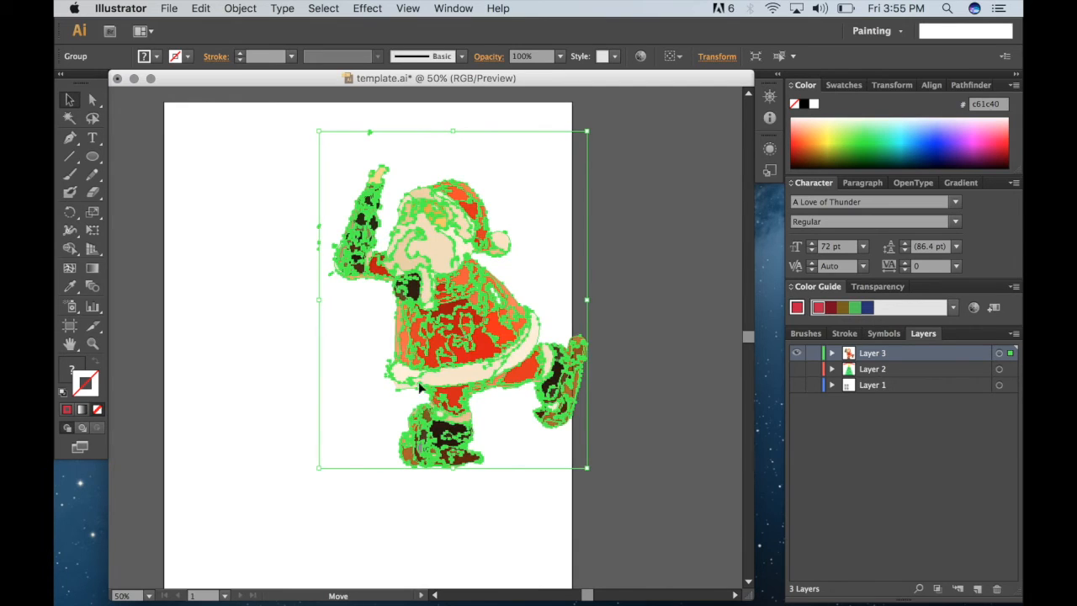
pyautogui.moveTo(454, 299); pyautogui.dragTo(383, 364)
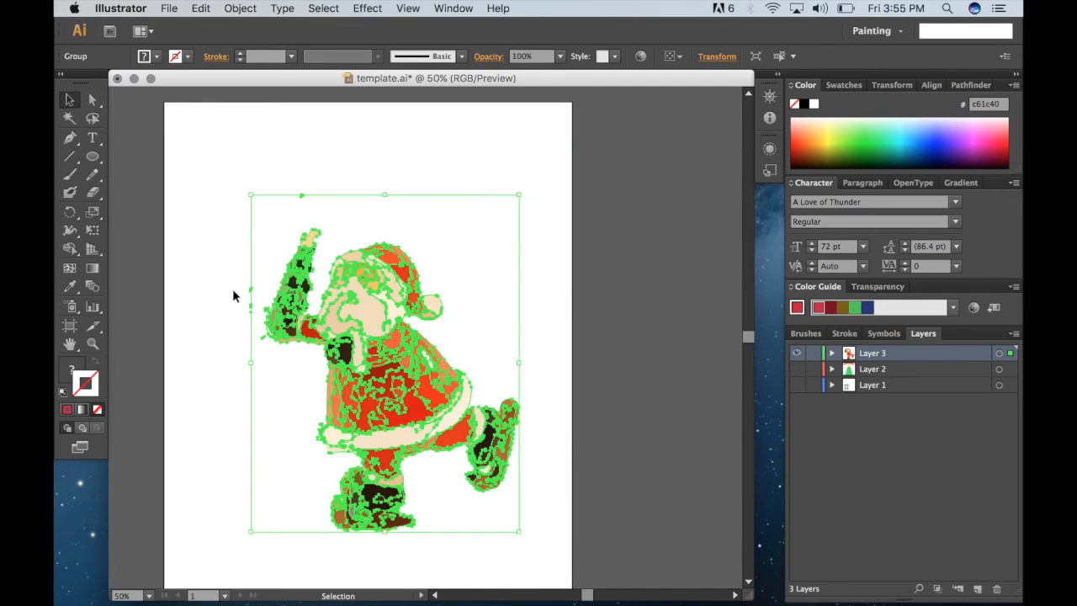
pyautogui.moveTo(92, 173)
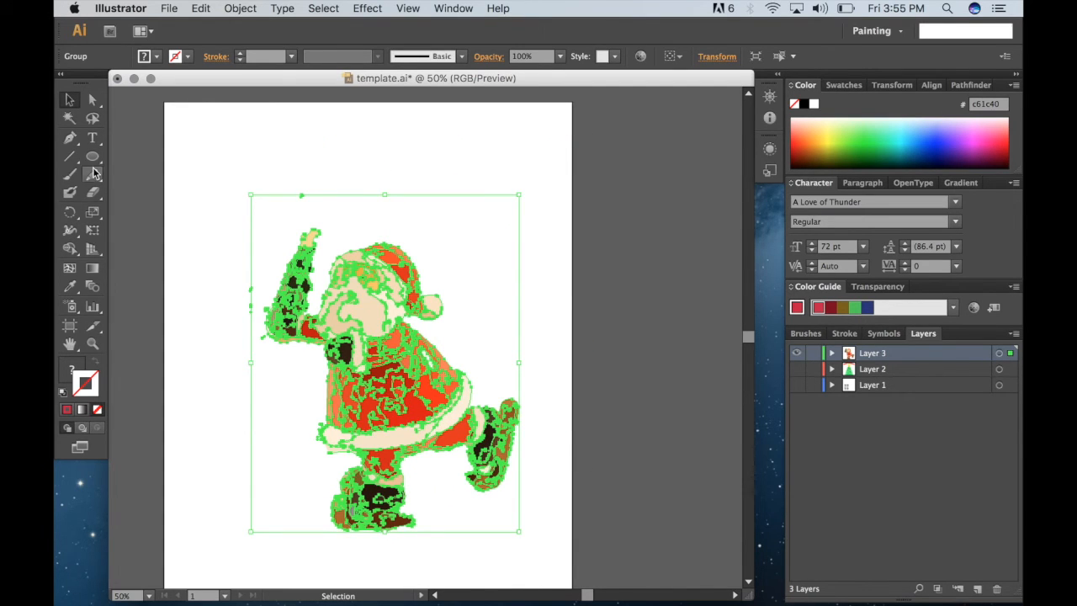
pyautogui.click(93, 173)
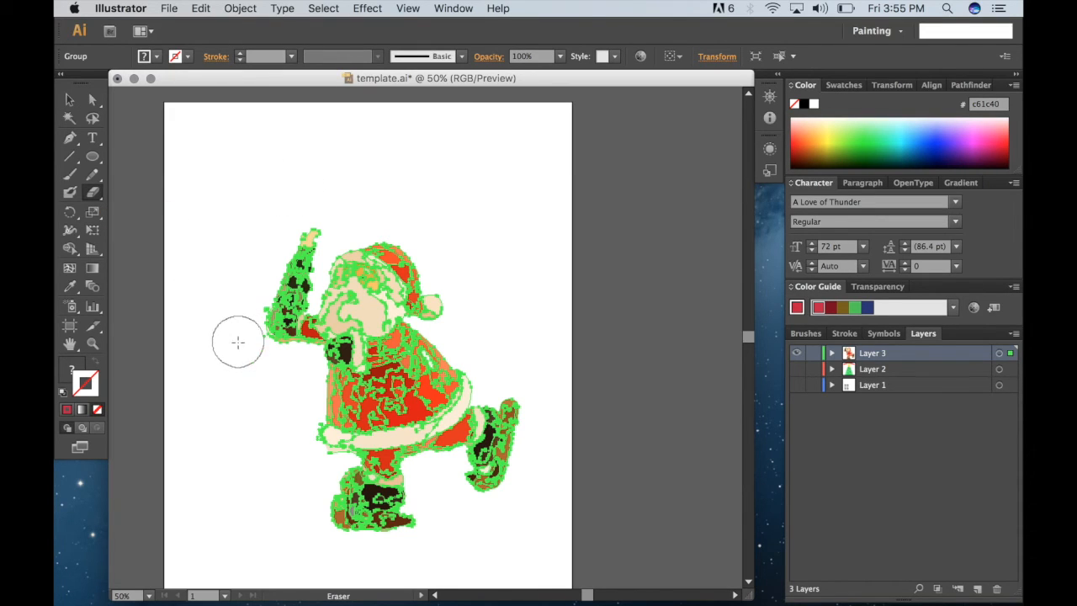
pyautogui.moveTo(242, 348)
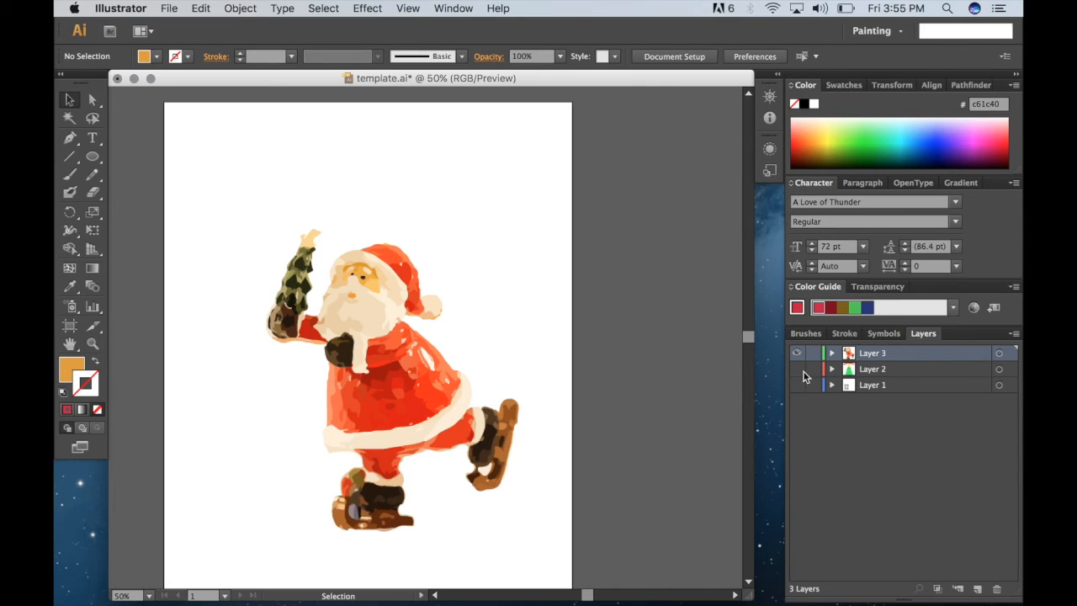
# - Reveal the template, move the yellow star onto a new Layer 4
pyautogui.click(796, 369)
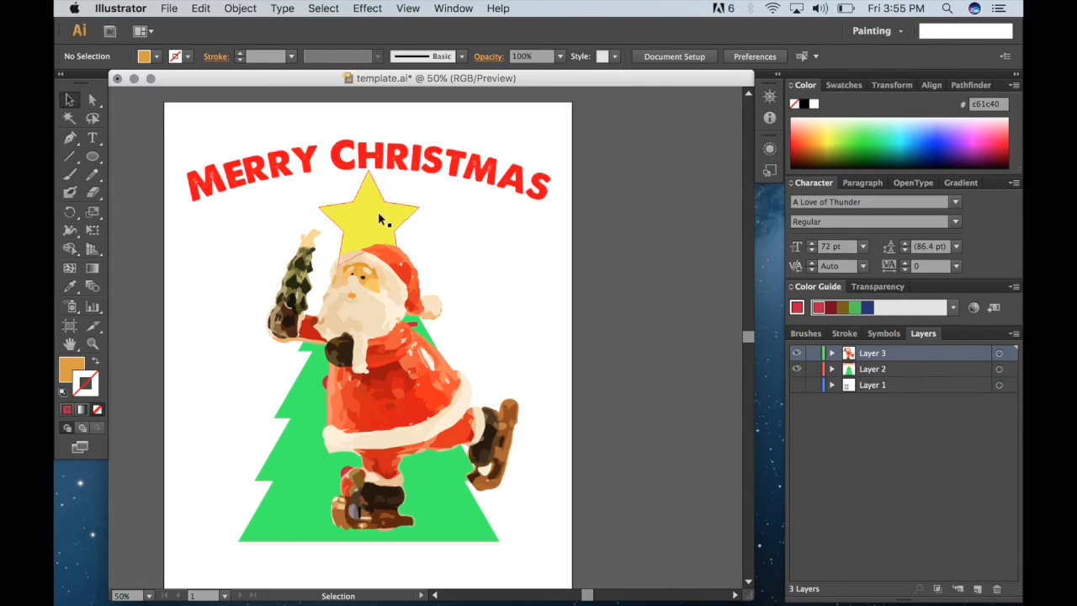
pyautogui.click(373, 217)
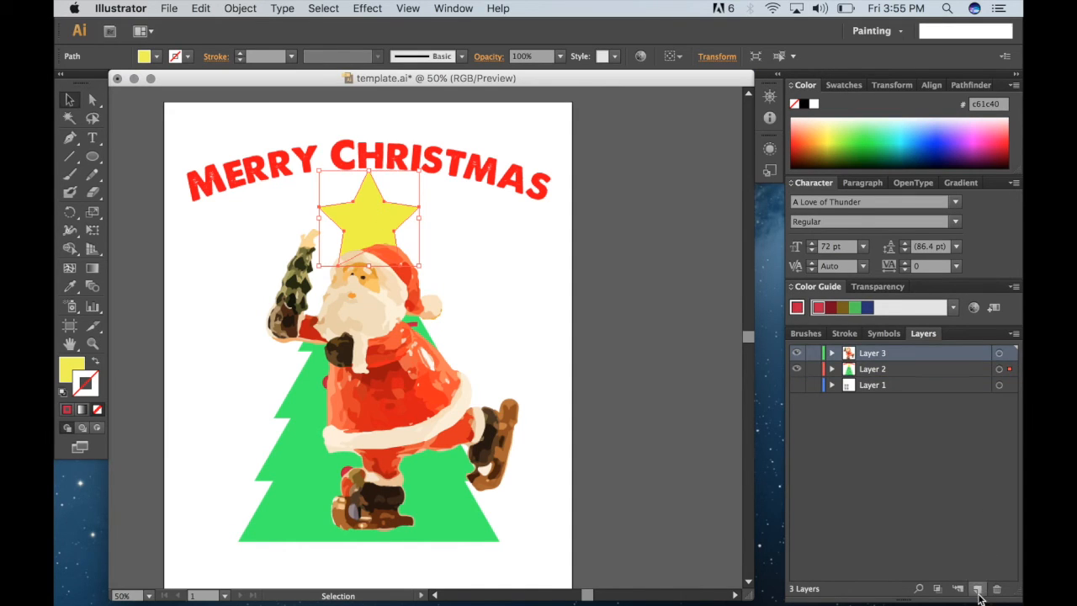
pyautogui.click(977, 588)
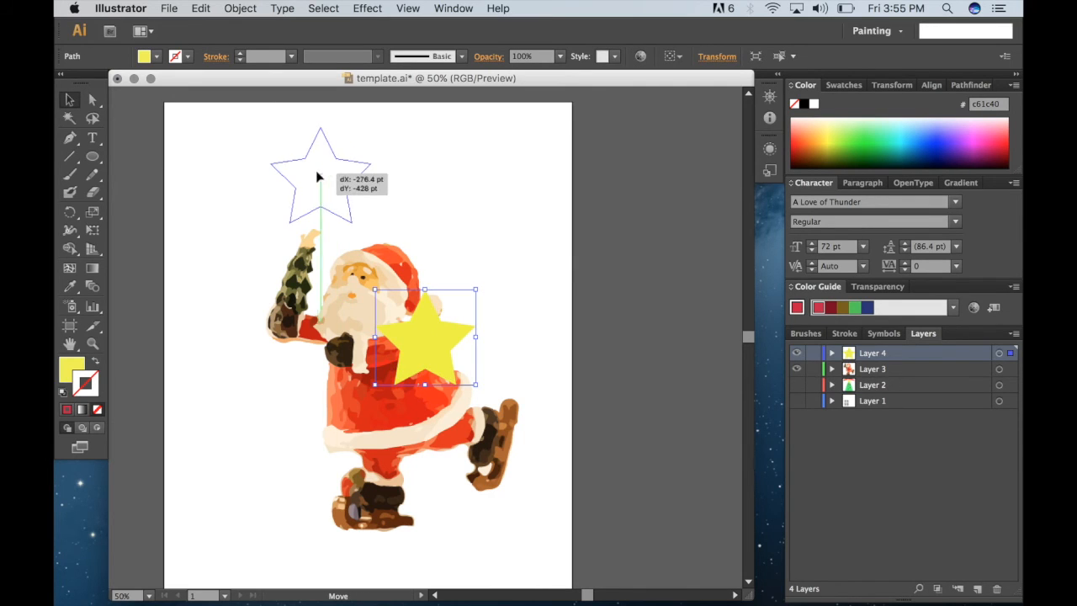
pyautogui.moveTo(424, 336); pyautogui.dragTo(313, 177)
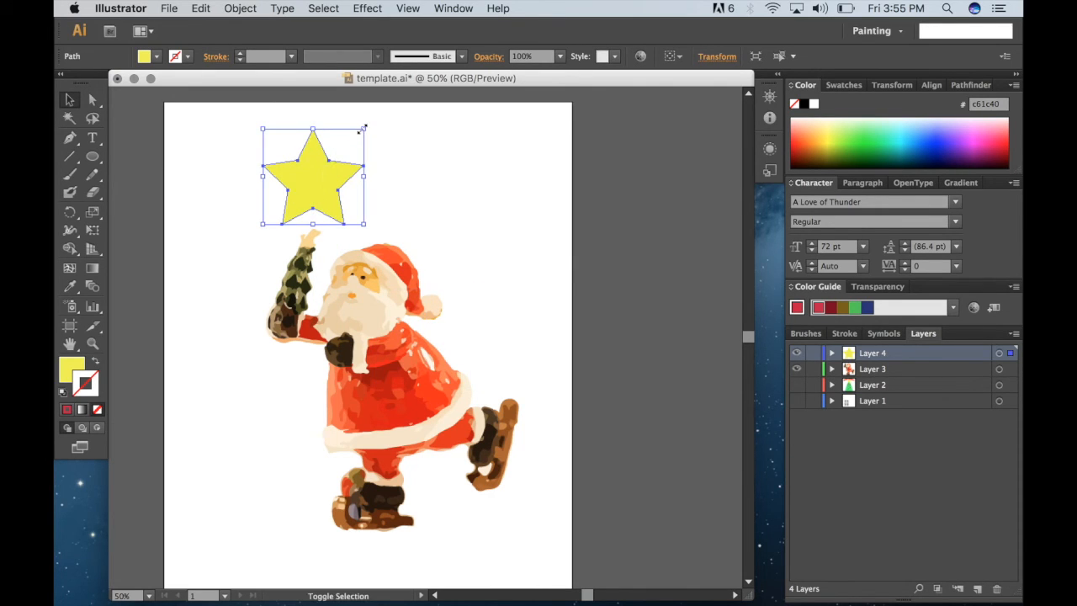
# - Shrink and tilt the star, settling it small above the tree Santa holds
pyautogui.moveTo(365, 128); pyautogui.dragTo(338, 150)
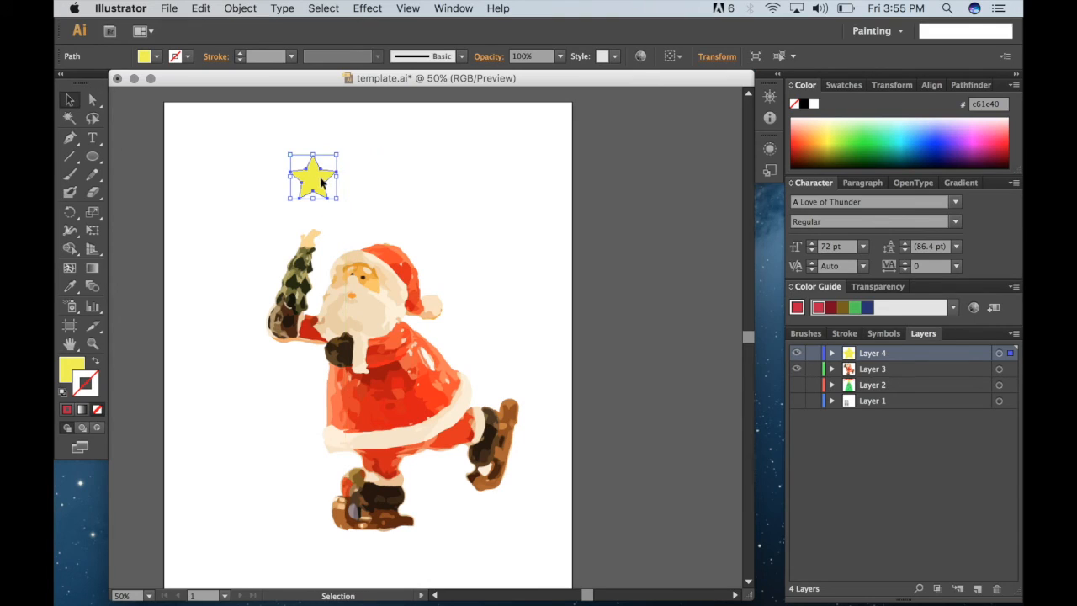
pyautogui.moveTo(313, 177); pyautogui.dragTo(308, 227)
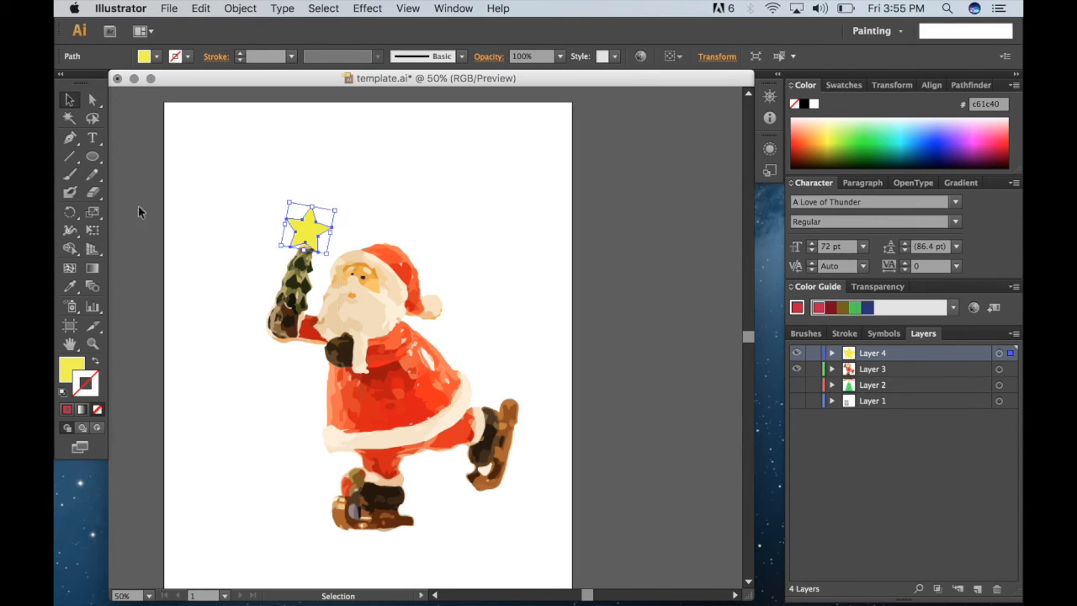
pyautogui.moveTo(310, 227); pyautogui.dragTo(278, 202)
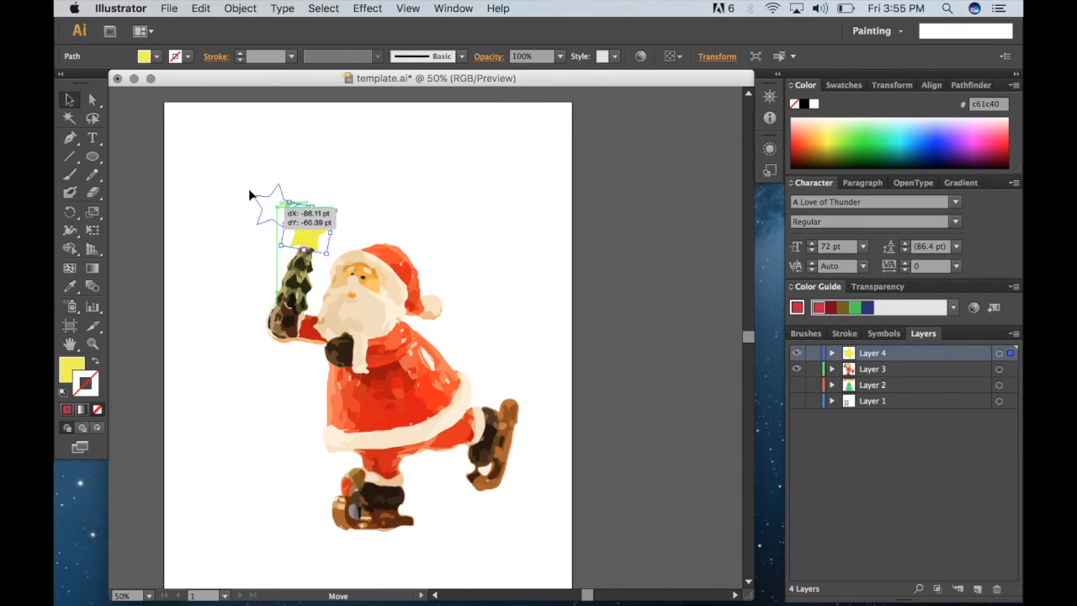
pyautogui.moveTo(302, 239); pyautogui.dragTo(252, 185)
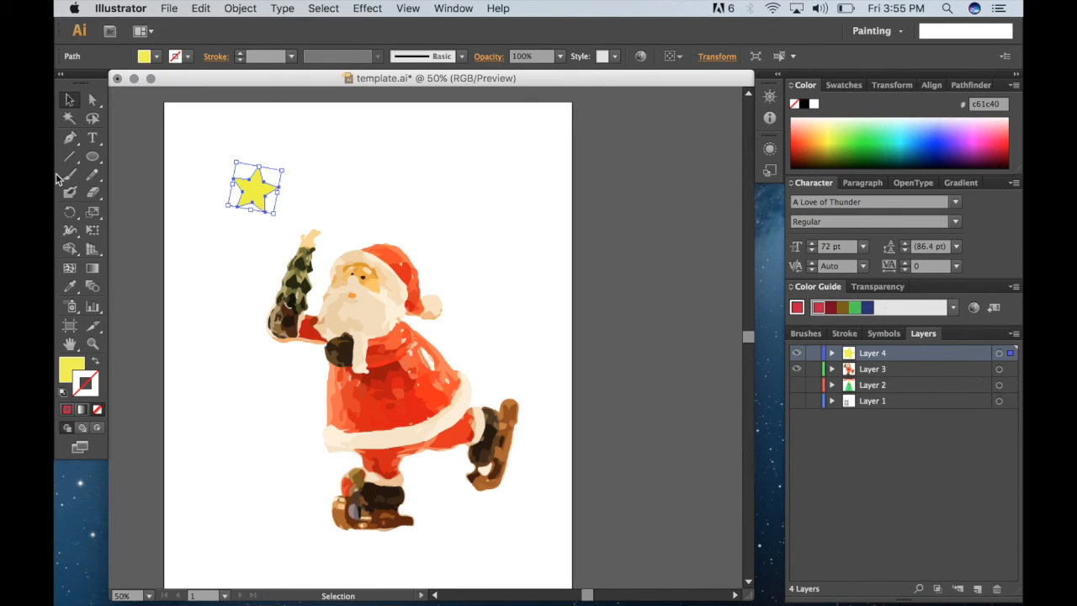
pyautogui.moveTo(146, 258)
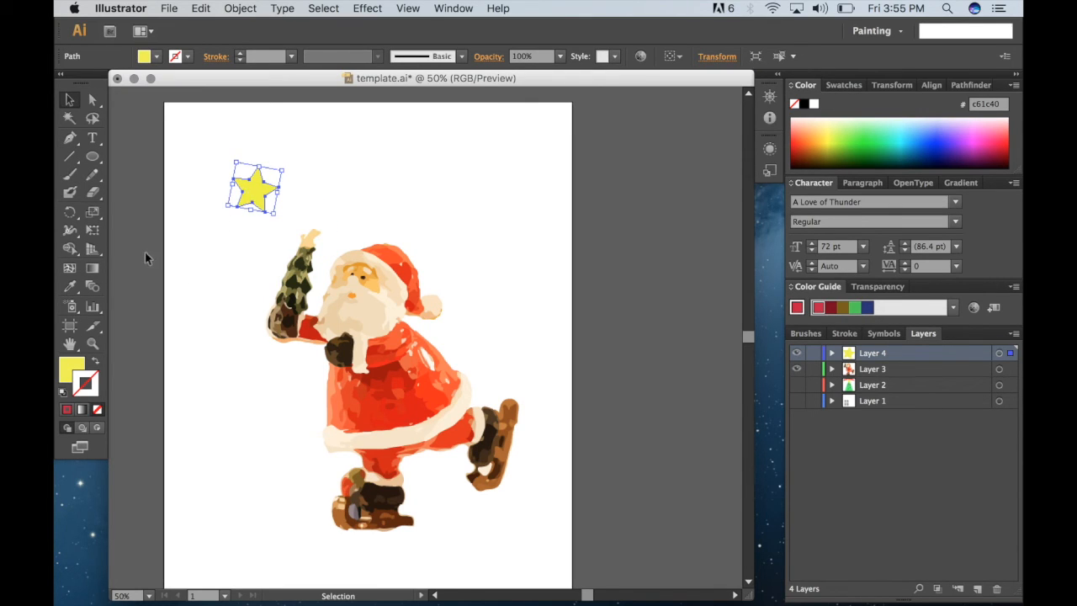
pyautogui.moveTo(71, 286)
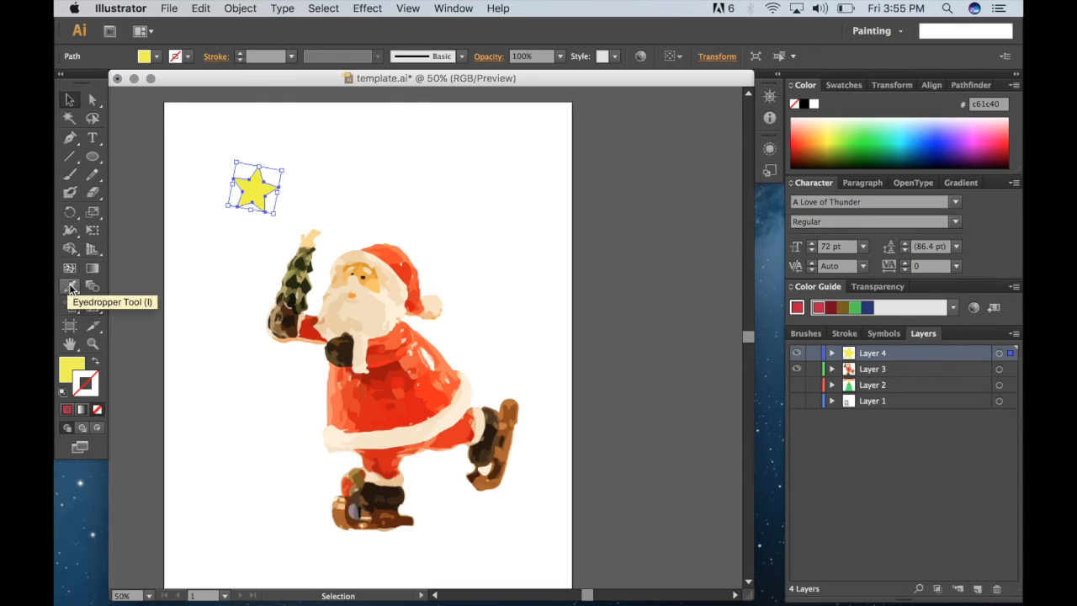
pyautogui.click(70, 286)
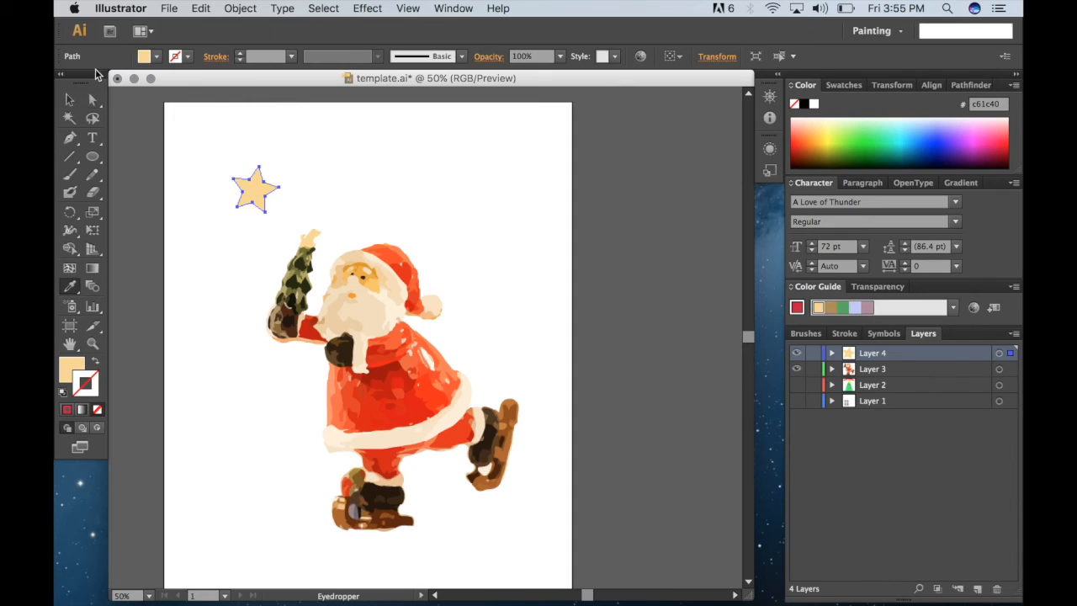
pyautogui.moveTo(361, 225)
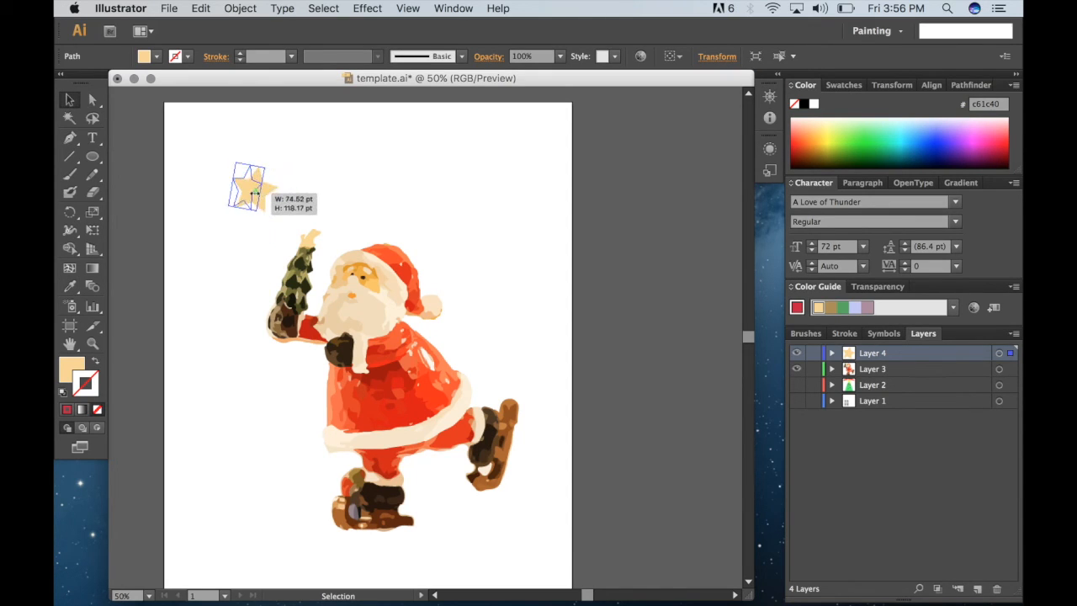
# - Scale the star down and shift the traced Santa so the star tops his tree
pyautogui.moveTo(256, 189); pyautogui.dragTo(317, 239)
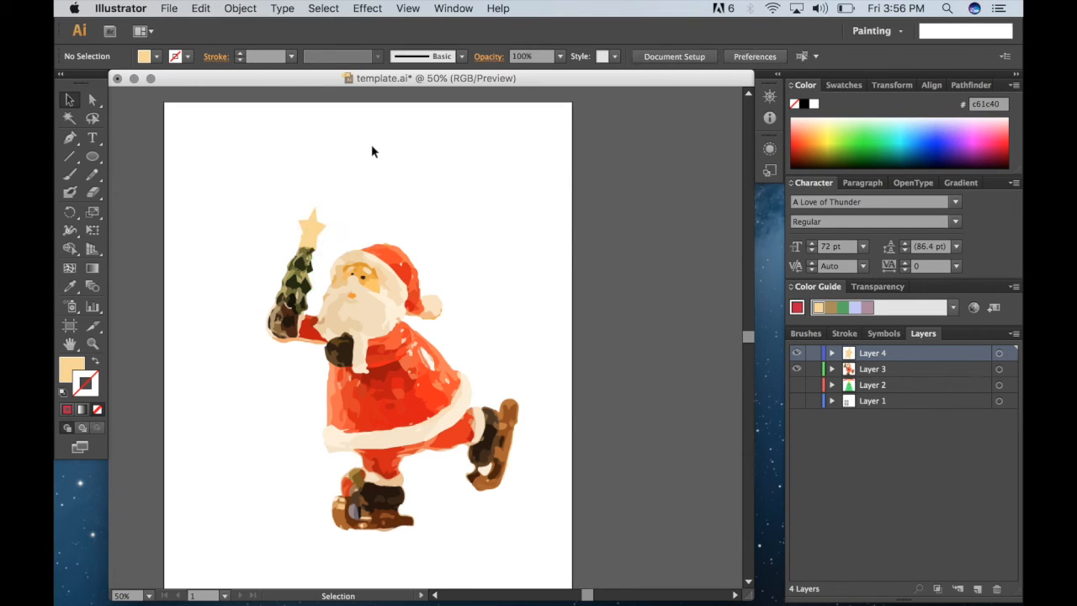
pyautogui.click(311, 227)
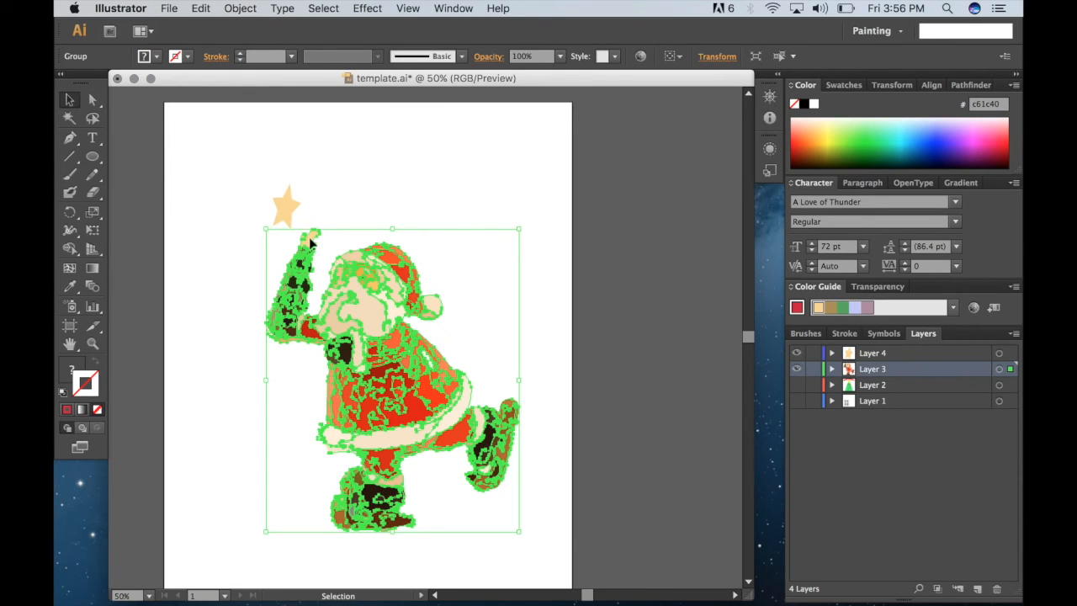
pyautogui.doubleClick(387, 379)
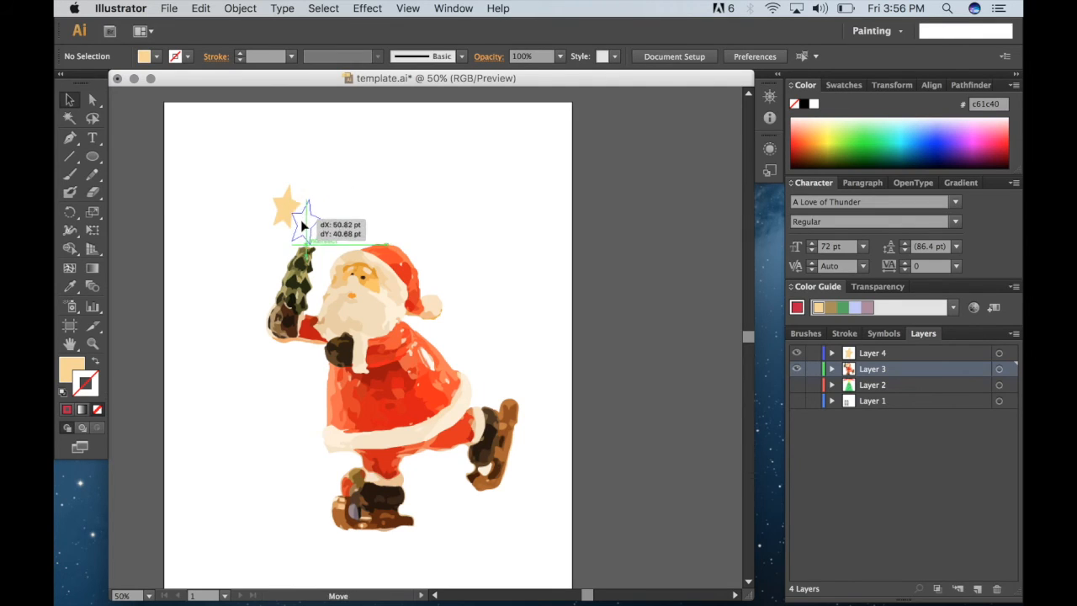
pyautogui.moveTo(303, 227); pyautogui.dragTo(311, 227)
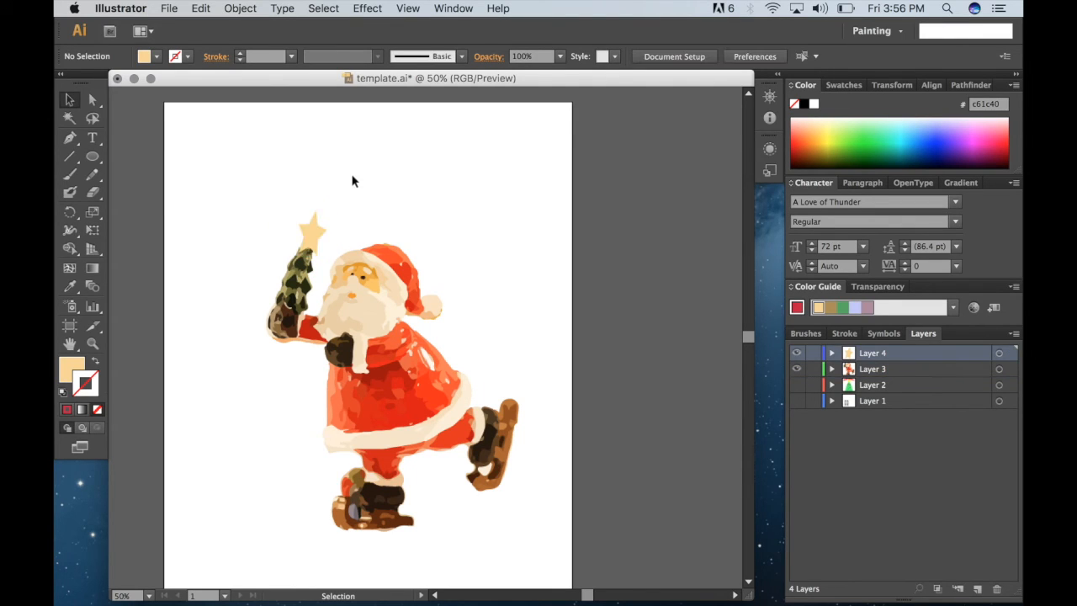
pyautogui.click(313, 232)
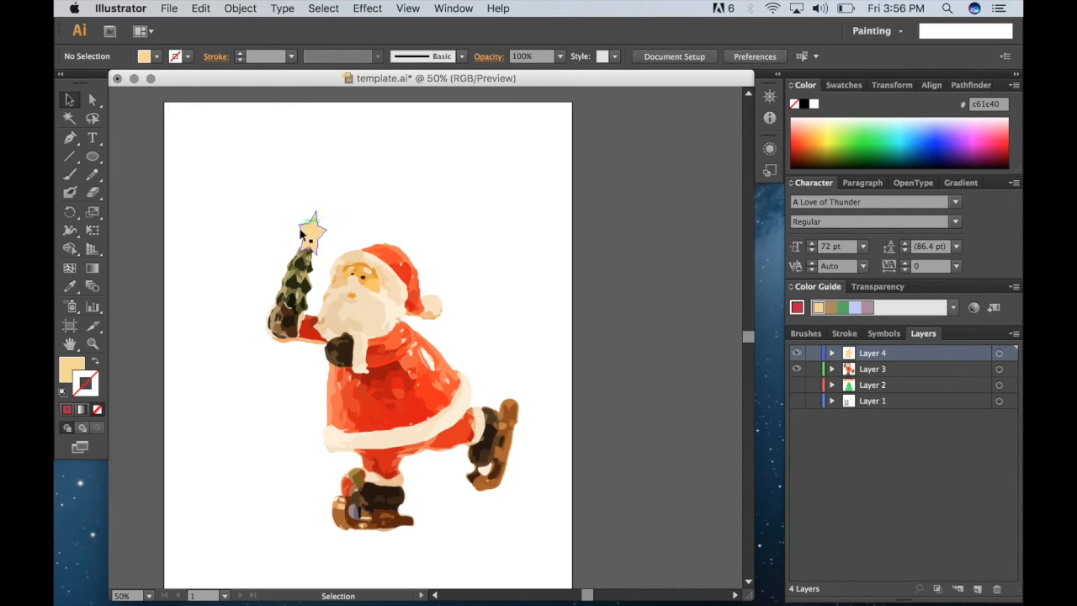
# - Rotate the small star to a new angle and nudge it onto the tree tip
pyautogui.click(311, 233)
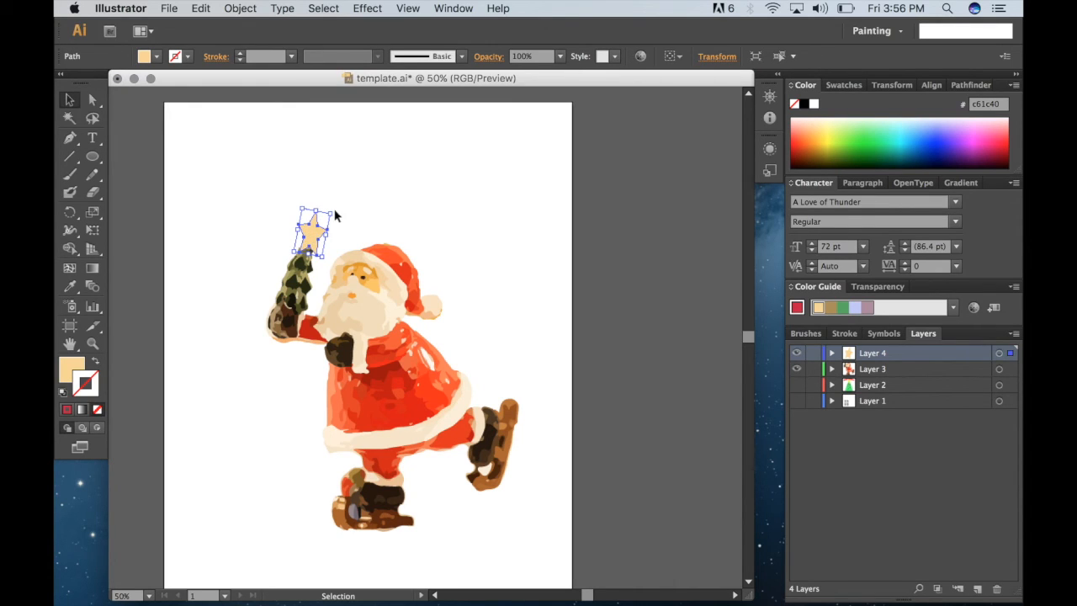
pyautogui.moveTo(316, 228); pyautogui.dragTo(340, 210)
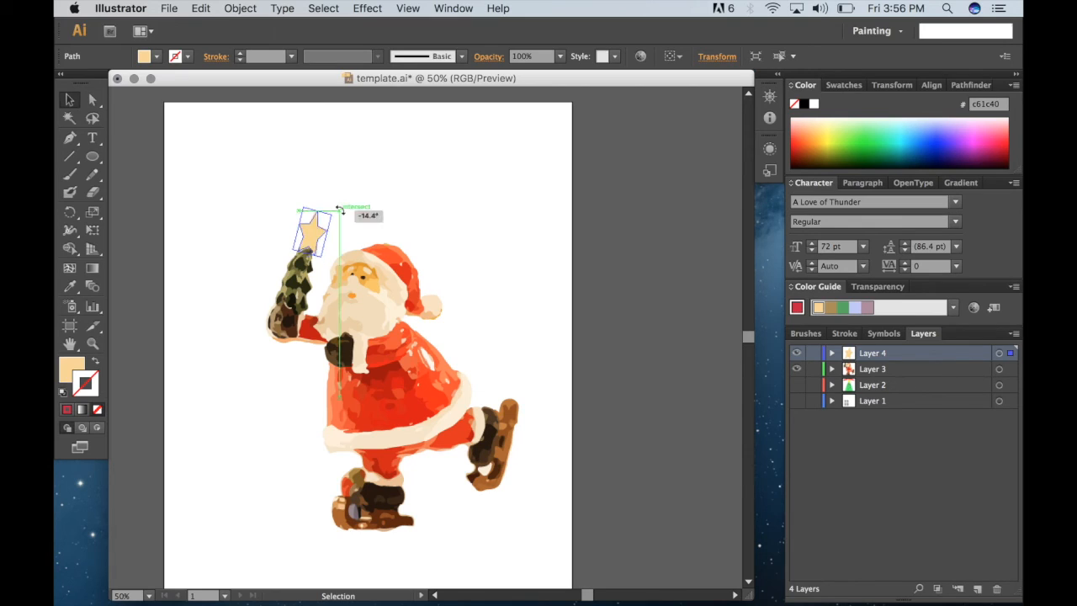
pyautogui.click(312, 236)
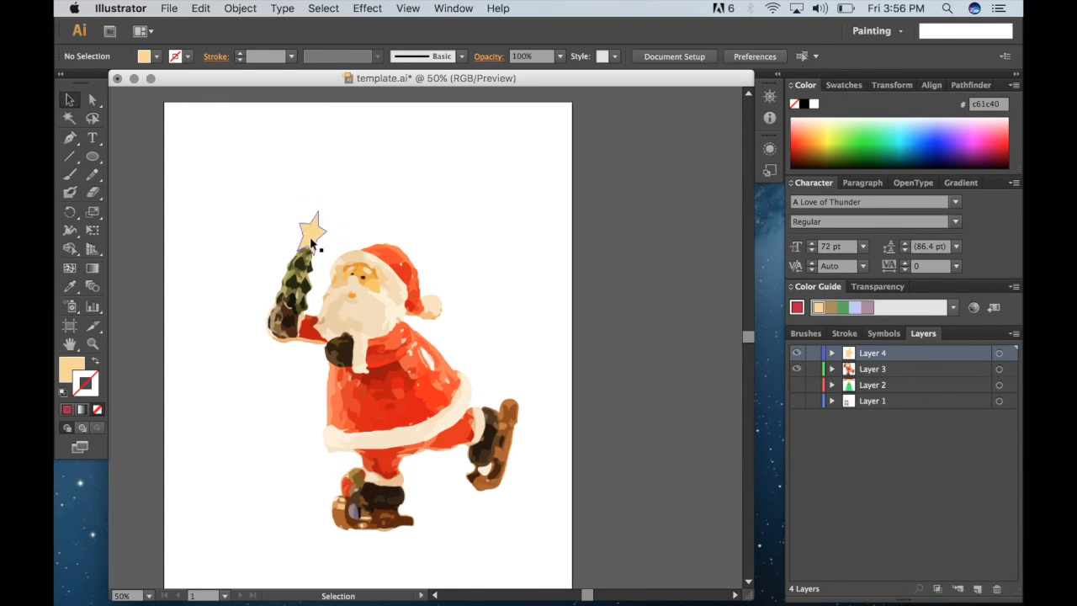
pyautogui.click(310, 239)
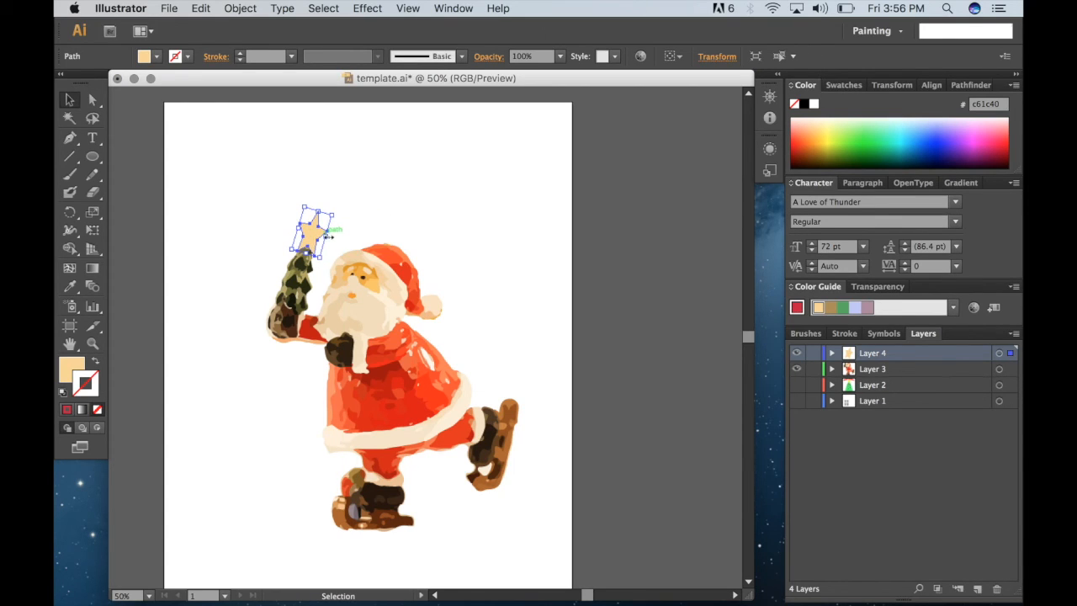
pyautogui.moveTo(313, 234); pyautogui.dragTo(299, 236)
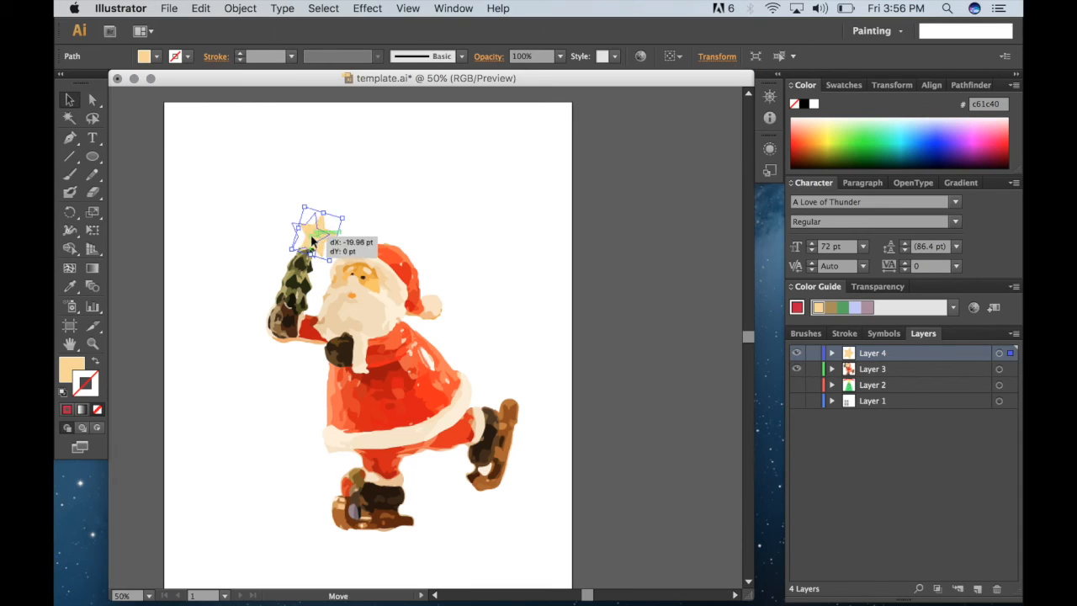
pyautogui.click(364, 176)
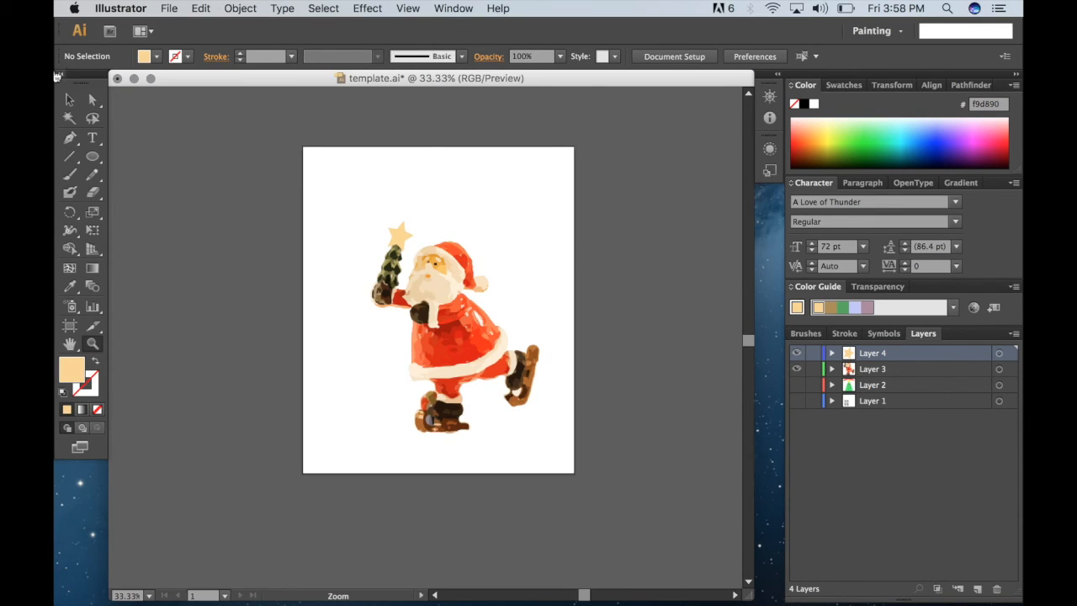
pyautogui.moveTo(71, 99)
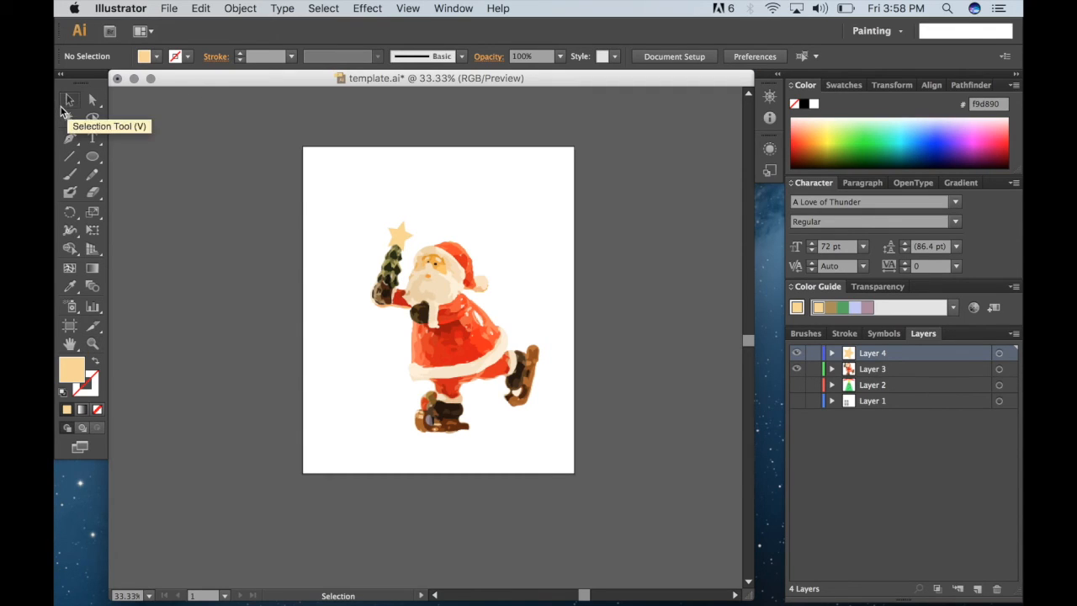
pyautogui.moveTo(969, 583)
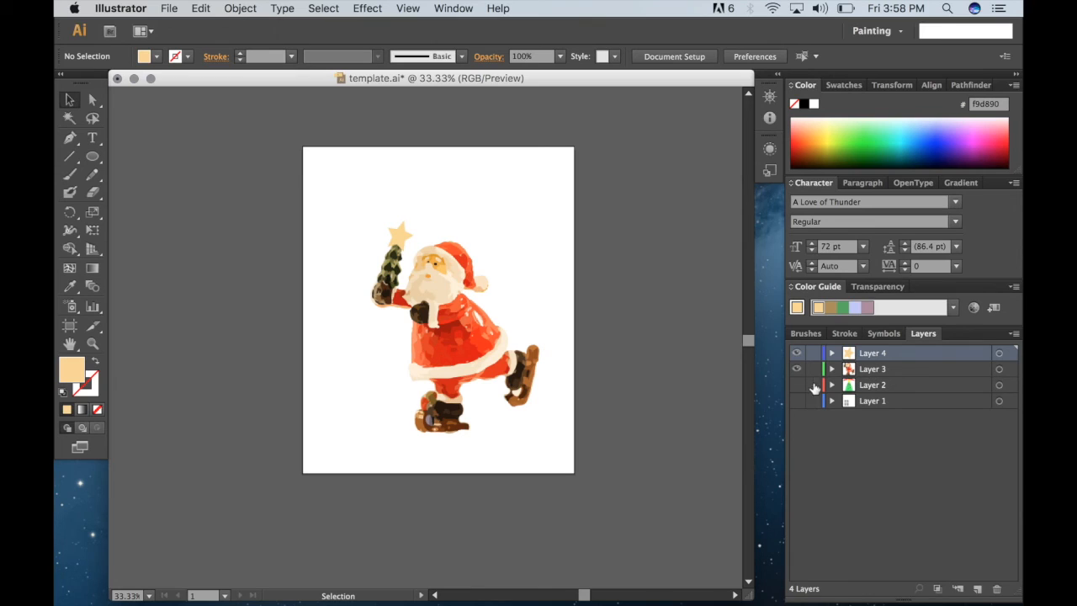
pyautogui.click(796, 400)
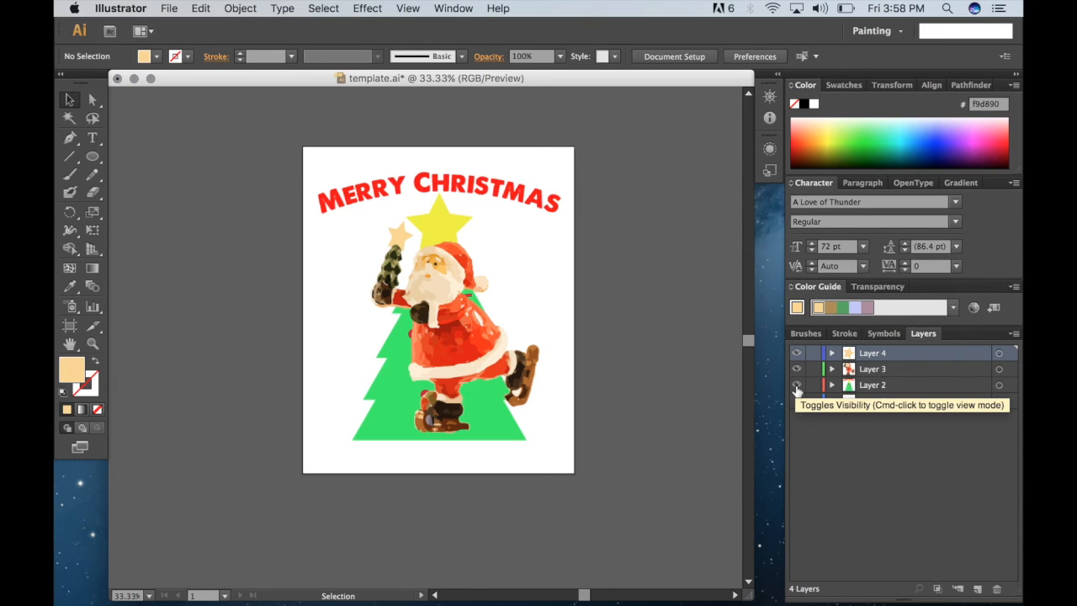
pyautogui.click(796, 383)
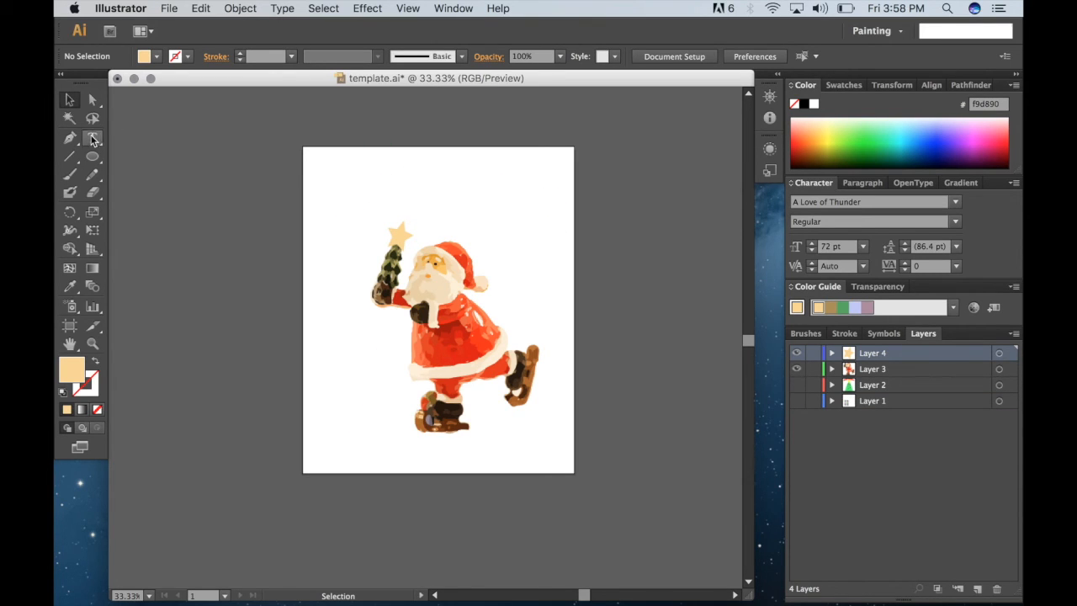
pyautogui.click(93, 138)
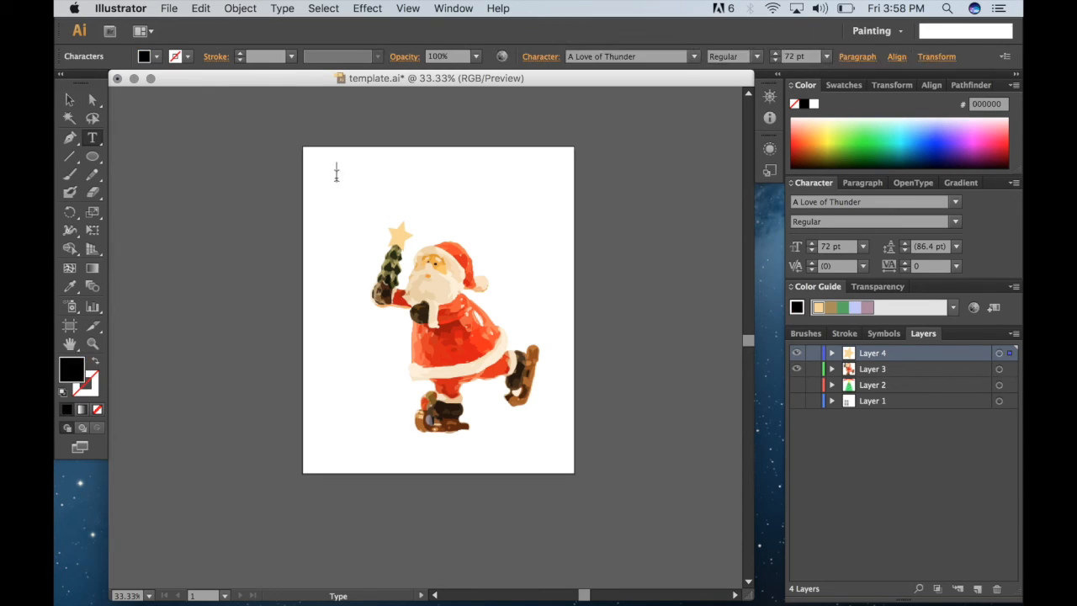
# - Enter the heading text 'MERRY CHRISTMAS' above Santa
pyautogui.write('MERRY')
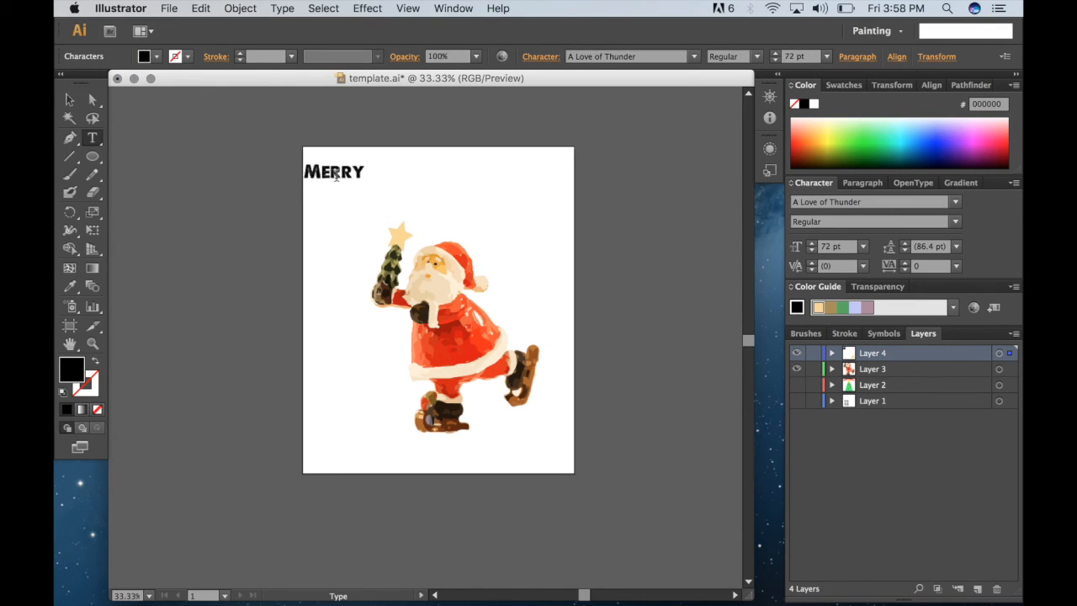
pyautogui.write('CHRISTM')
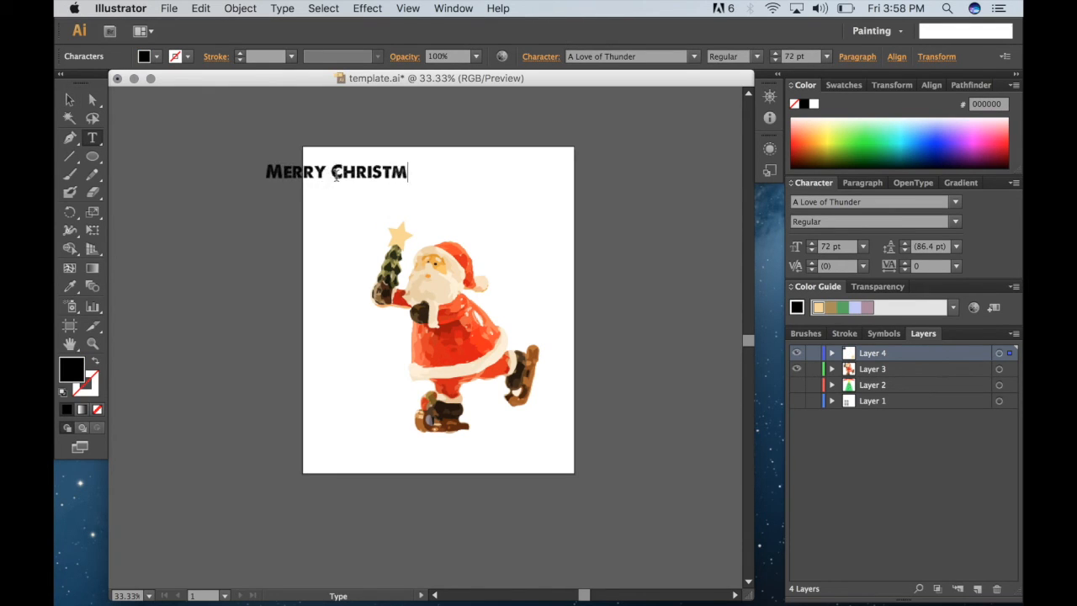
pyautogui.click(69, 100)
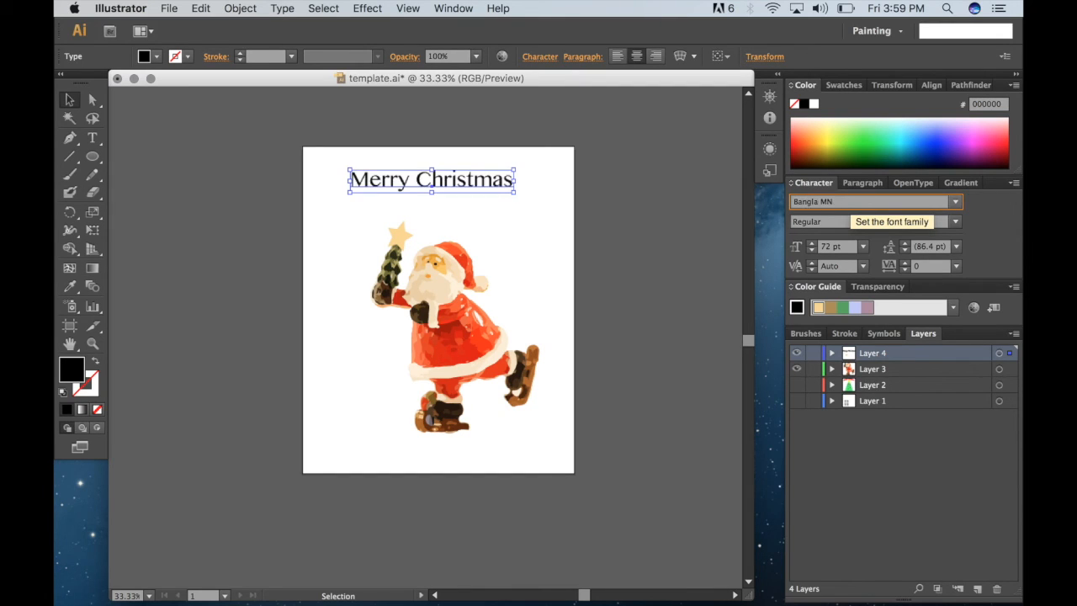
# - Preview several fonts on the heading and settle on the flowing Scallion script
pyautogui.click(872, 201)
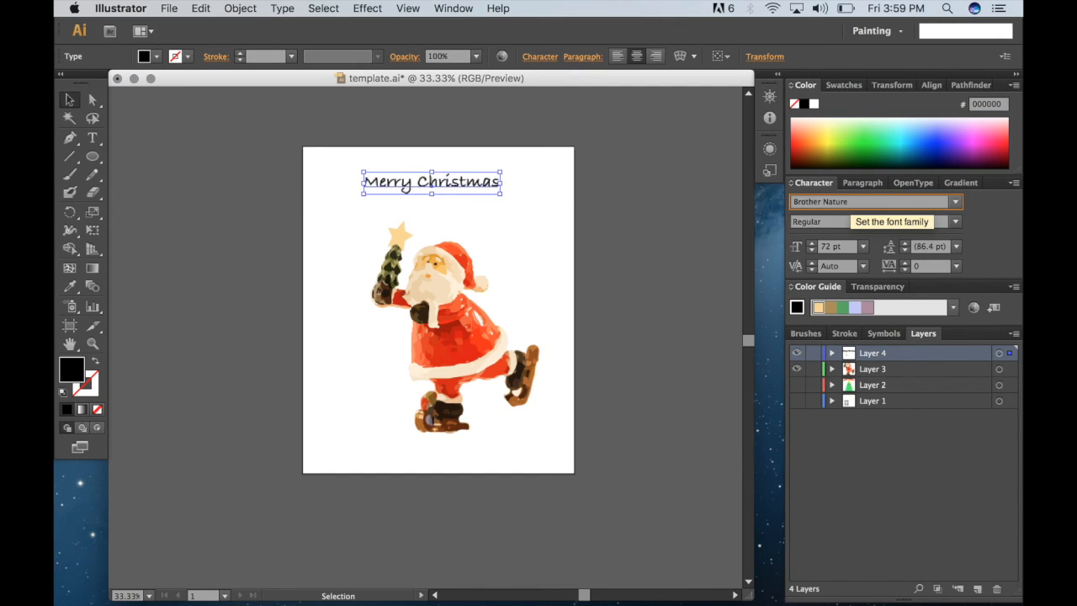
pyautogui.click(875, 202)
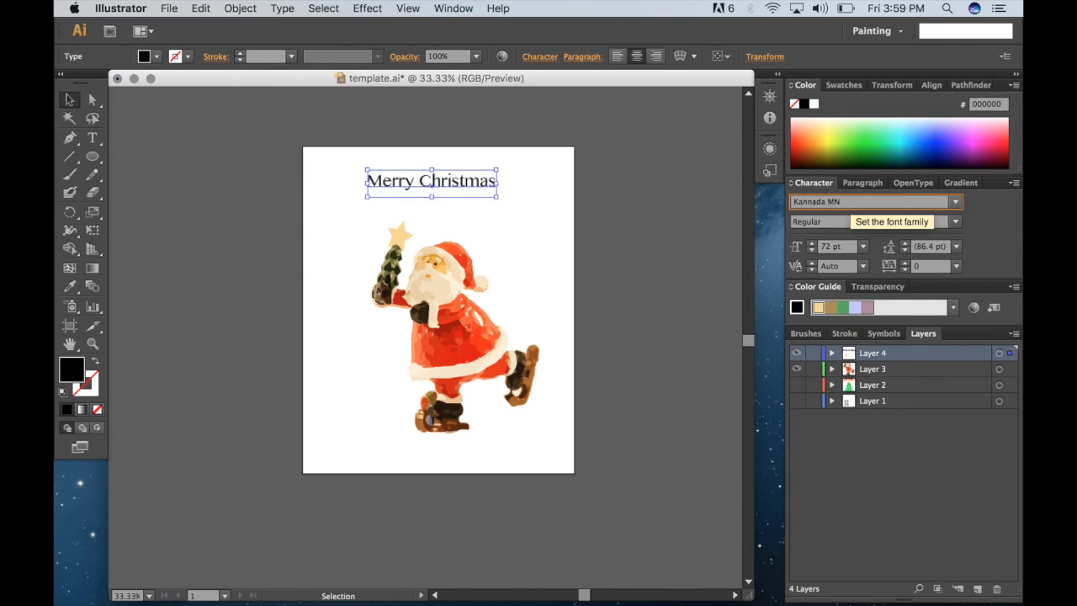
pyautogui.click(875, 202)
pyautogui.write('Lucida Grande')
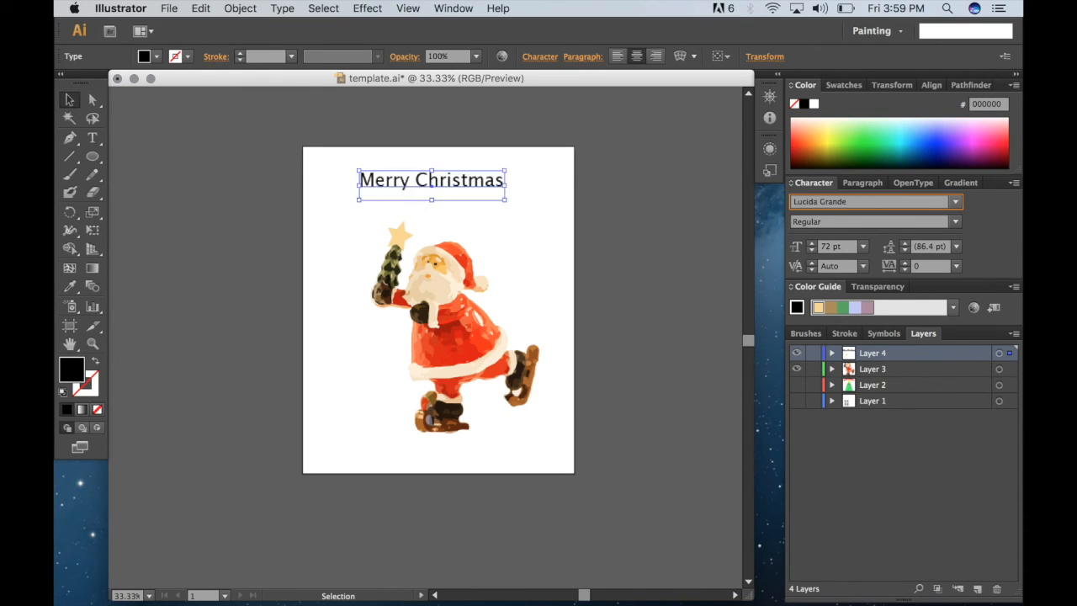
pyautogui.click(875, 201)
pyautogui.write('Menlo')
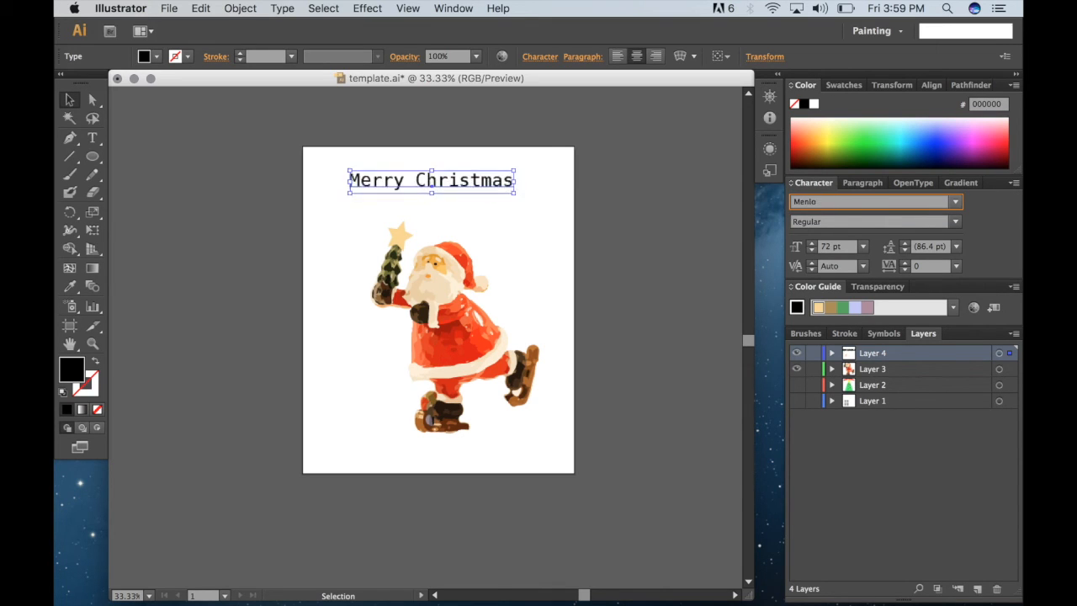
pyautogui.click(873, 202)
pyautogui.write('Old London Alternate')
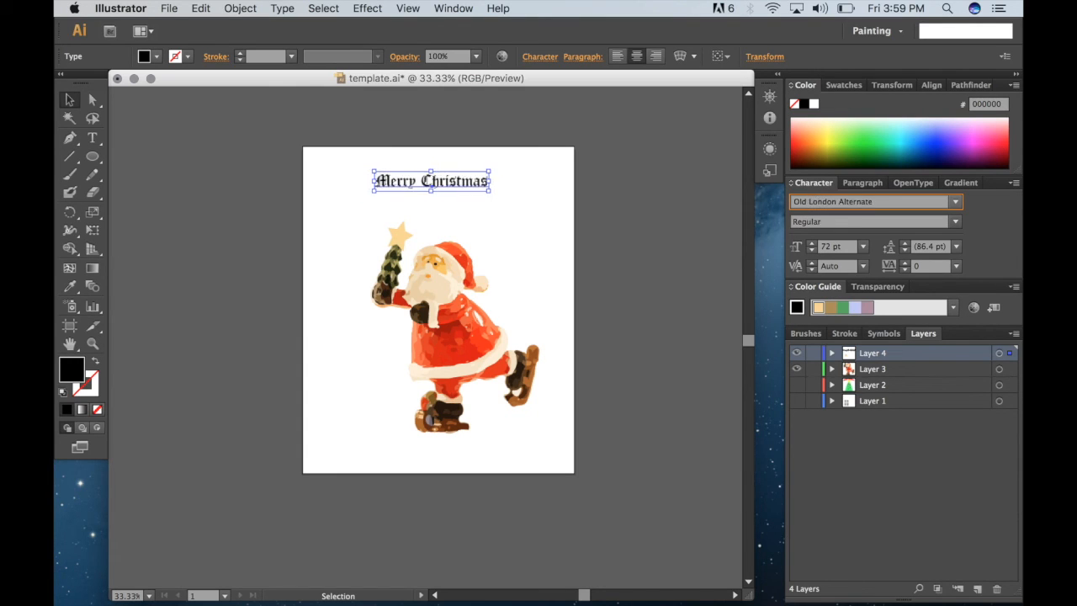
pyautogui.click(875, 202)
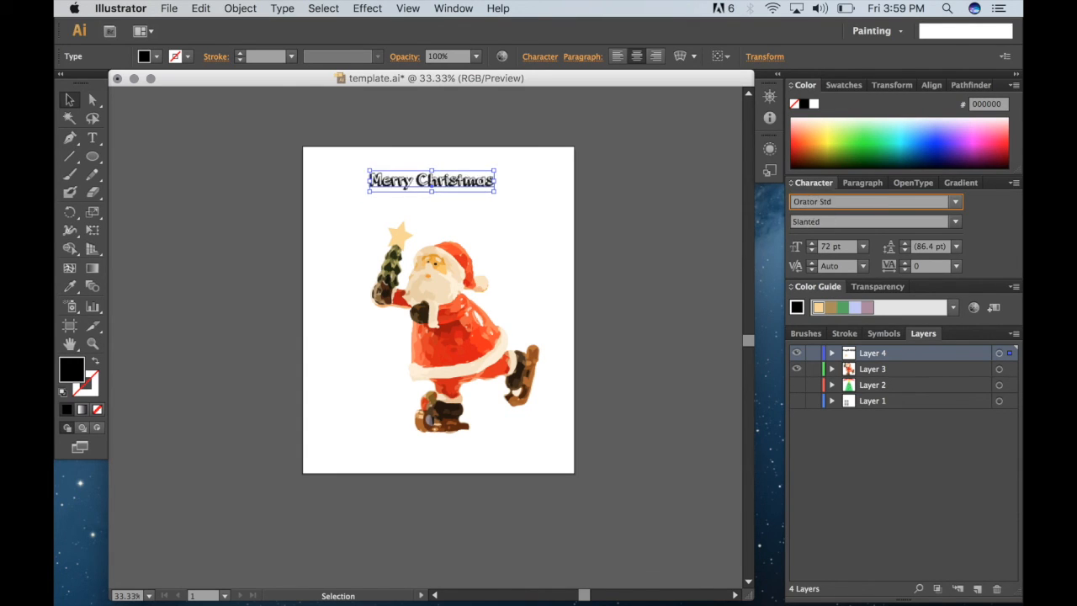
pyautogui.click(956, 202)
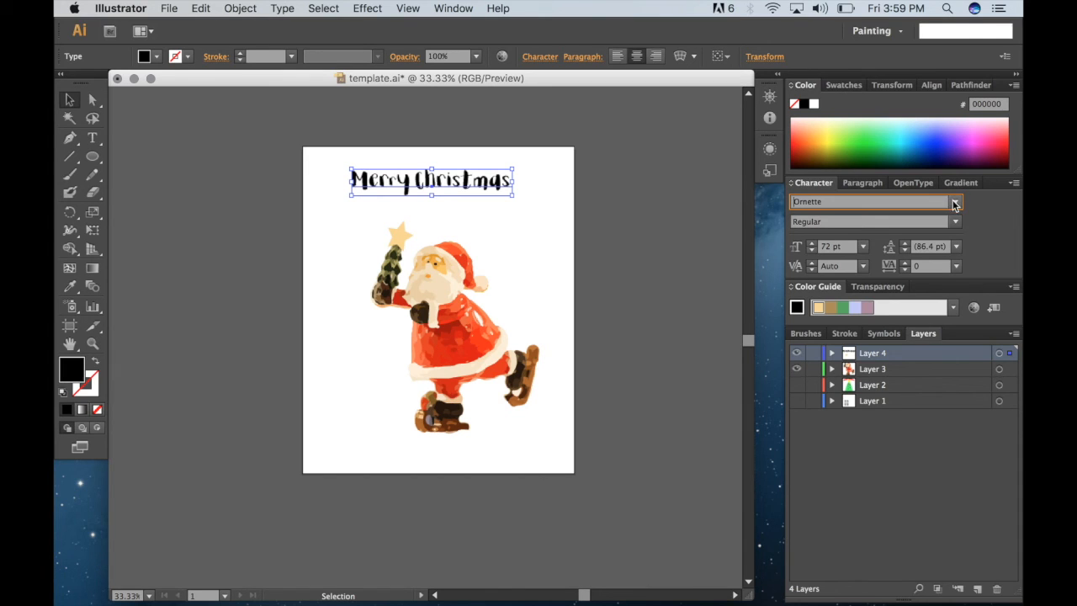
pyautogui.click(956, 201)
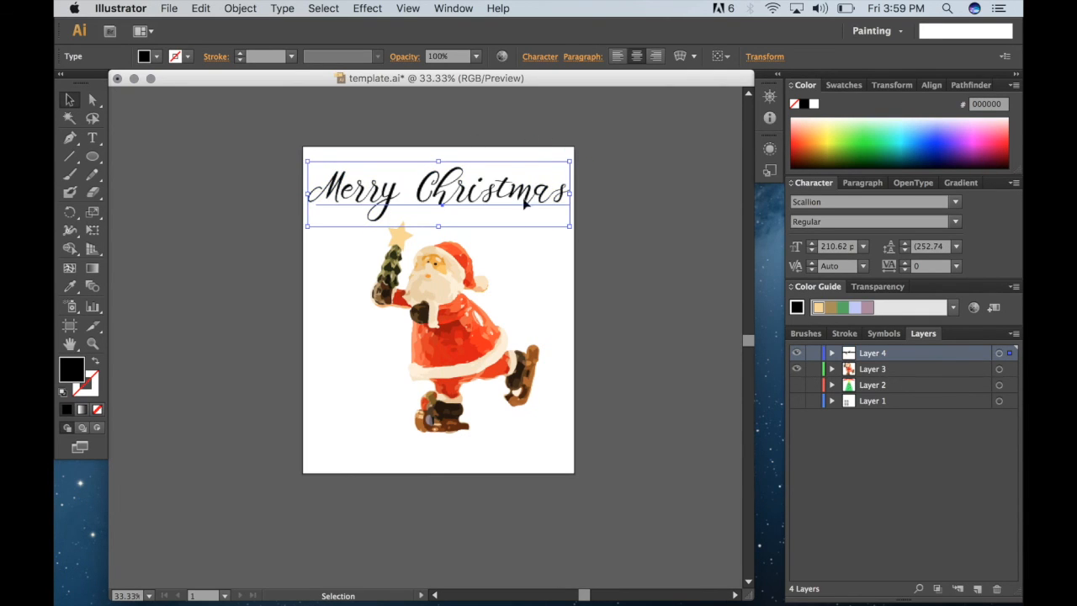
pyautogui.moveTo(101, 188)
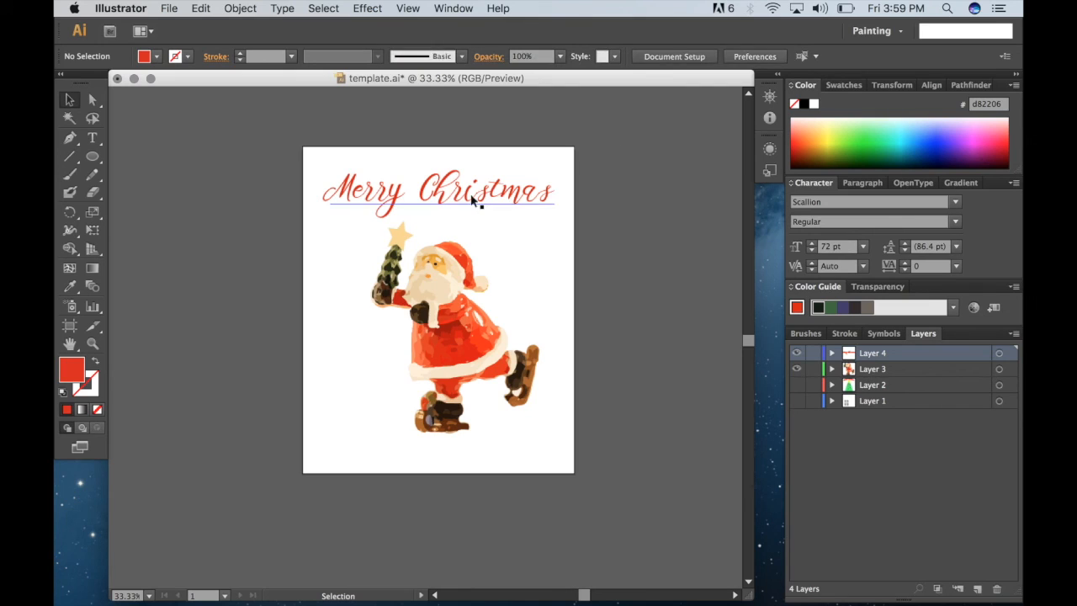
# - Select the red 'Merry Christmas' heading for warping
pyautogui.click(683, 55)
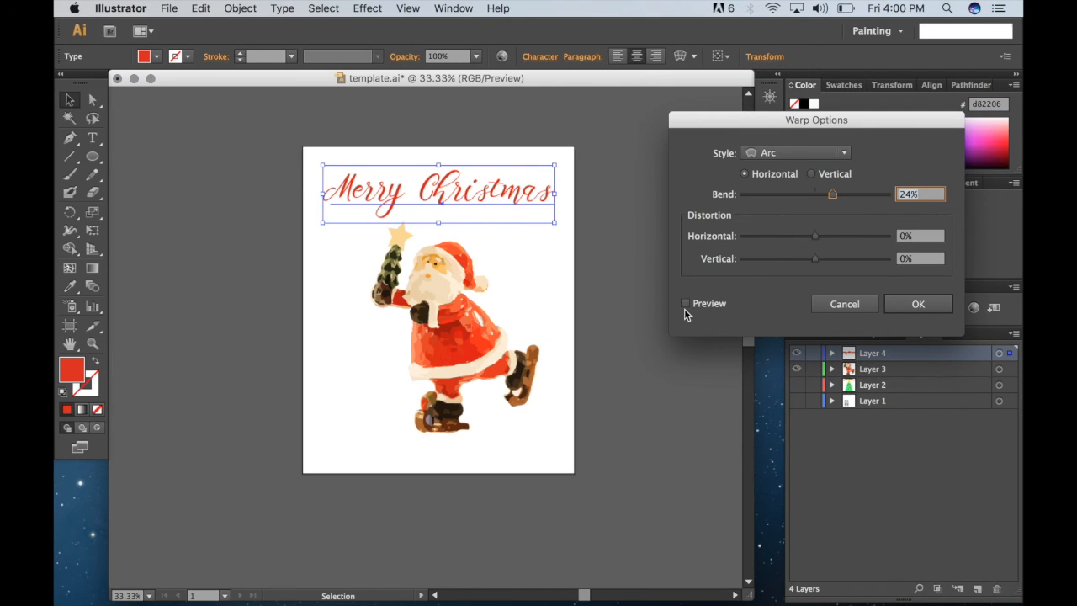
# - Apply an Arc warp with 24% bend to the red heading
pyautogui.click(685, 303)
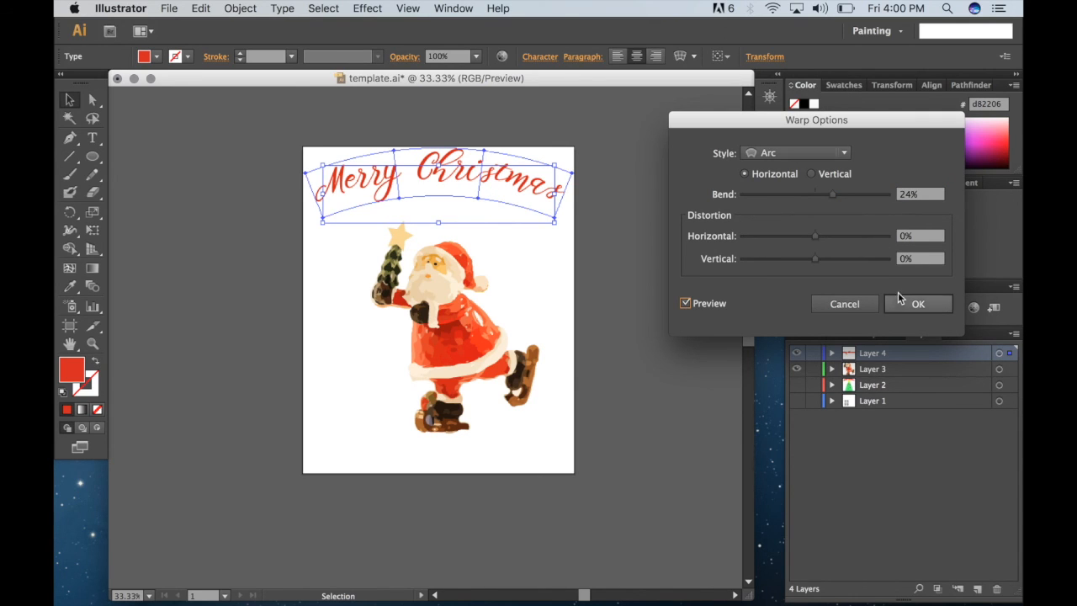
pyautogui.click(919, 303)
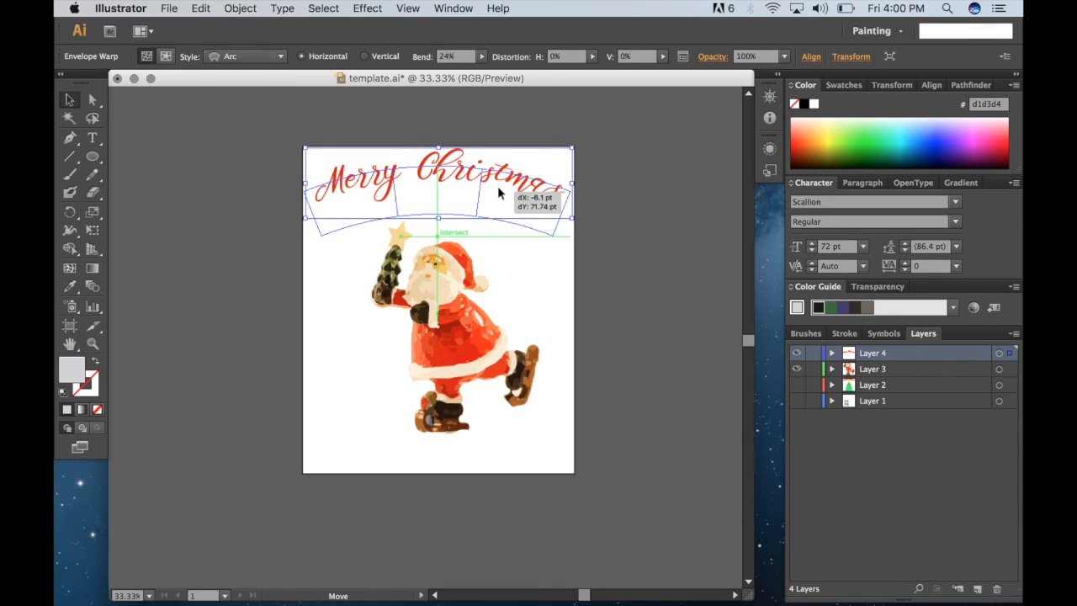
pyautogui.click(571, 127)
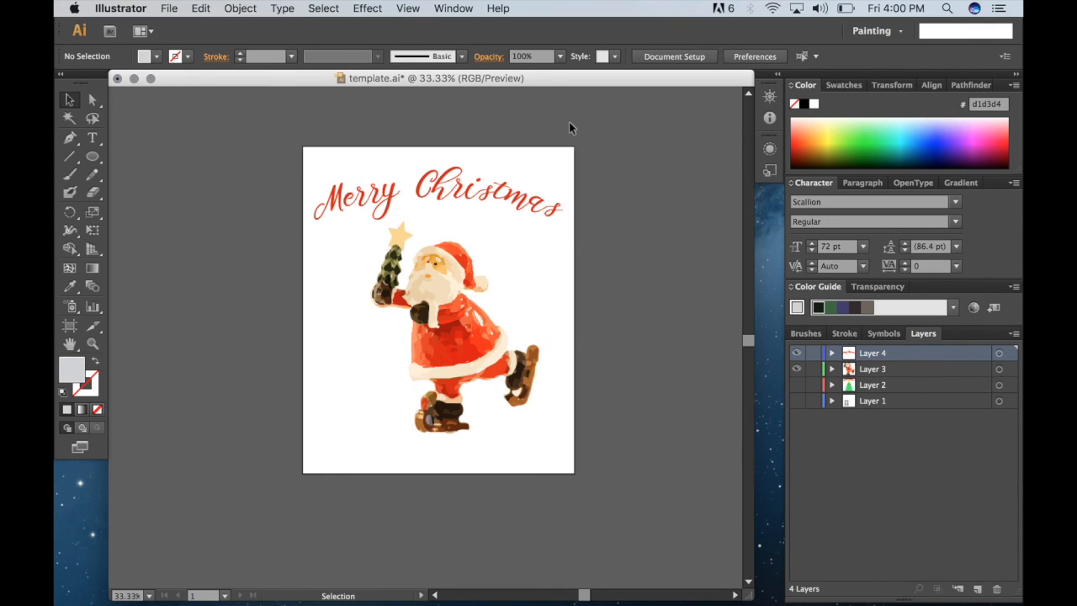